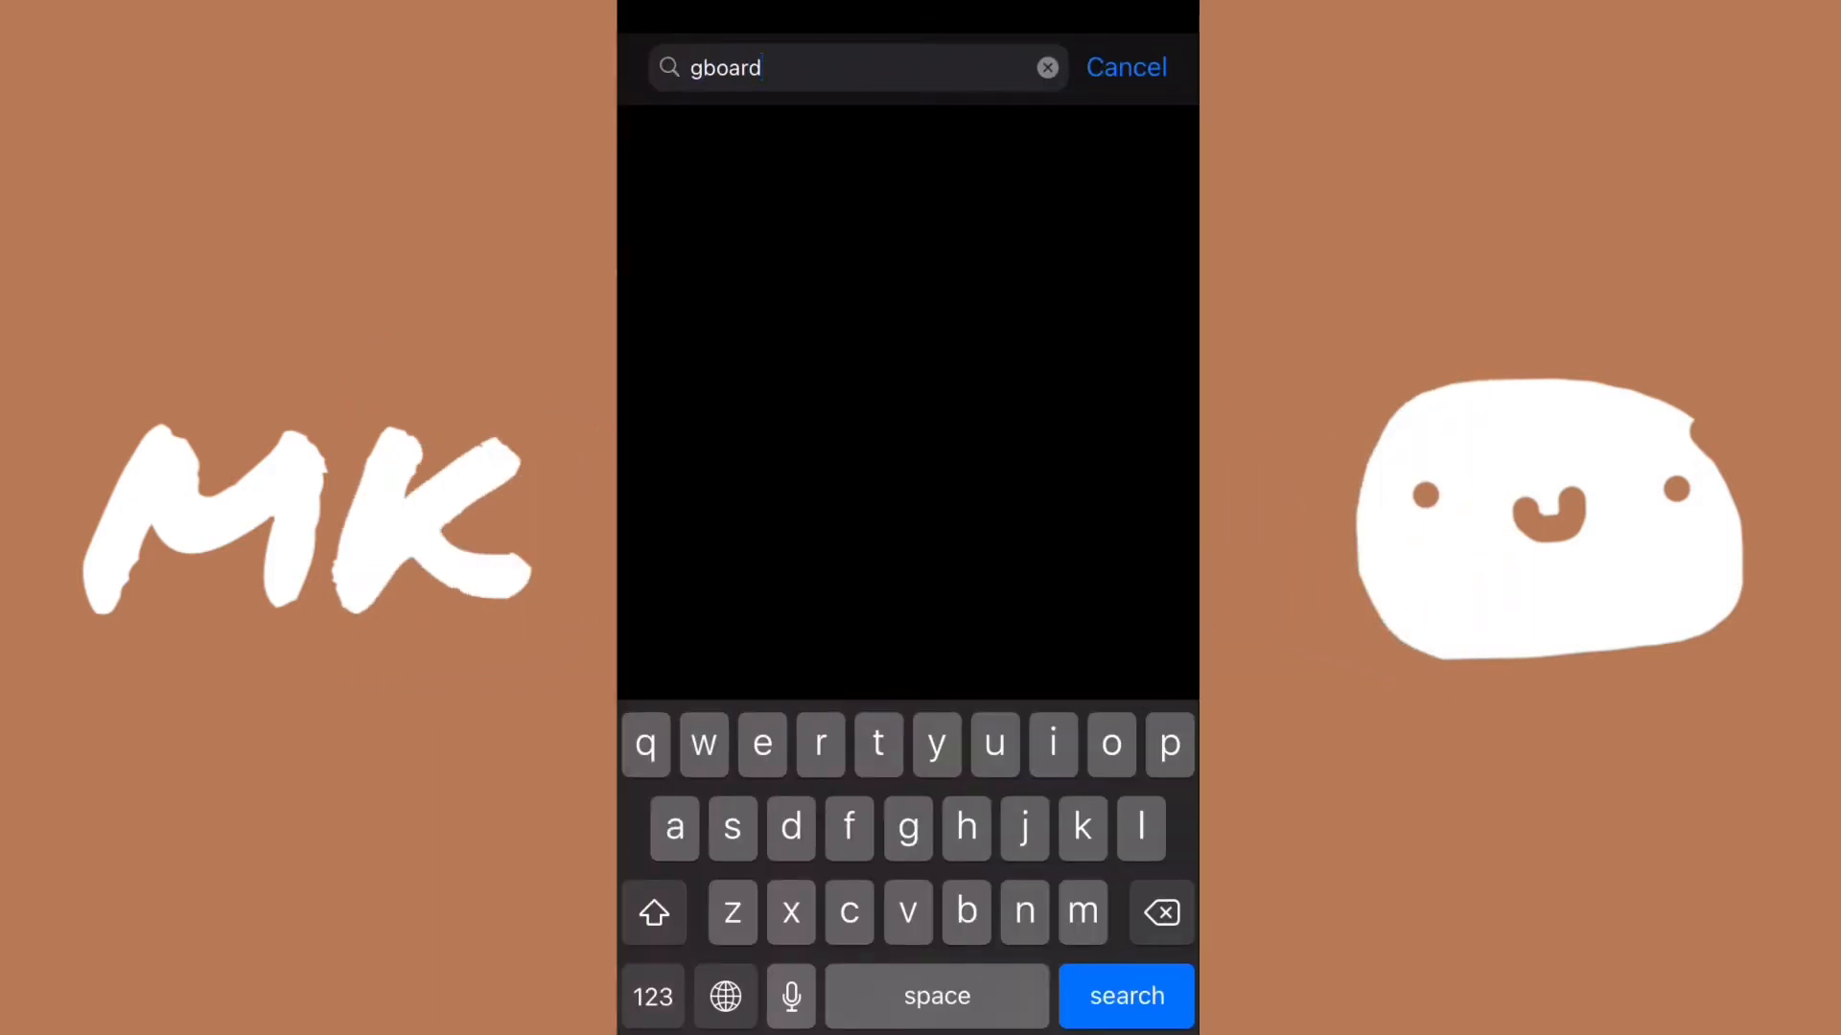
Step: Search the App Store for 'gboard' and download Gboard – the Google Keyboard
click(1123, 995)
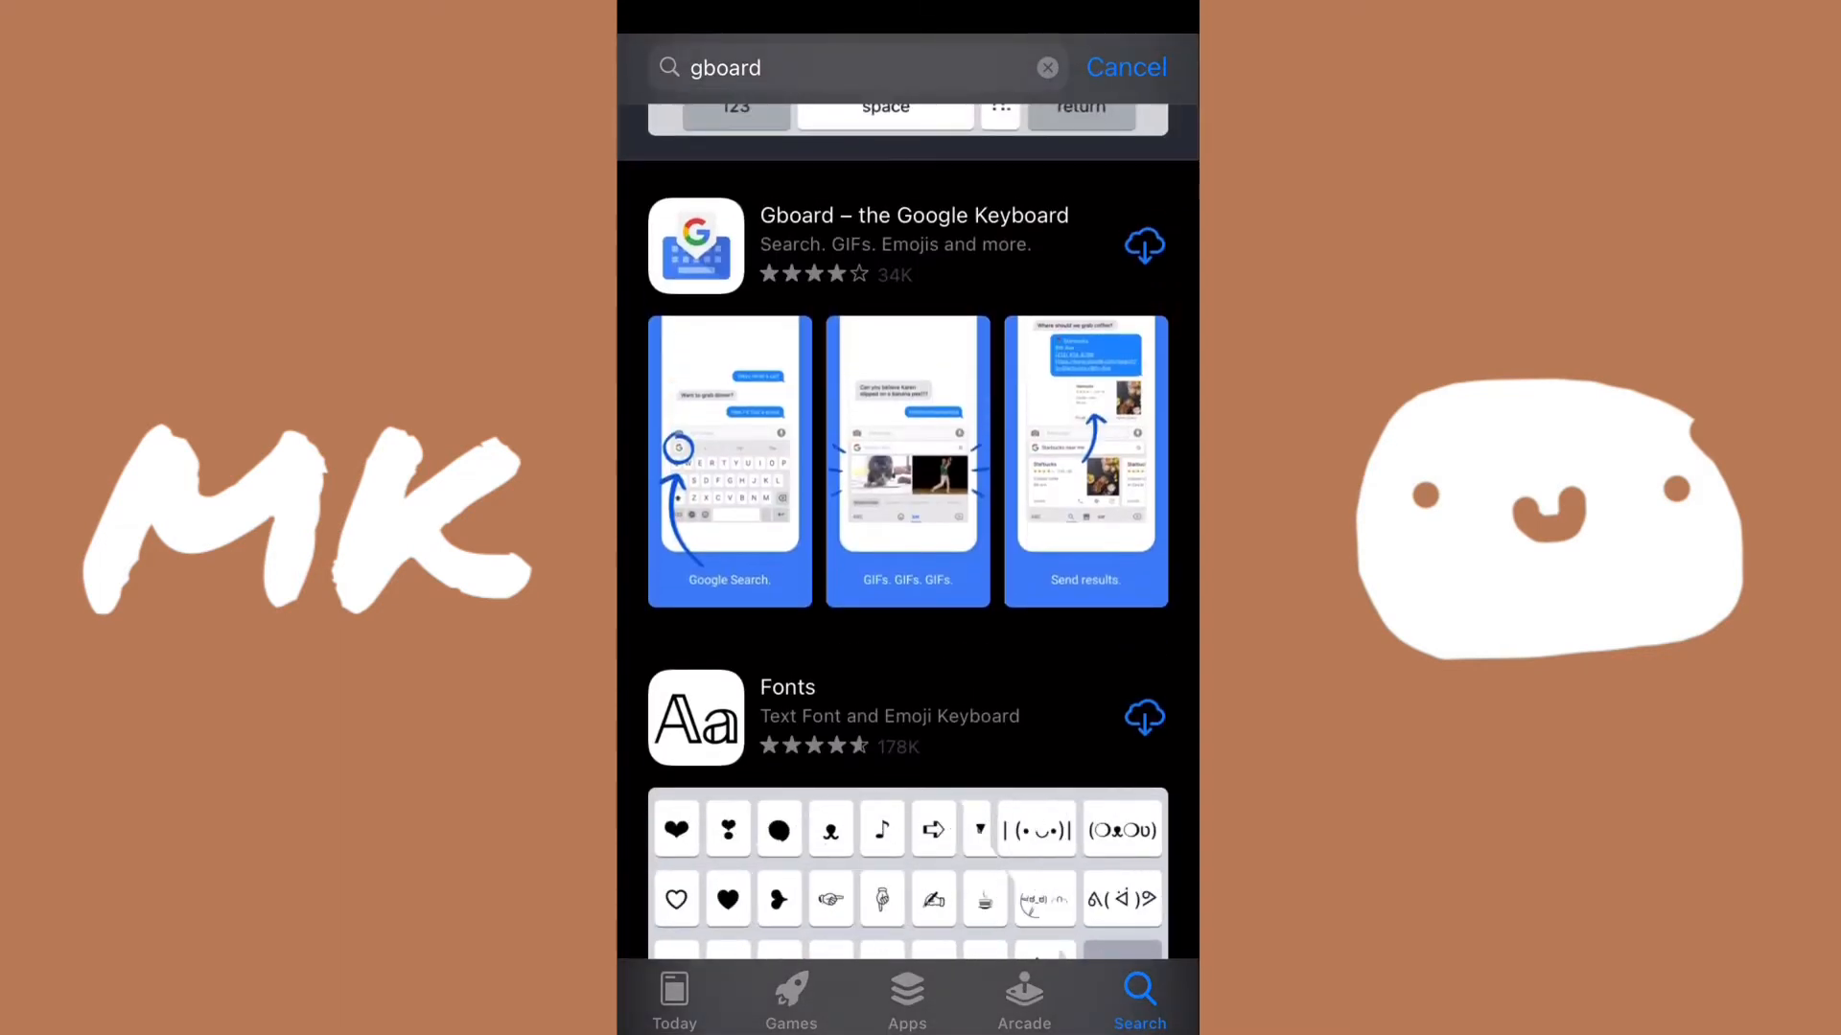
click(912, 242)
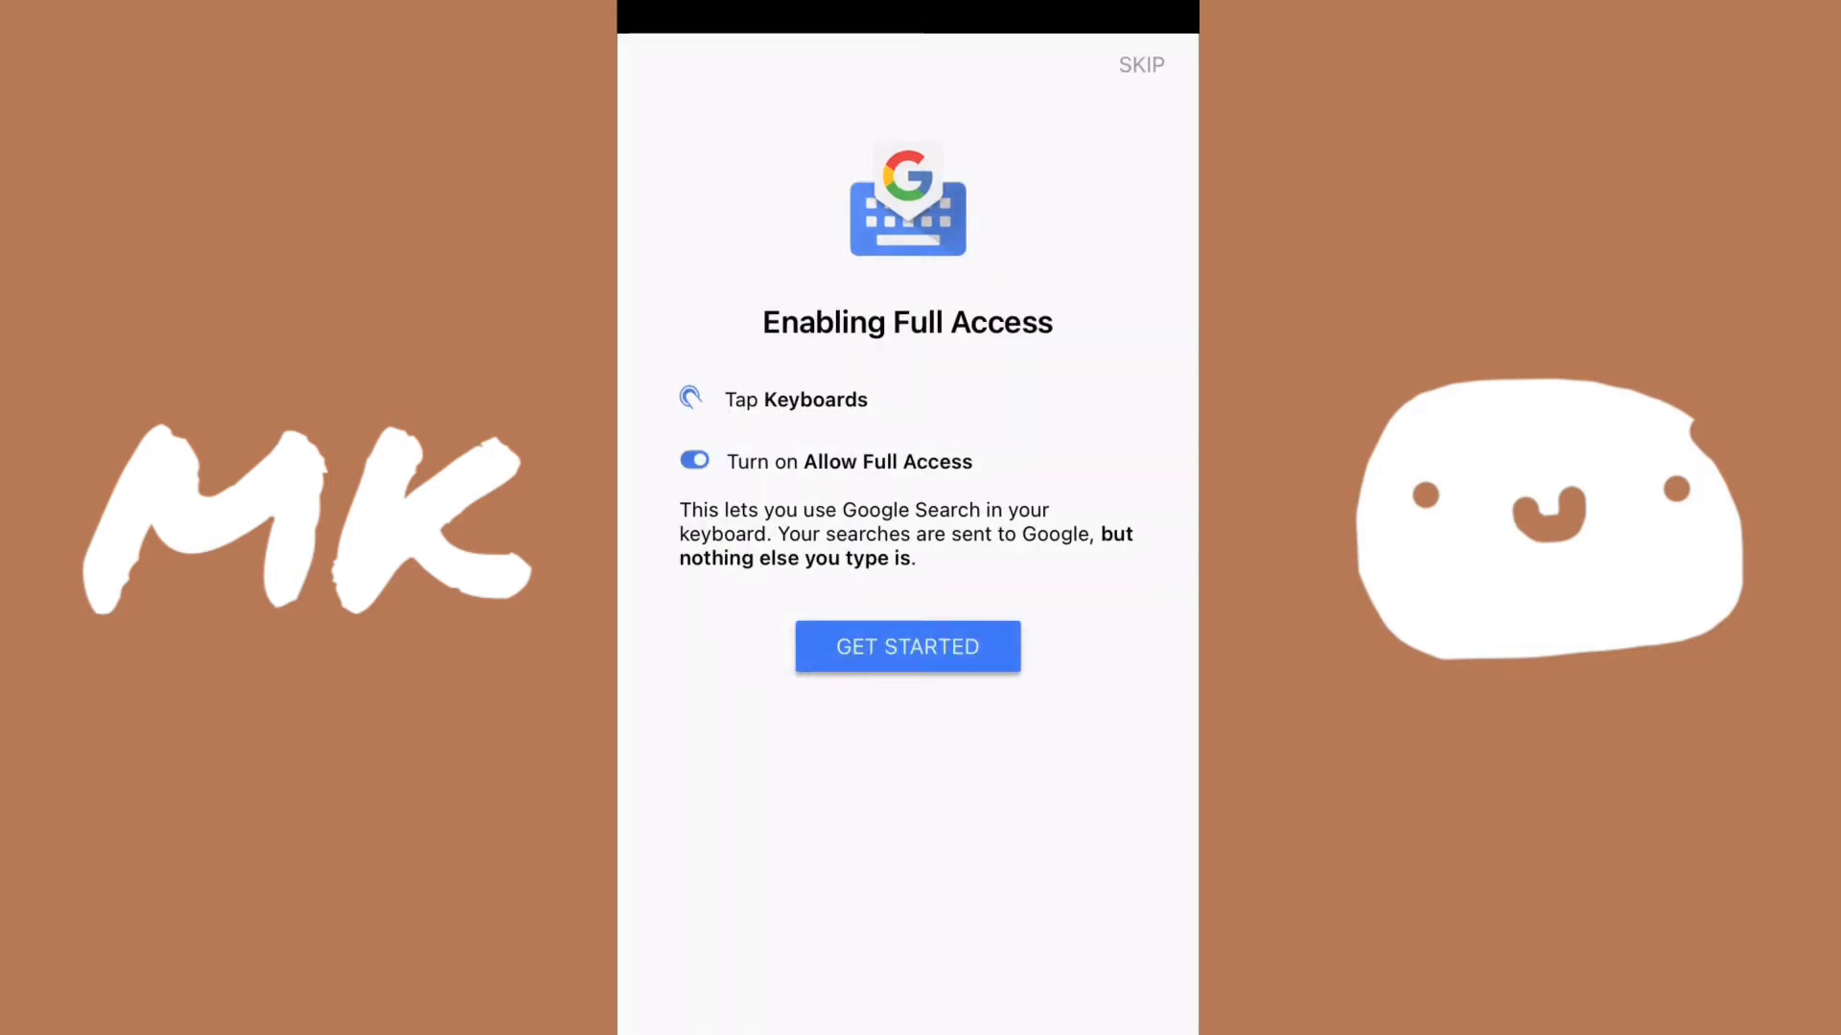
Step: Turn on Gboard in Settings > Keyboards and allow it Full Access
click(906, 647)
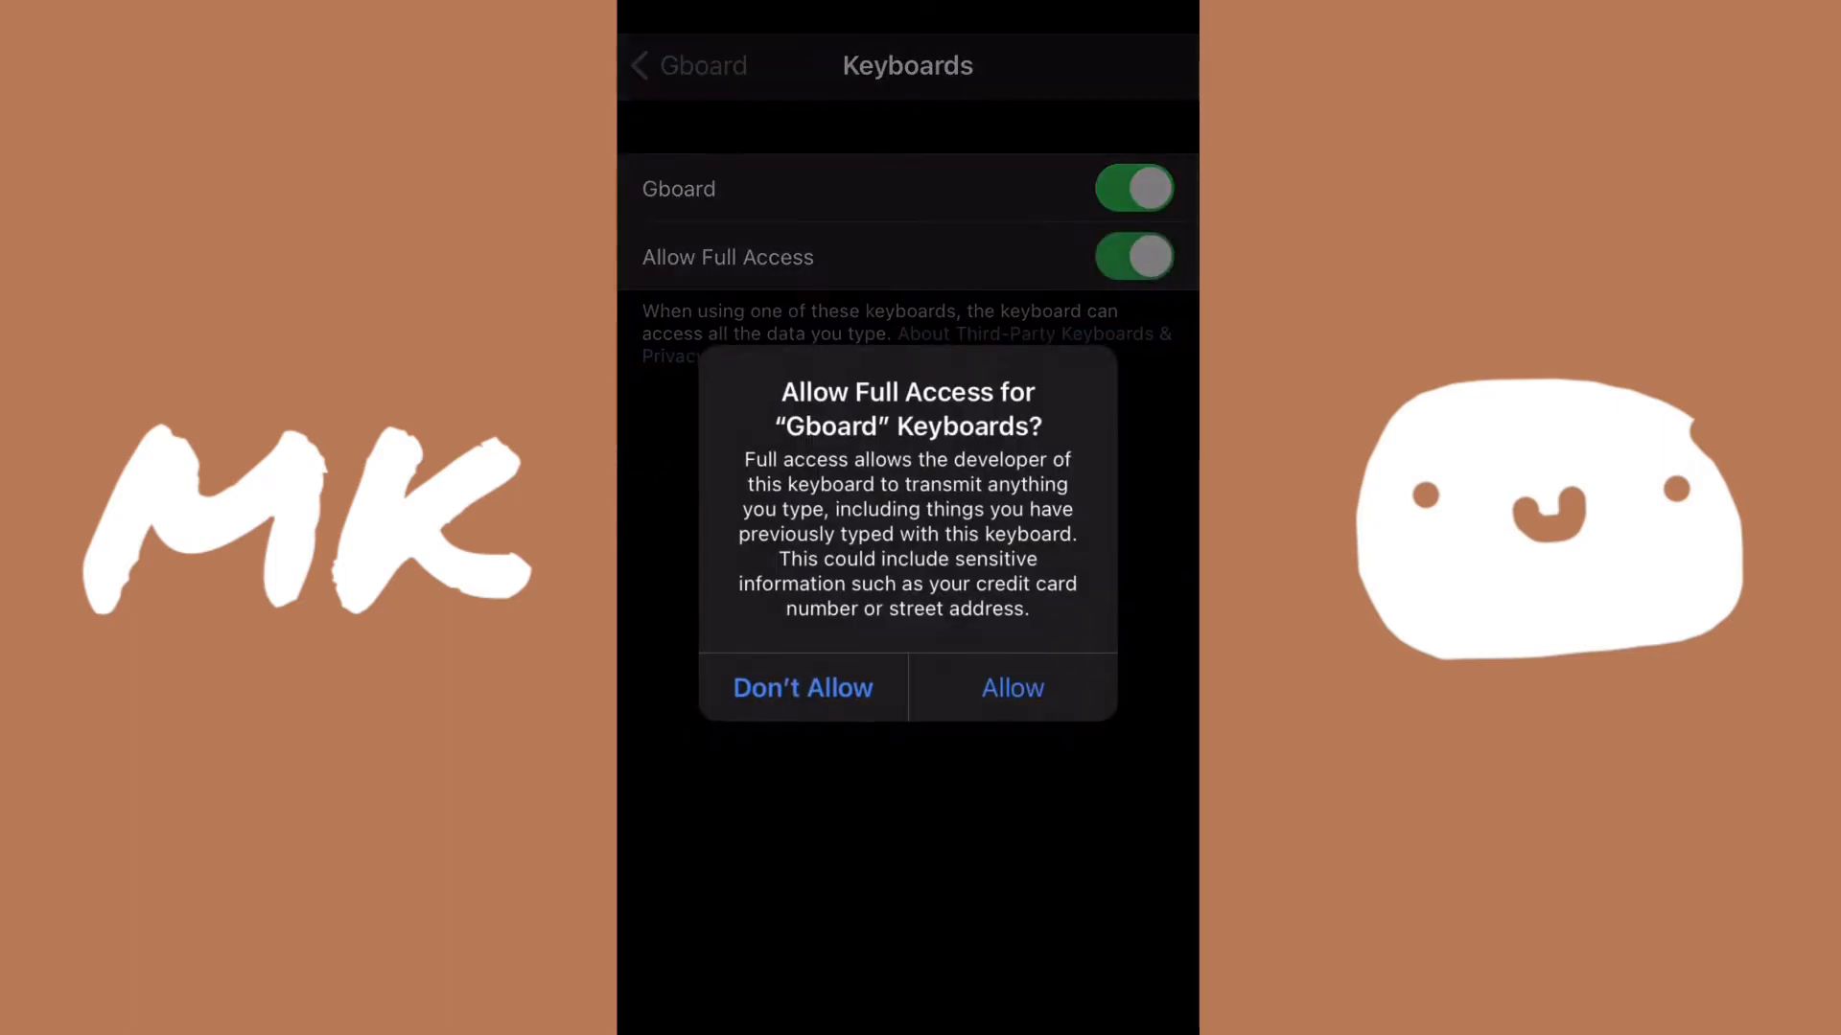
click(1009, 686)
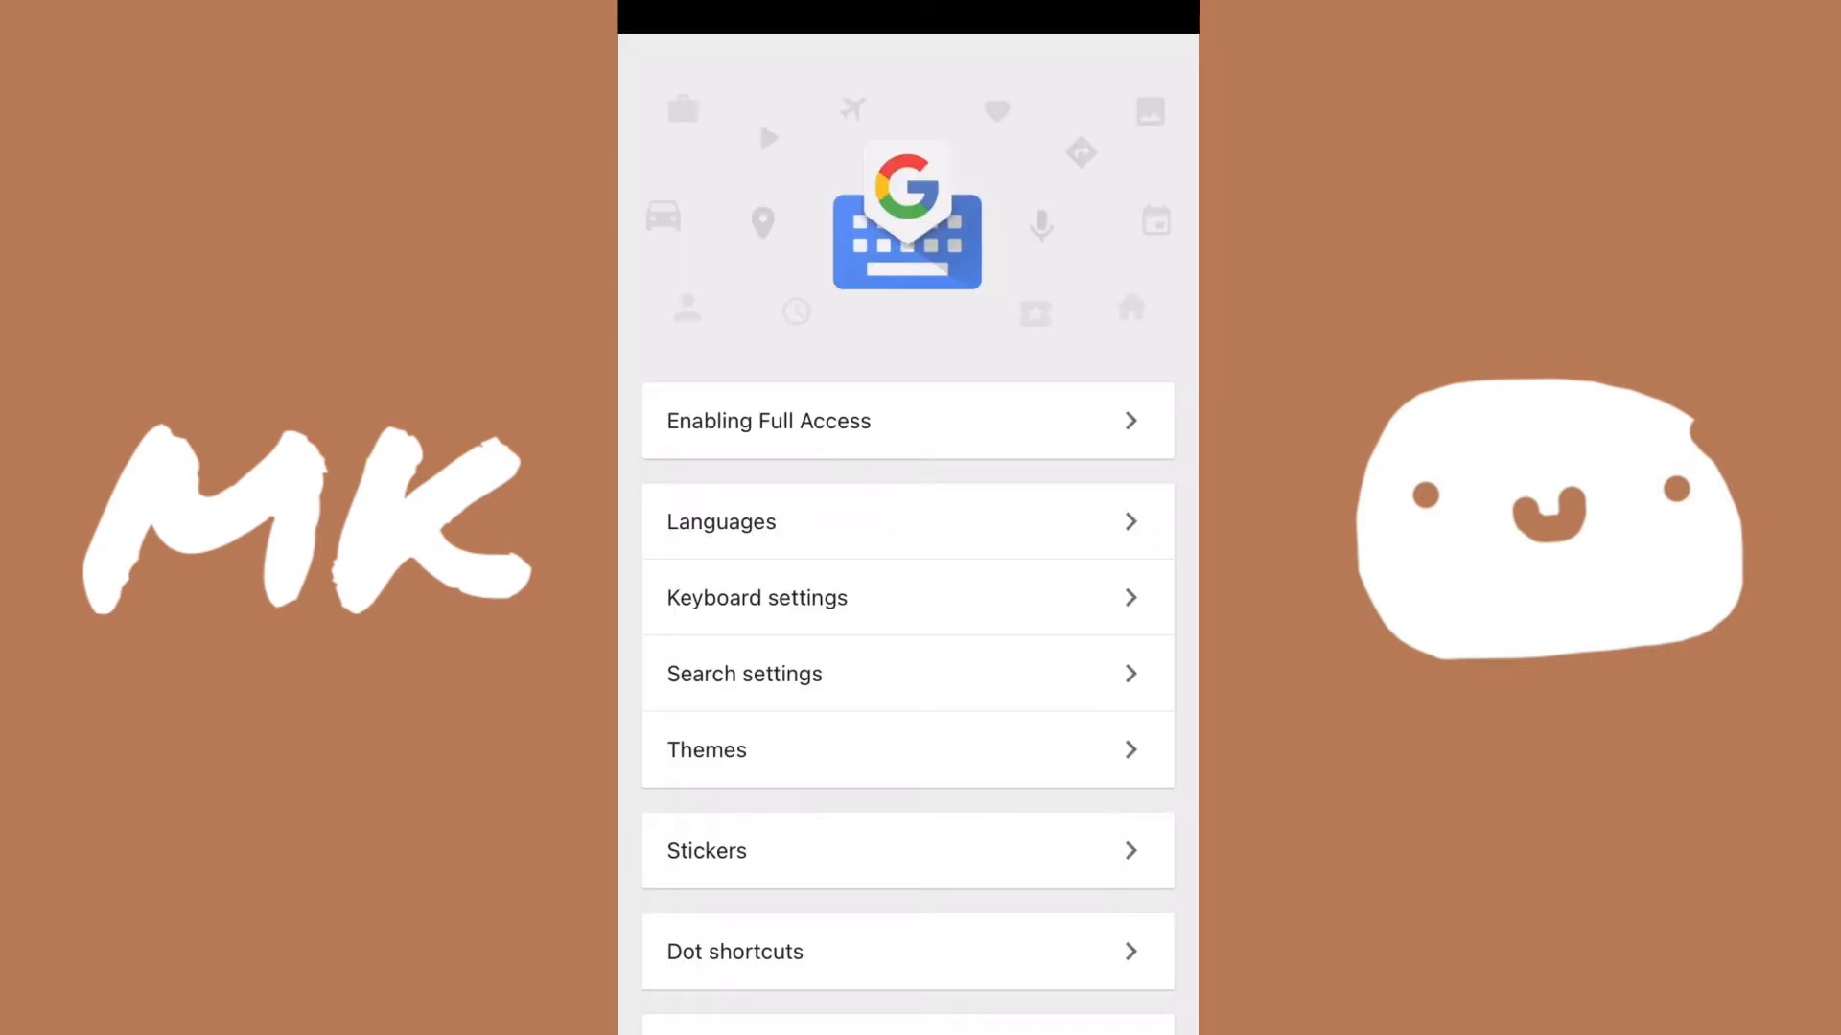
Step: Pick the dark keyboard under Default in Gboard's theme gallery
scroll(down, 3)
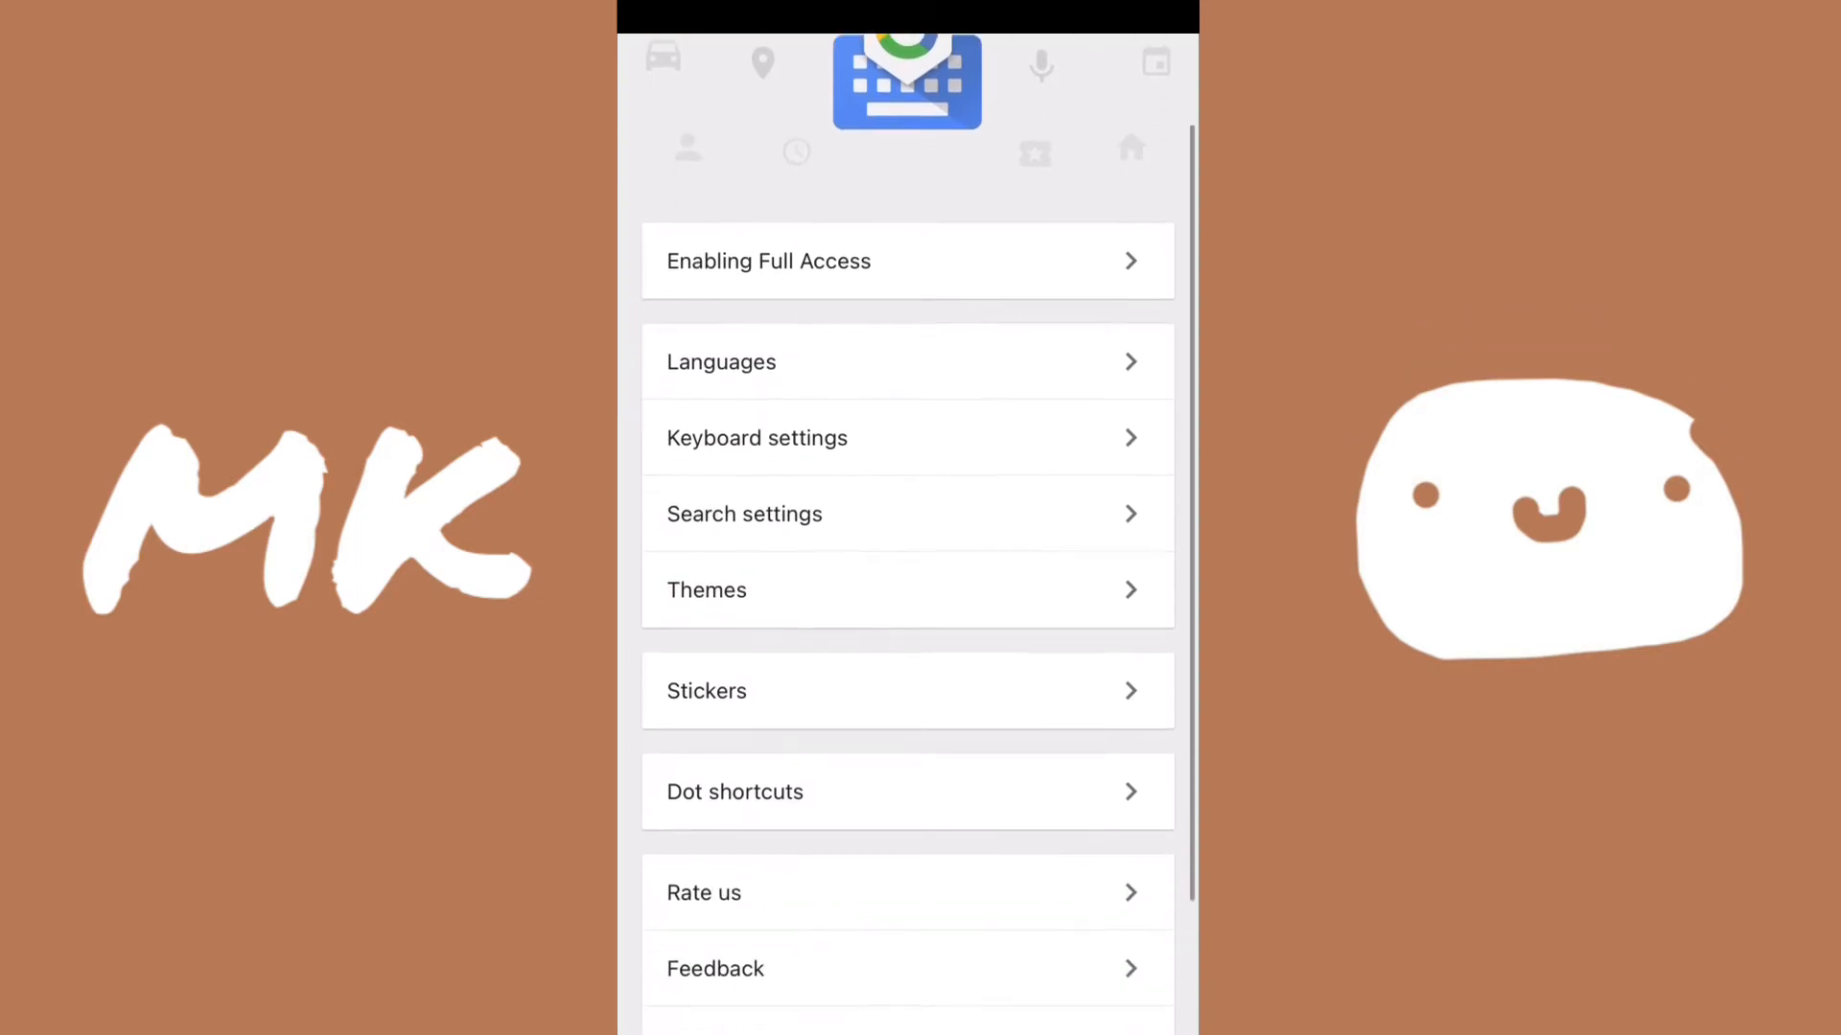
scroll(up, 3)
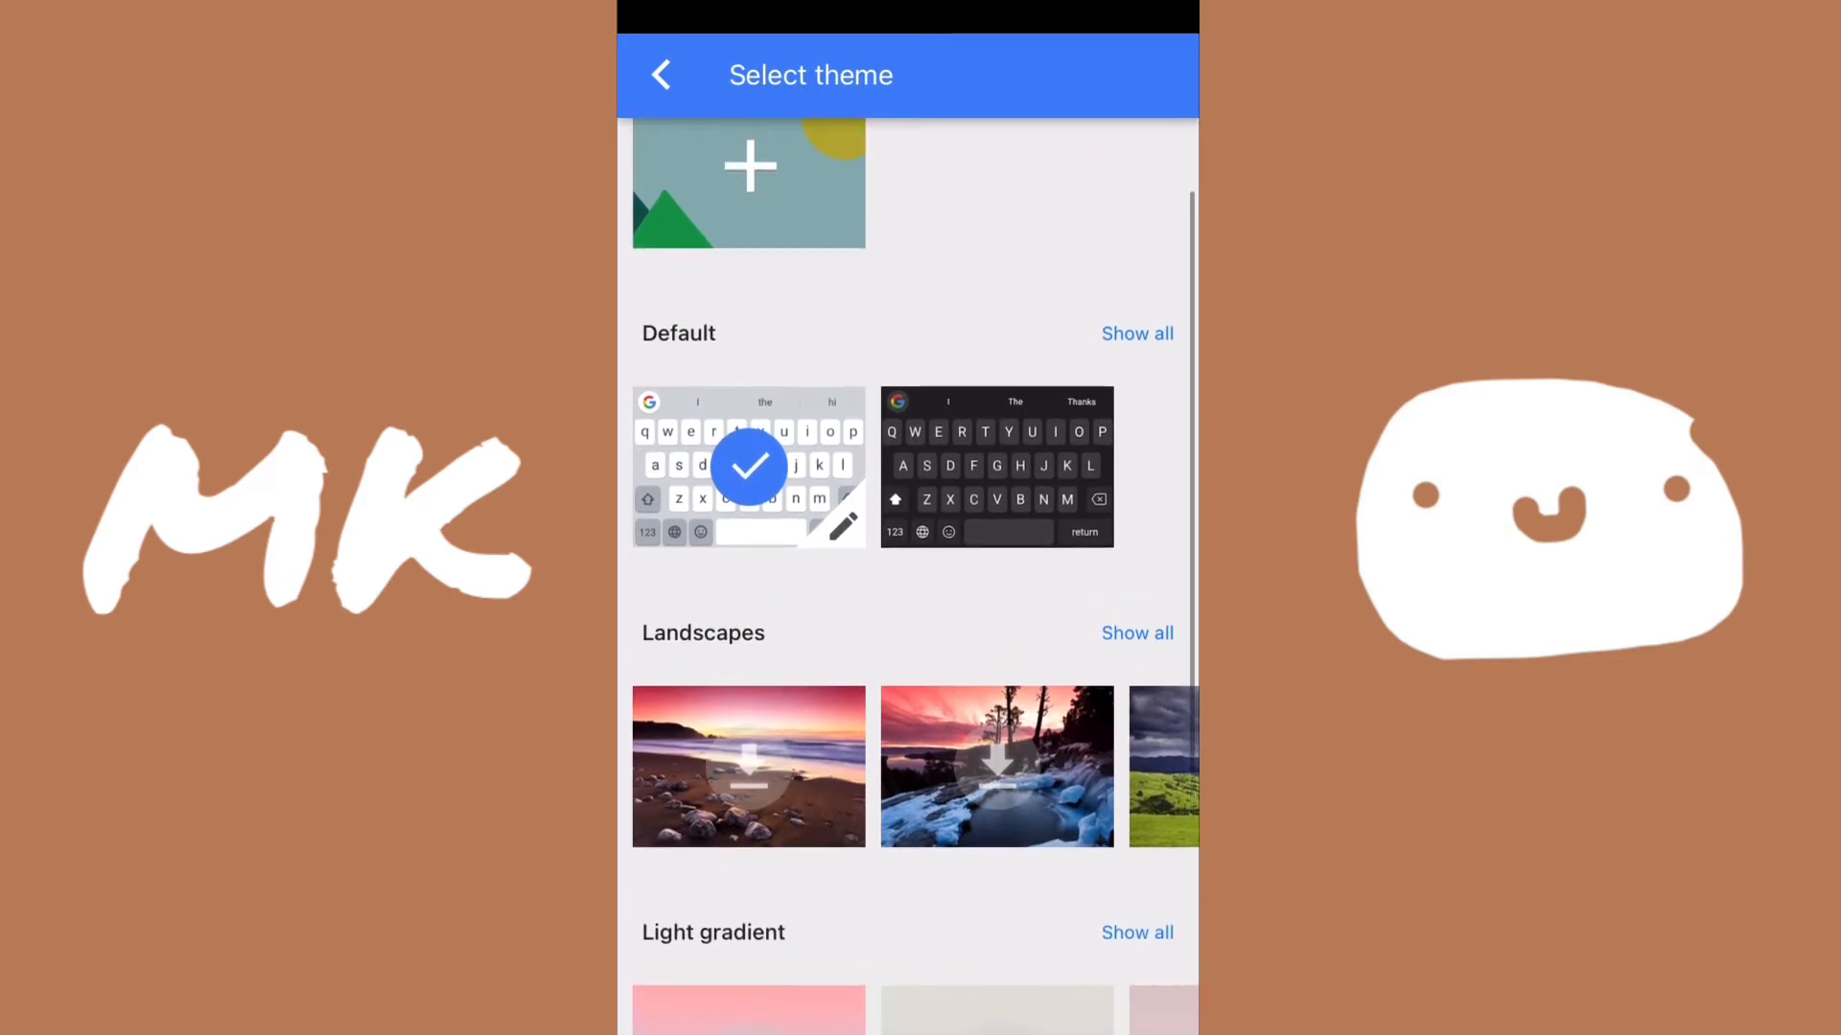
click(995, 464)
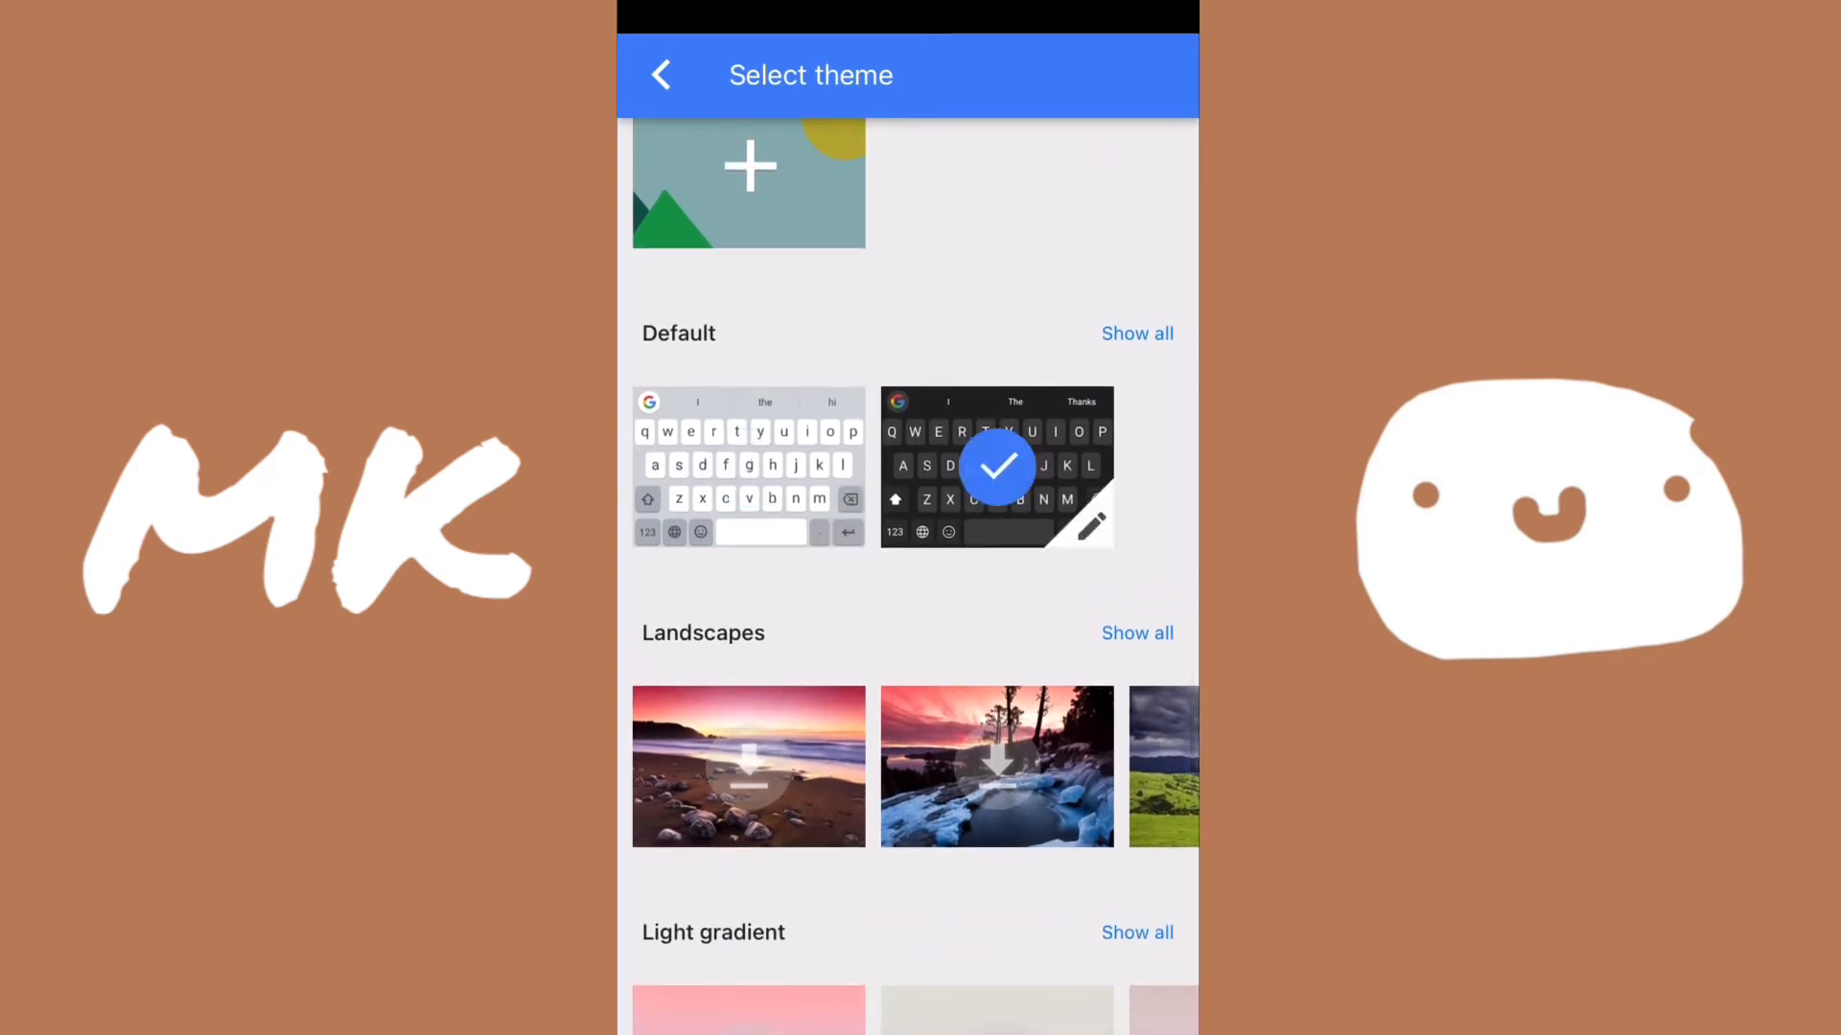
scroll(up, 3)
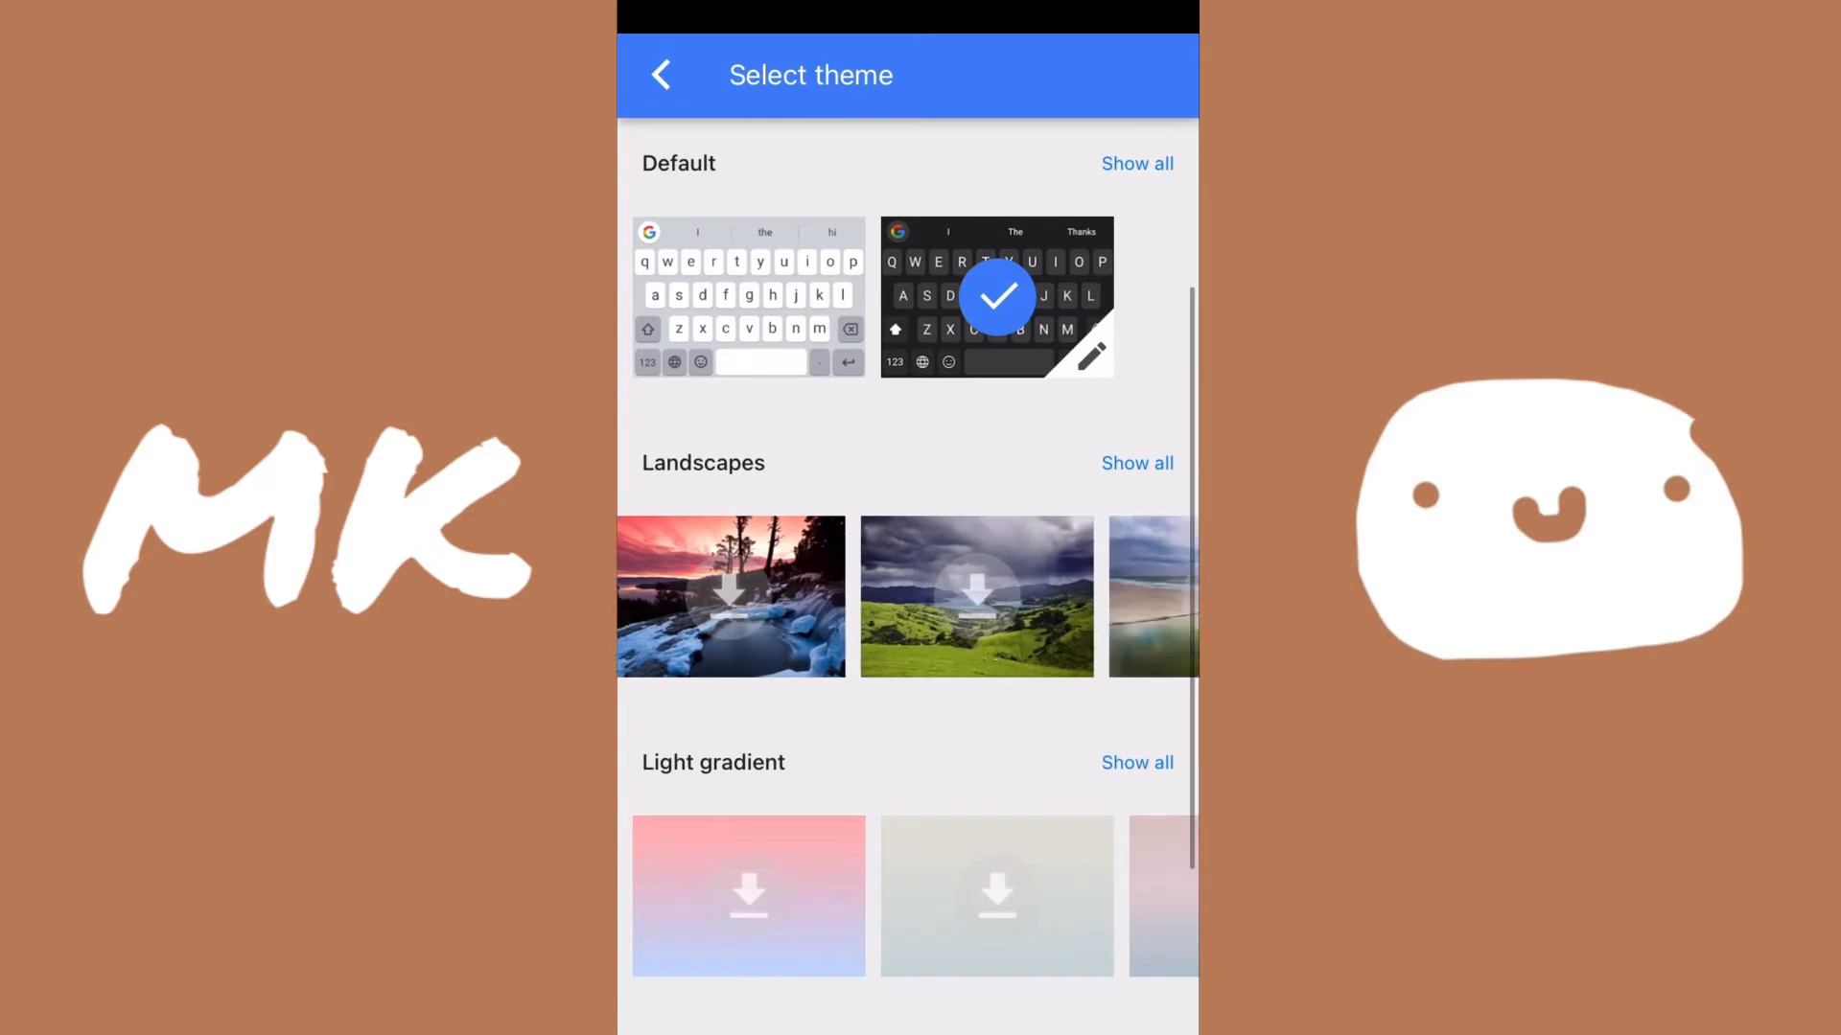
scroll(left, 3)
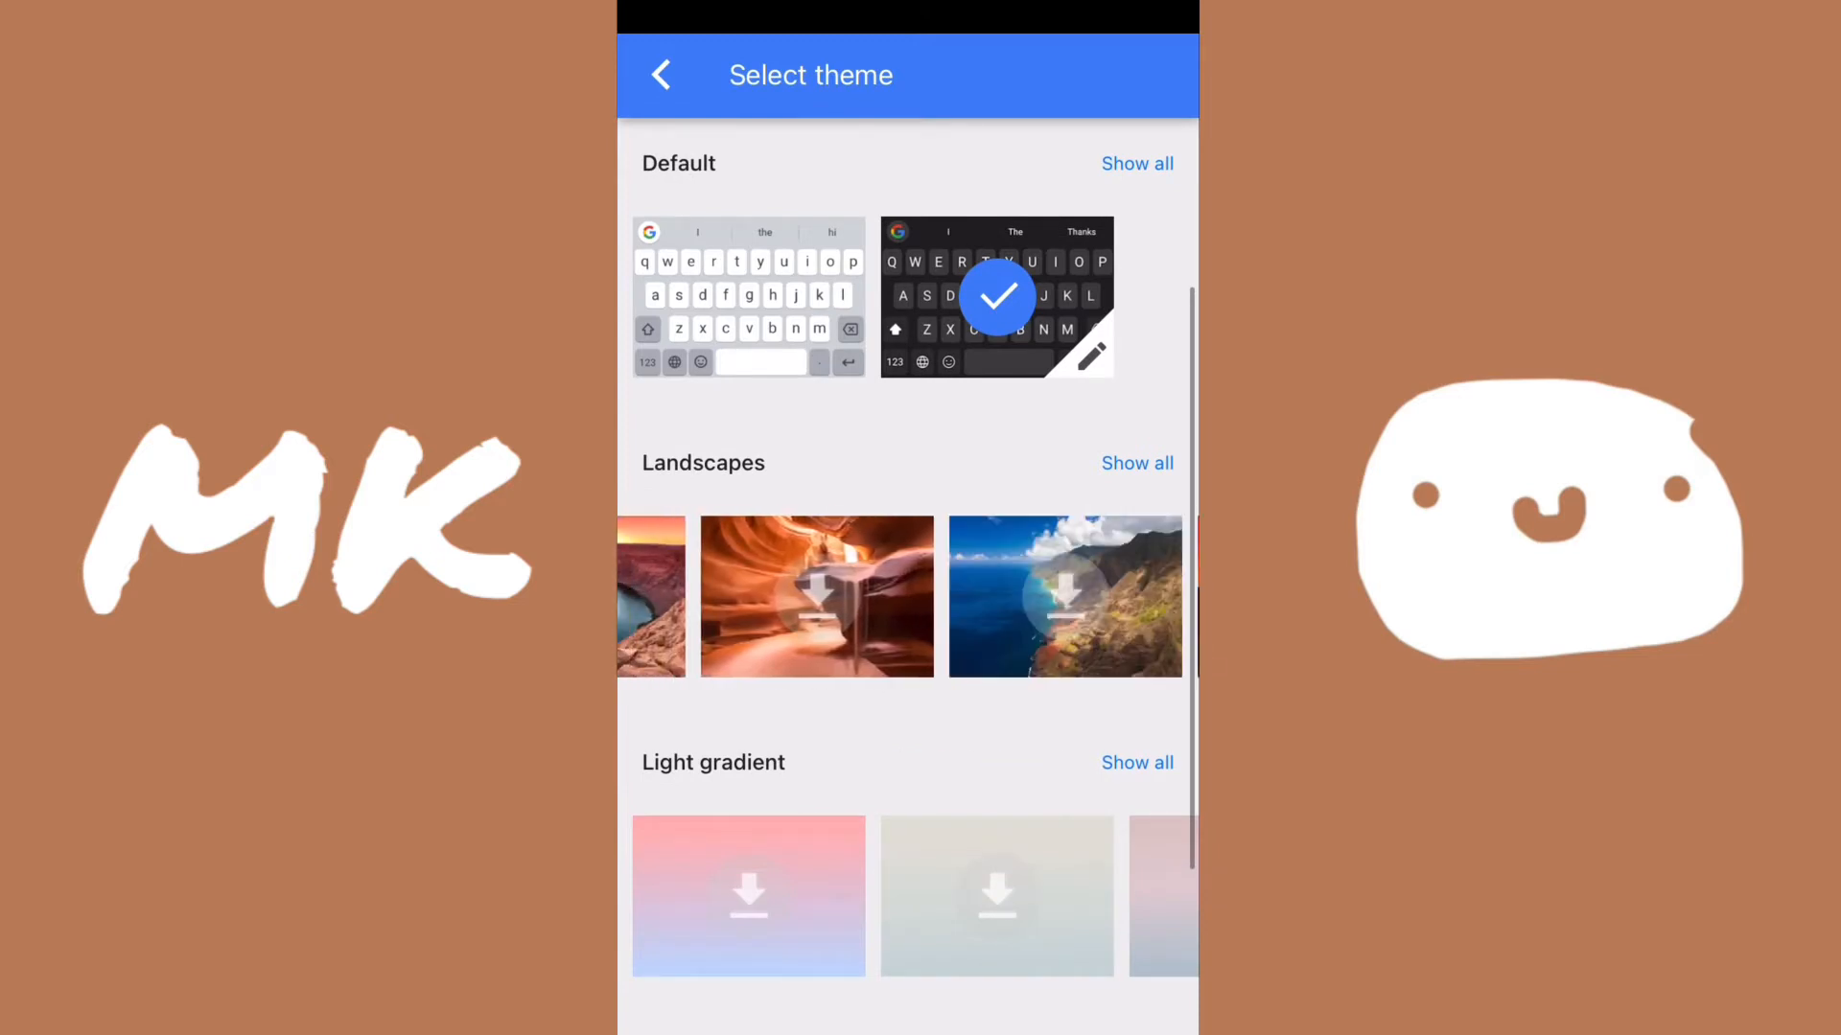
scroll(left, 3)
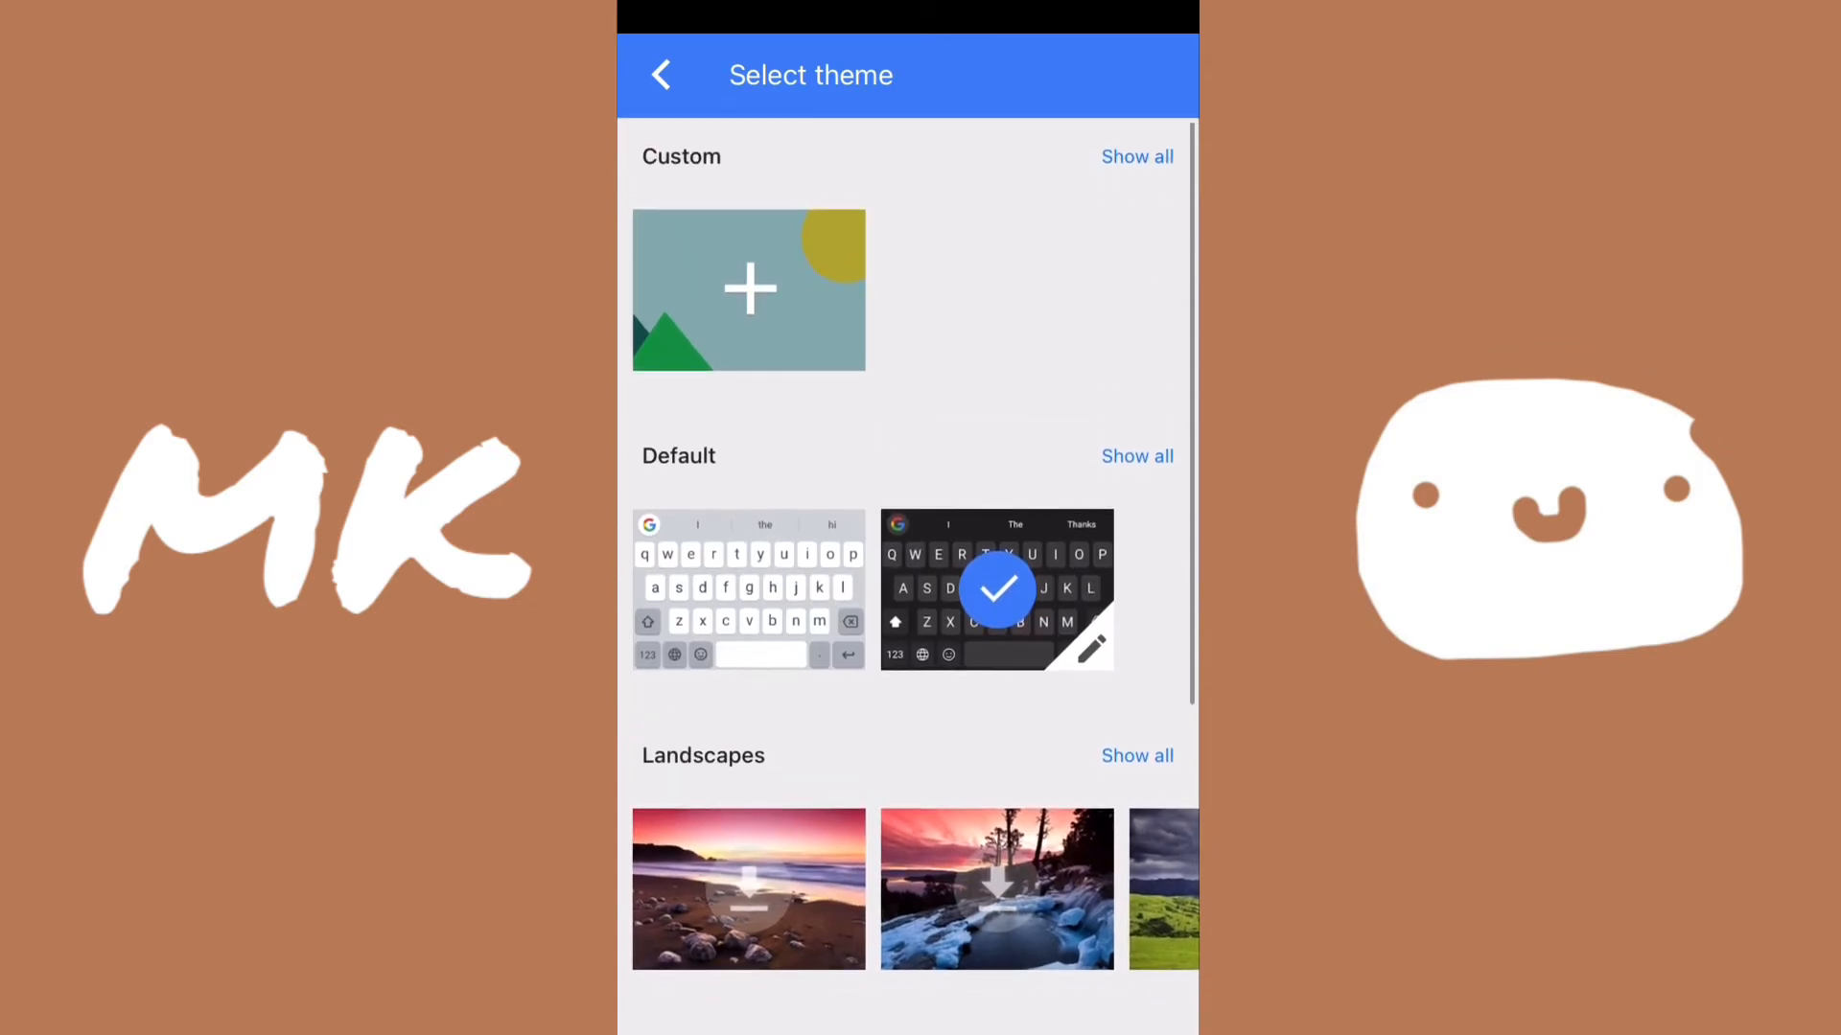
scroll(down, 3)
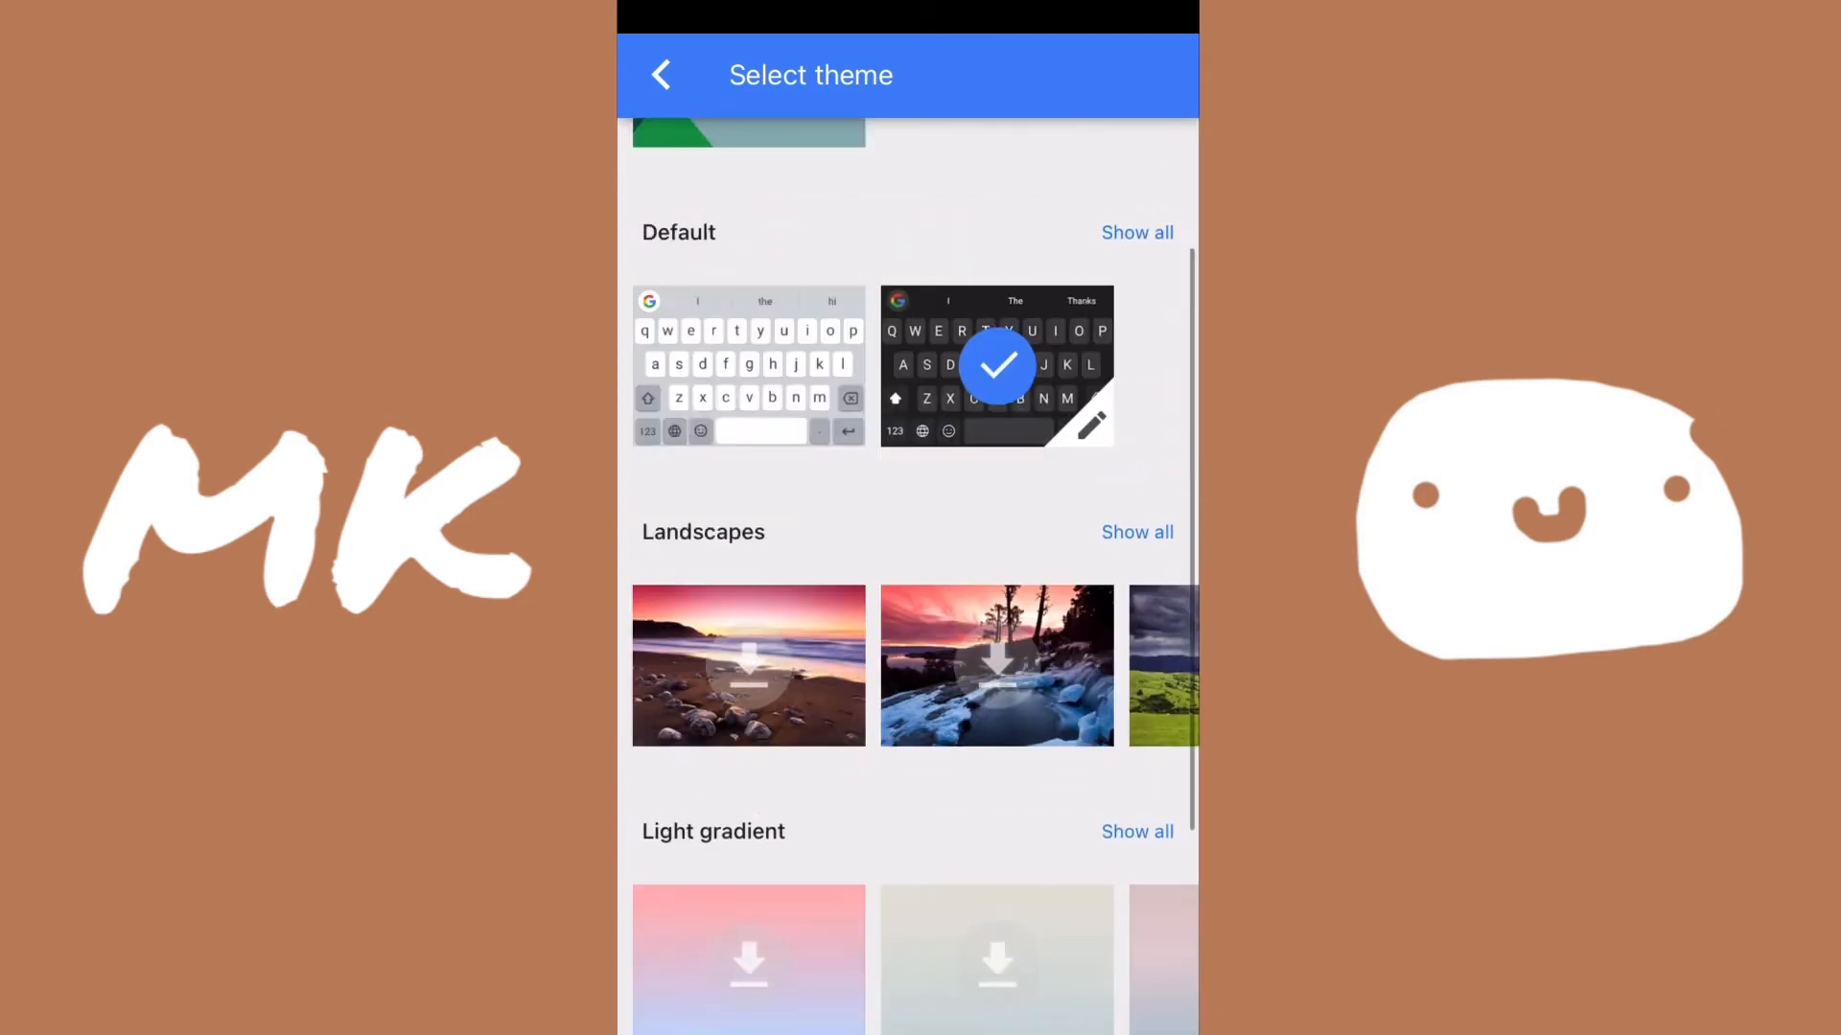
scroll(down, 3)
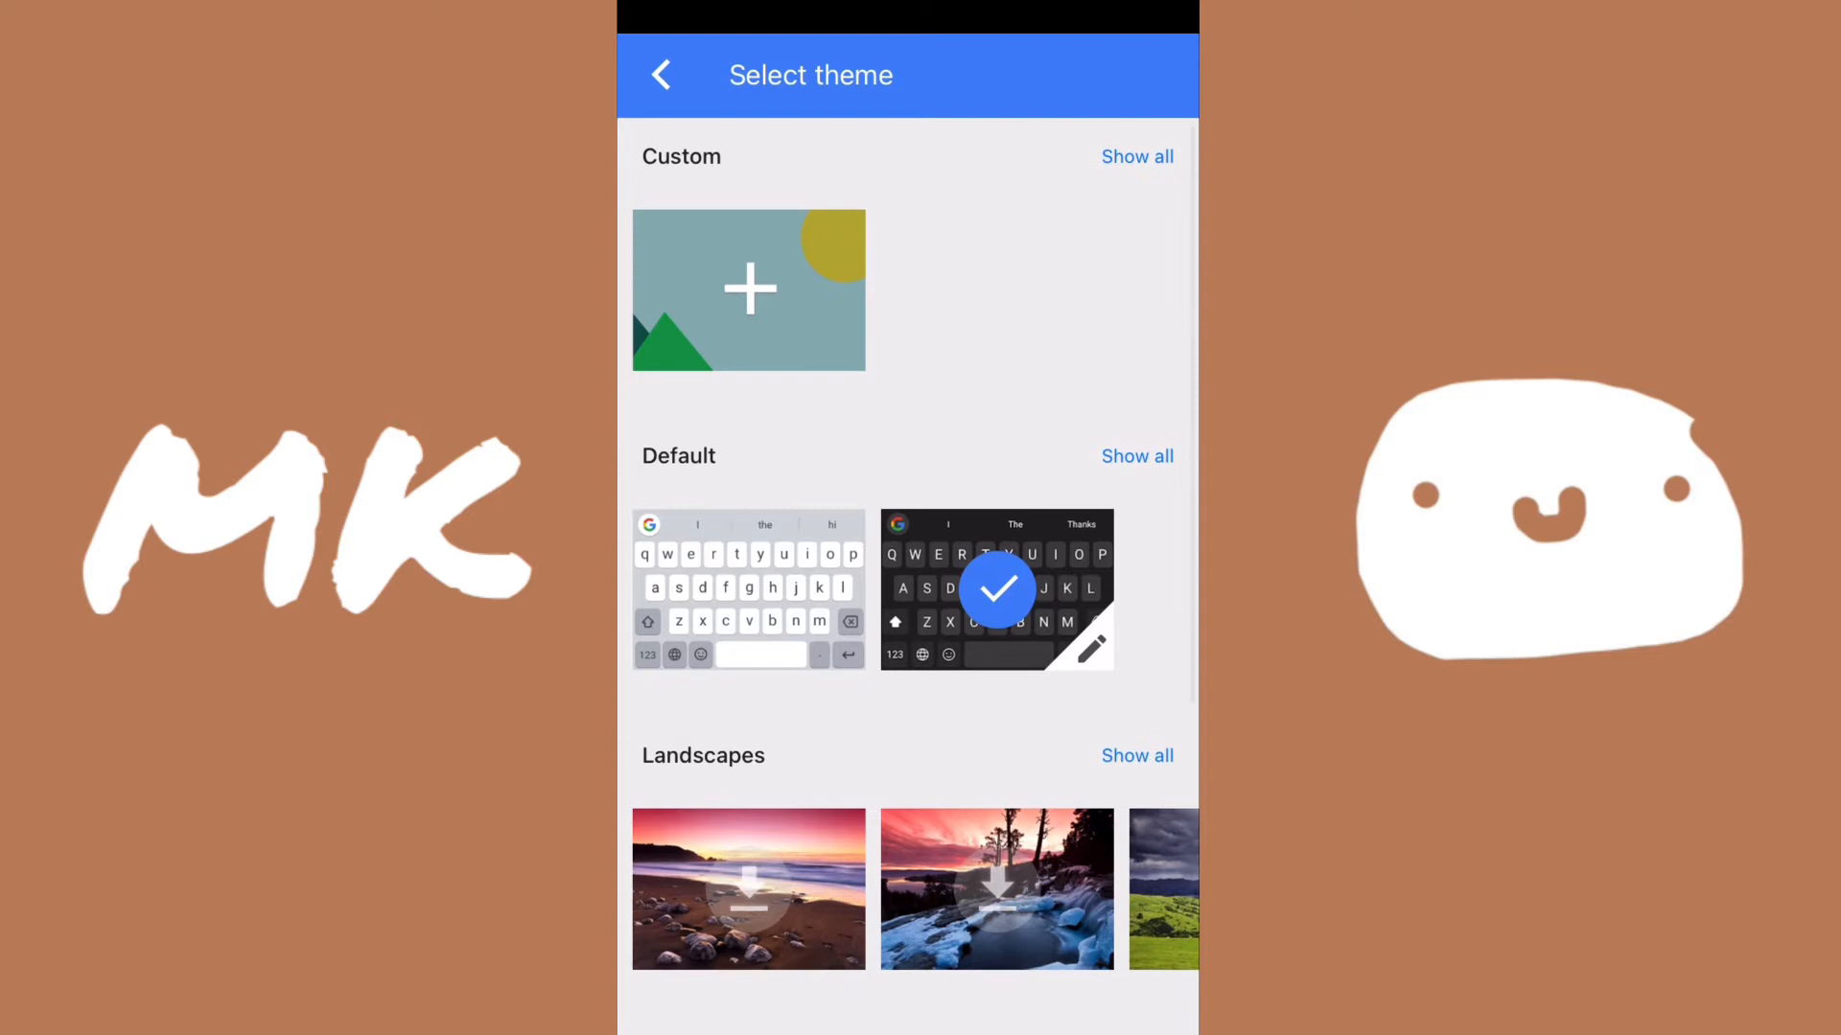
Step: Open the dark theme's customization editor with the preview keyboard switched to Gboard
click(747, 289)
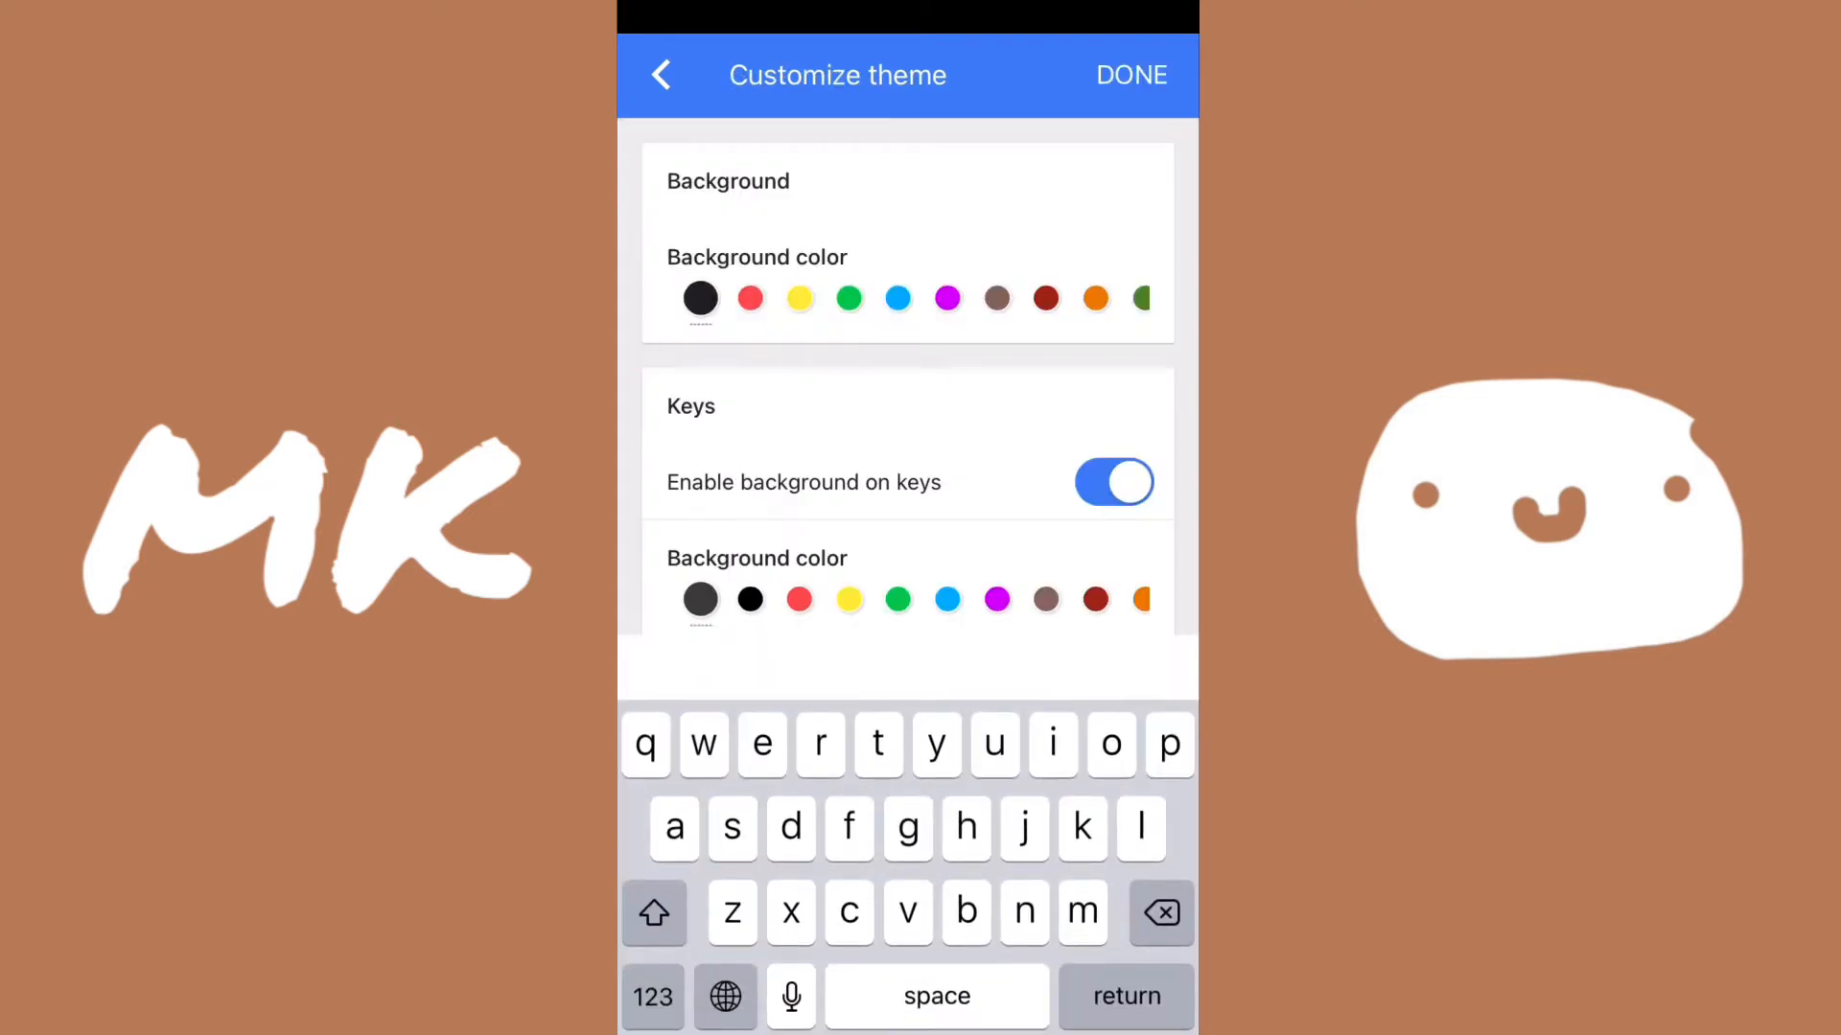
click(1129, 74)
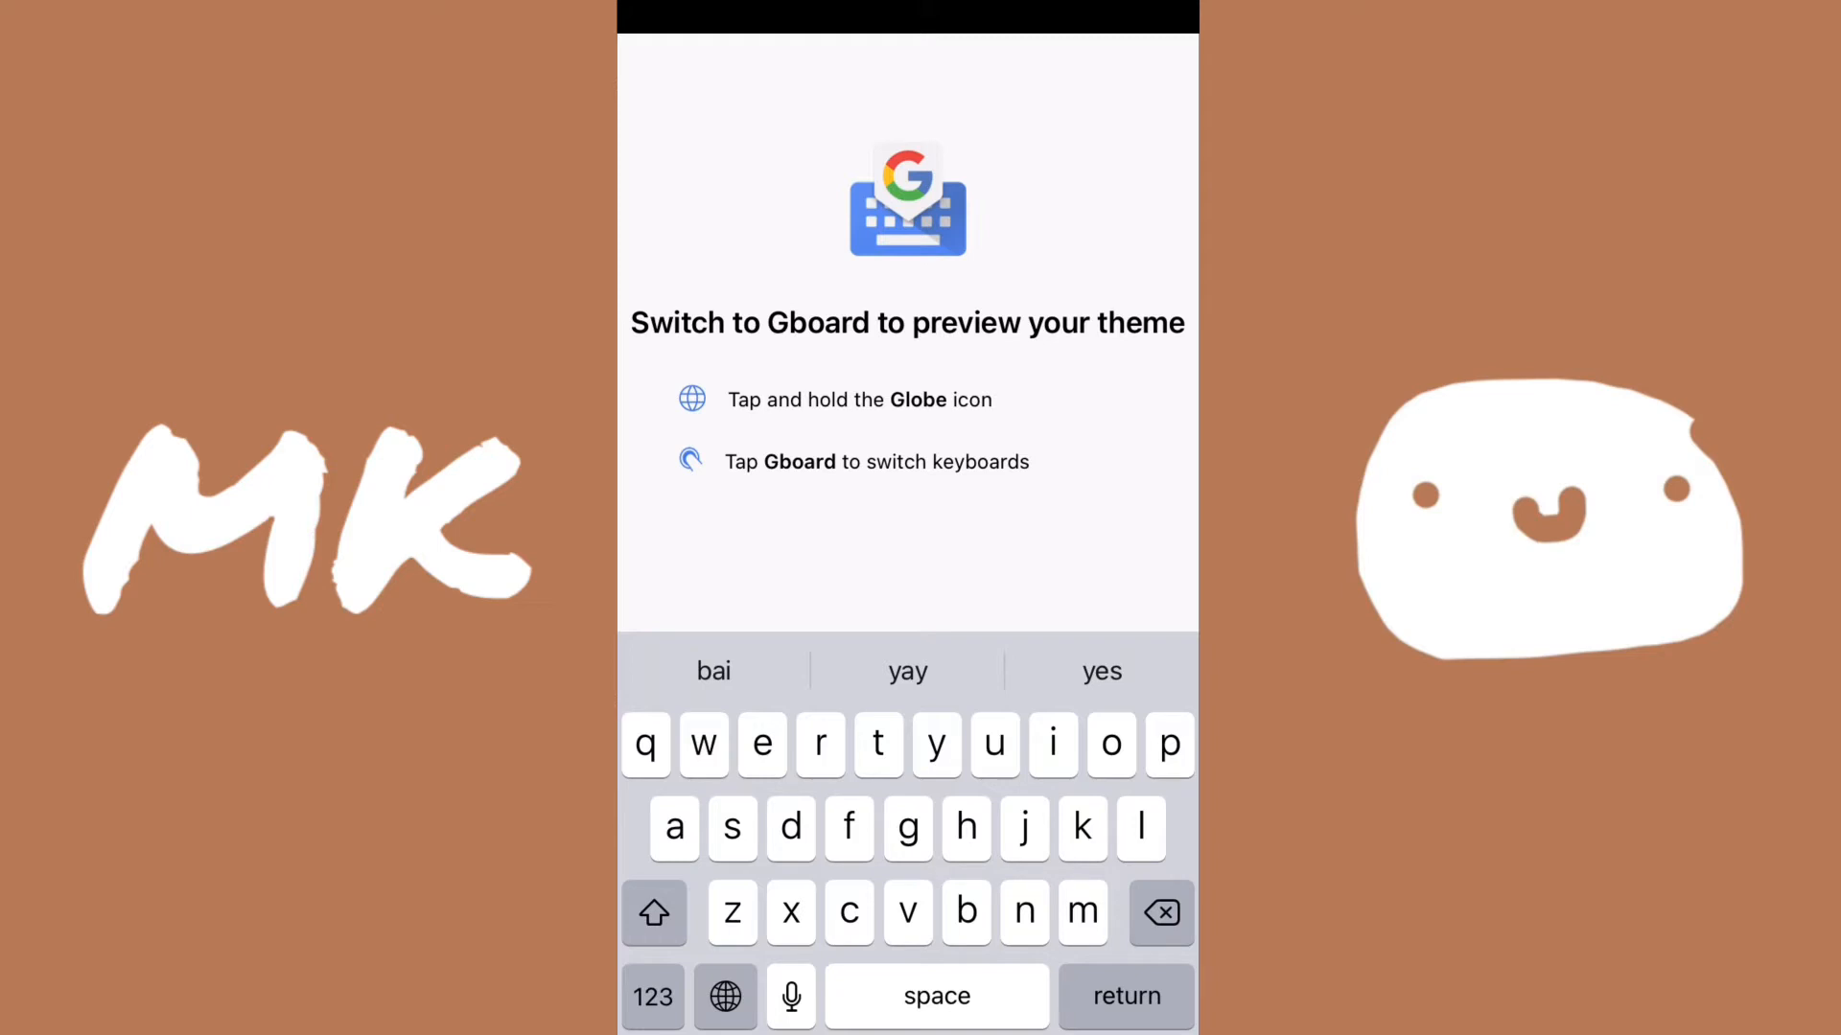
click(724, 997)
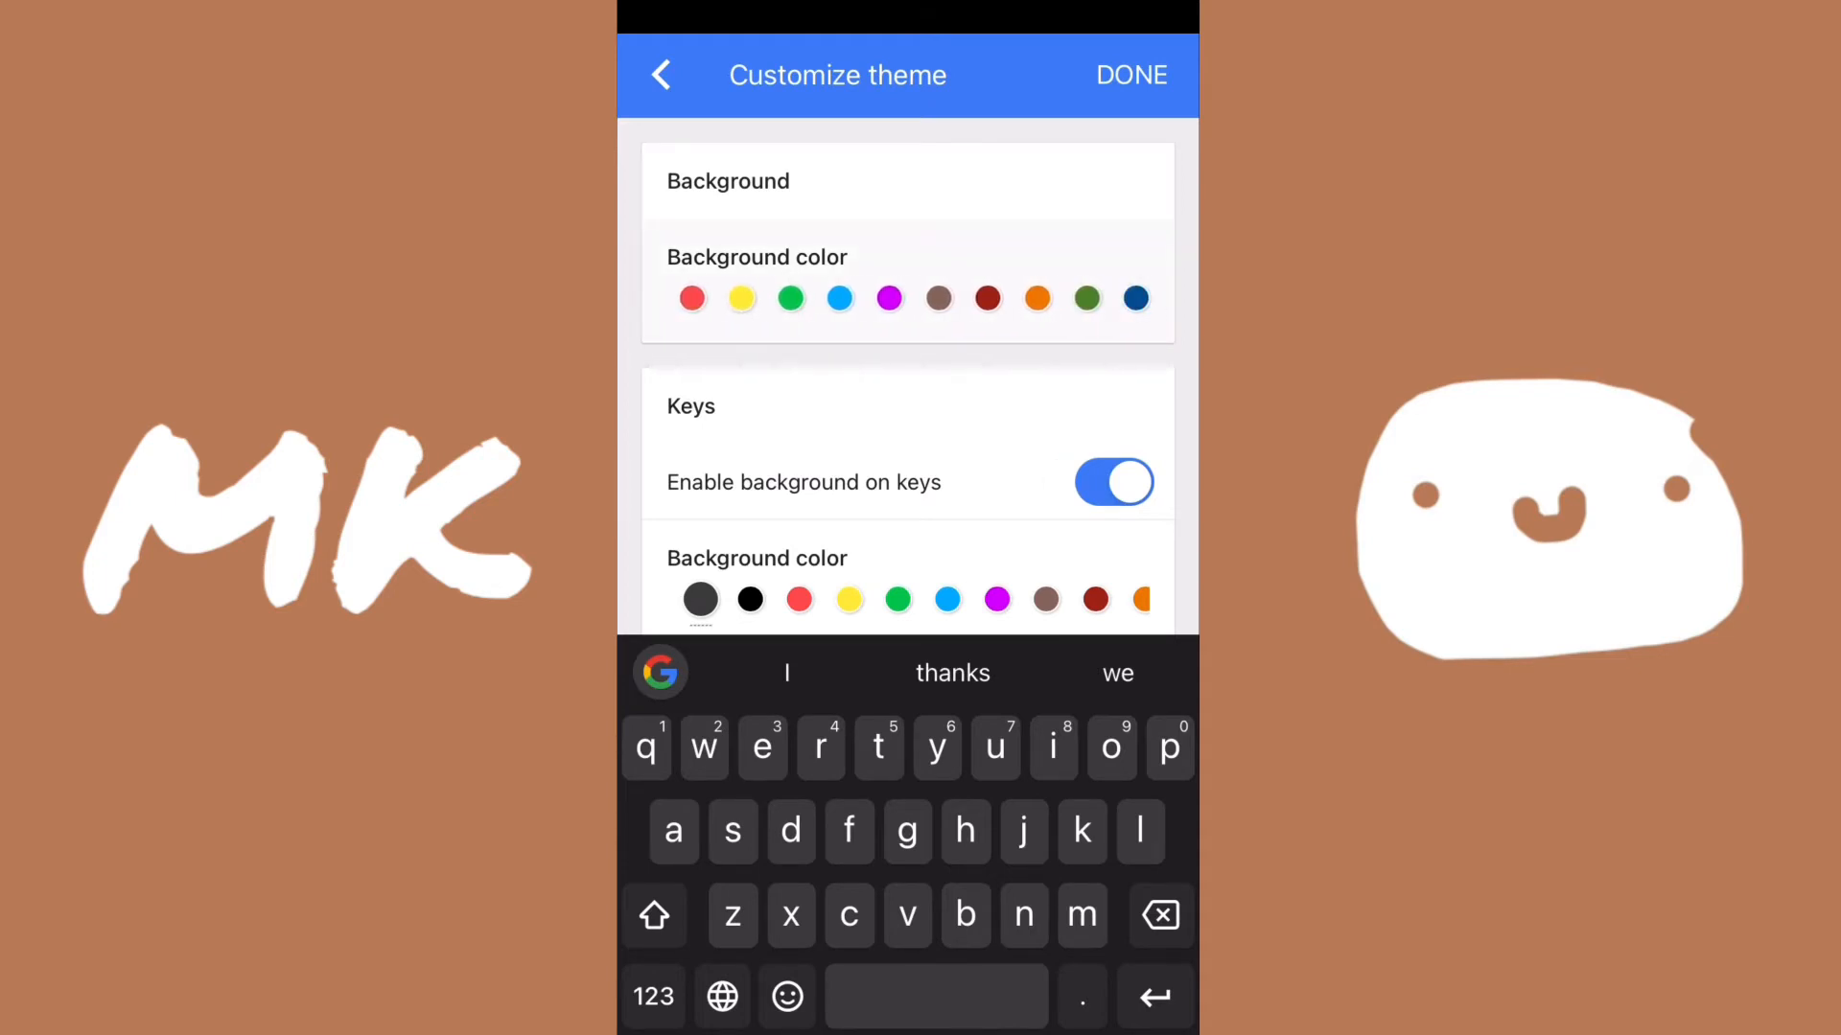
click(988, 298)
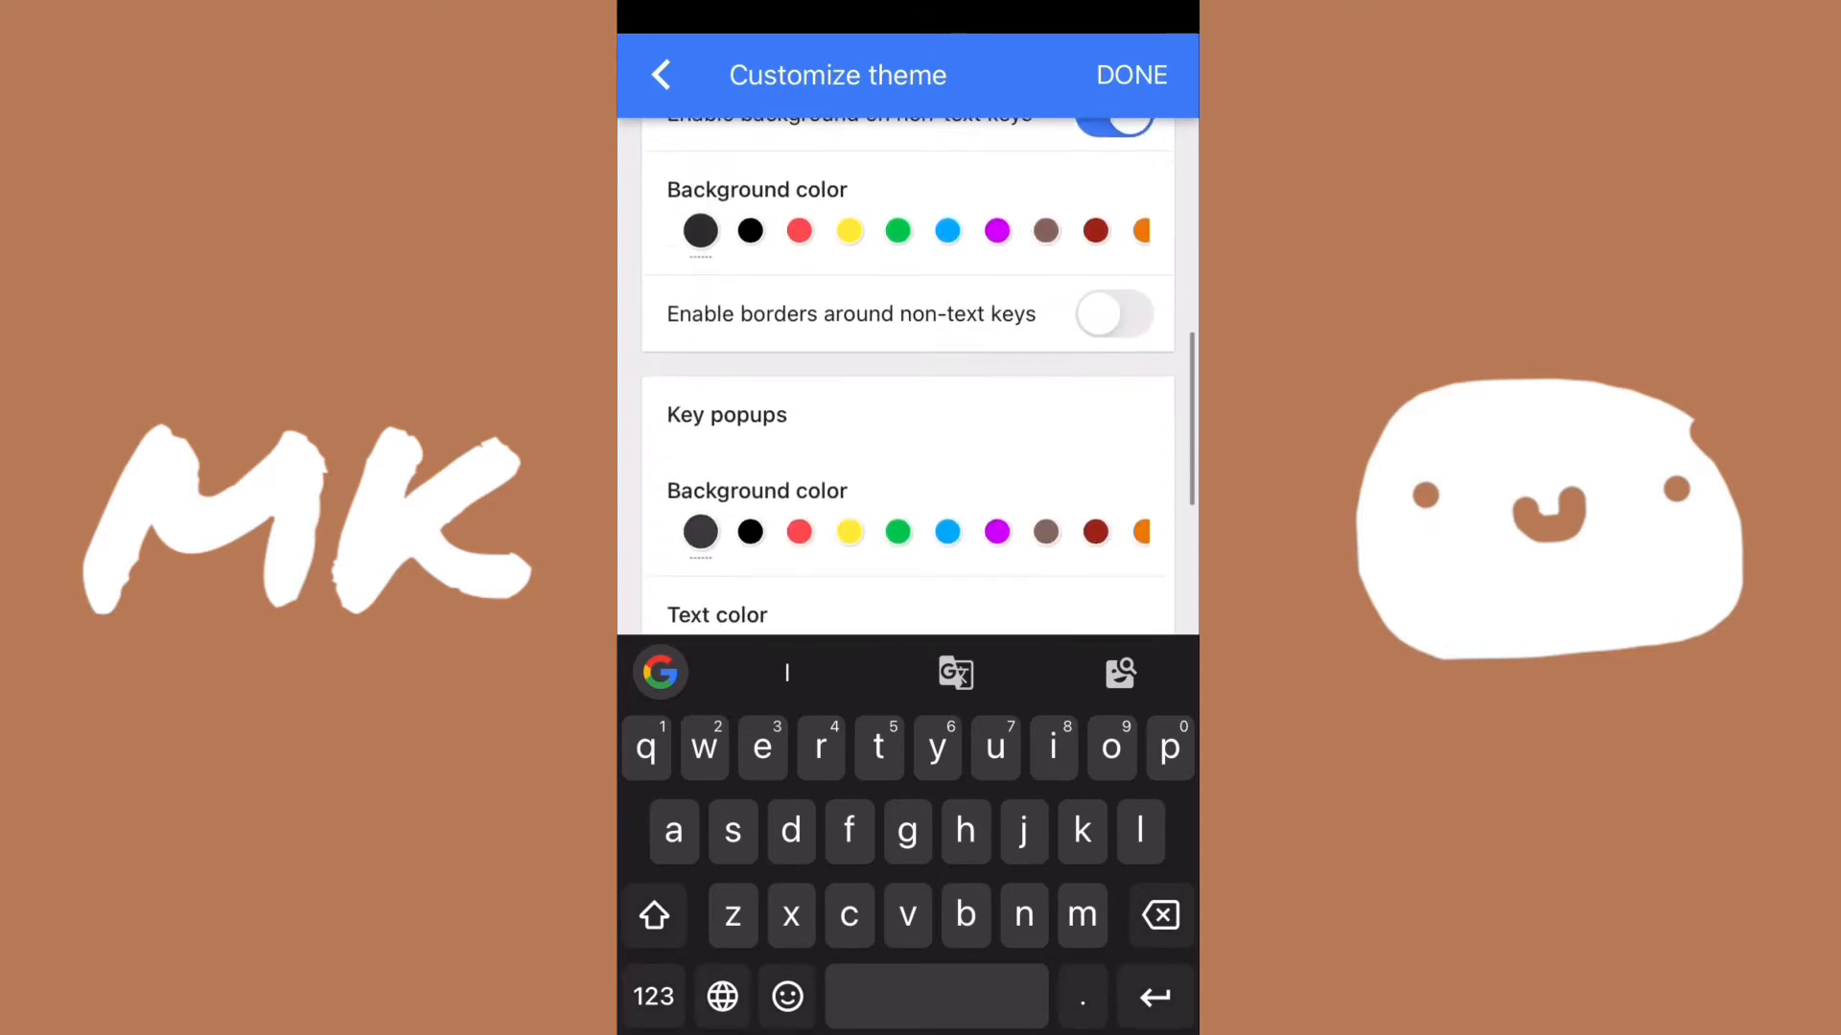
Step: Set key popups to a dark grey background with black text, previewing the result
scroll(up, 3)
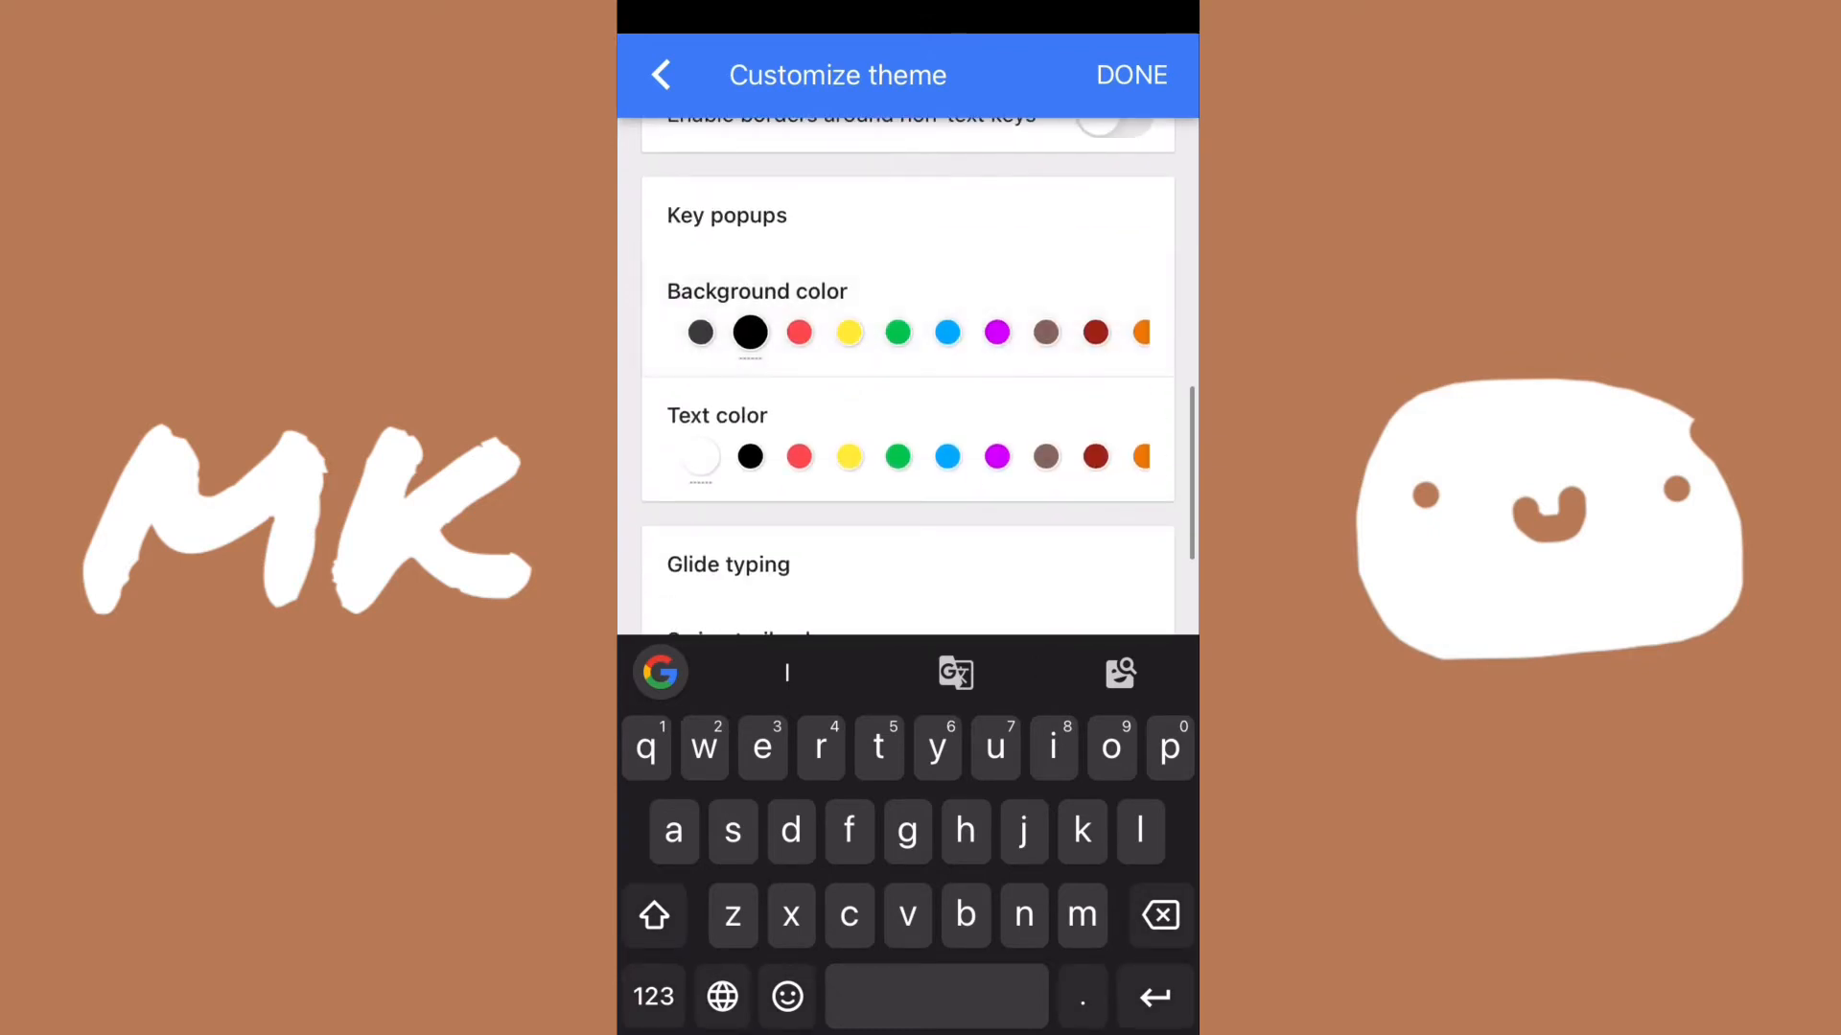
click(700, 332)
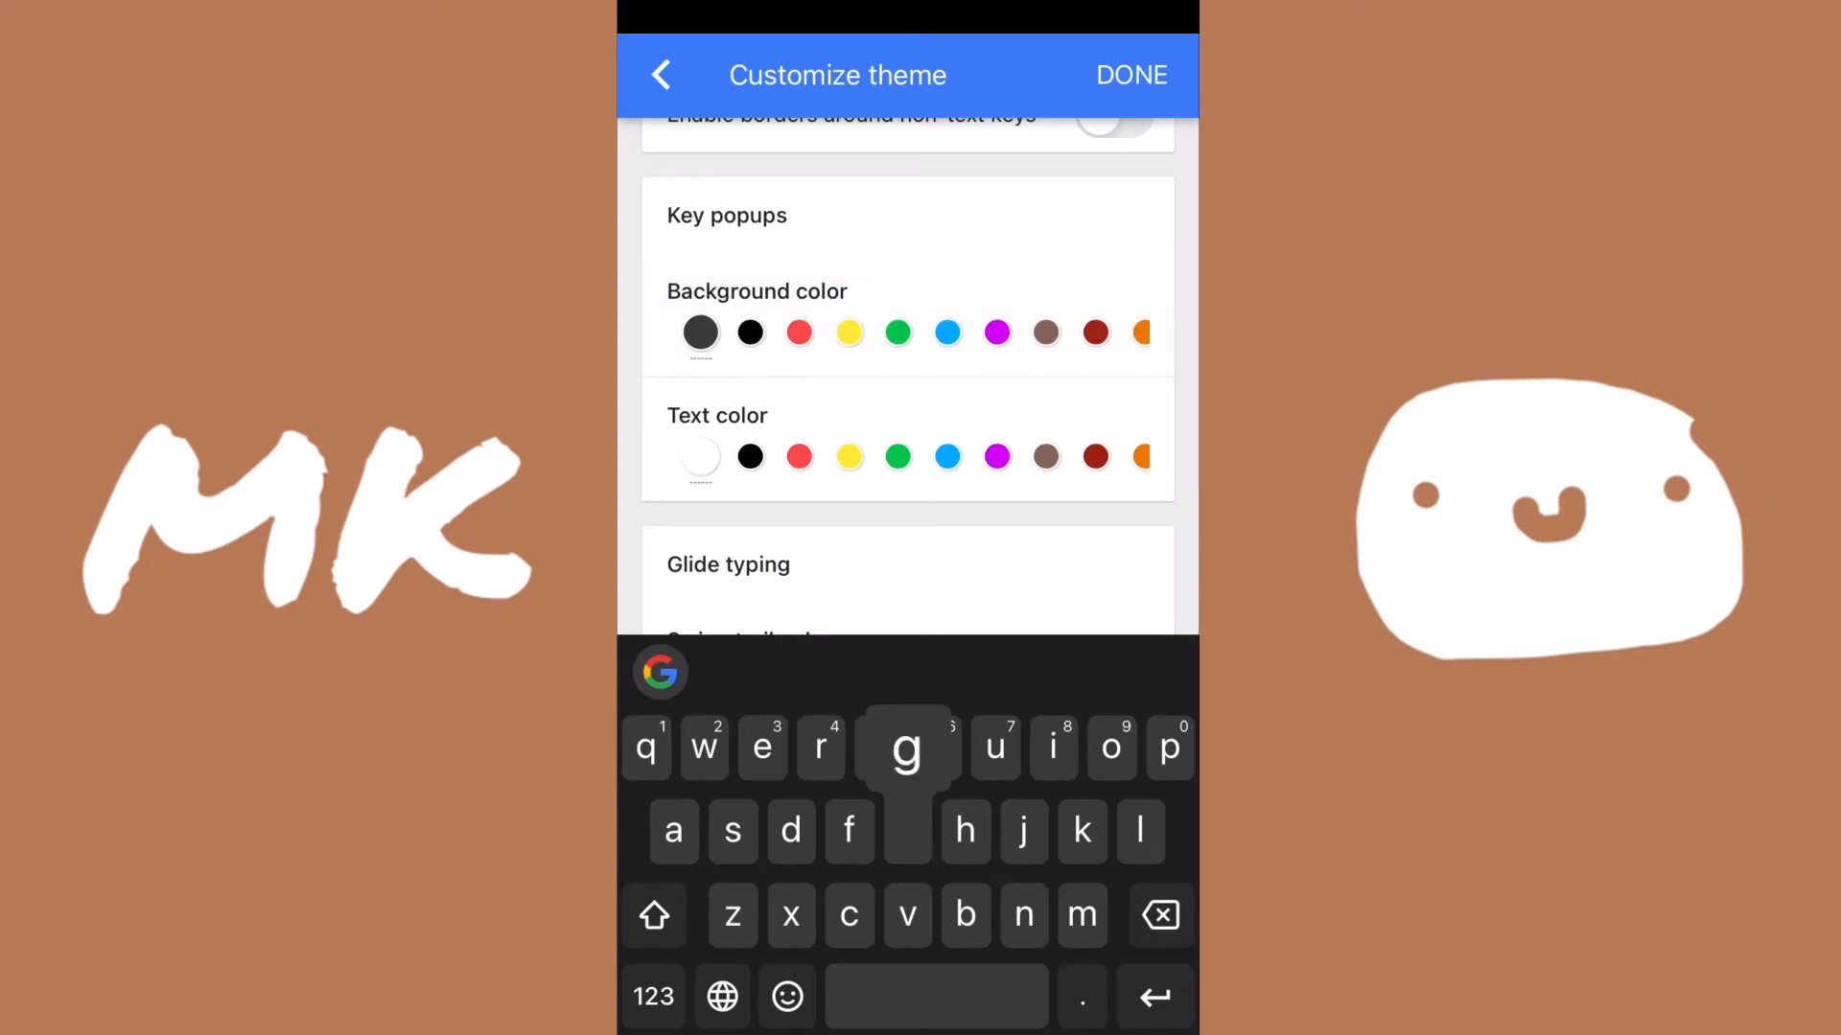
click(749, 332)
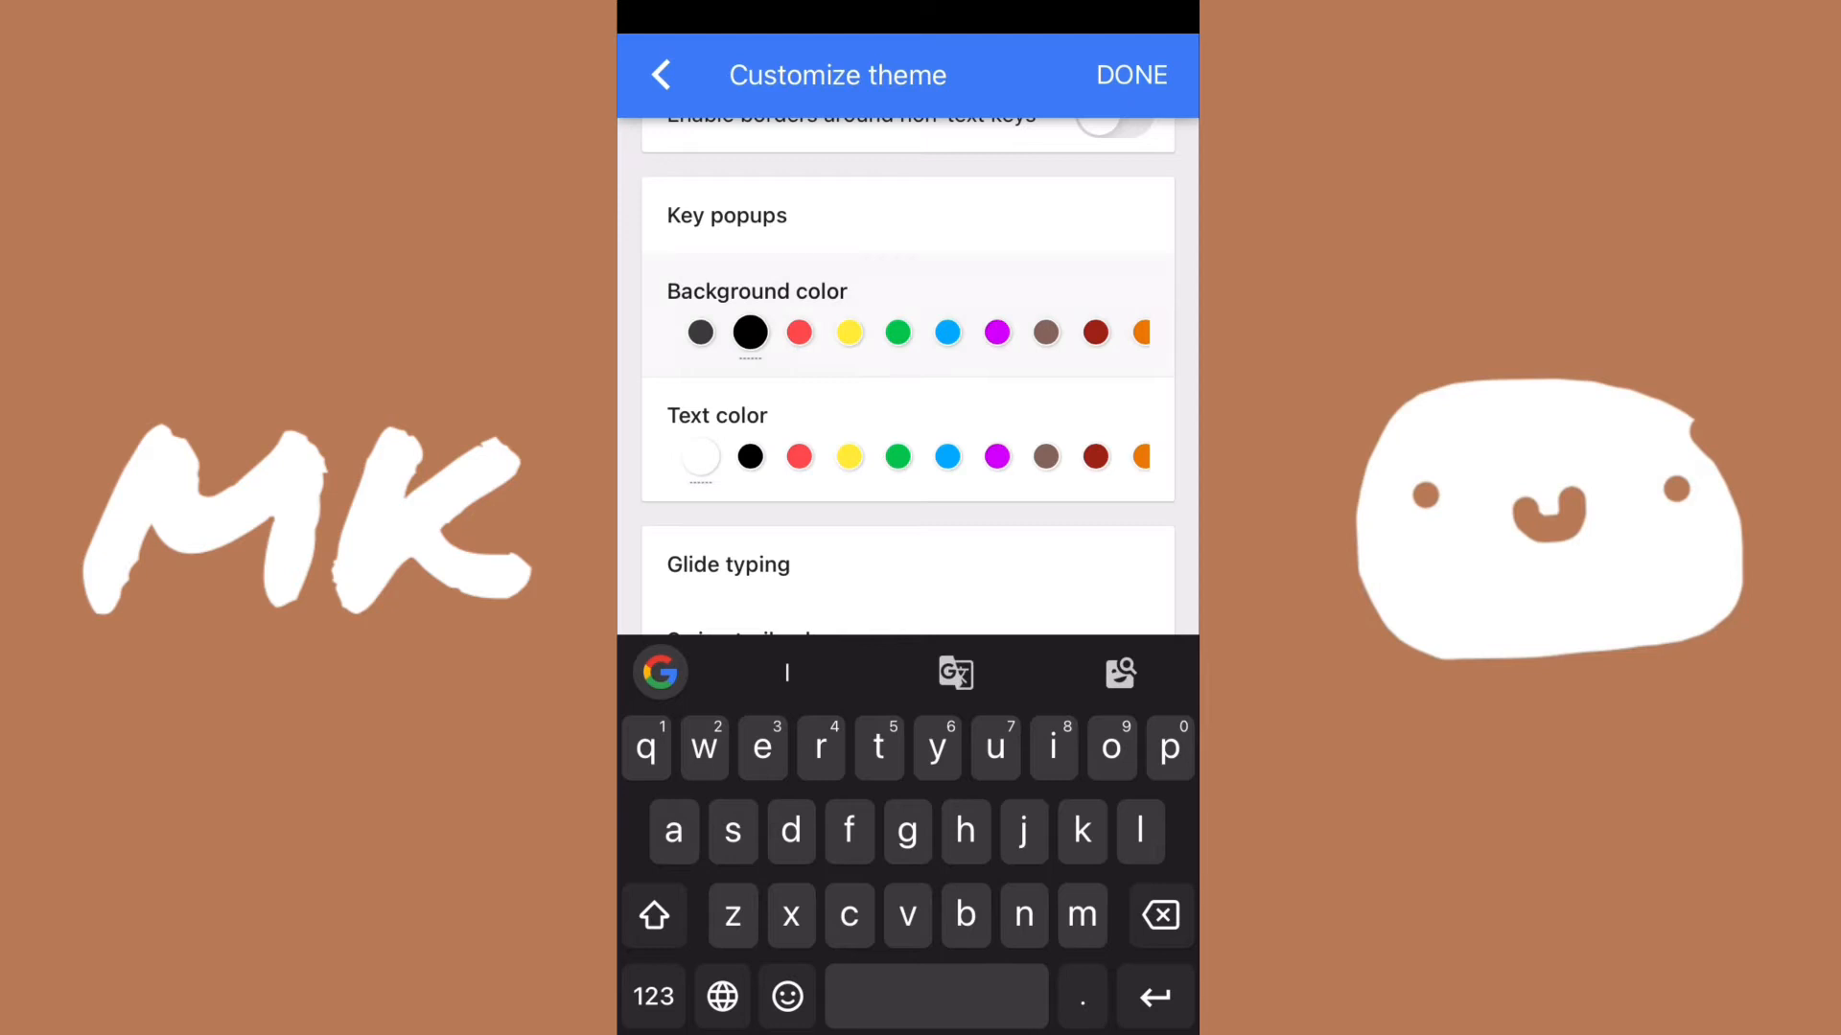
click(905, 831)
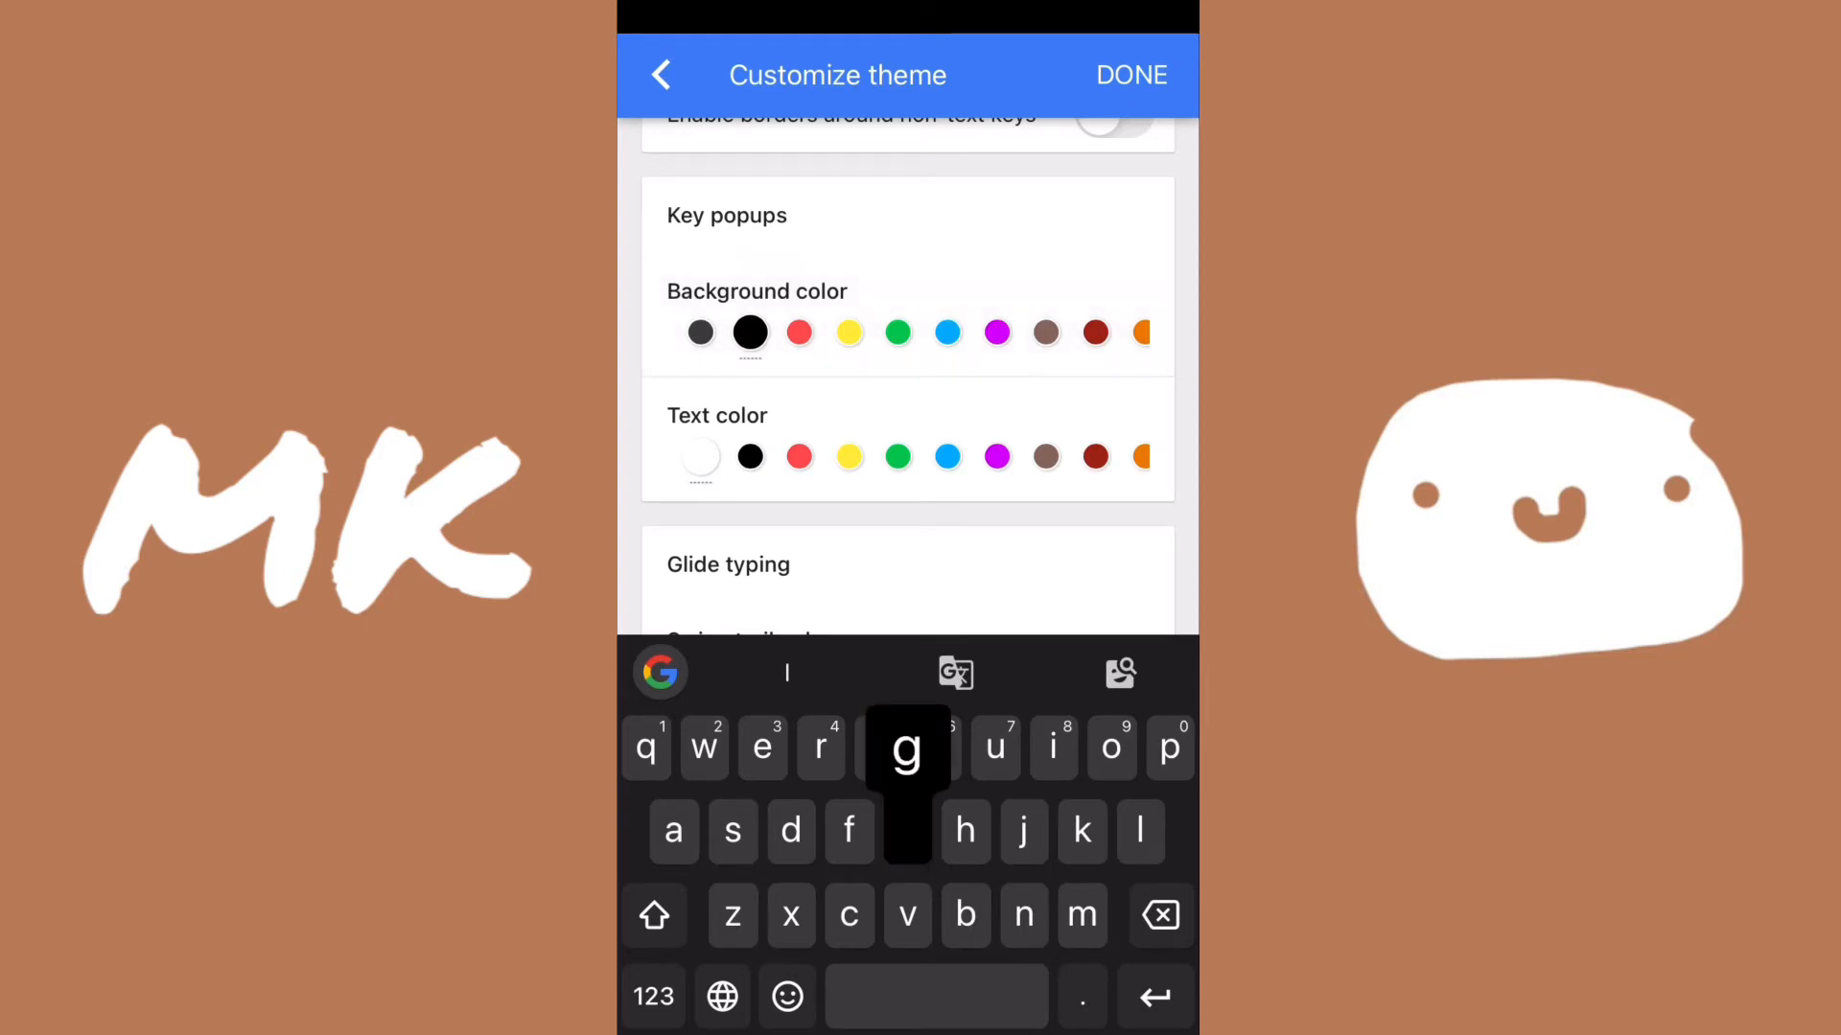
click(701, 333)
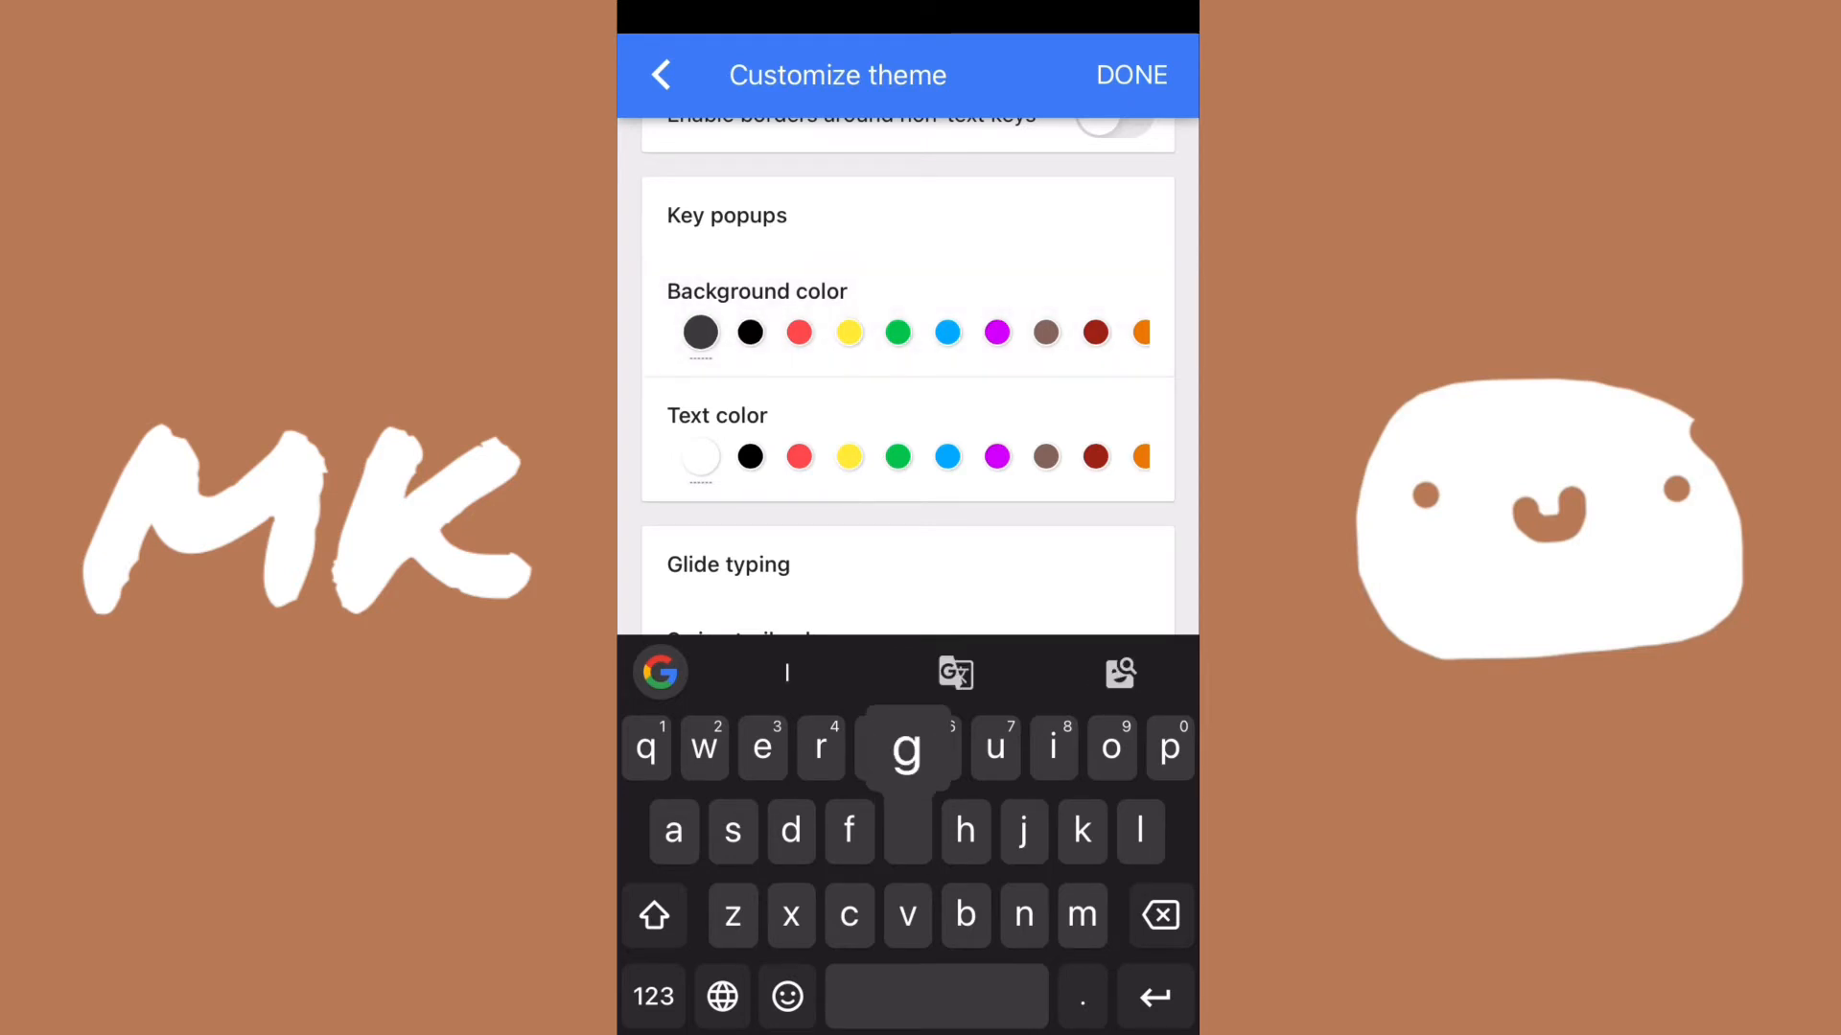
click(749, 456)
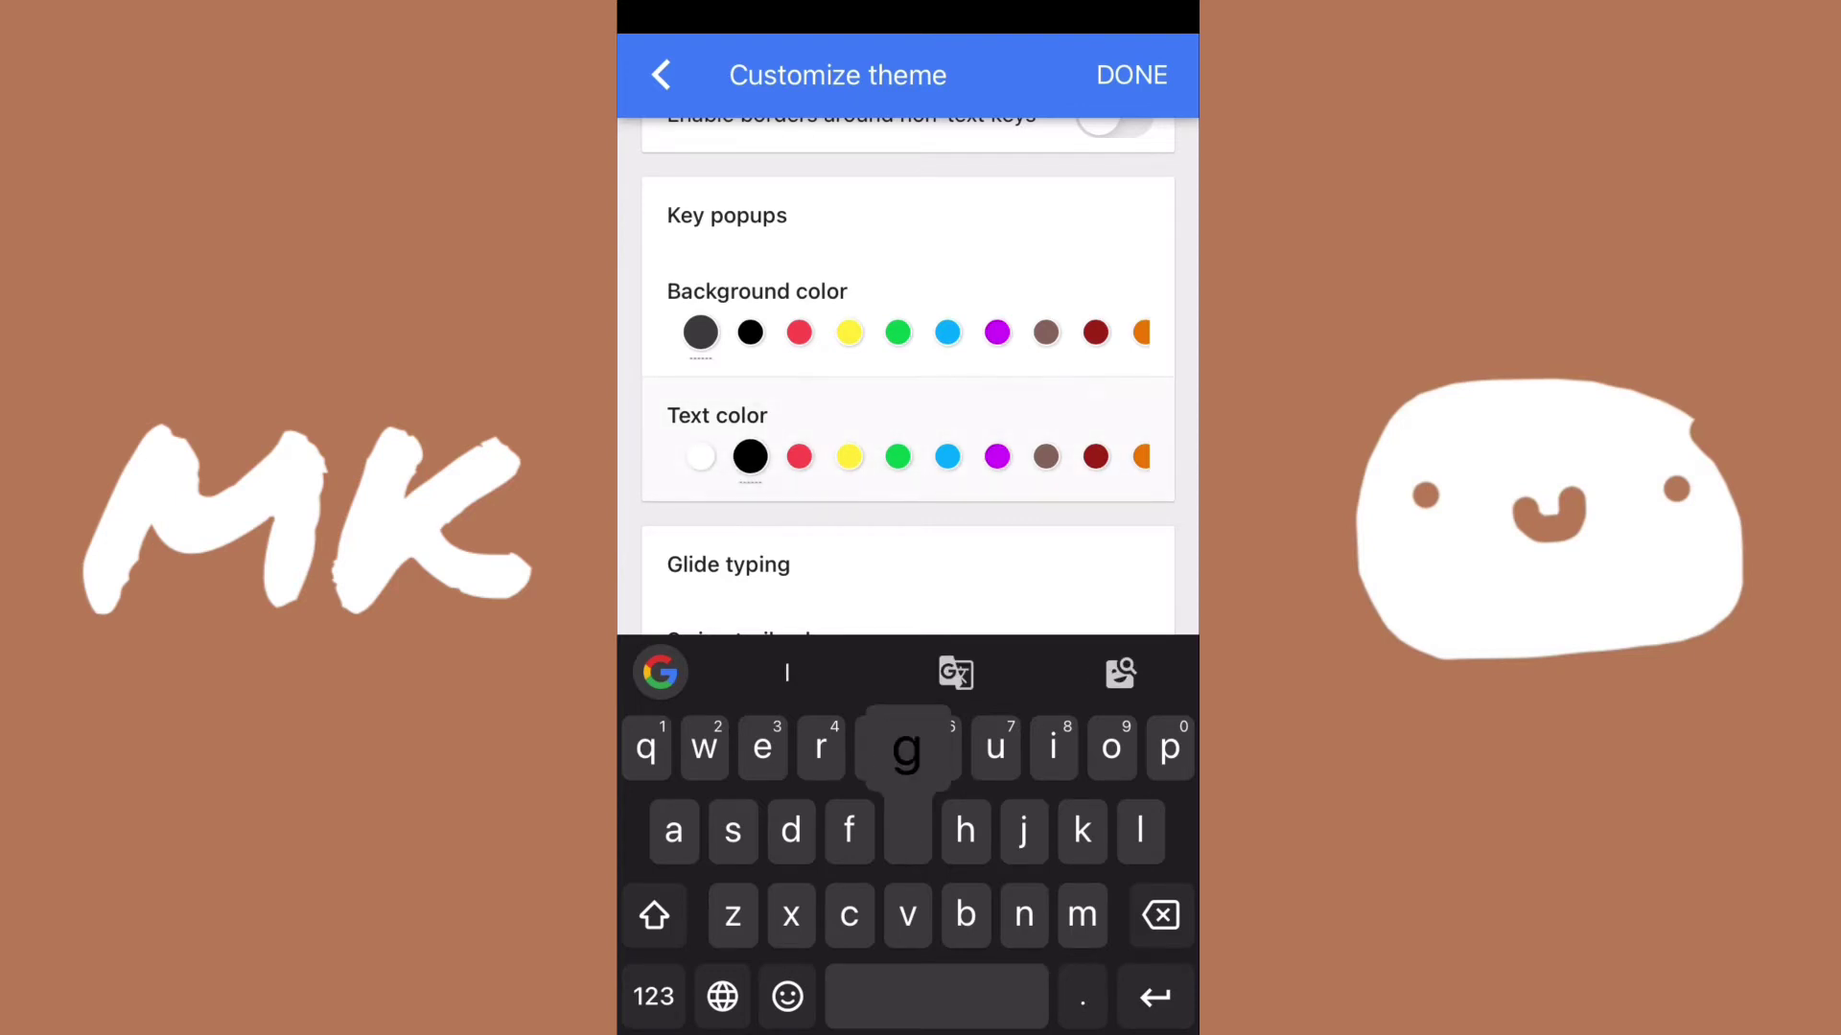
click(848, 749)
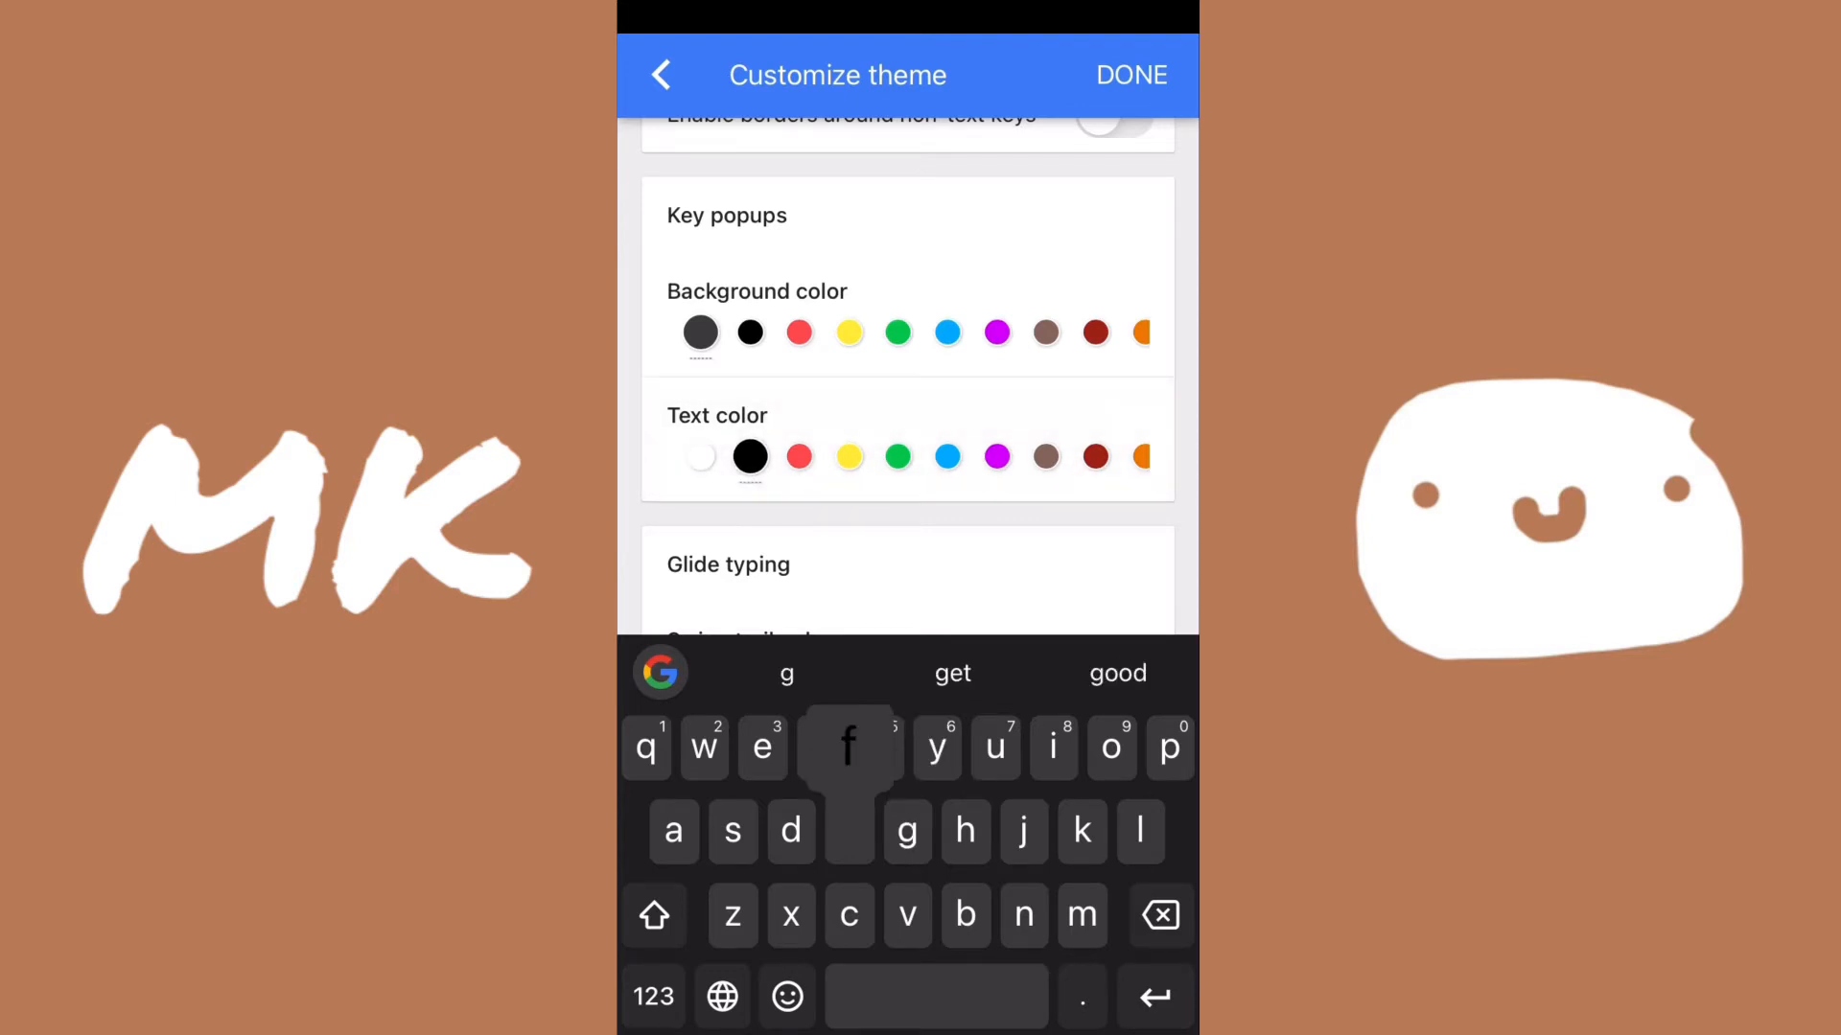
Step: Adjust the swipe trail color and save the customized dark theme
scroll(down, 3)
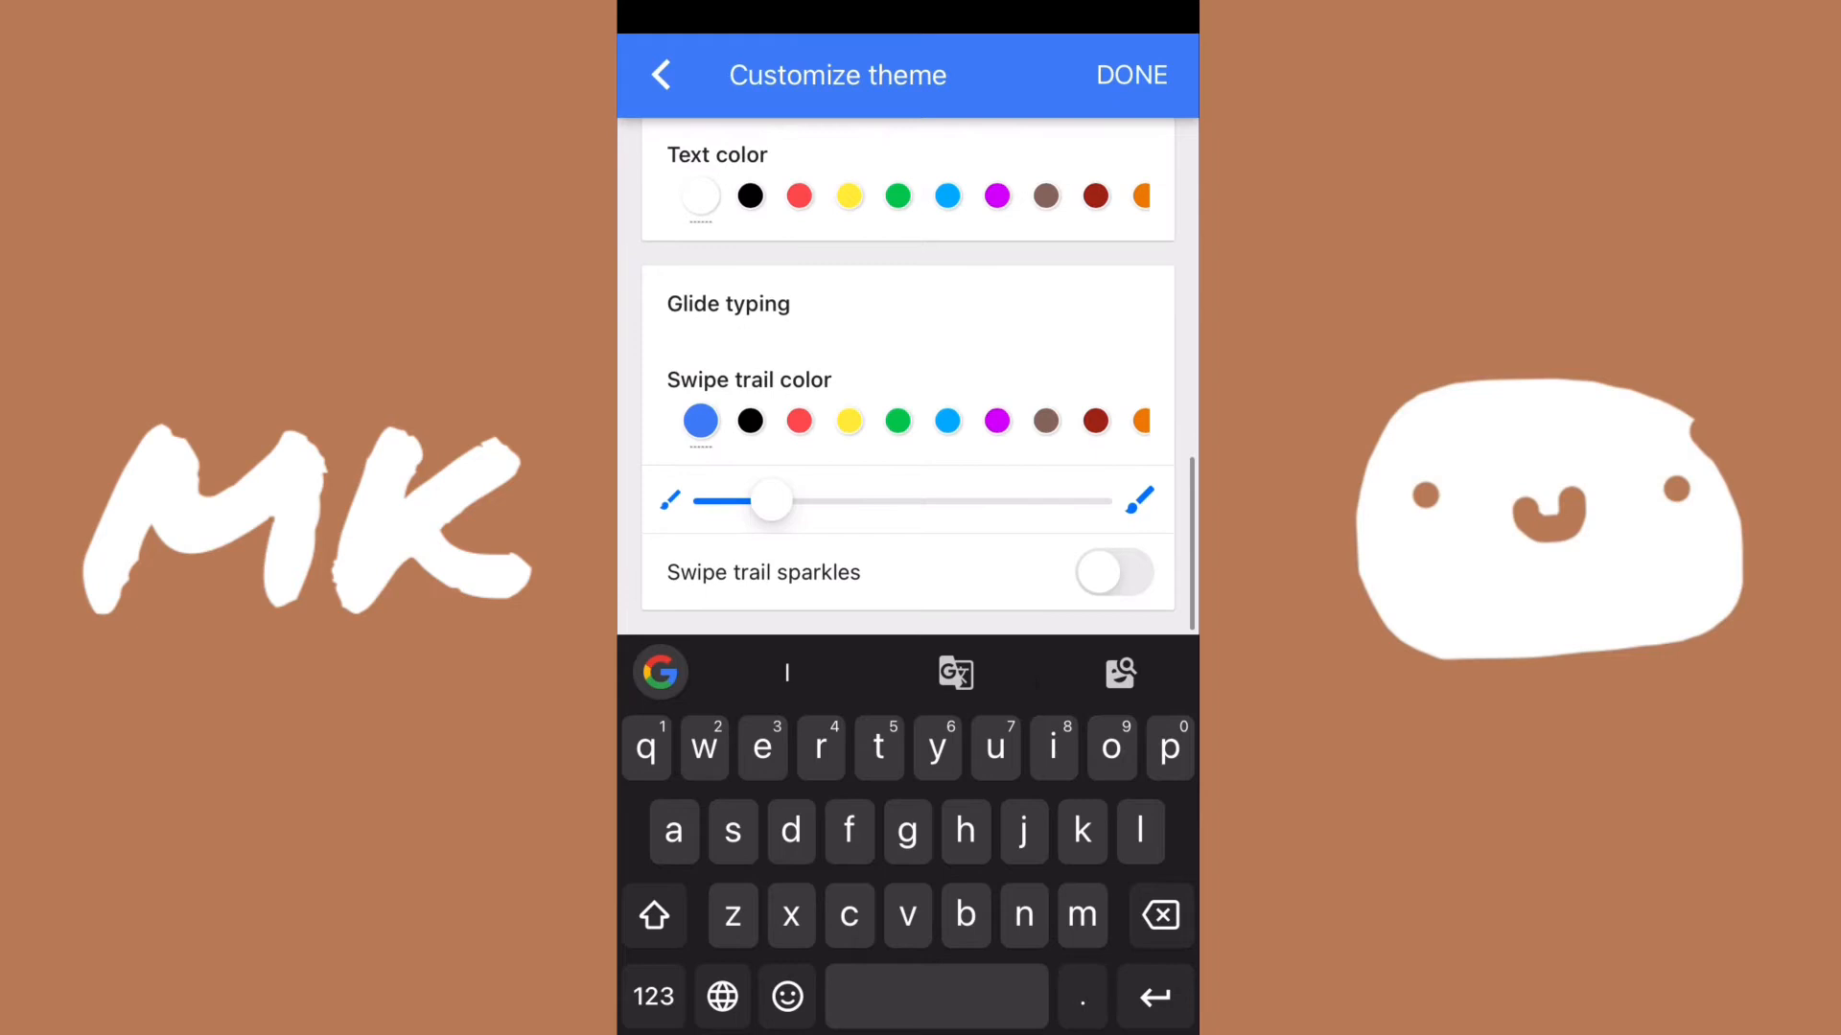
click(748, 420)
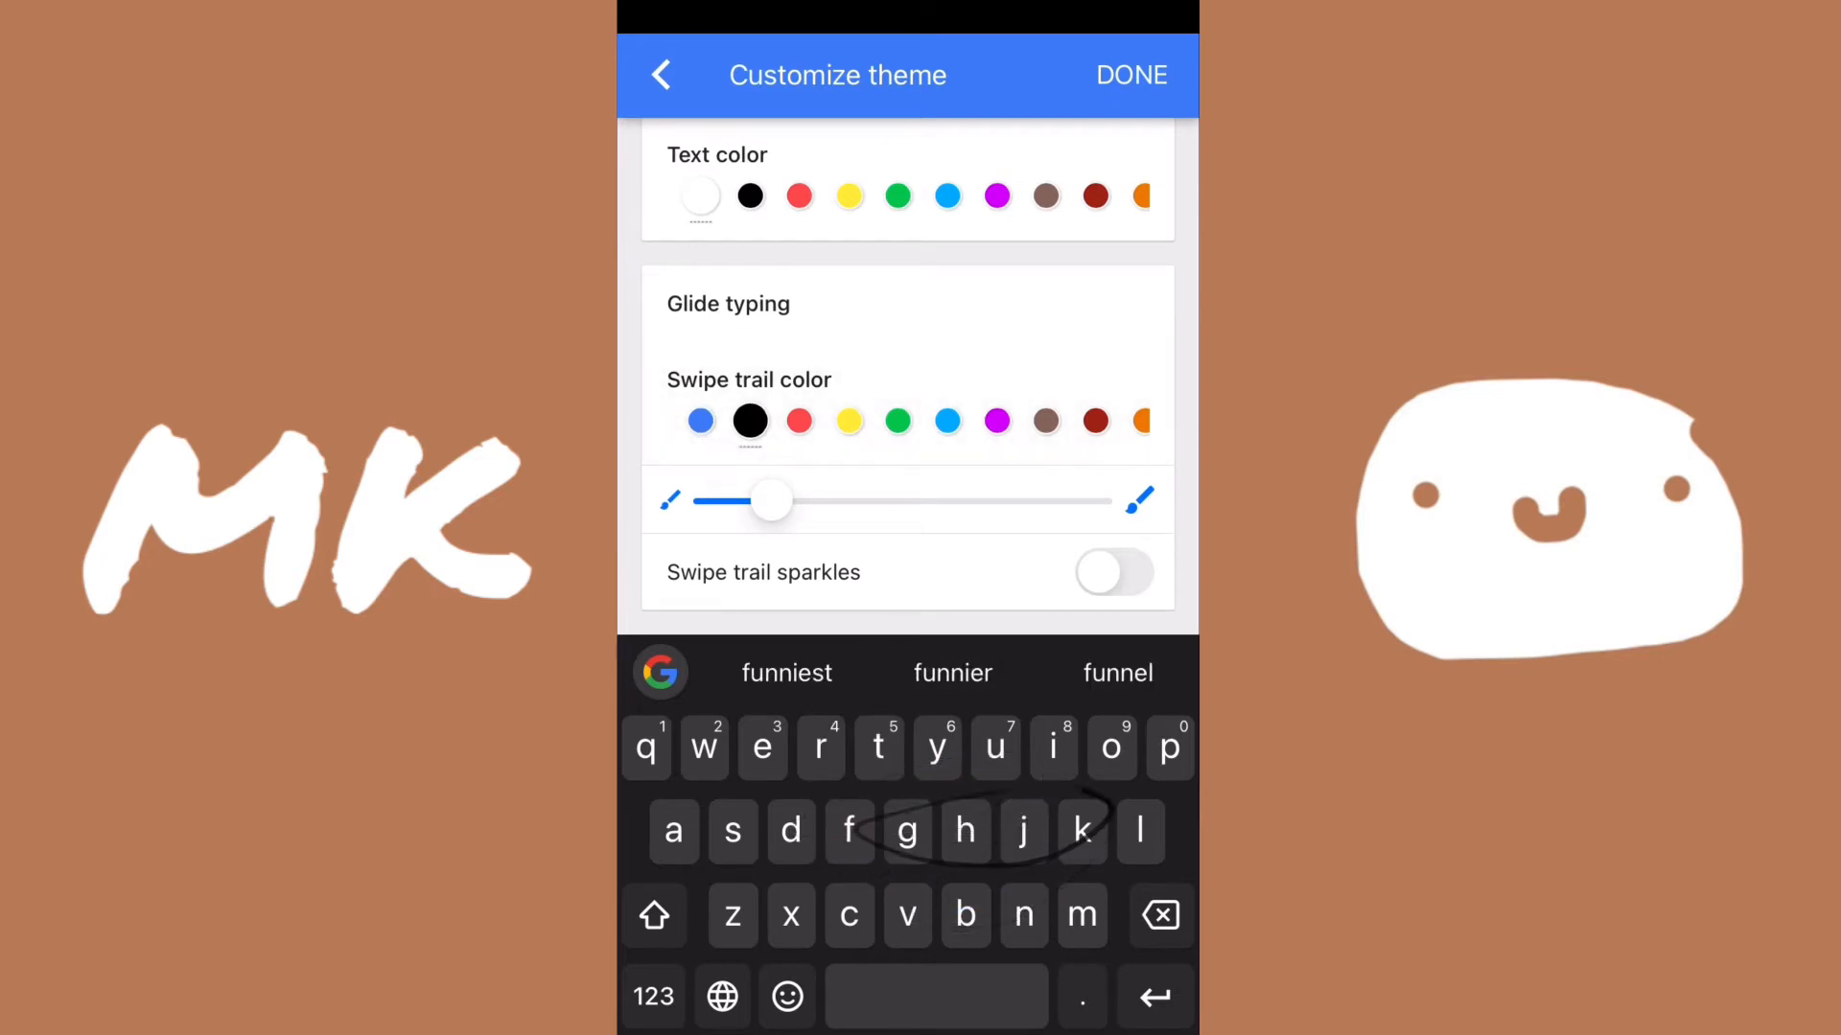
click(700, 420)
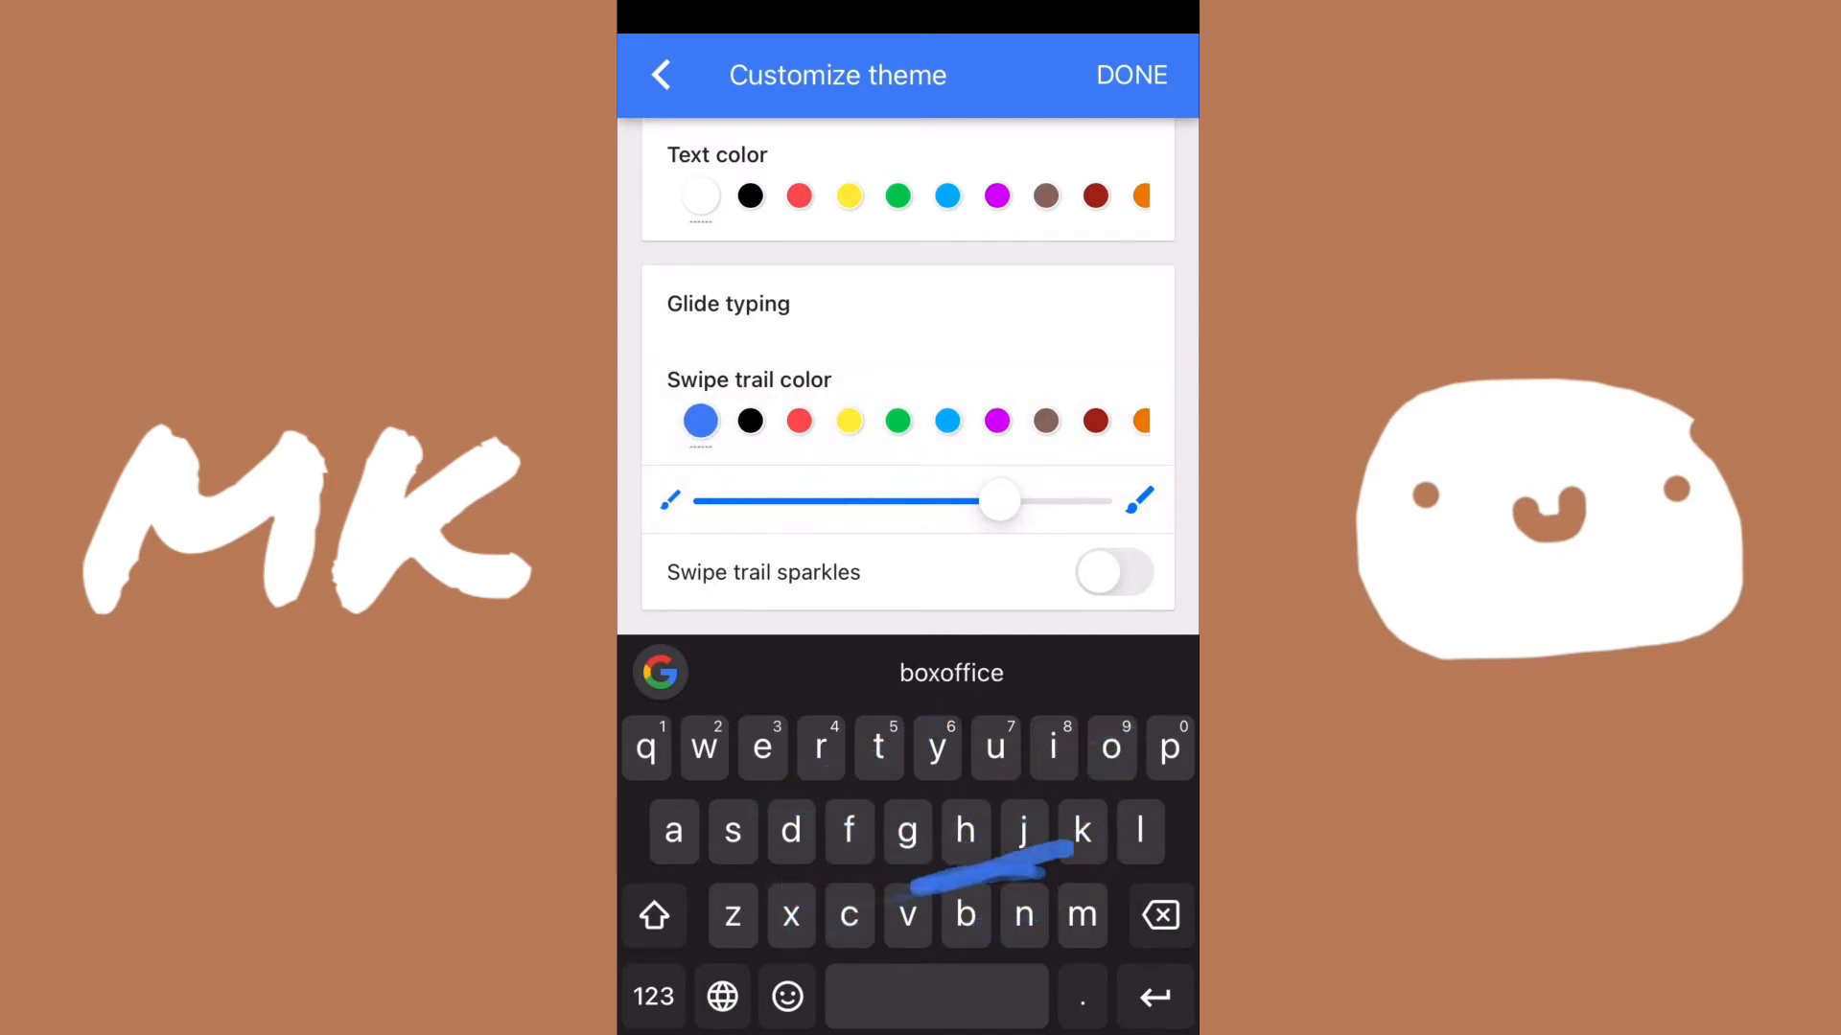
click(660, 74)
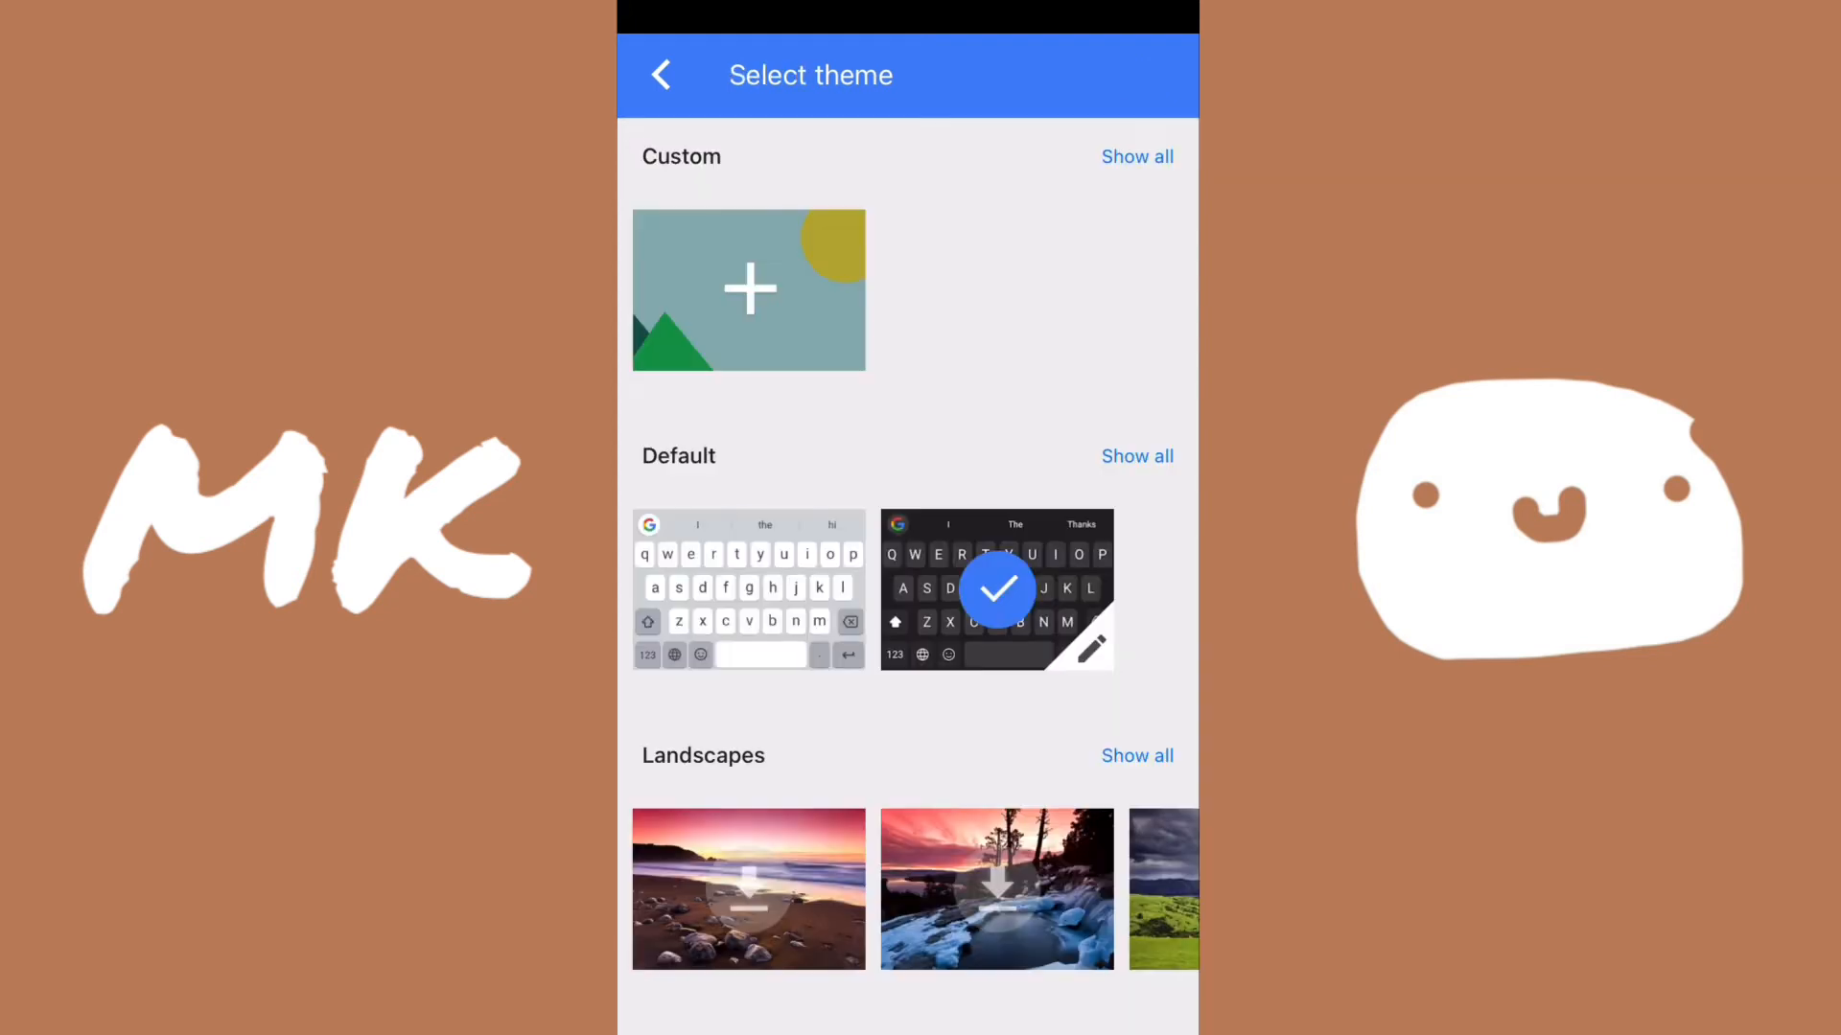
scroll(down, 3)
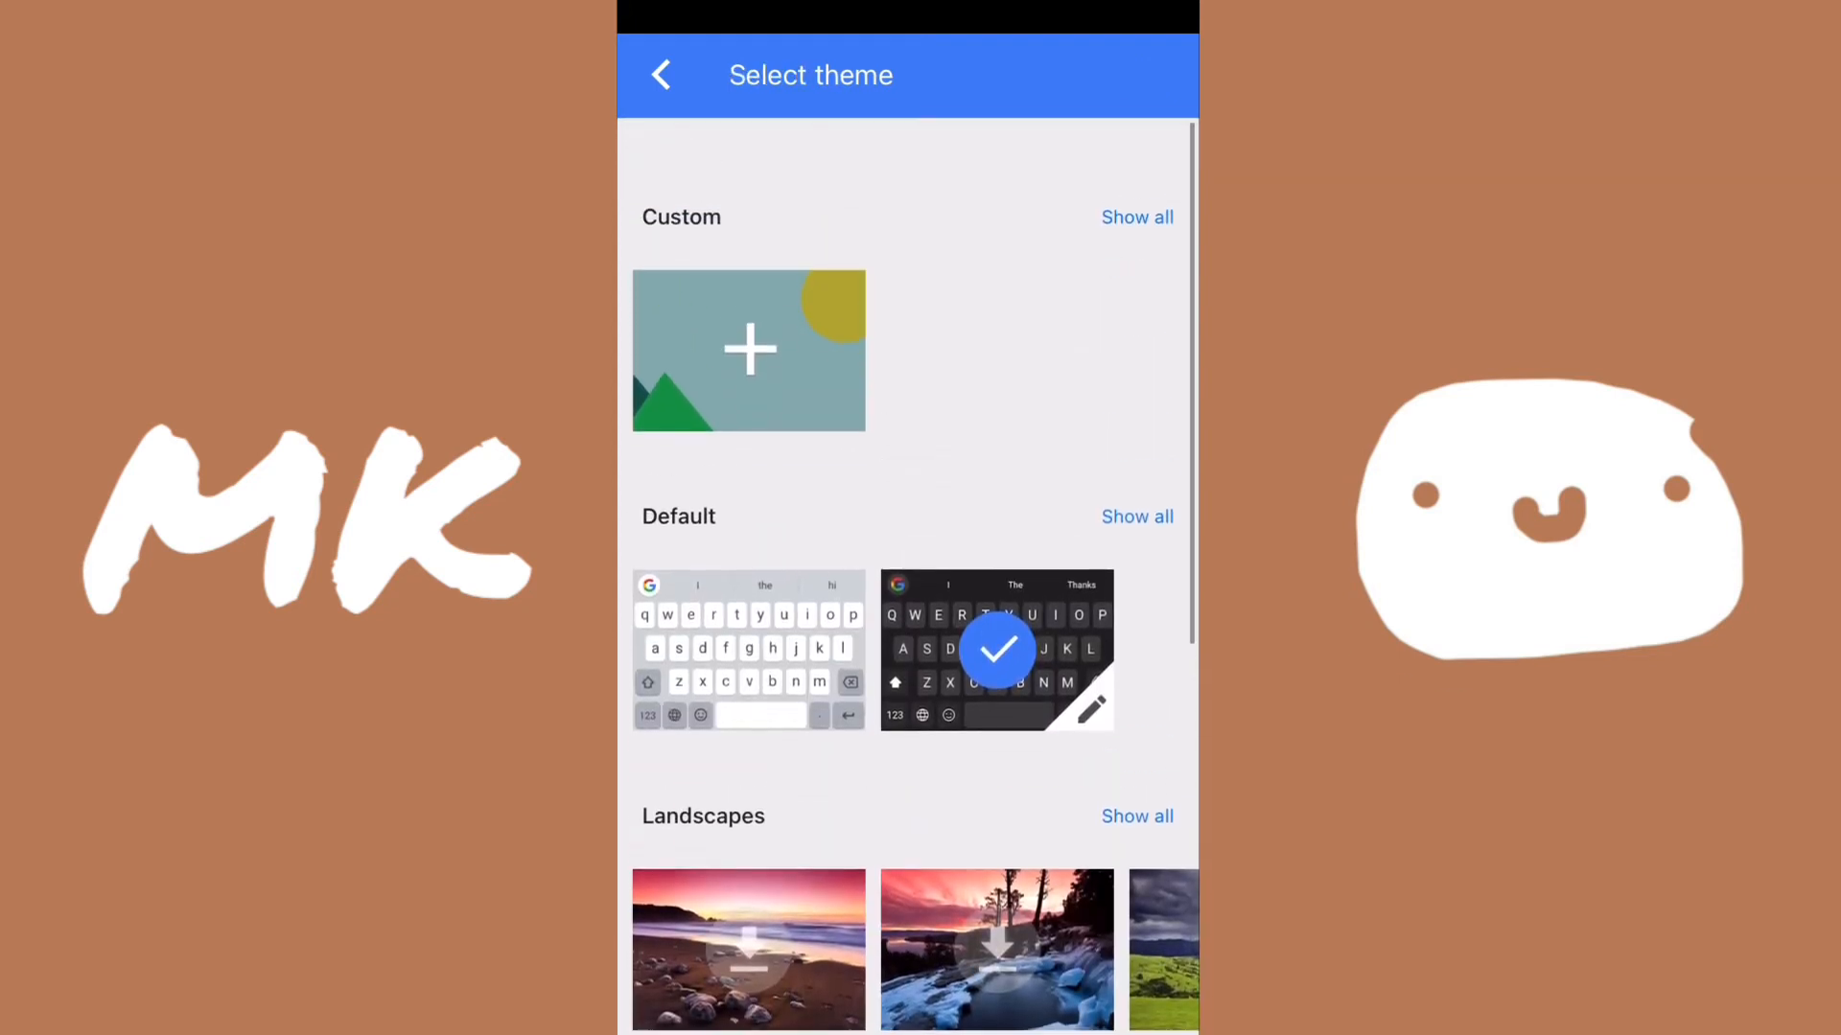
scroll(up, 3)
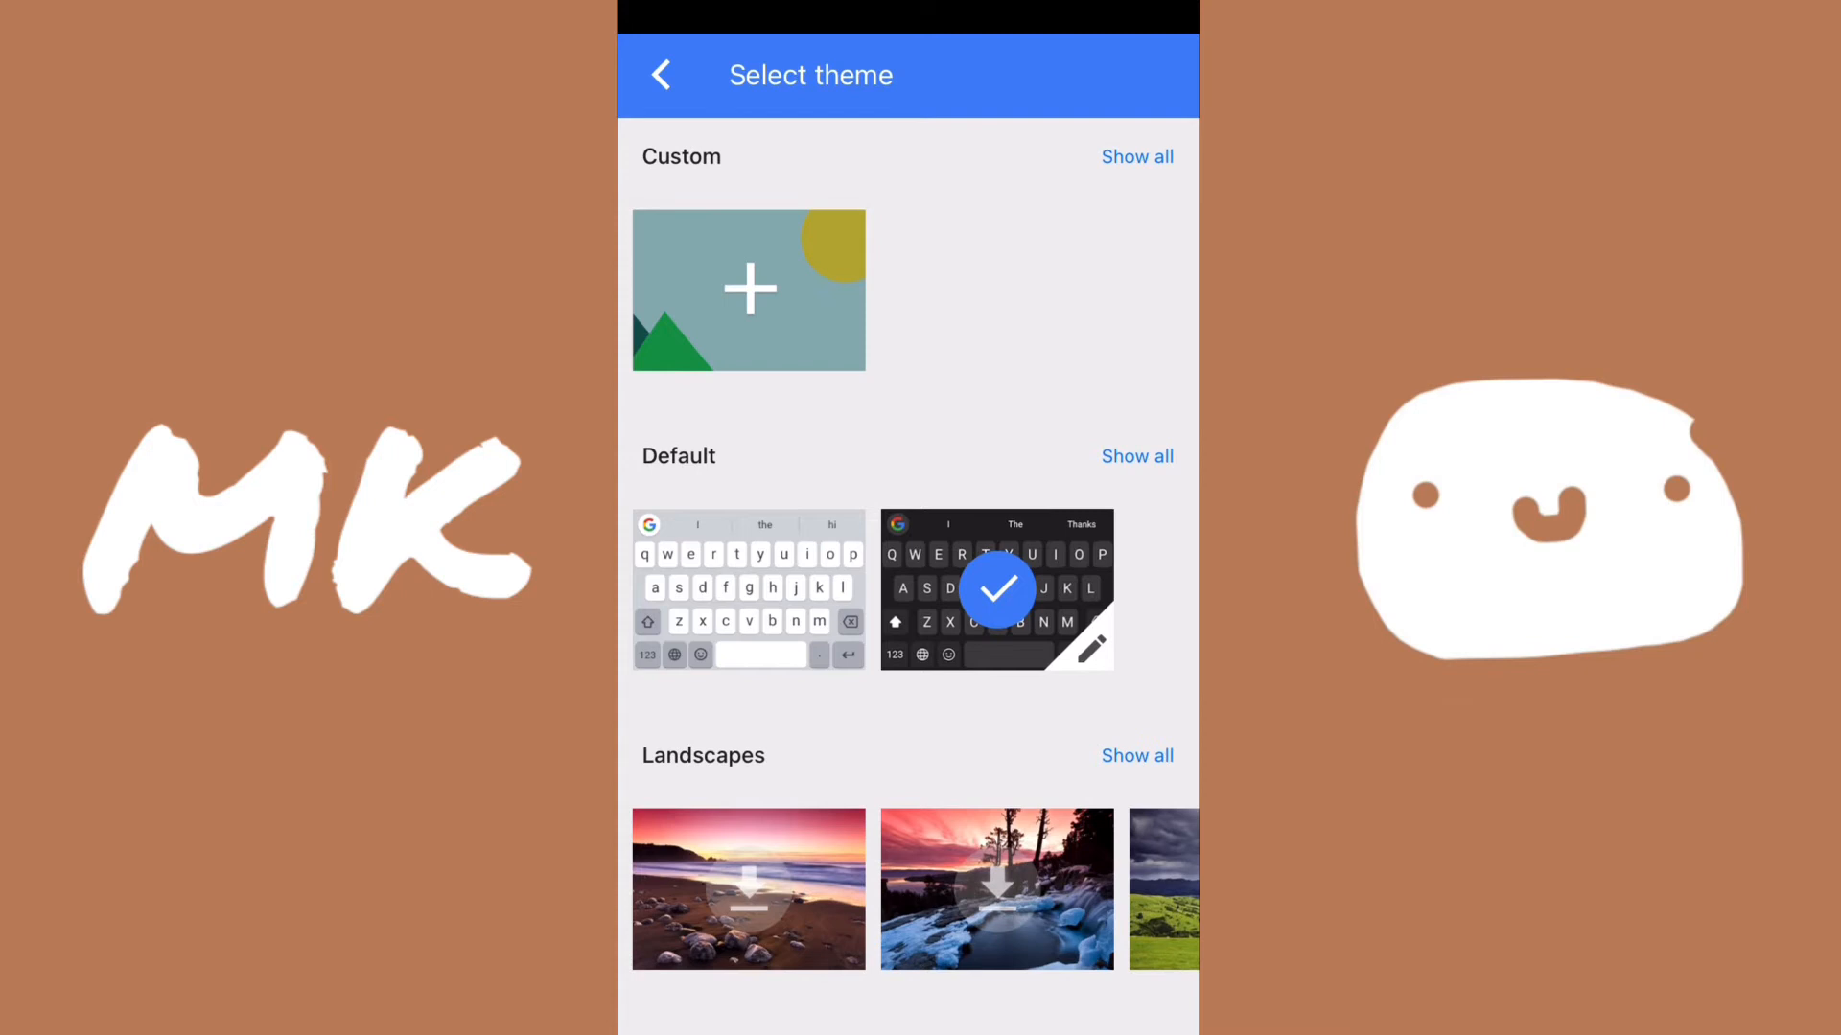
Step: Switch off glide typing, auto-correction and the period key in Keyboard settings
click(659, 74)
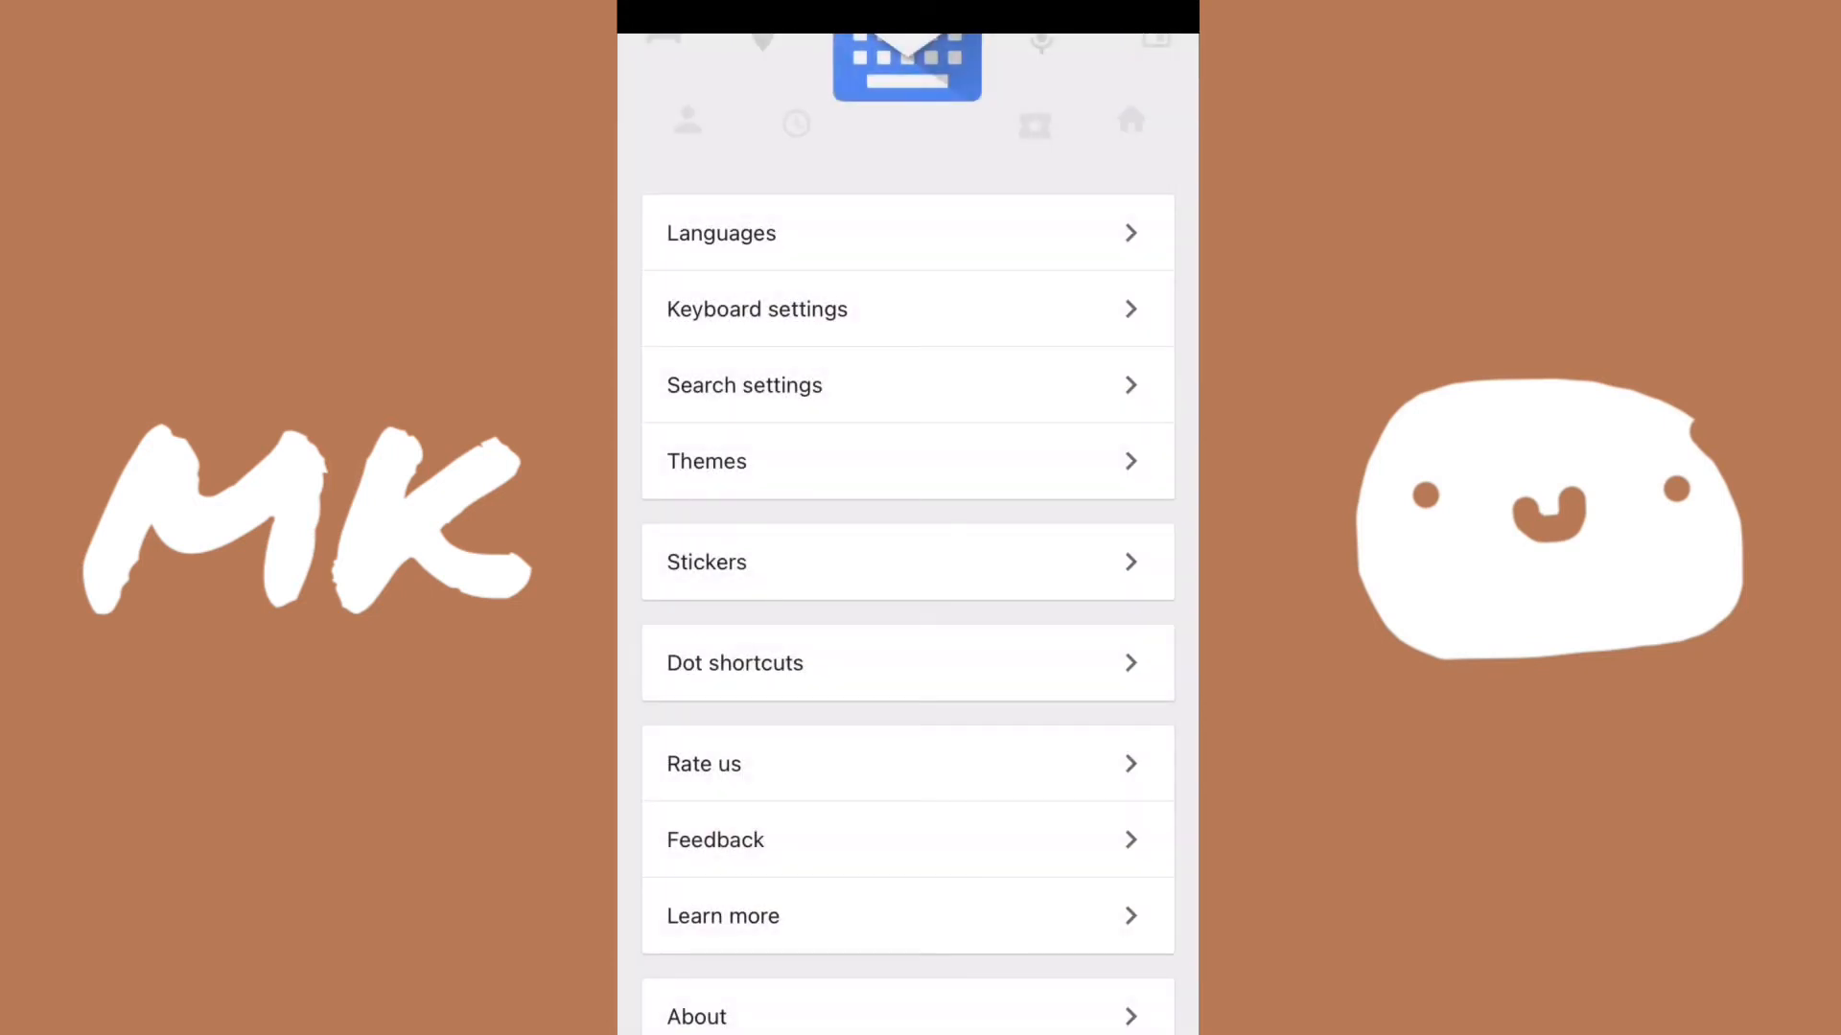
scroll(down, 3)
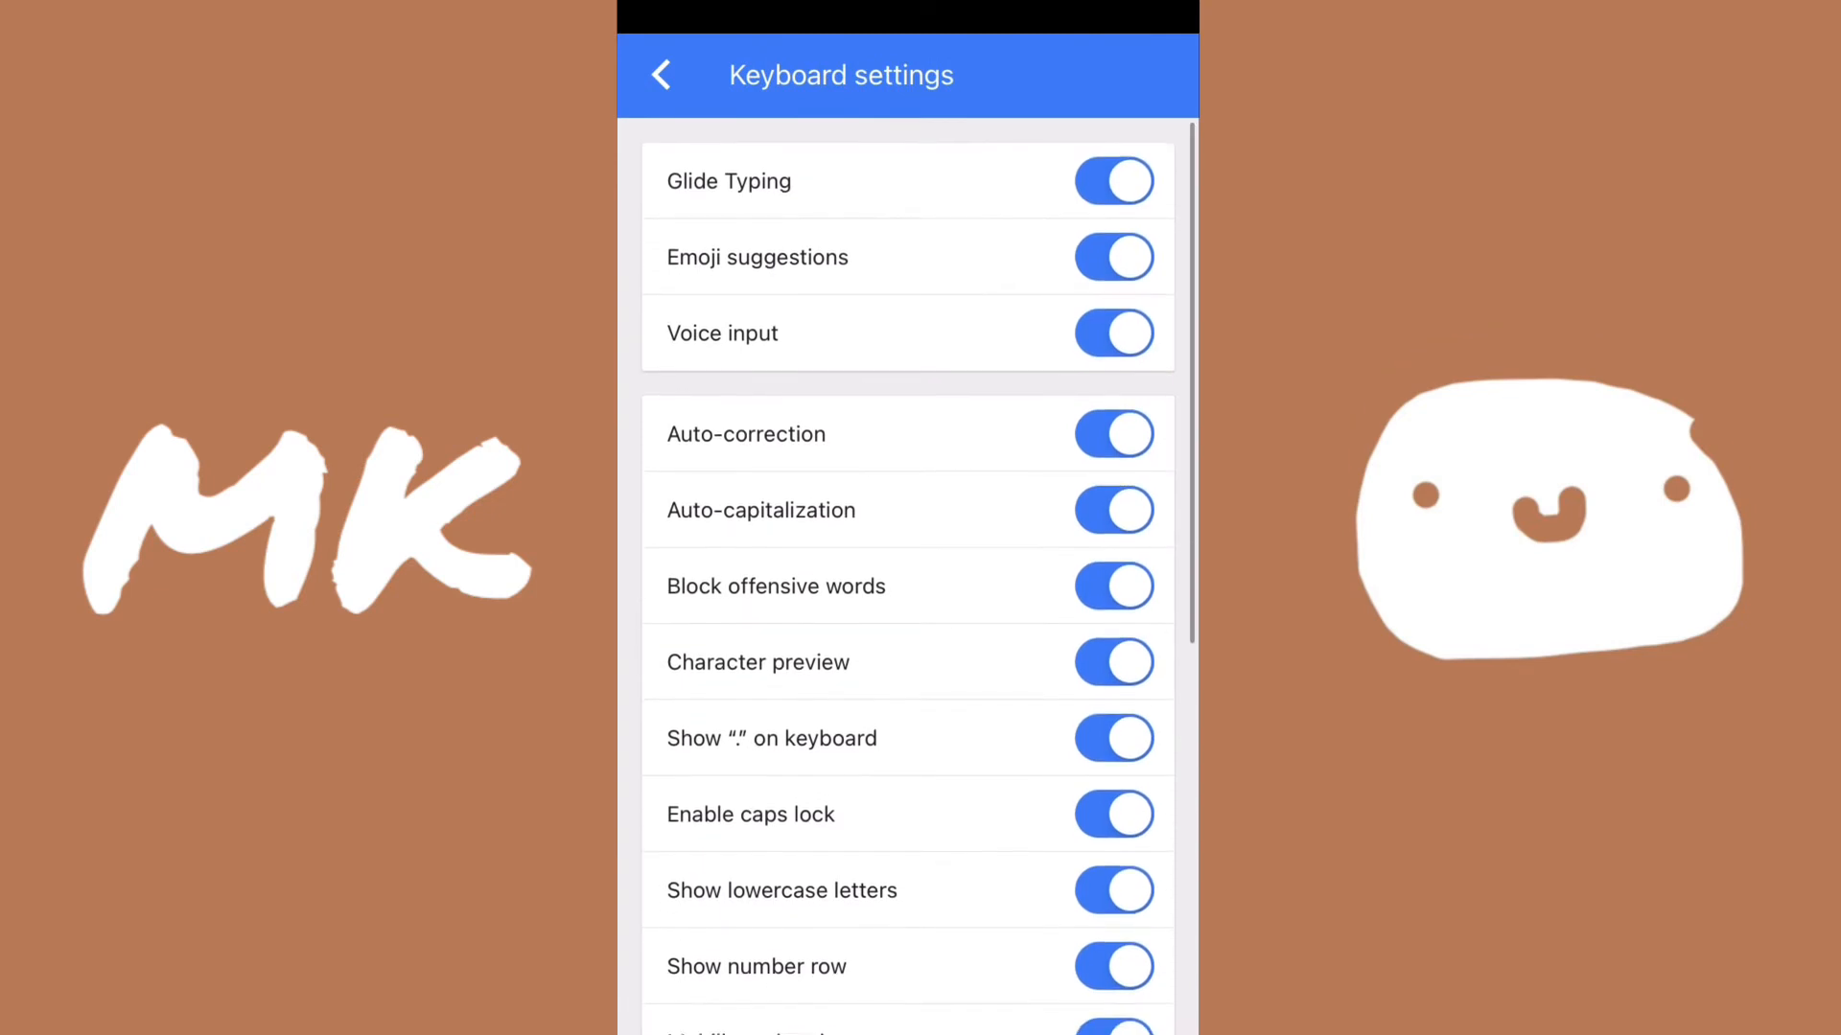
click(1113, 181)
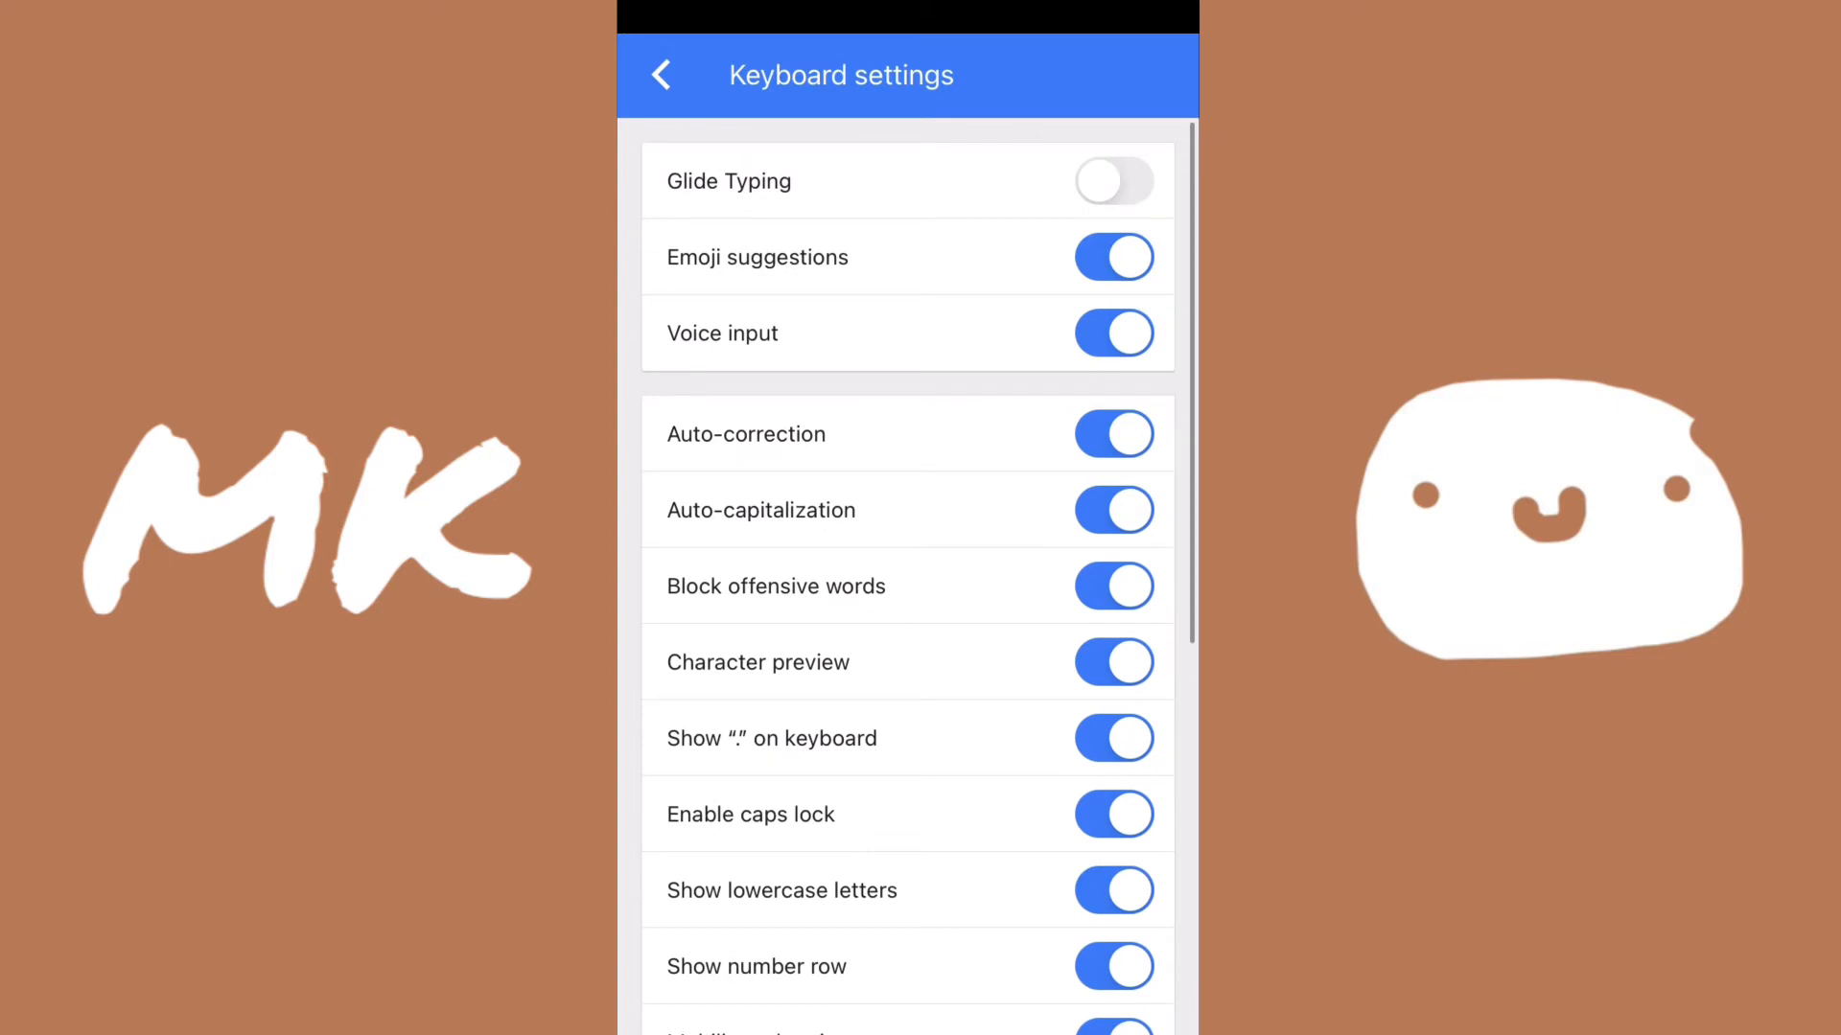
scroll(down, 3)
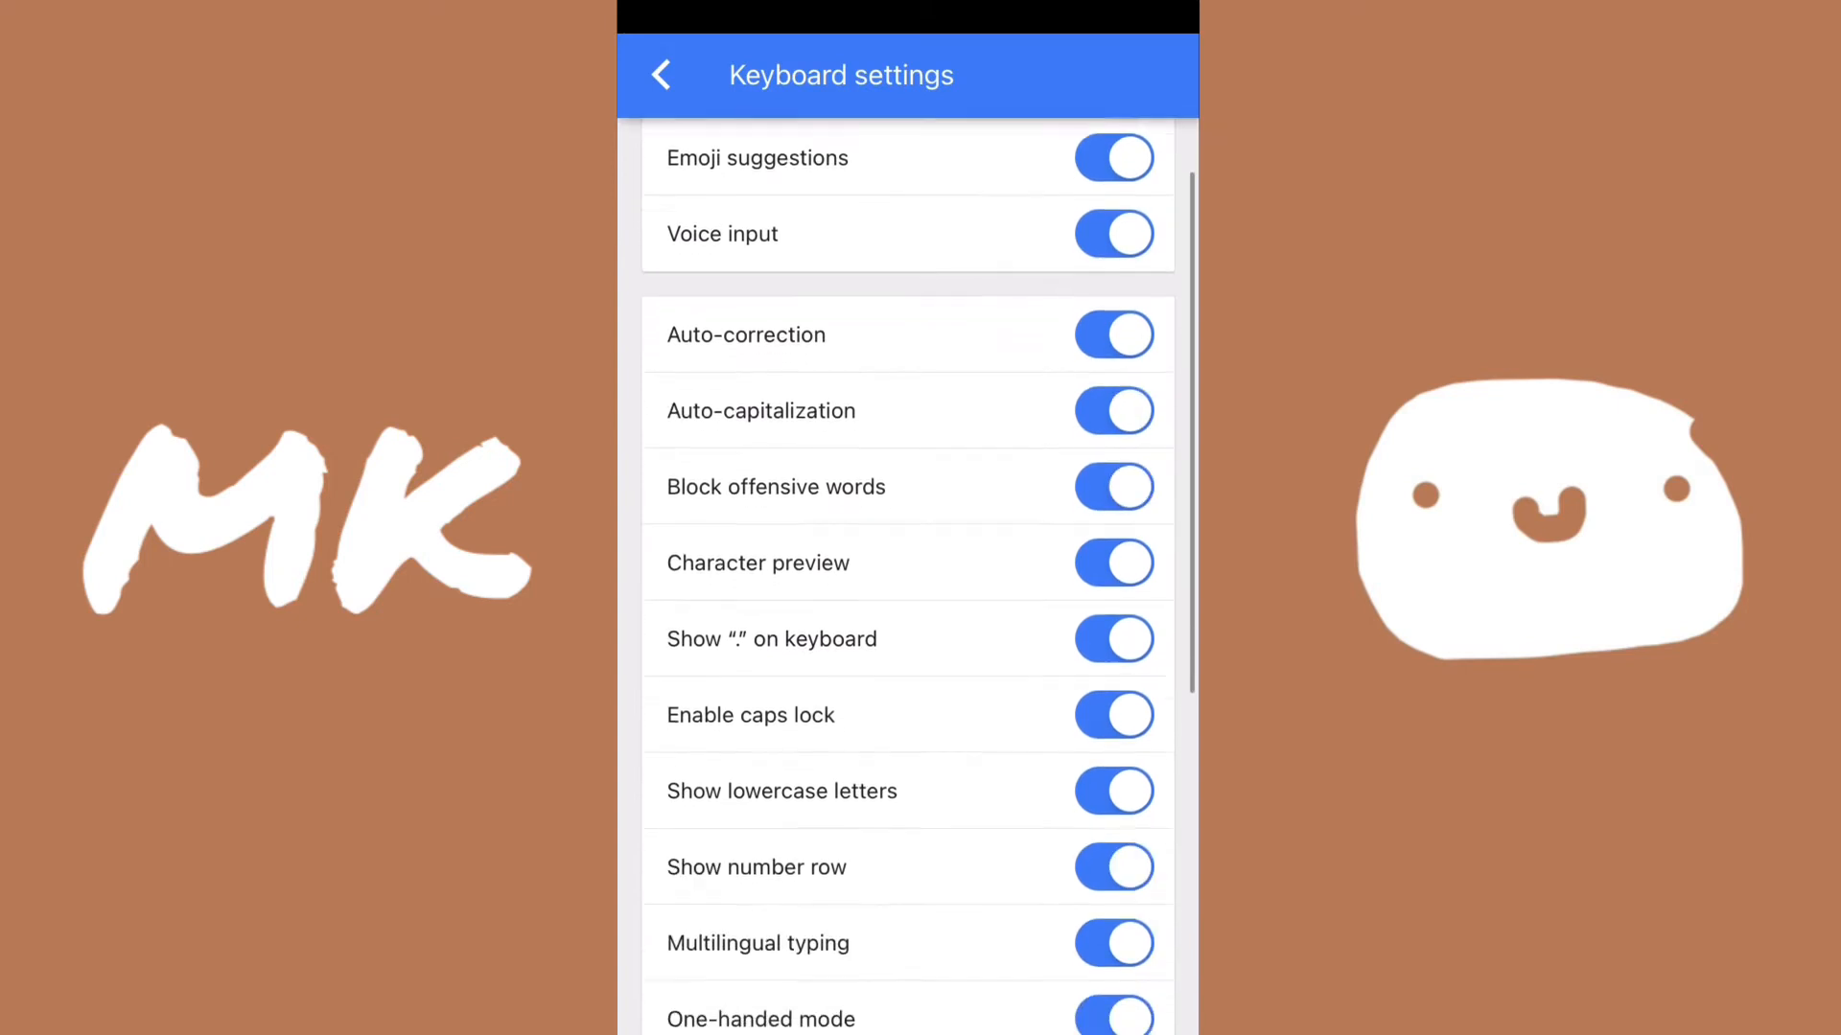
click(1112, 335)
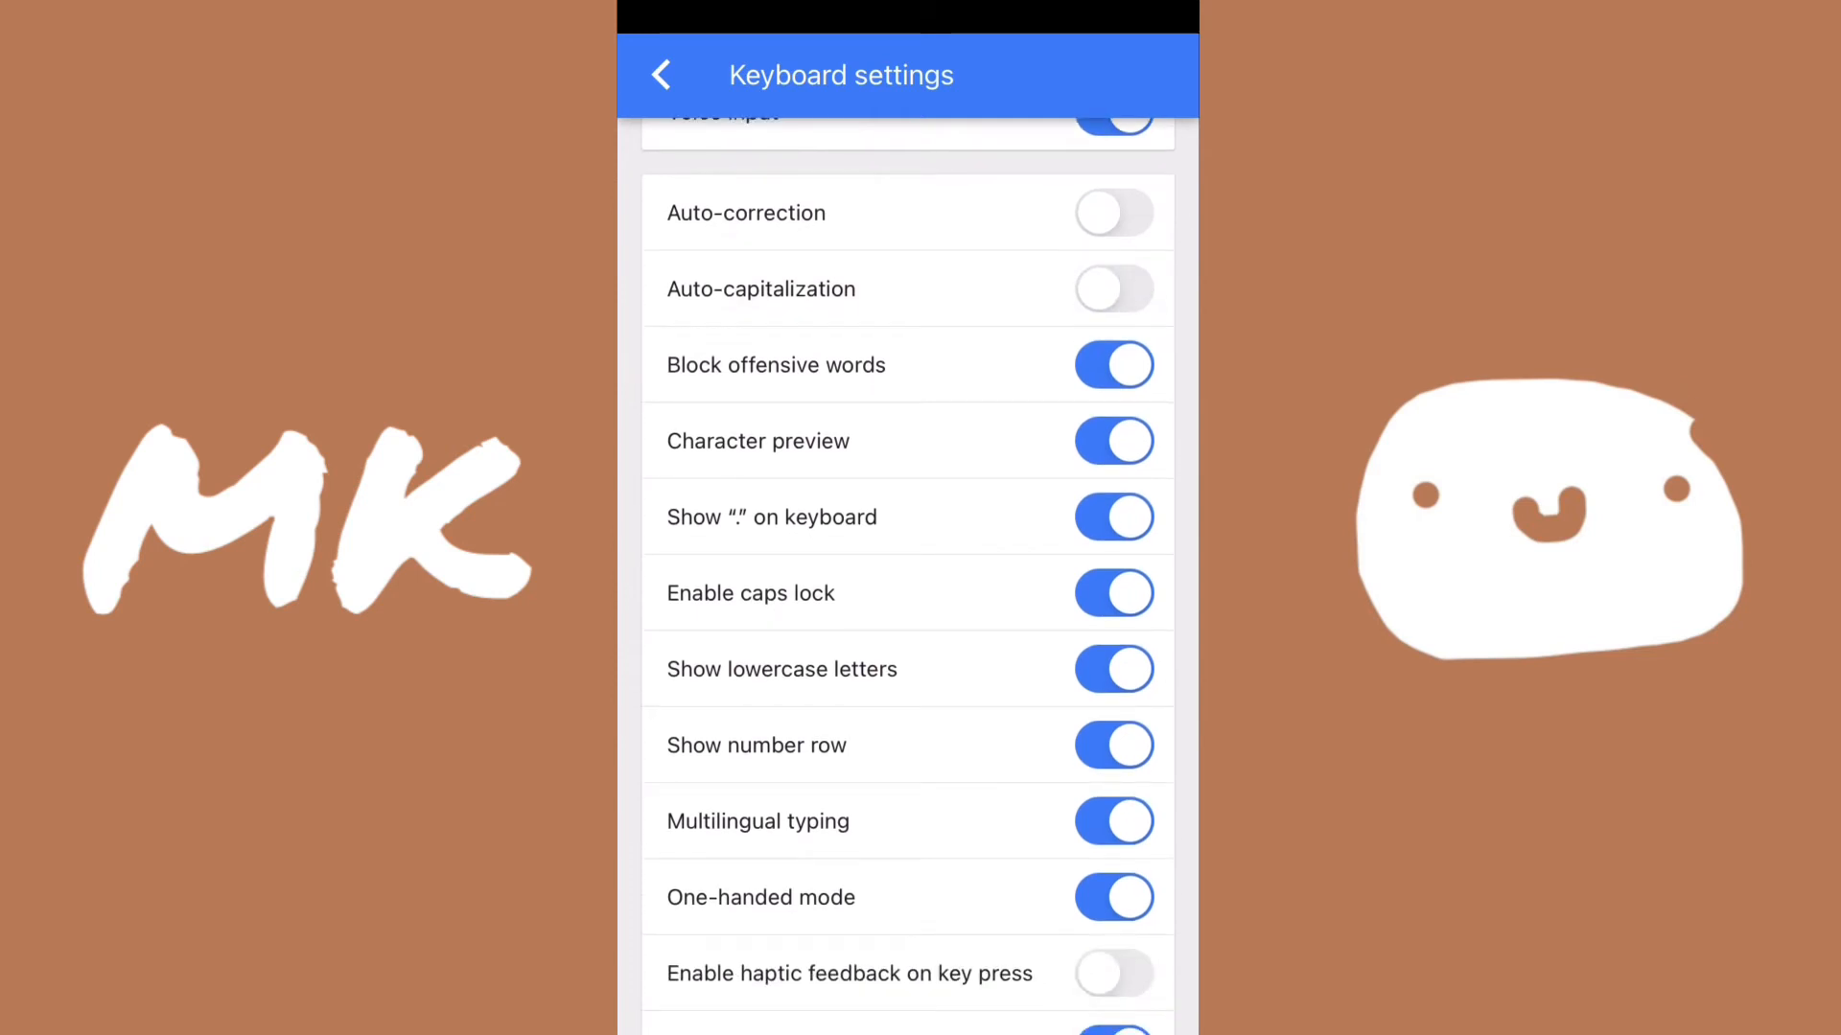
scroll(up, 3)
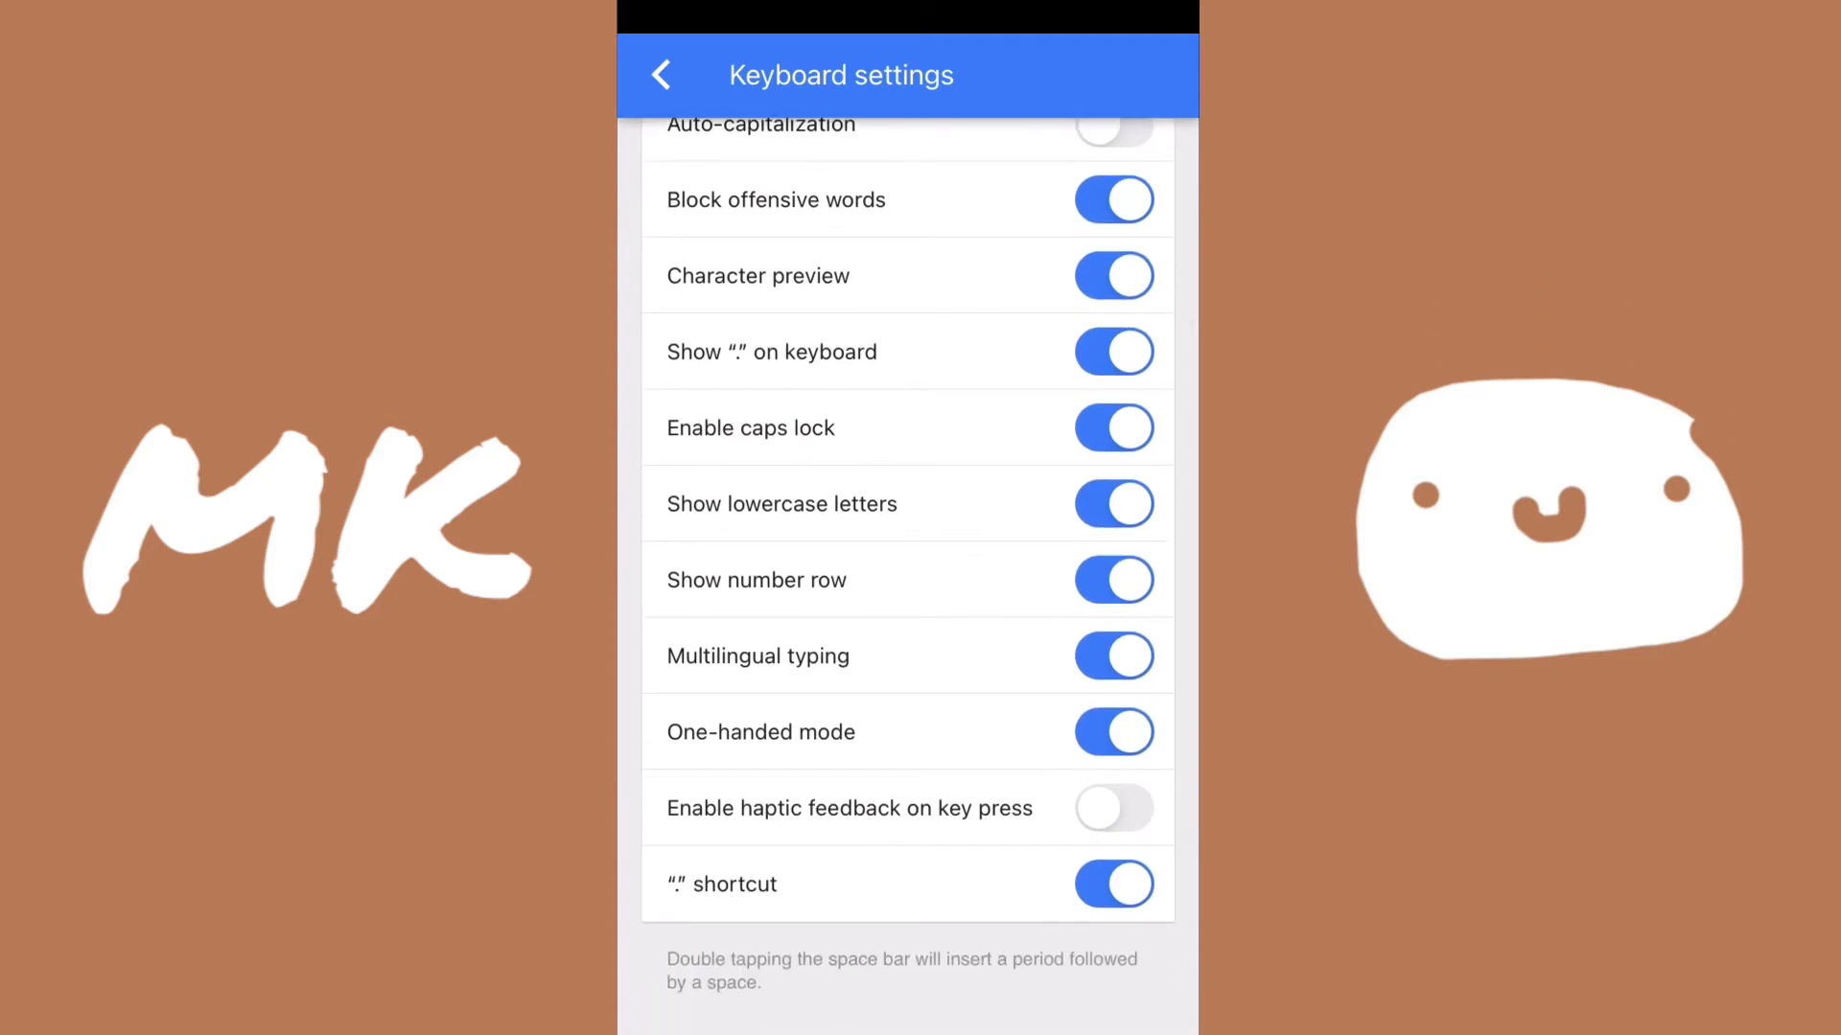
scroll(up, 3)
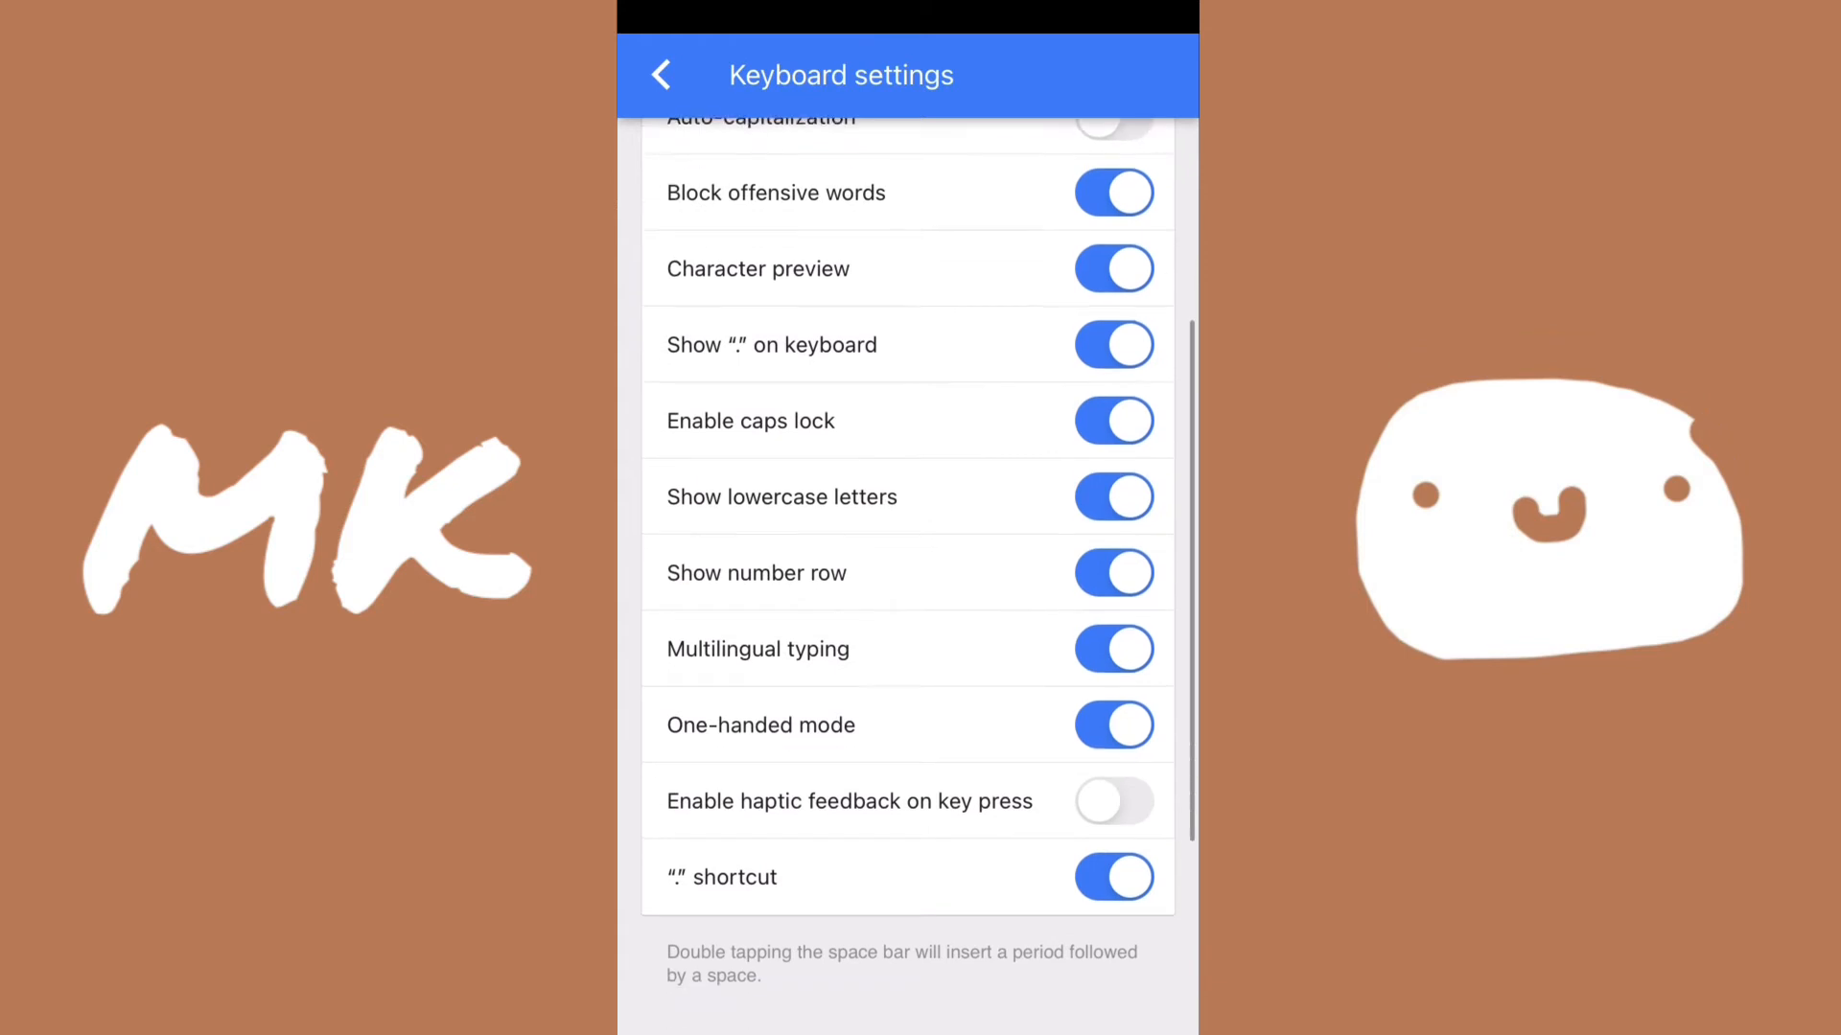
click(1112, 344)
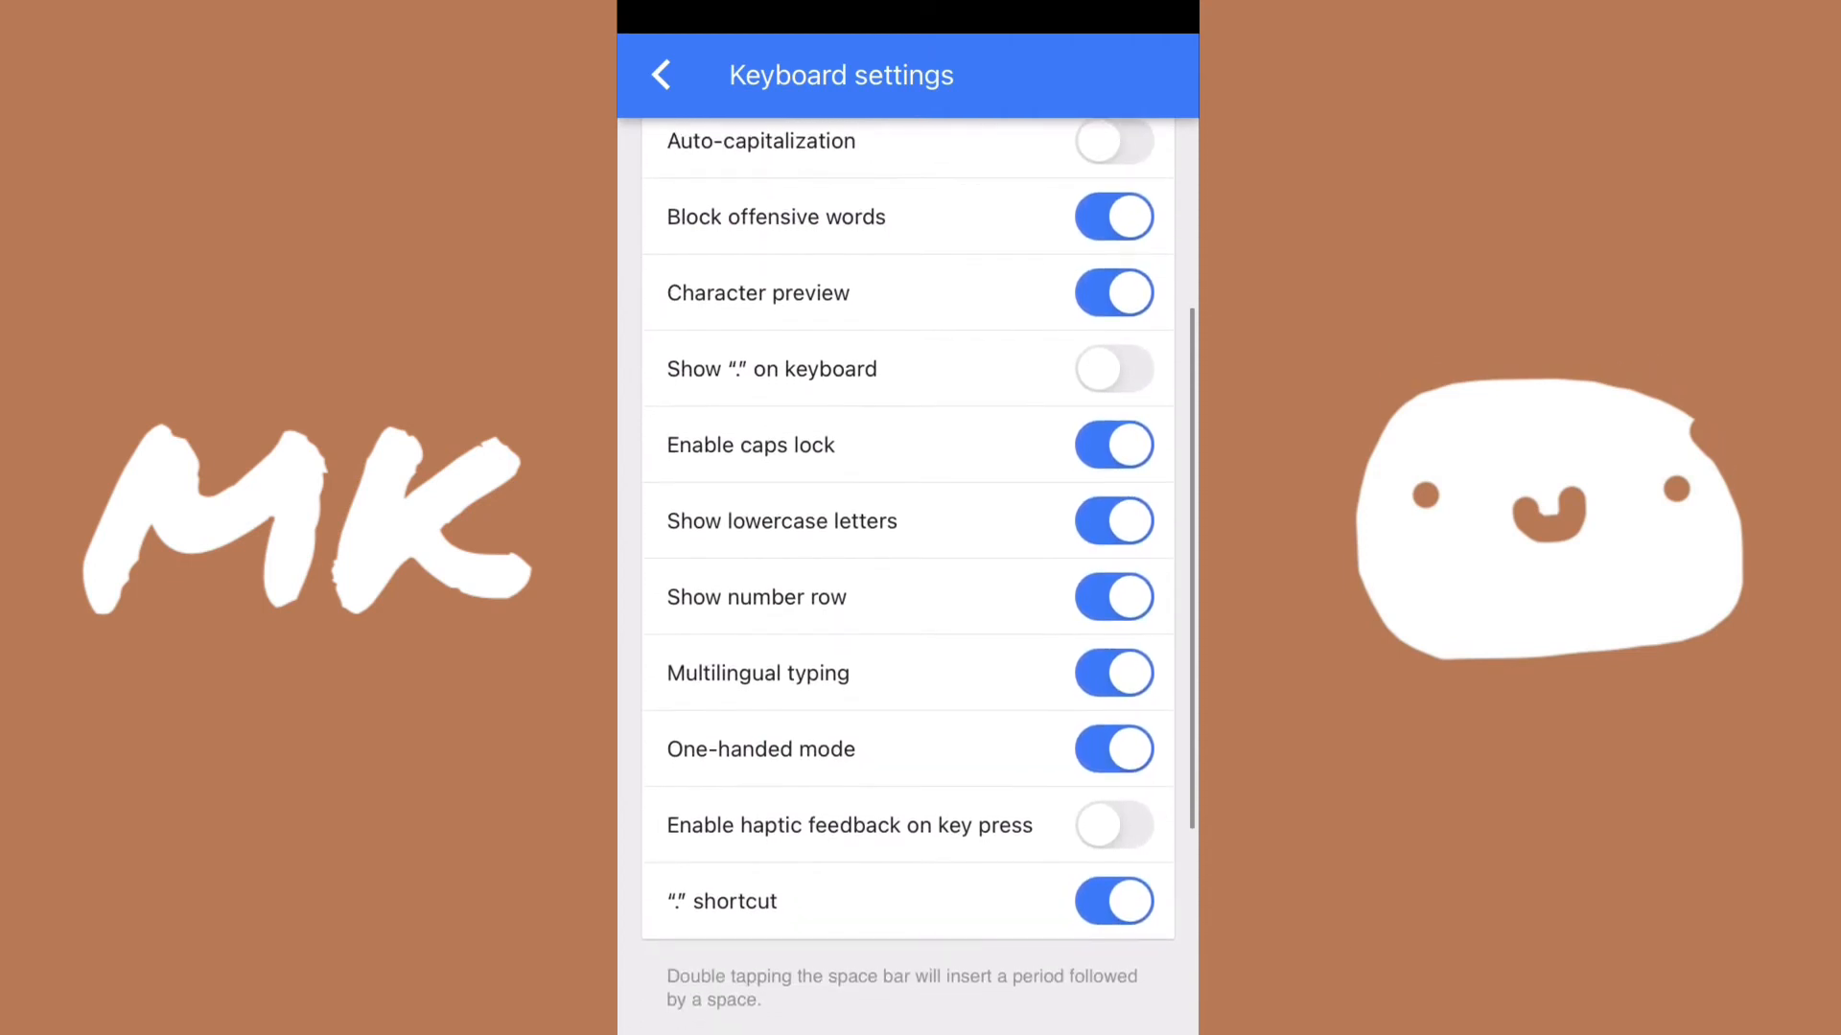
Step: Toggle haptic feedback on and off, leaving it switched off
scroll(down, 3)
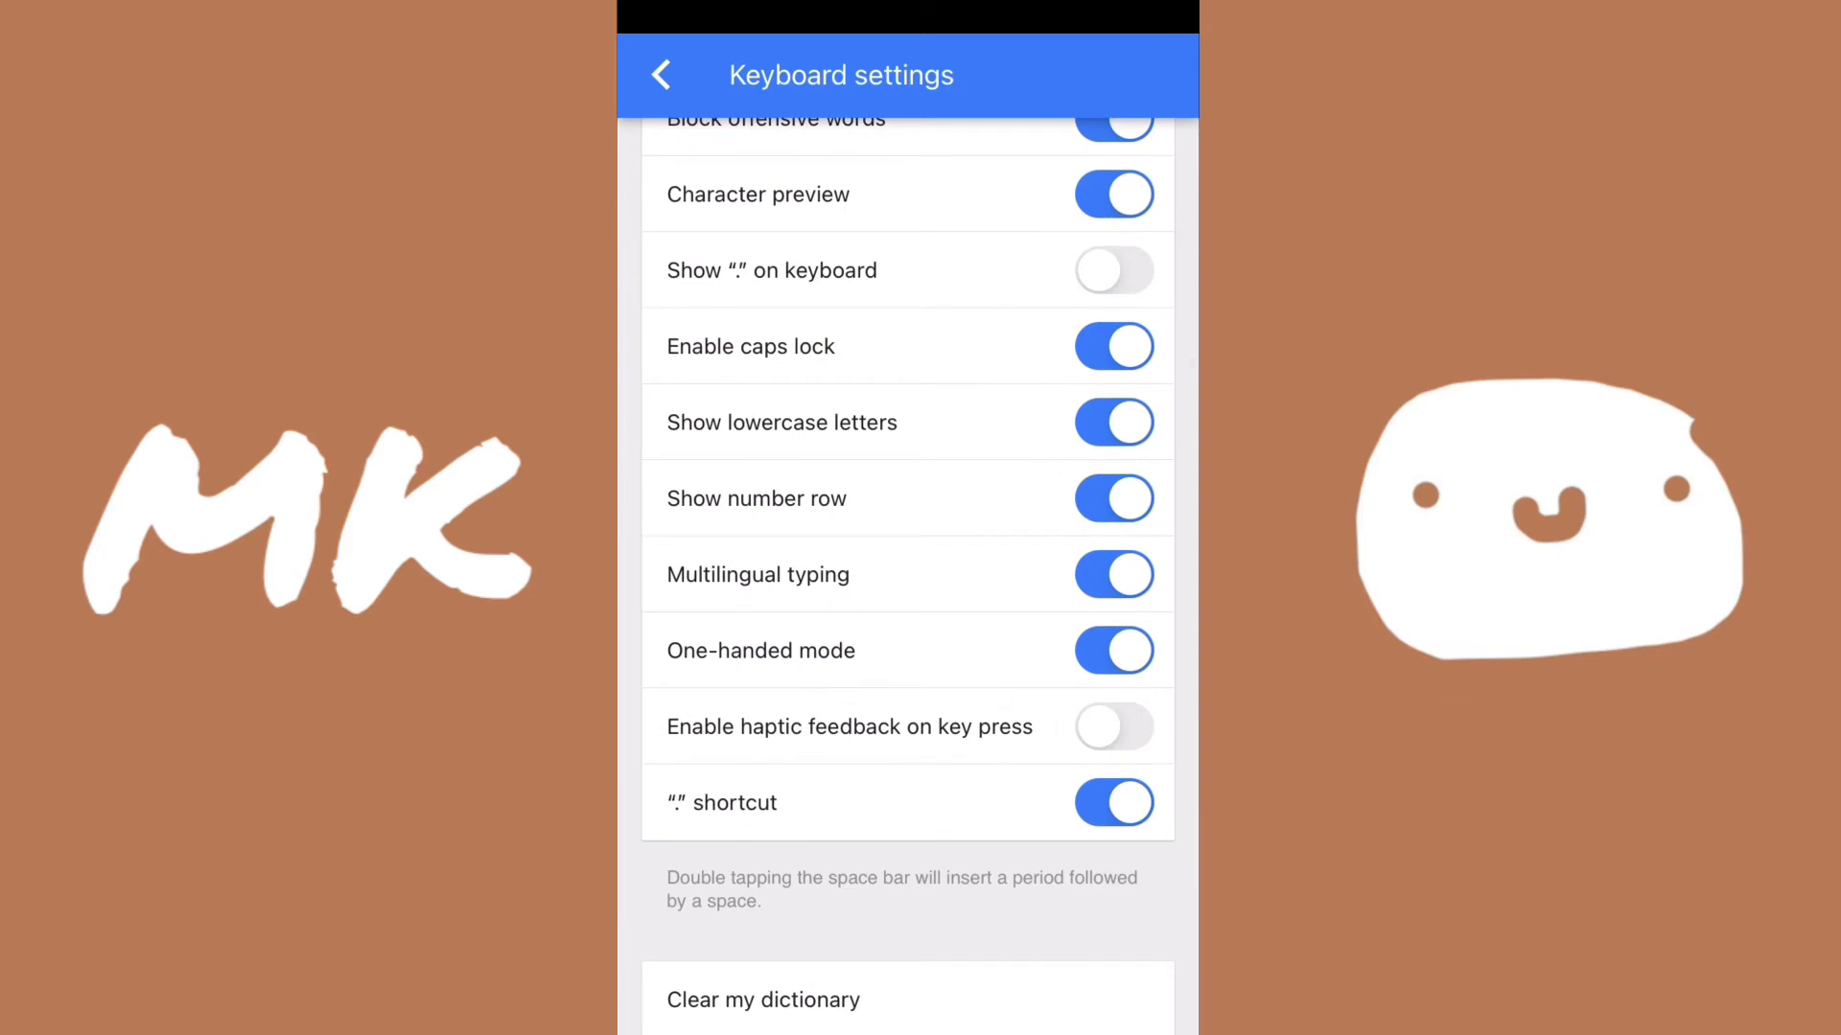
click(1113, 725)
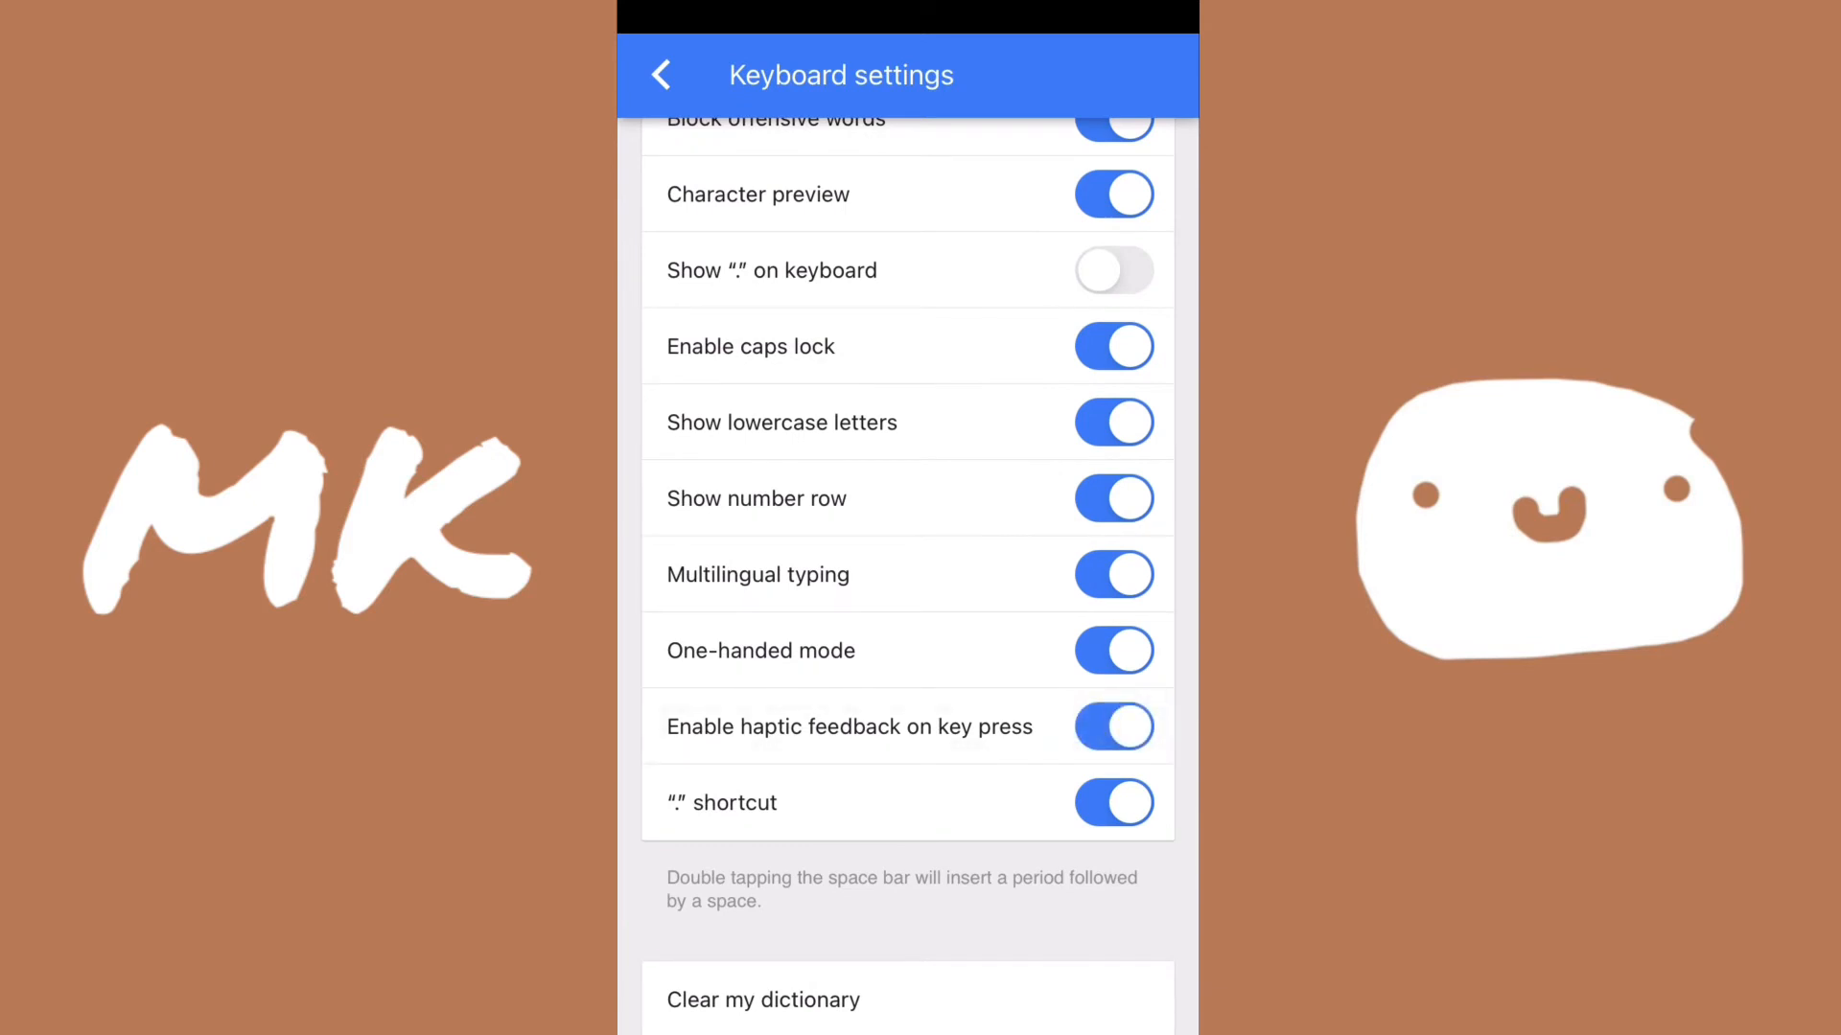
click(1112, 726)
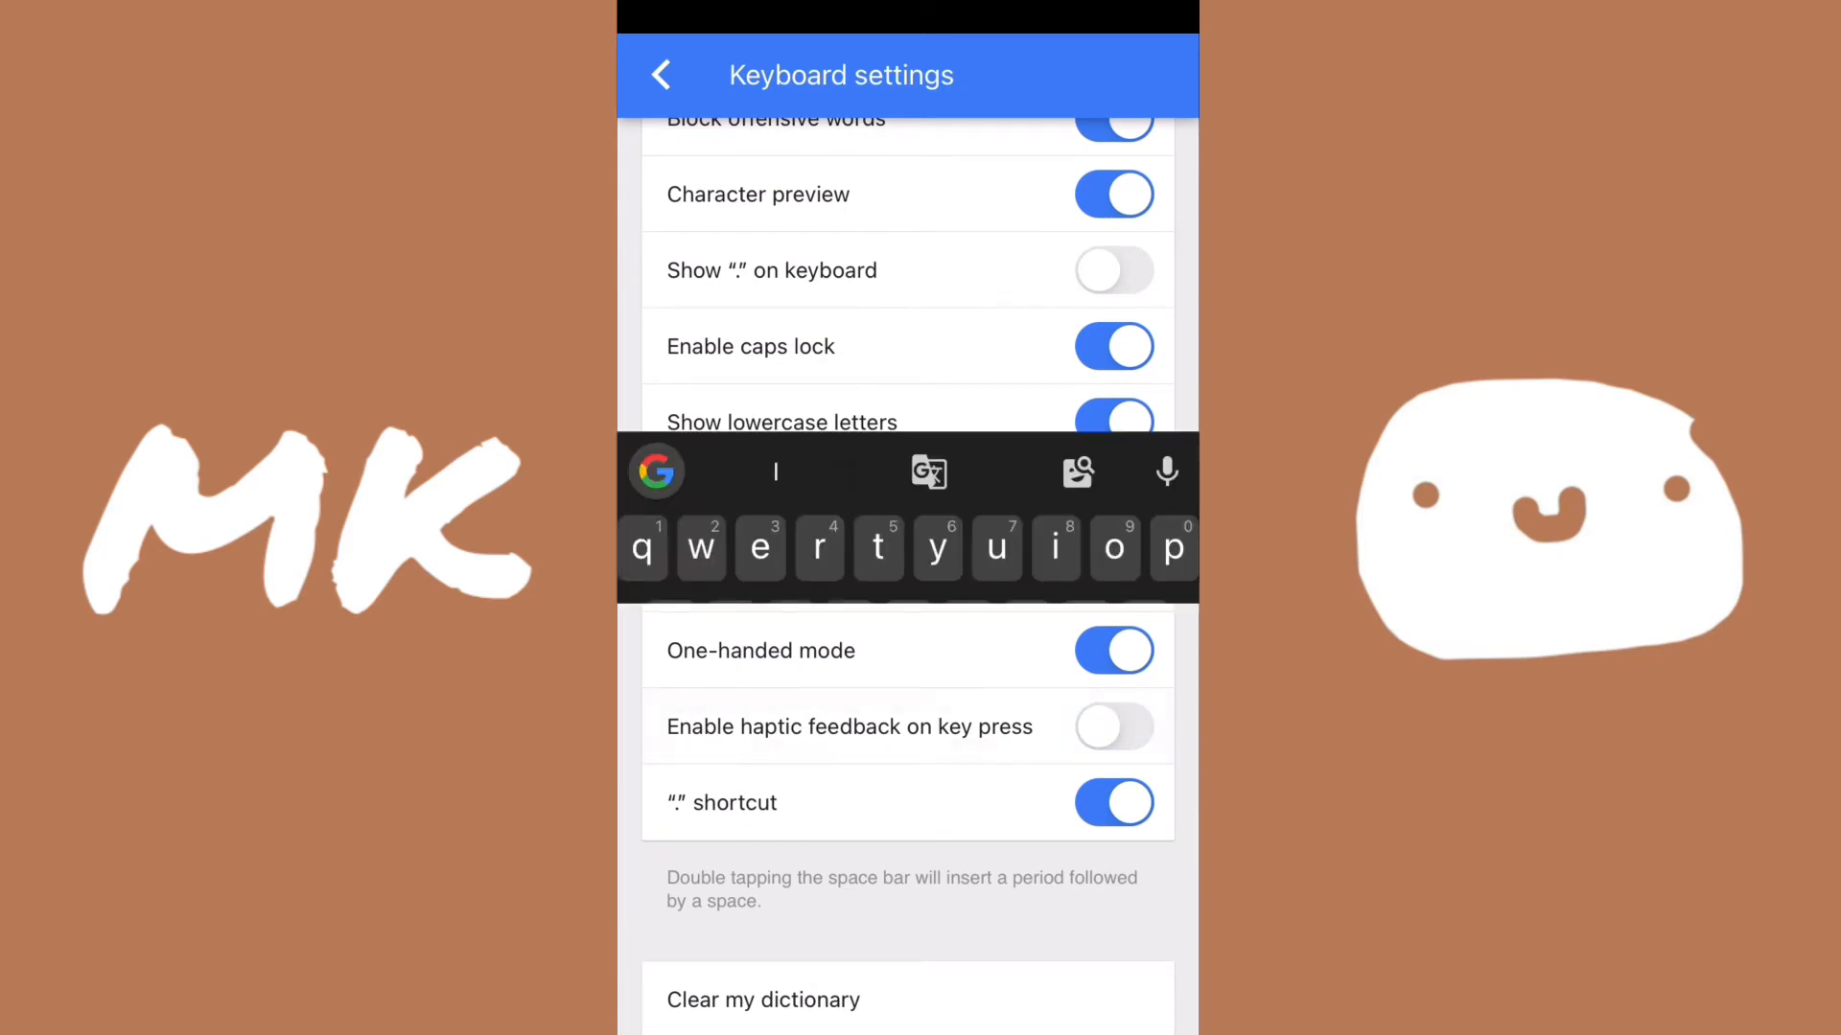
click(1113, 725)
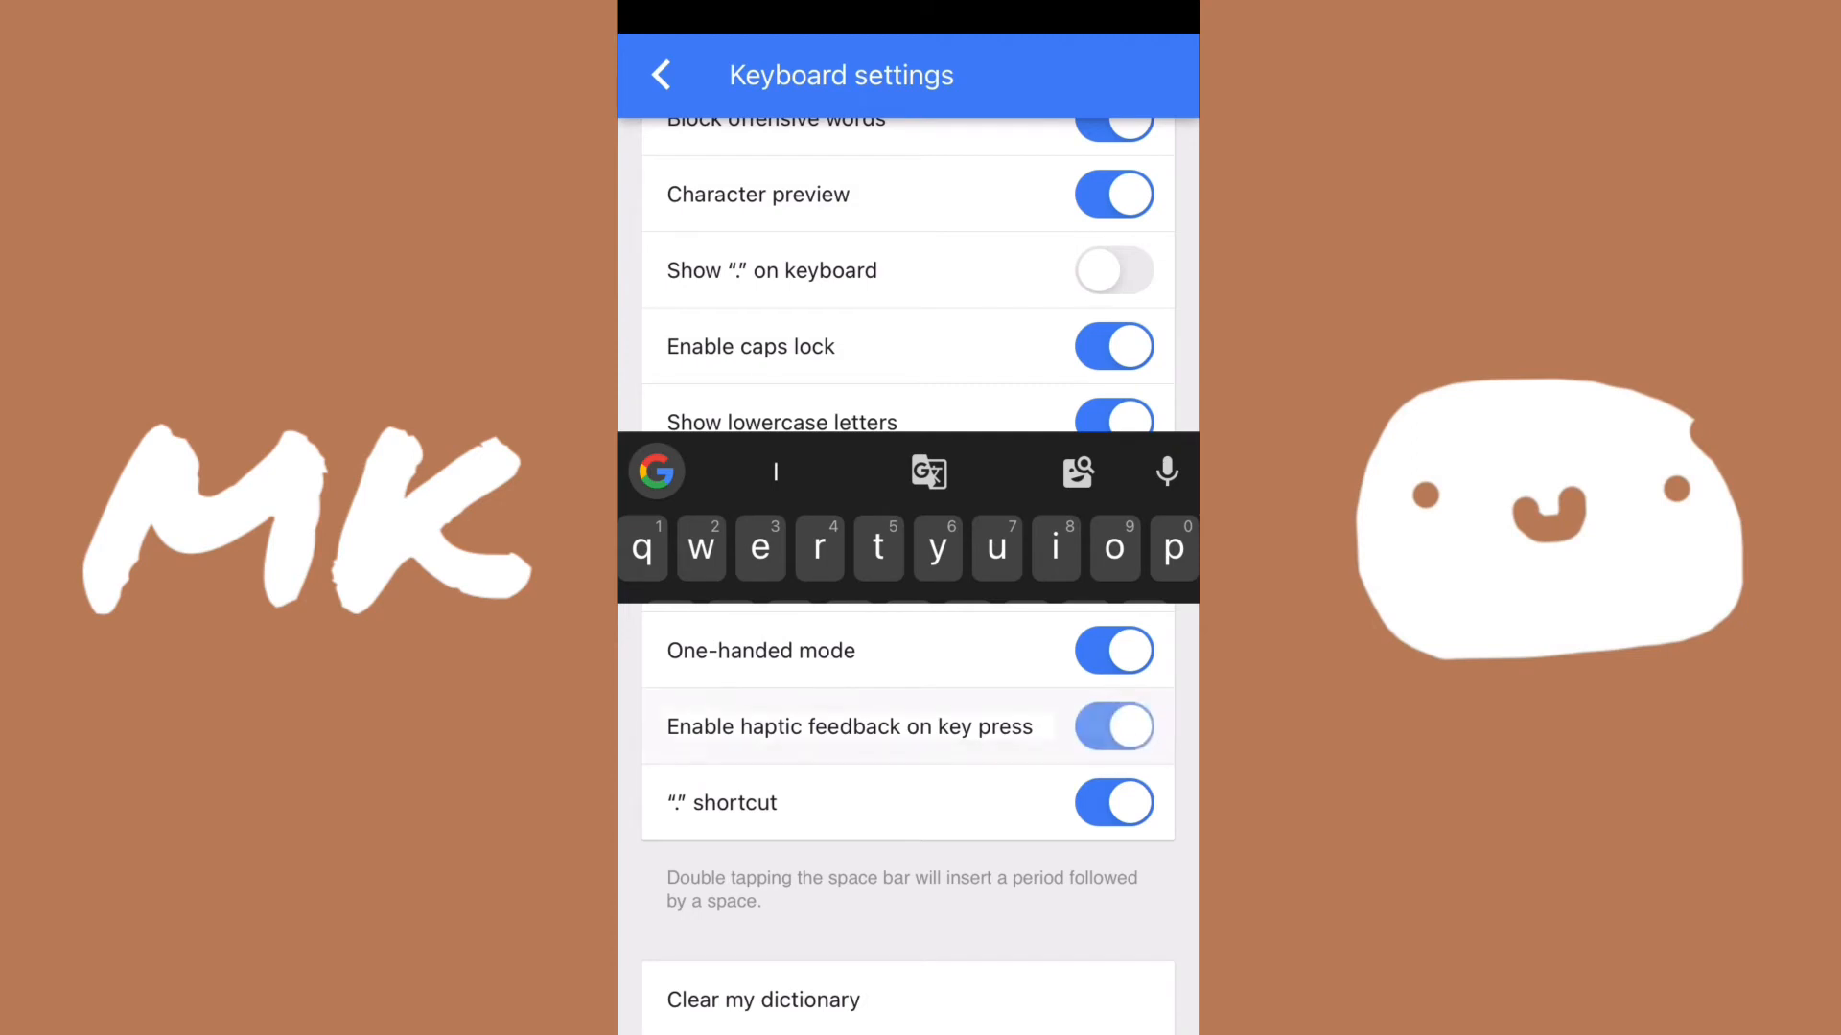
click(1113, 726)
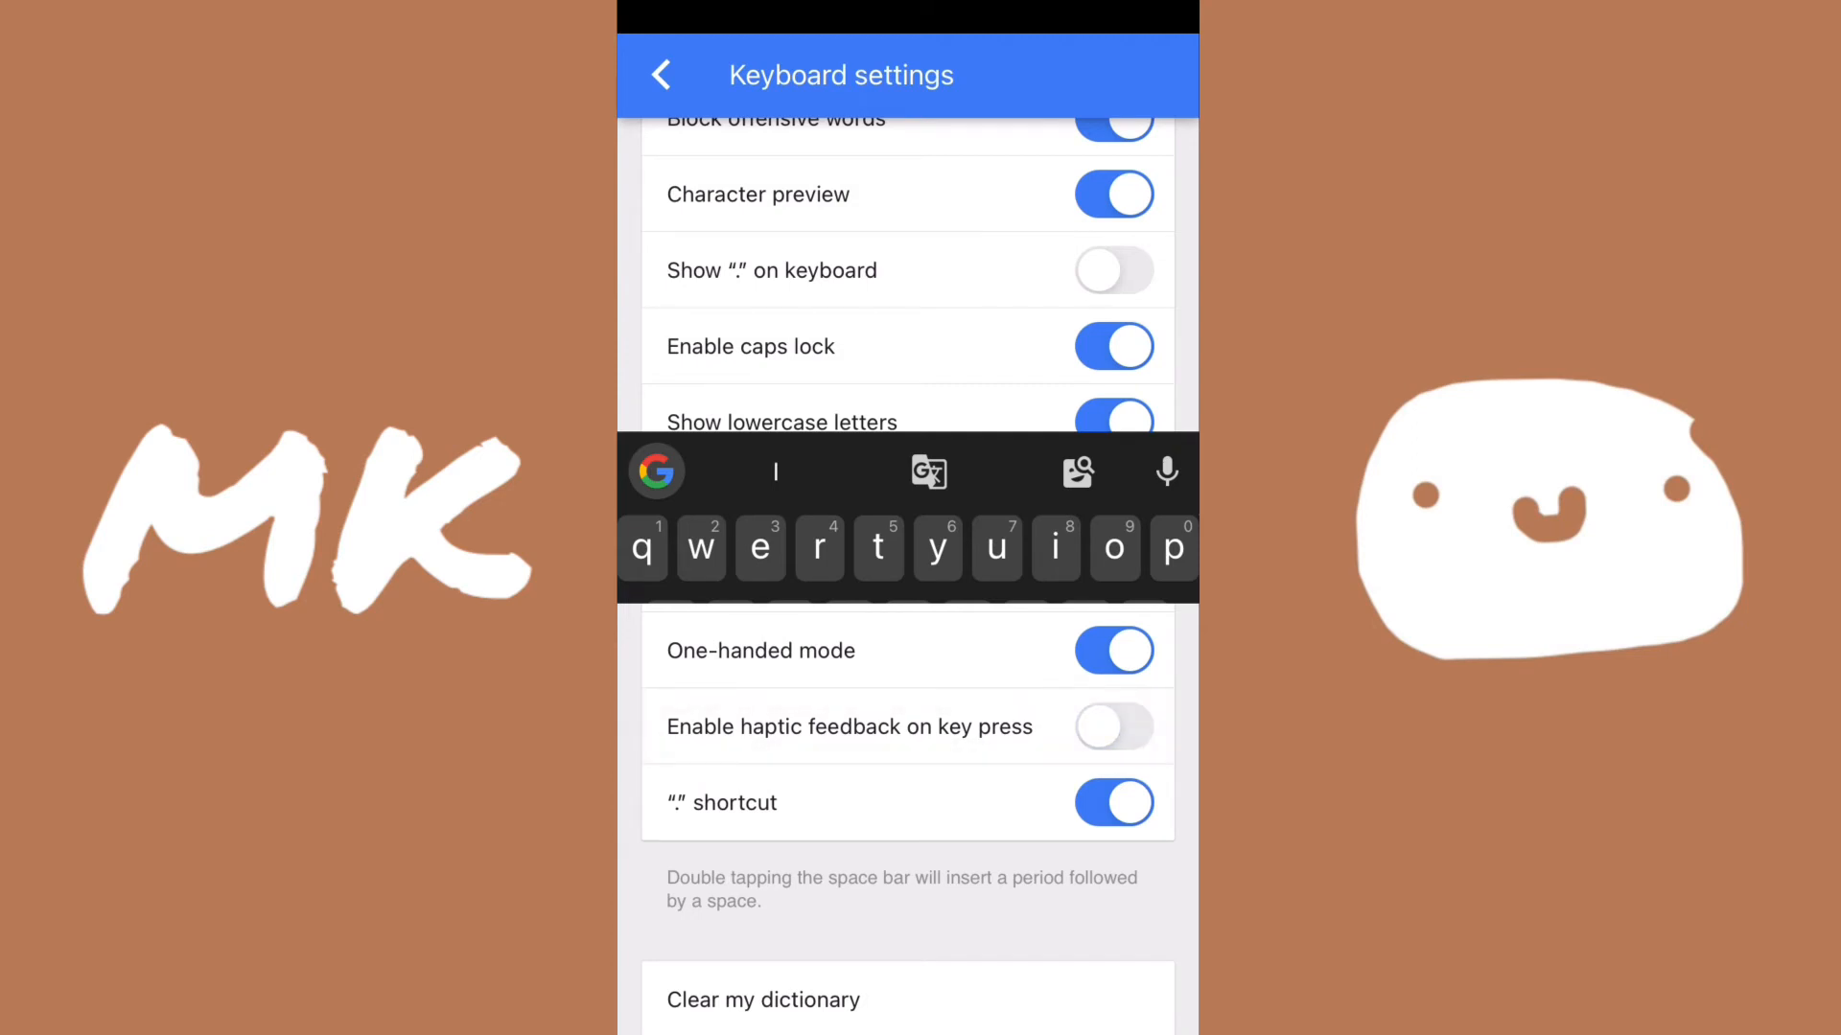
scroll(down, 3)
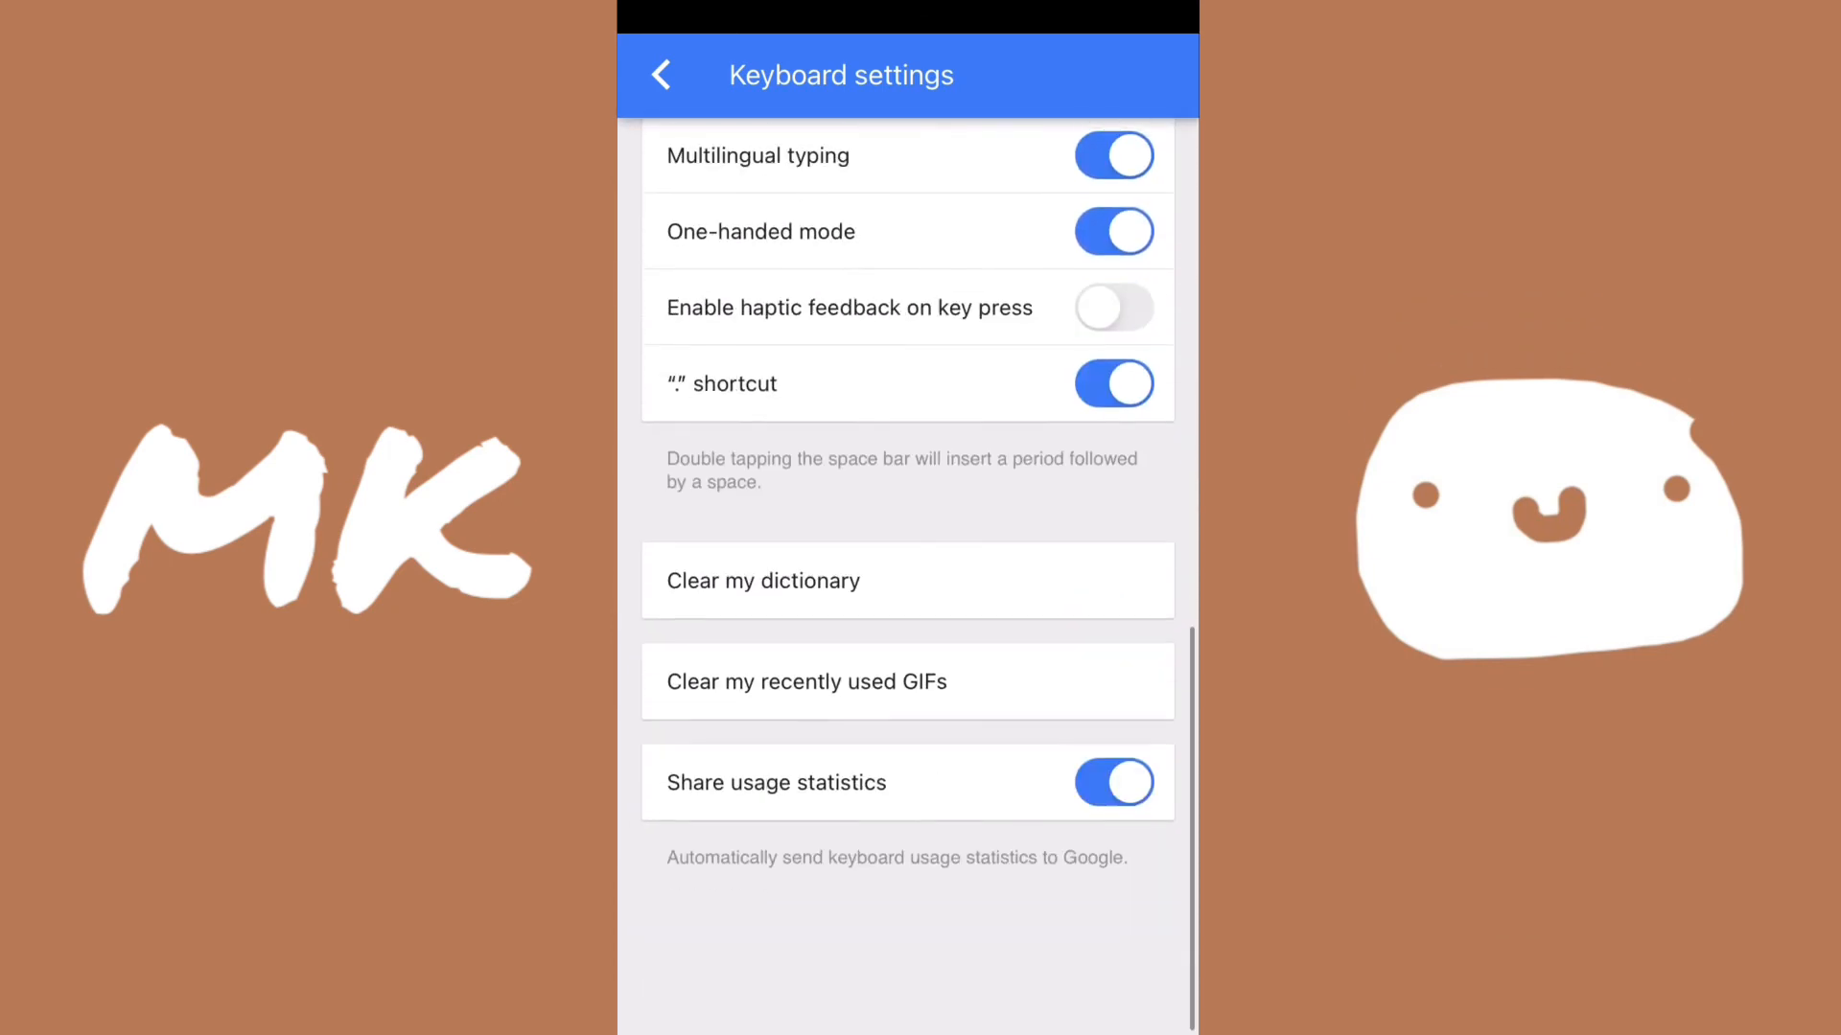
scroll(up, 3)
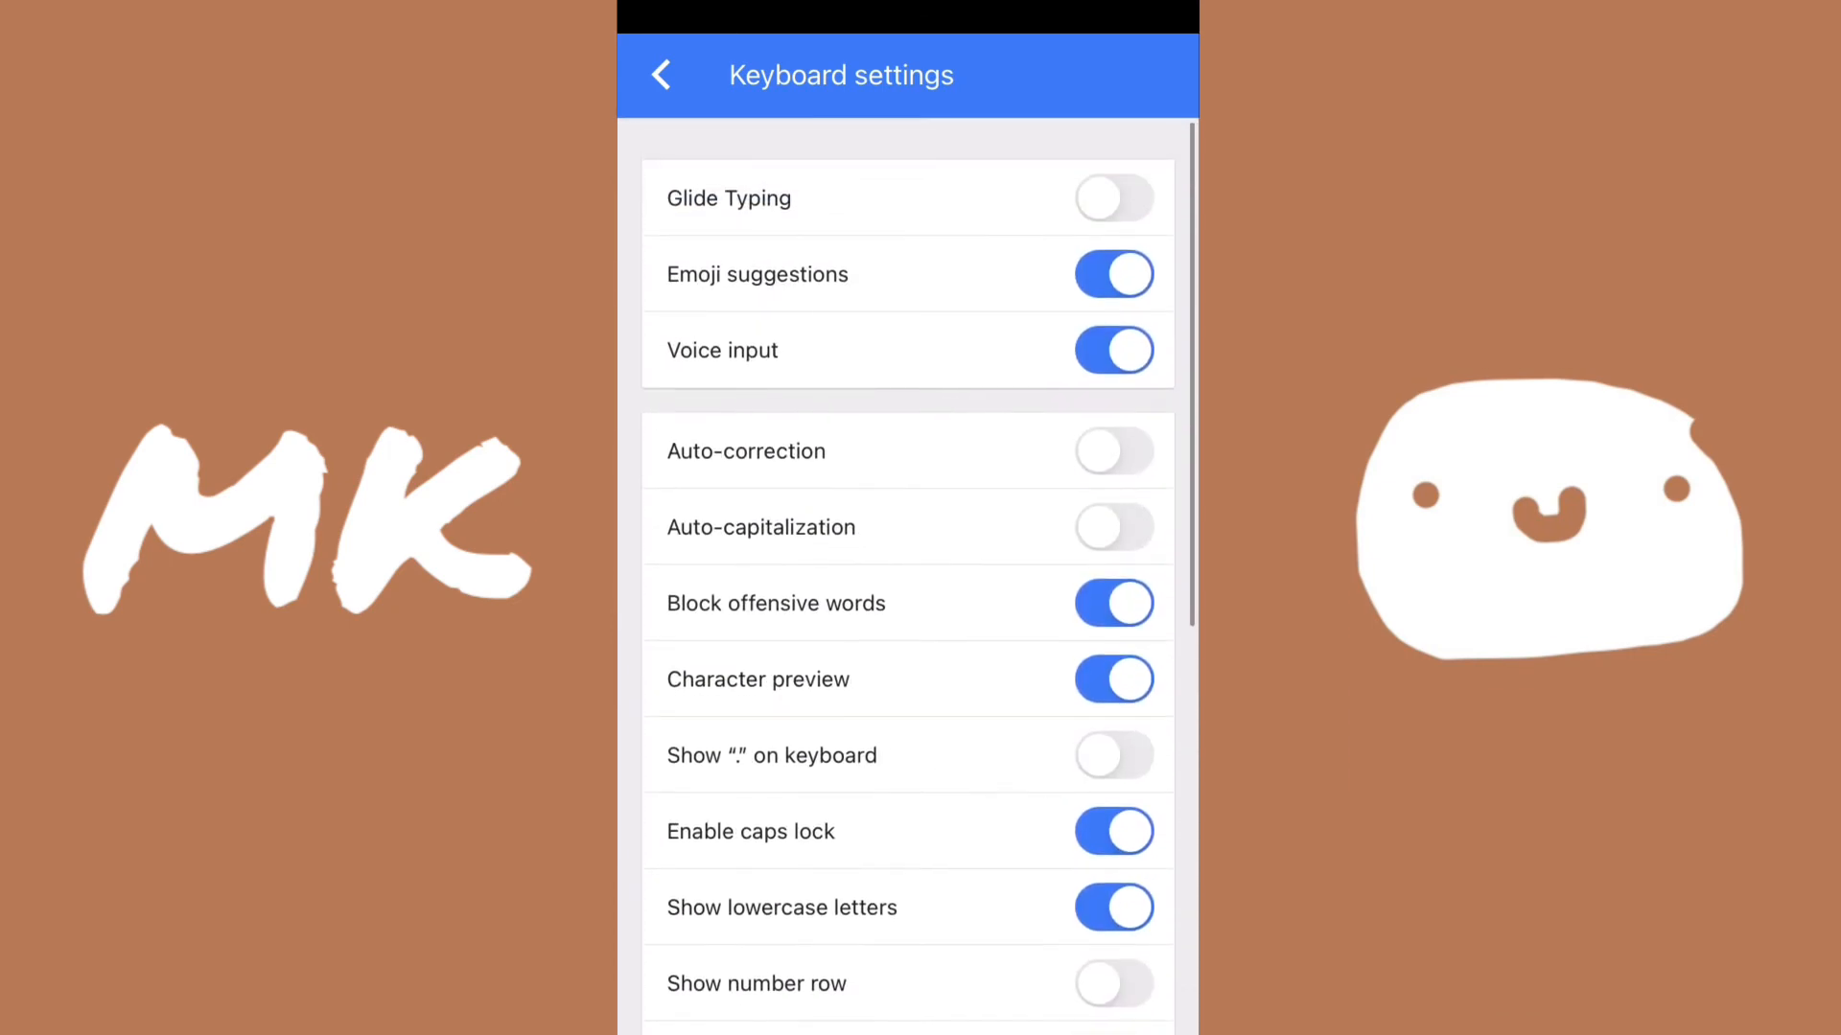
Step: Confirm English (United States) uses QWERTY, then back out of the language settings
click(660, 73)
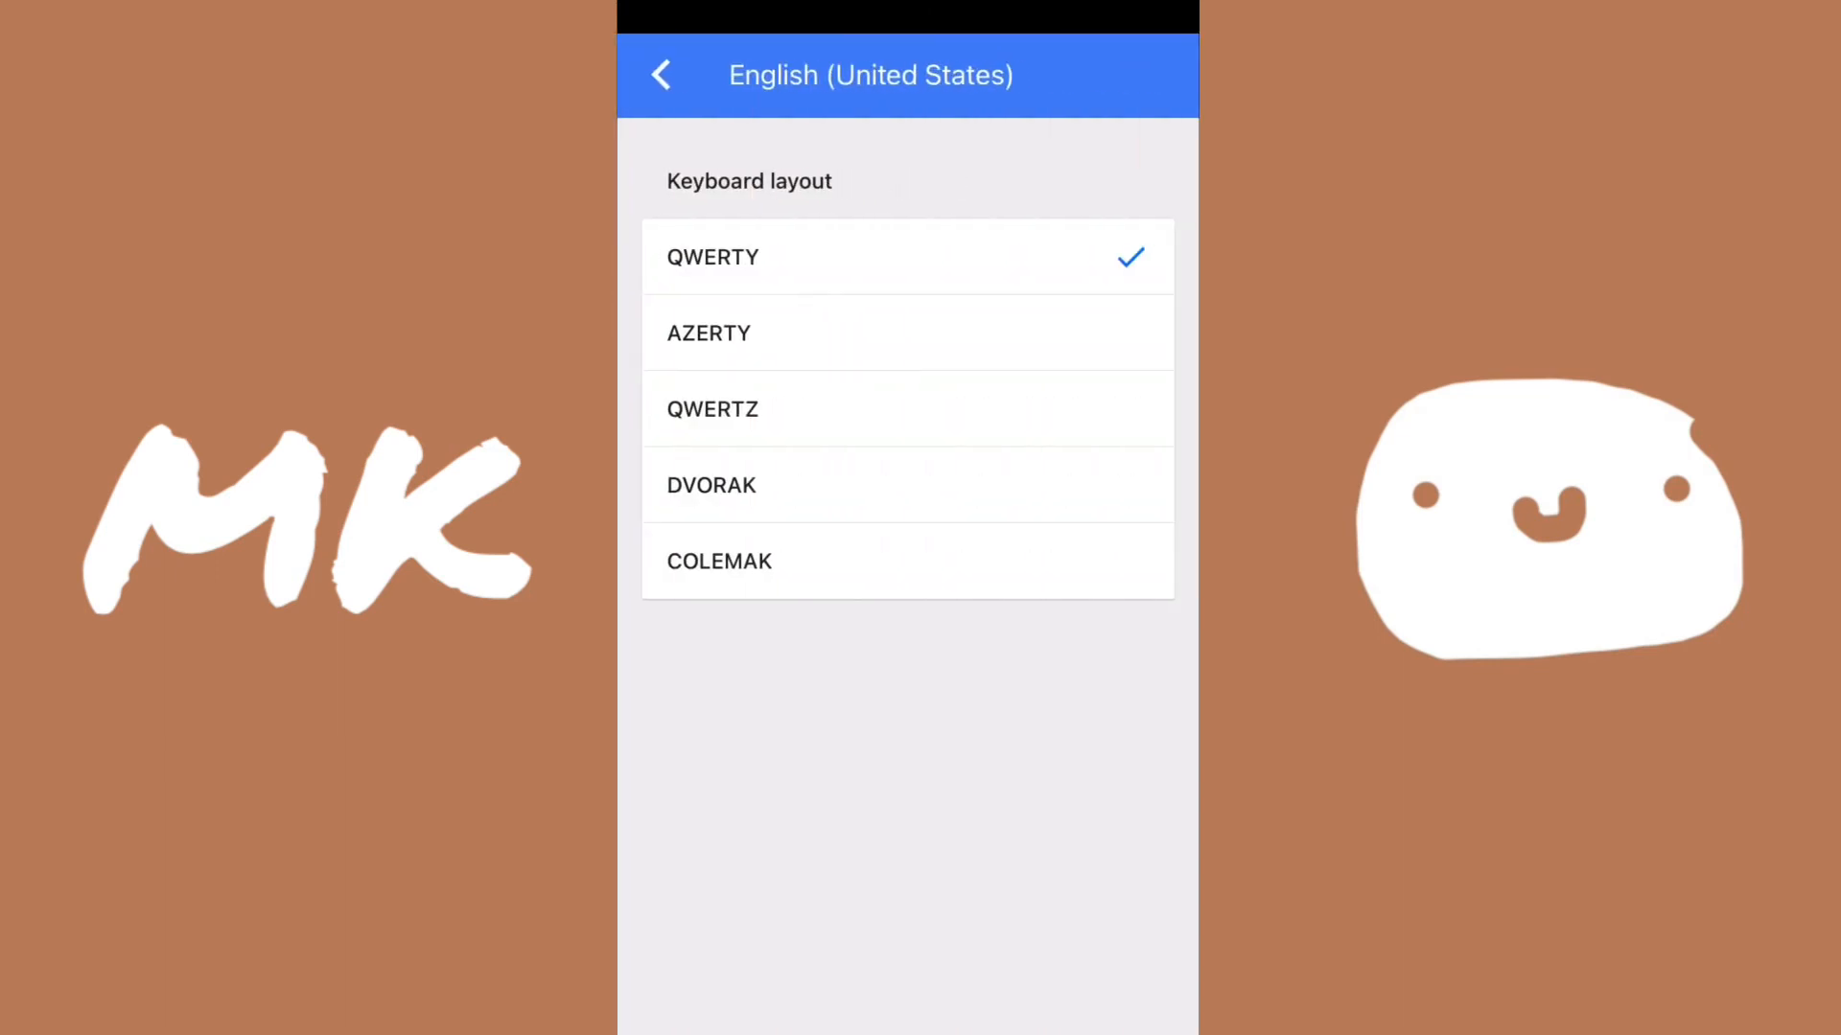
click(659, 74)
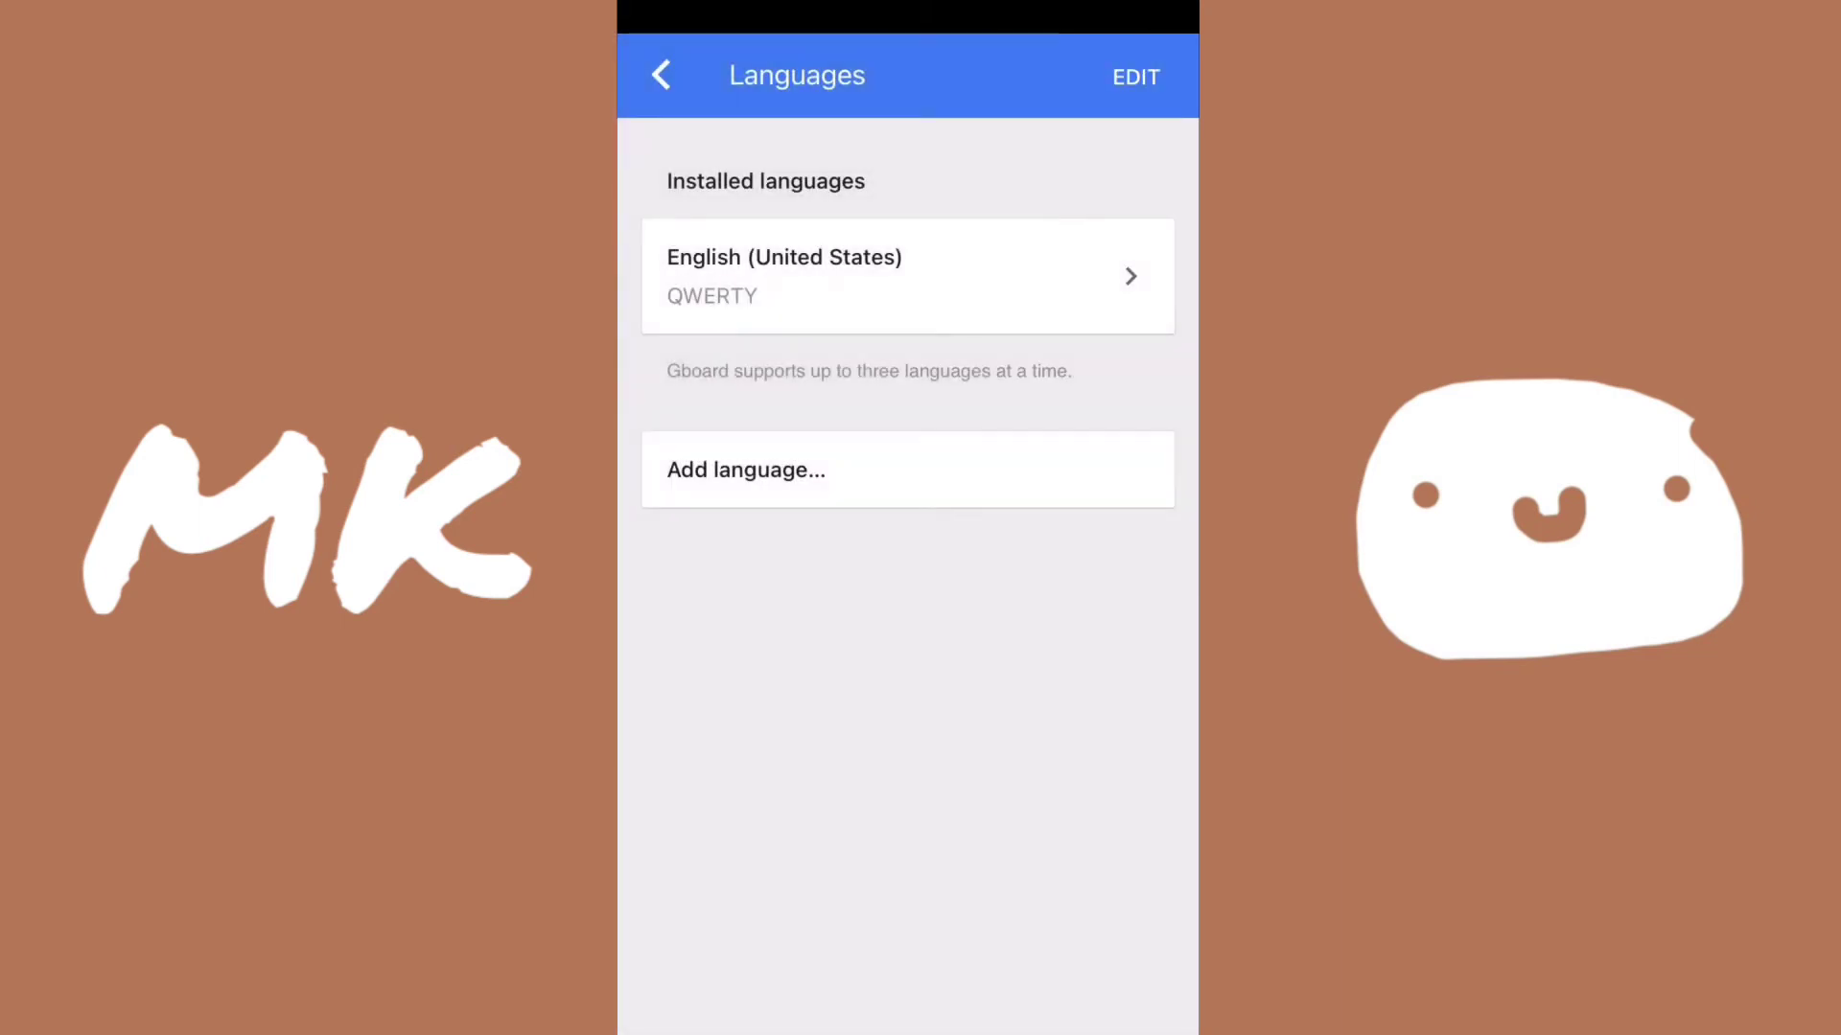
click(660, 74)
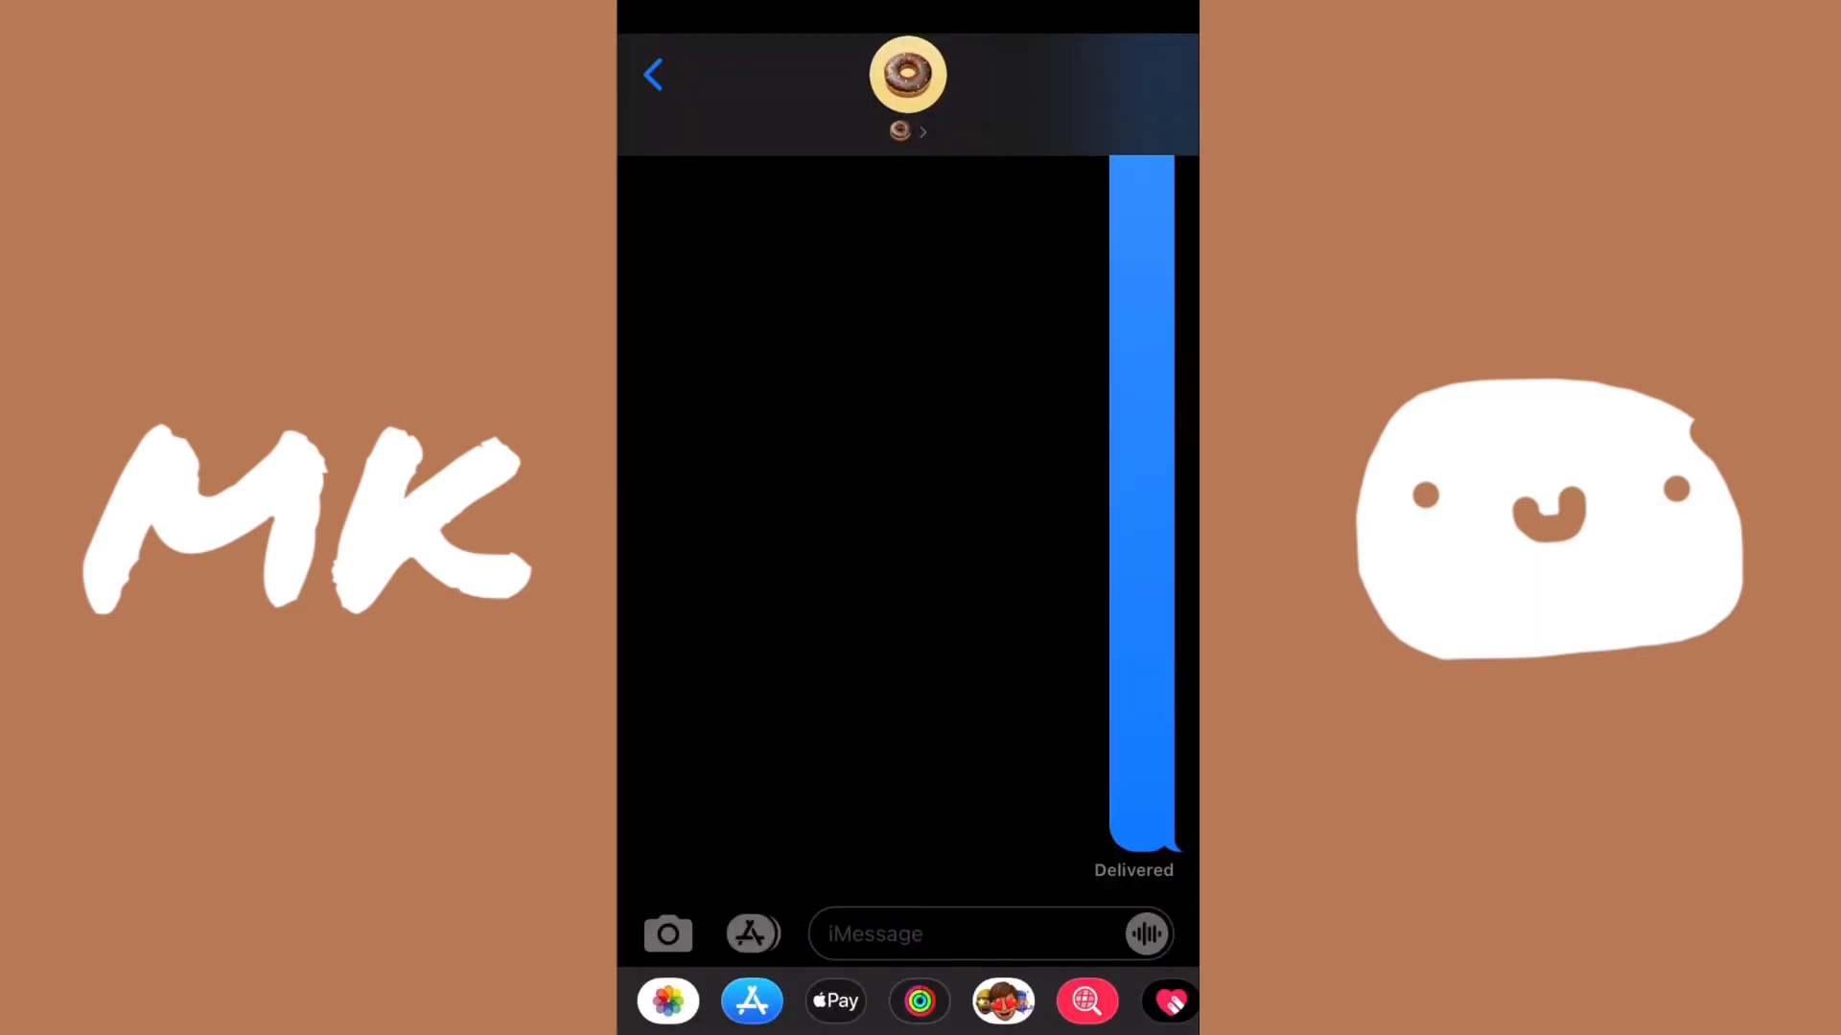
Step: Use Gboard's in-keyboard Google Translate to send Spanish 'Hola' and 'sí'
click(963, 933)
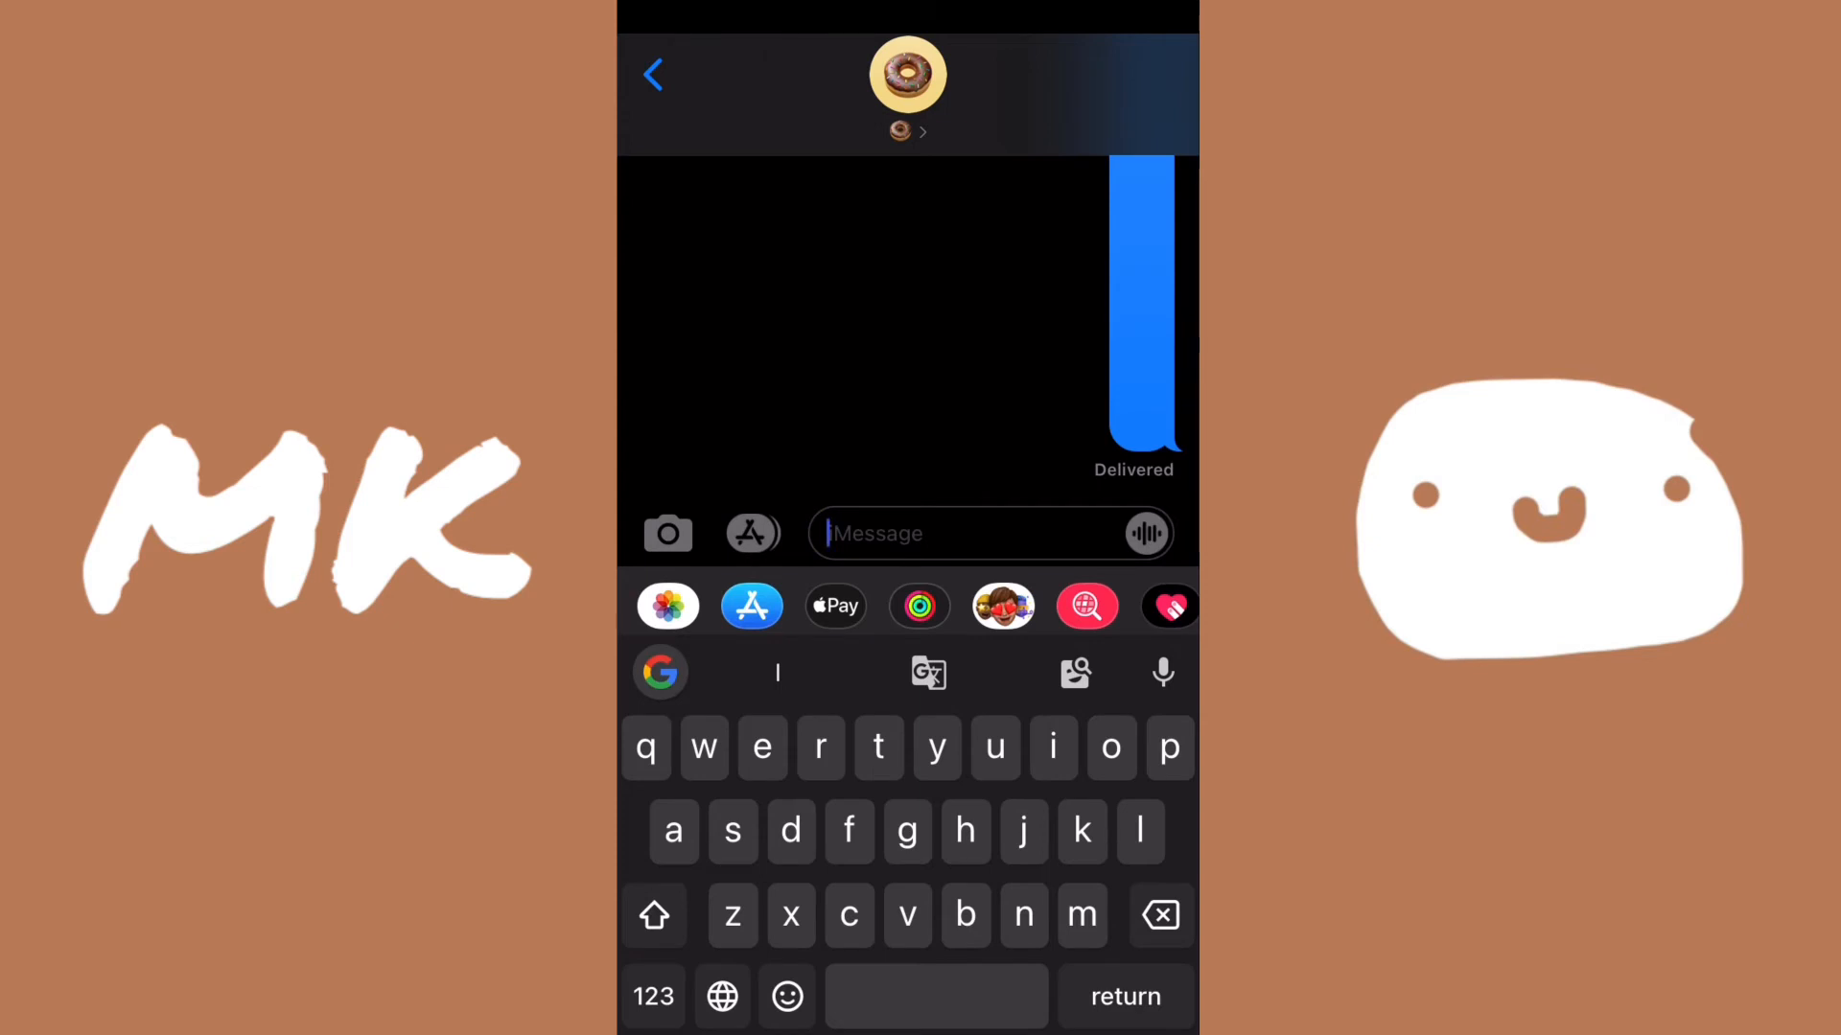
click(926, 673)
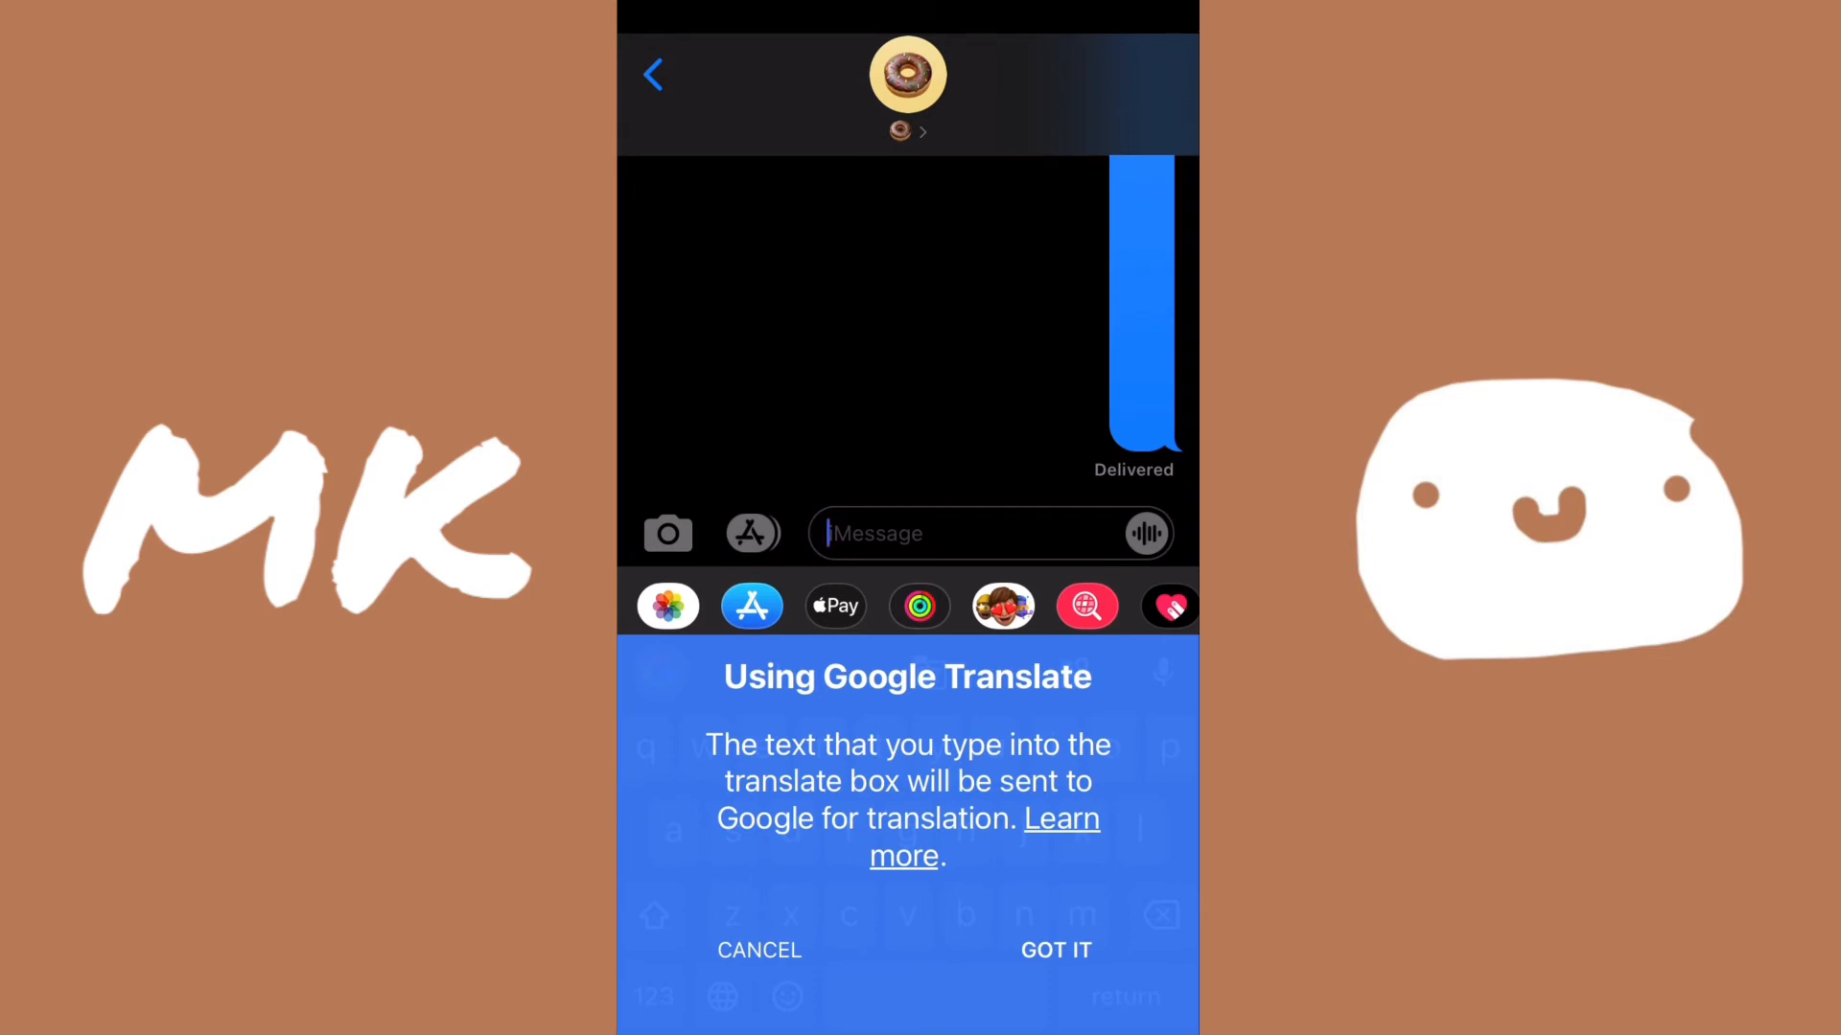
click(1055, 950)
text(hello)
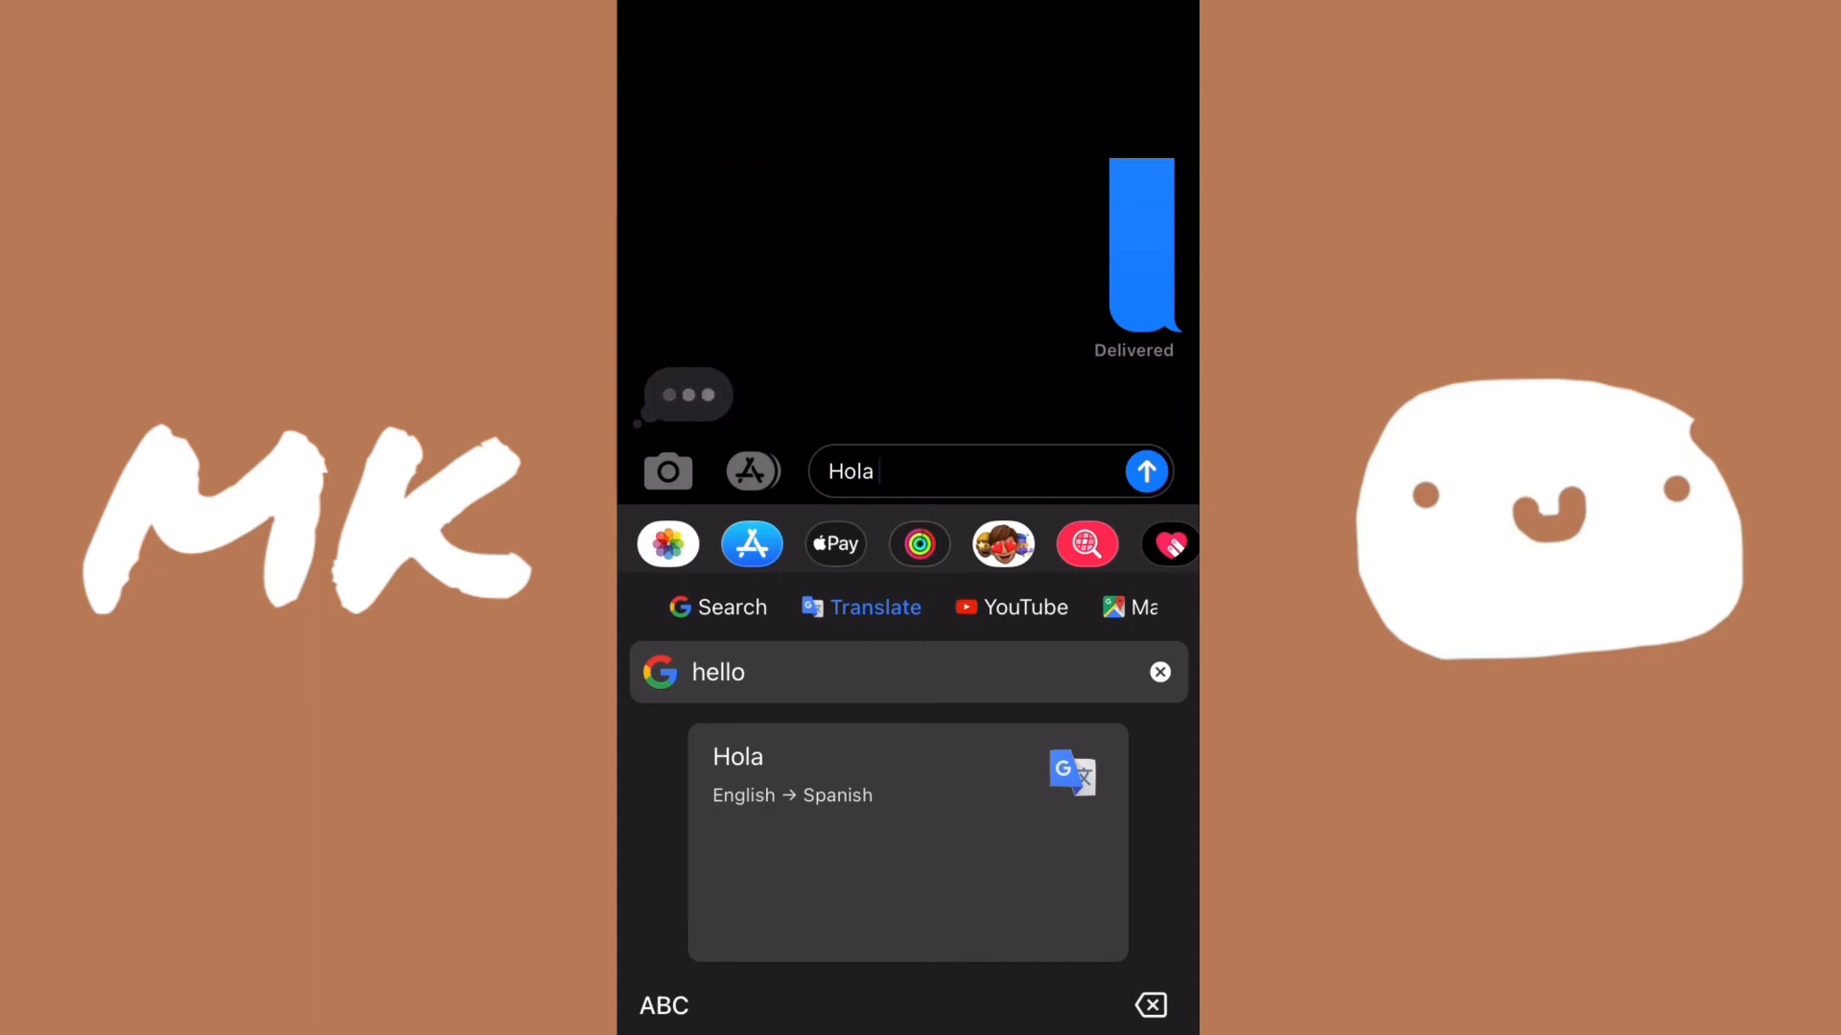
click(1144, 471)
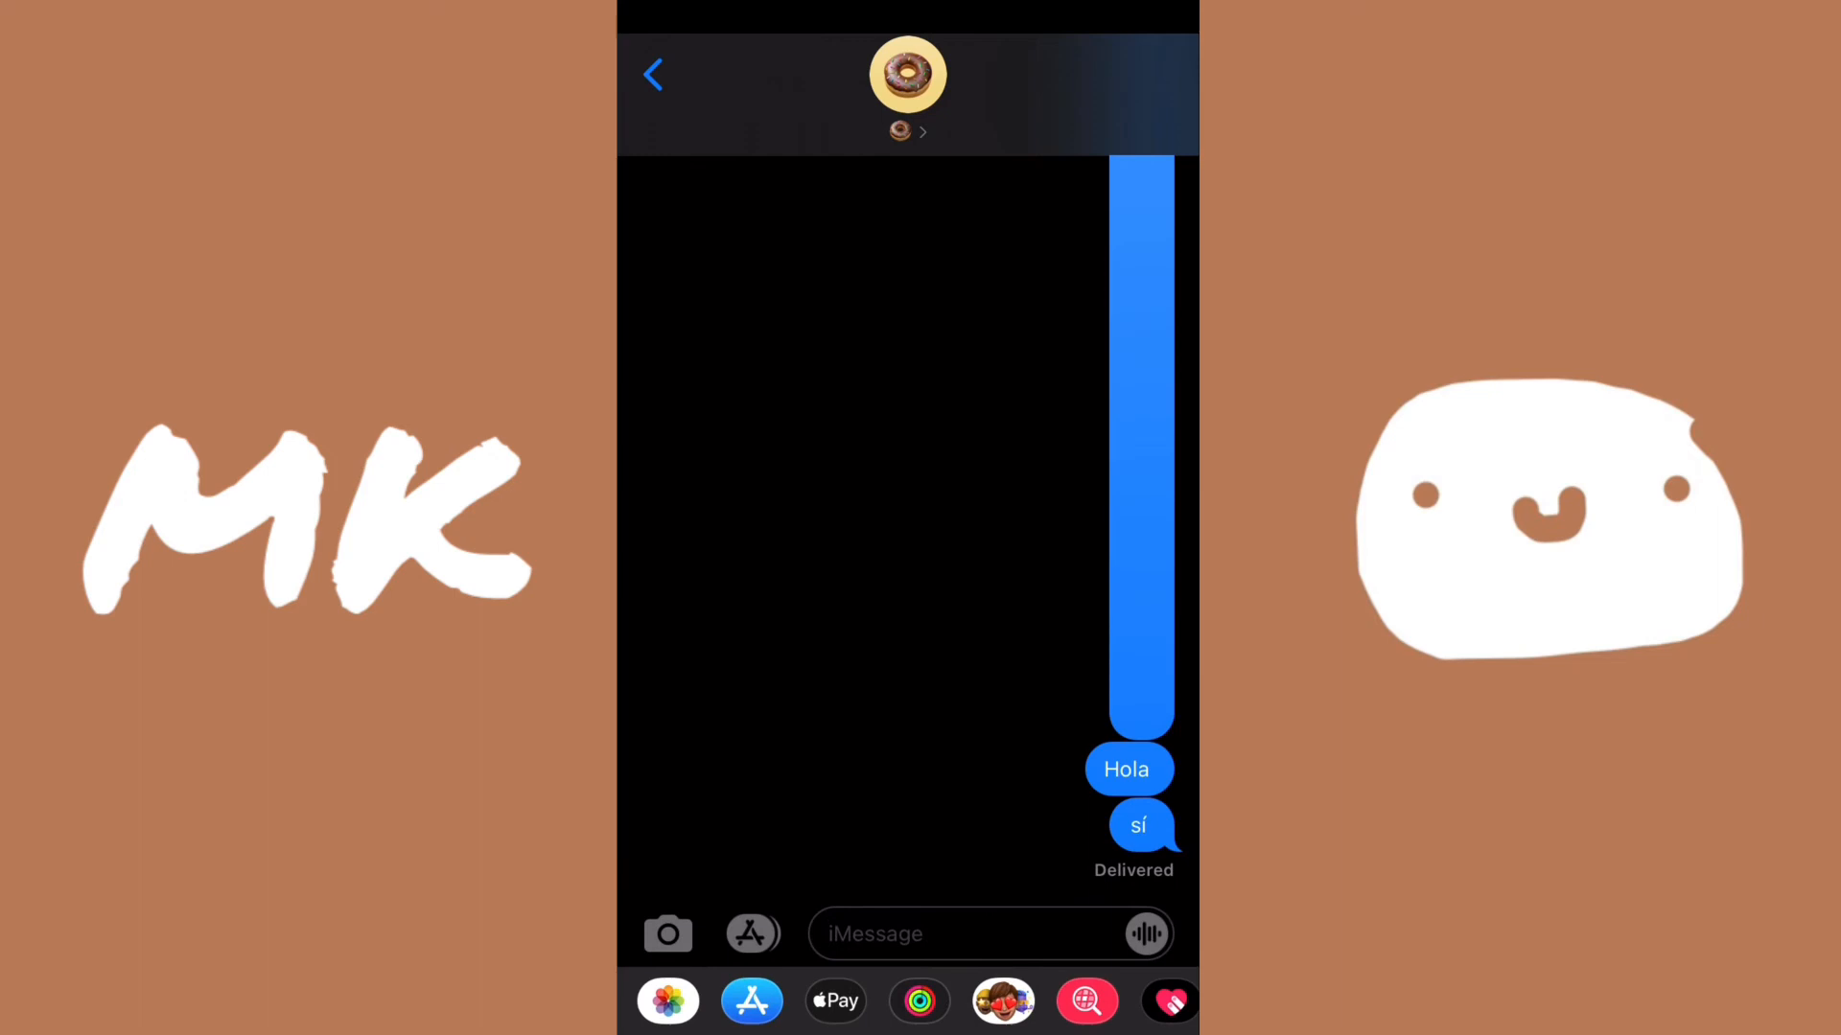
click(939, 933)
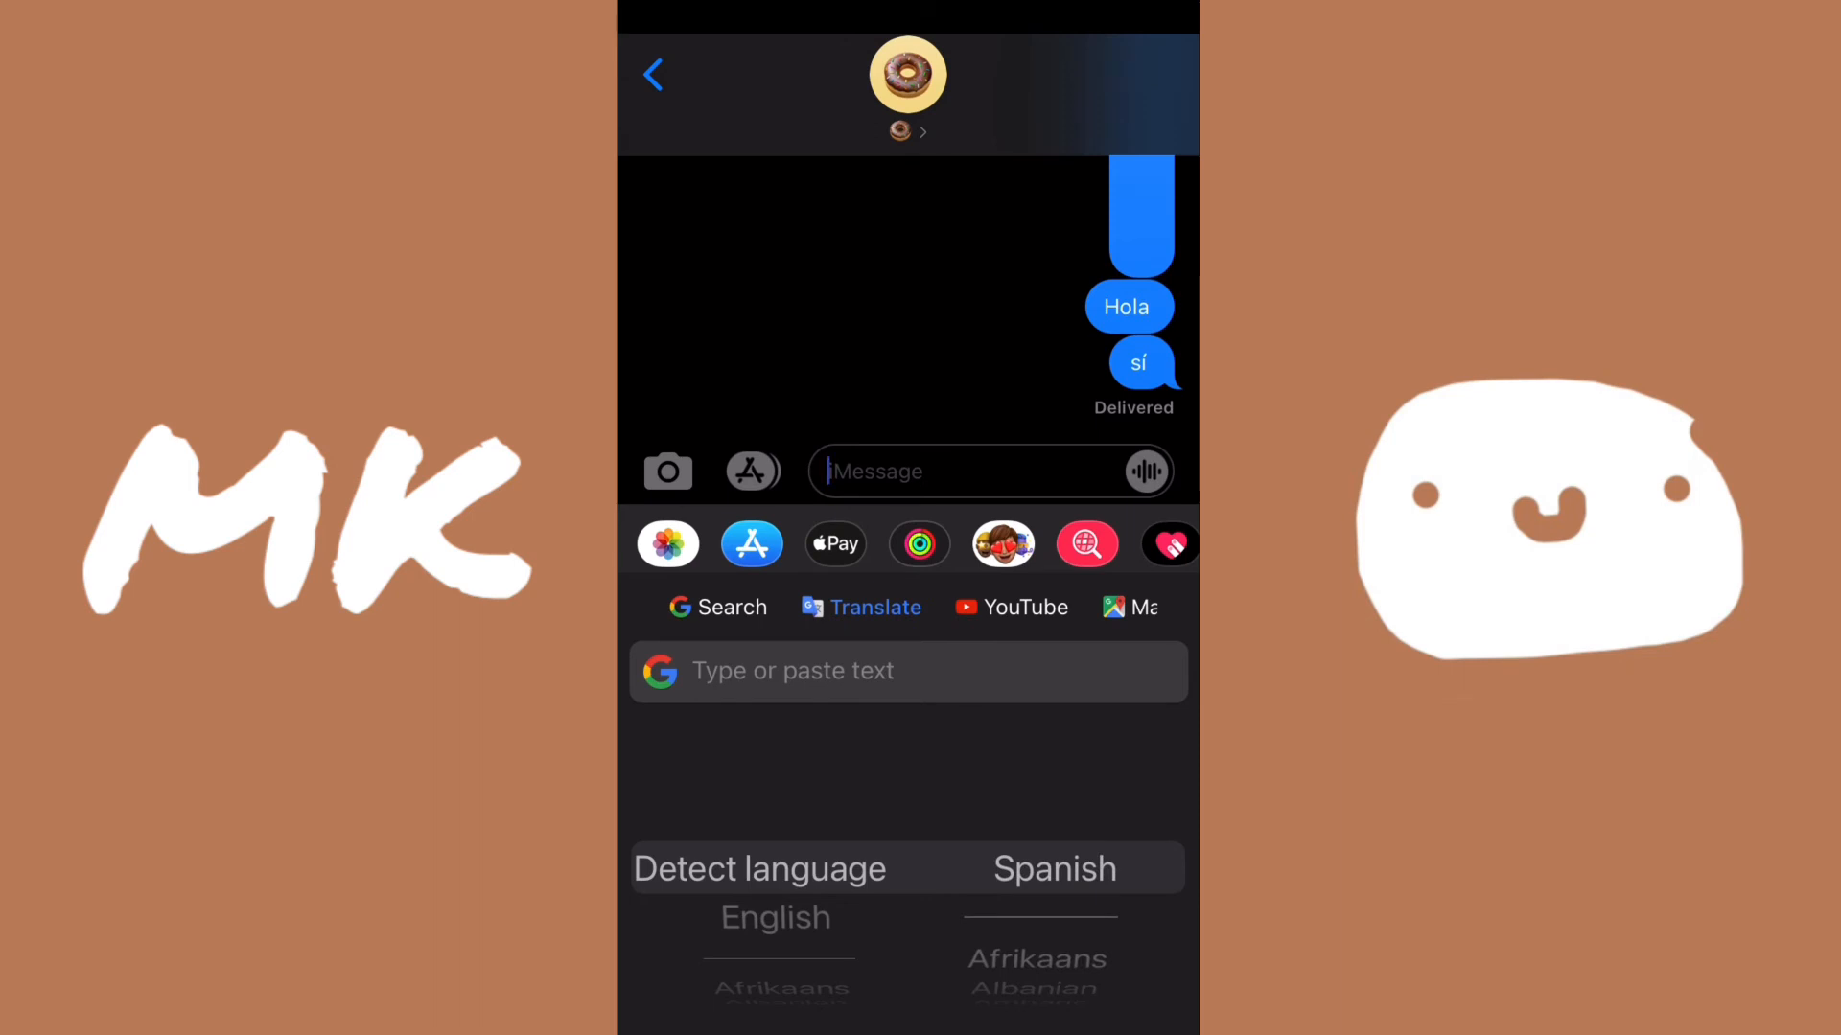
Step: Search 'Restaurants near me' with Gboard's built-in Google search
click(962, 470)
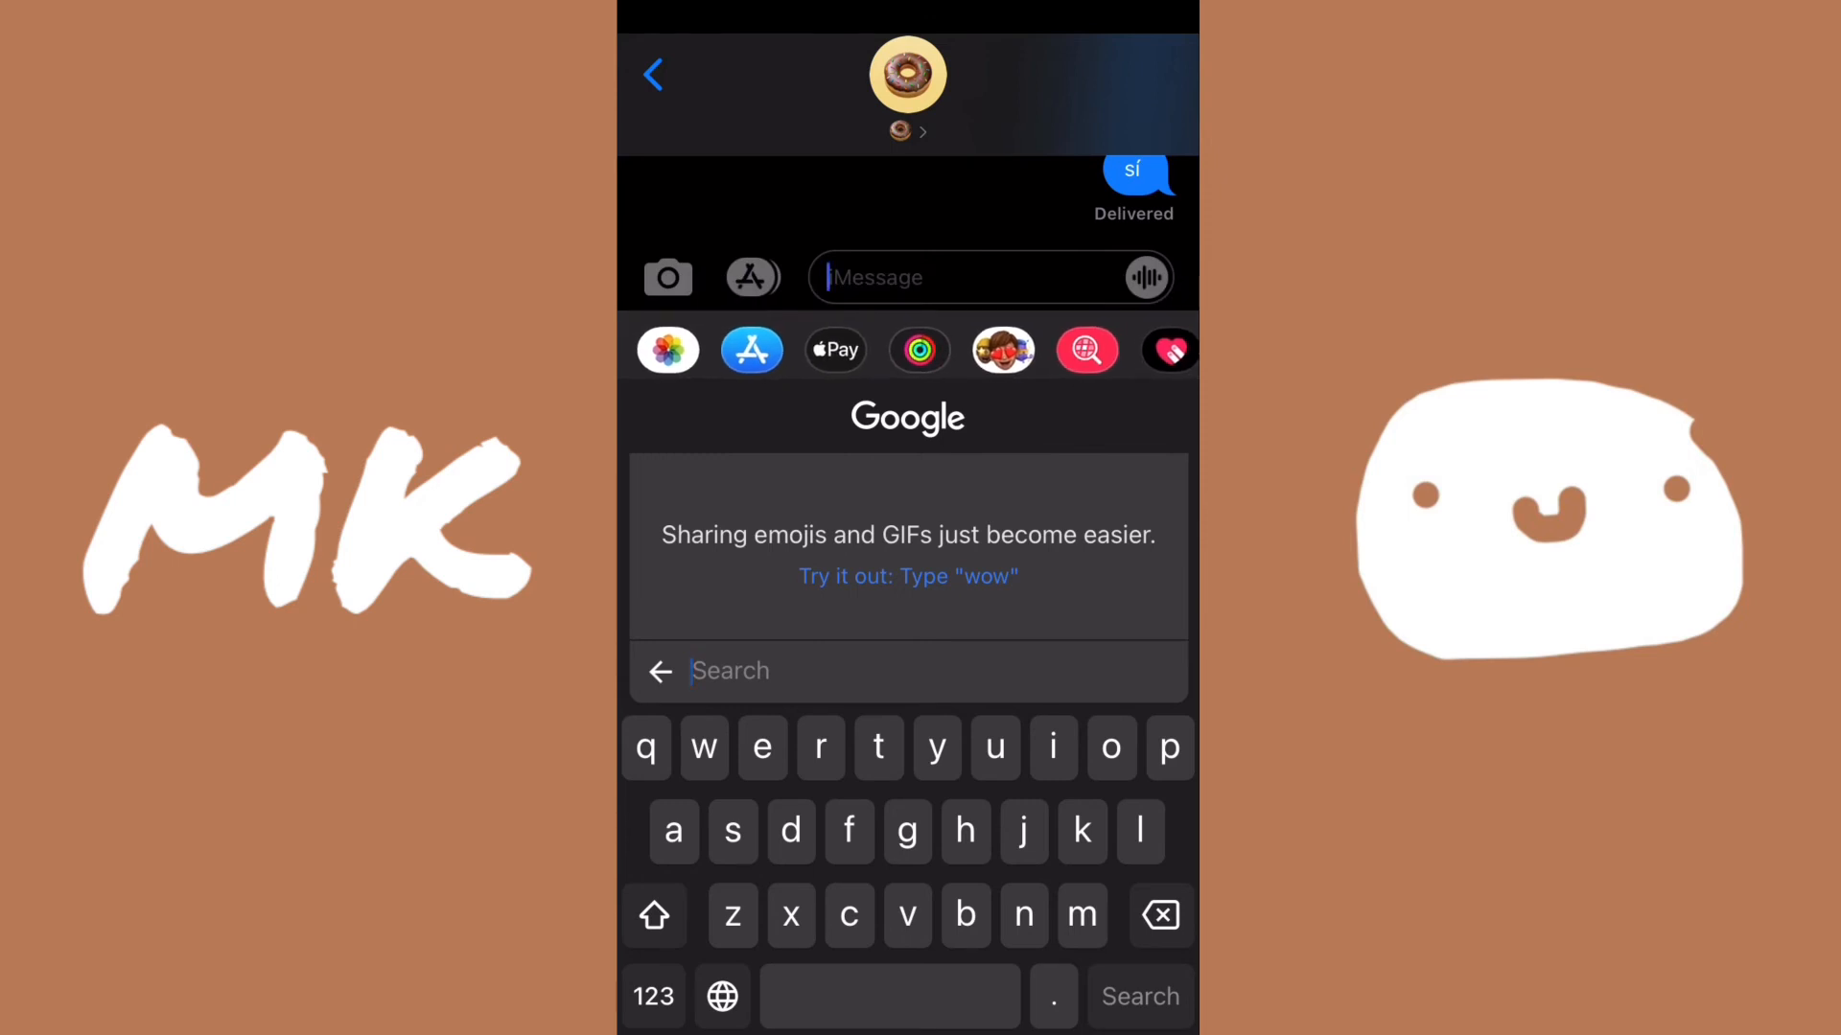
text(j)
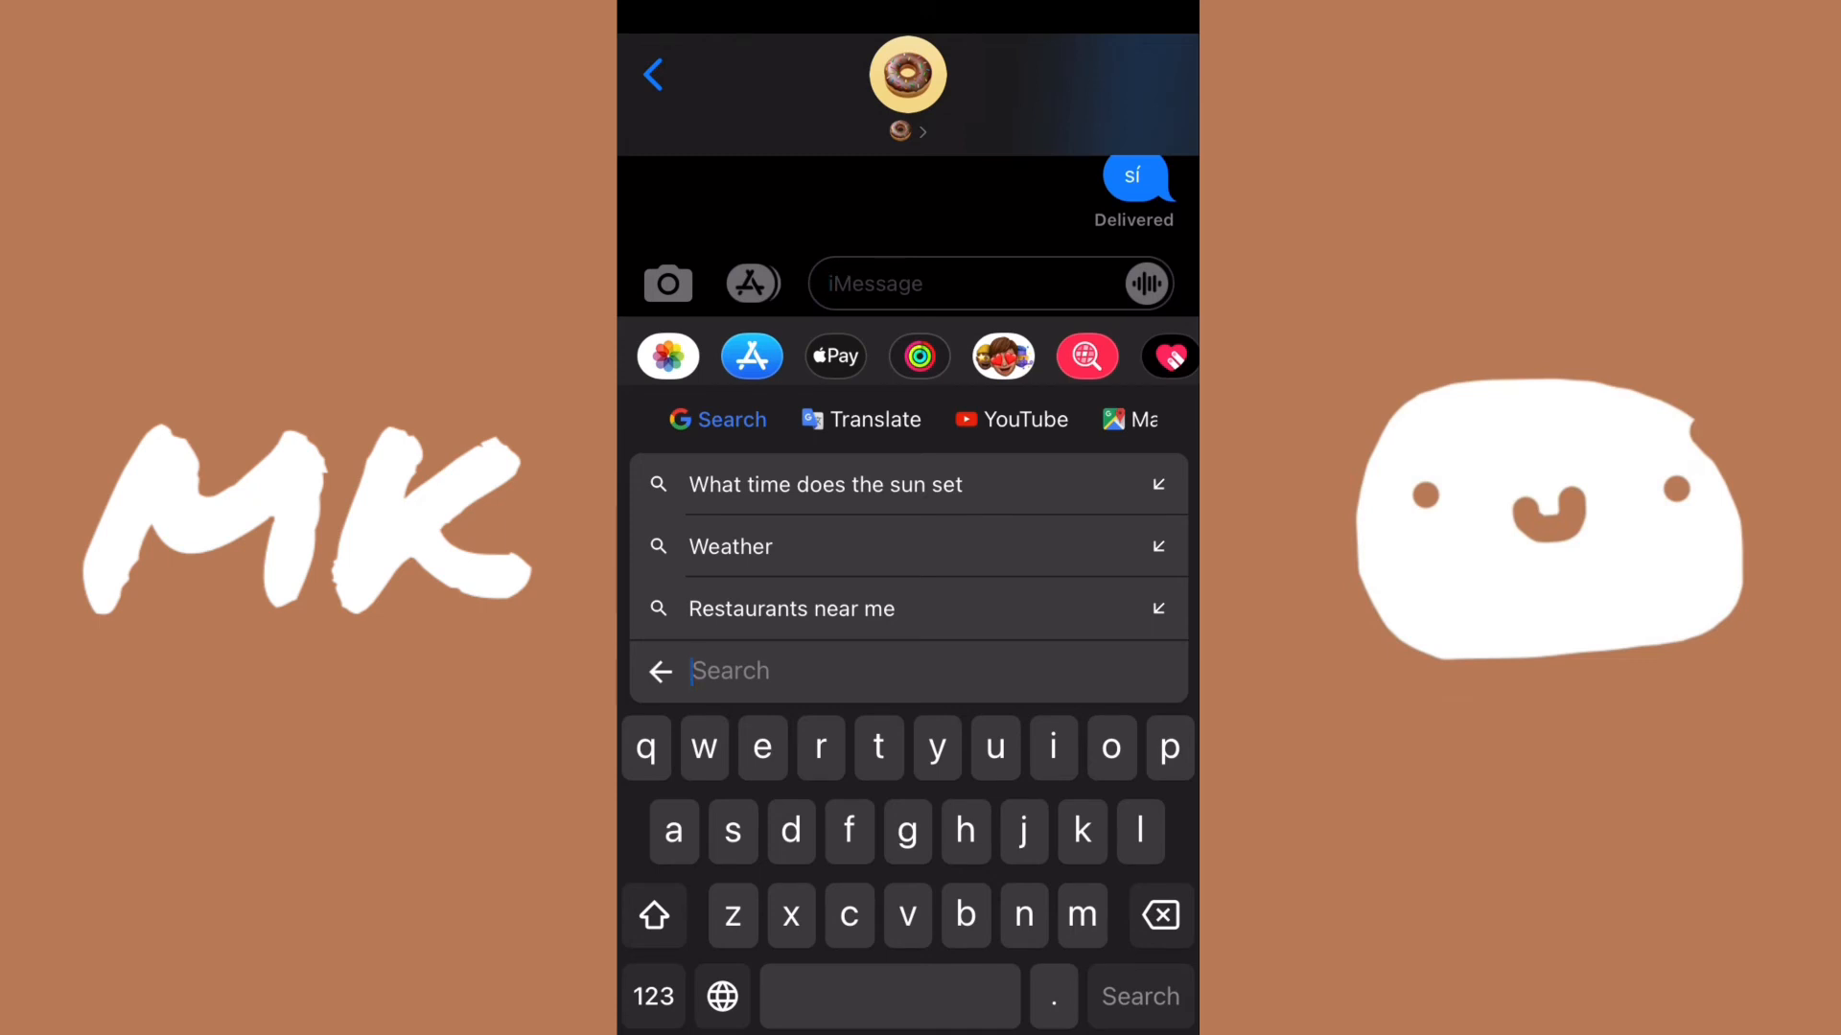
click(791, 607)
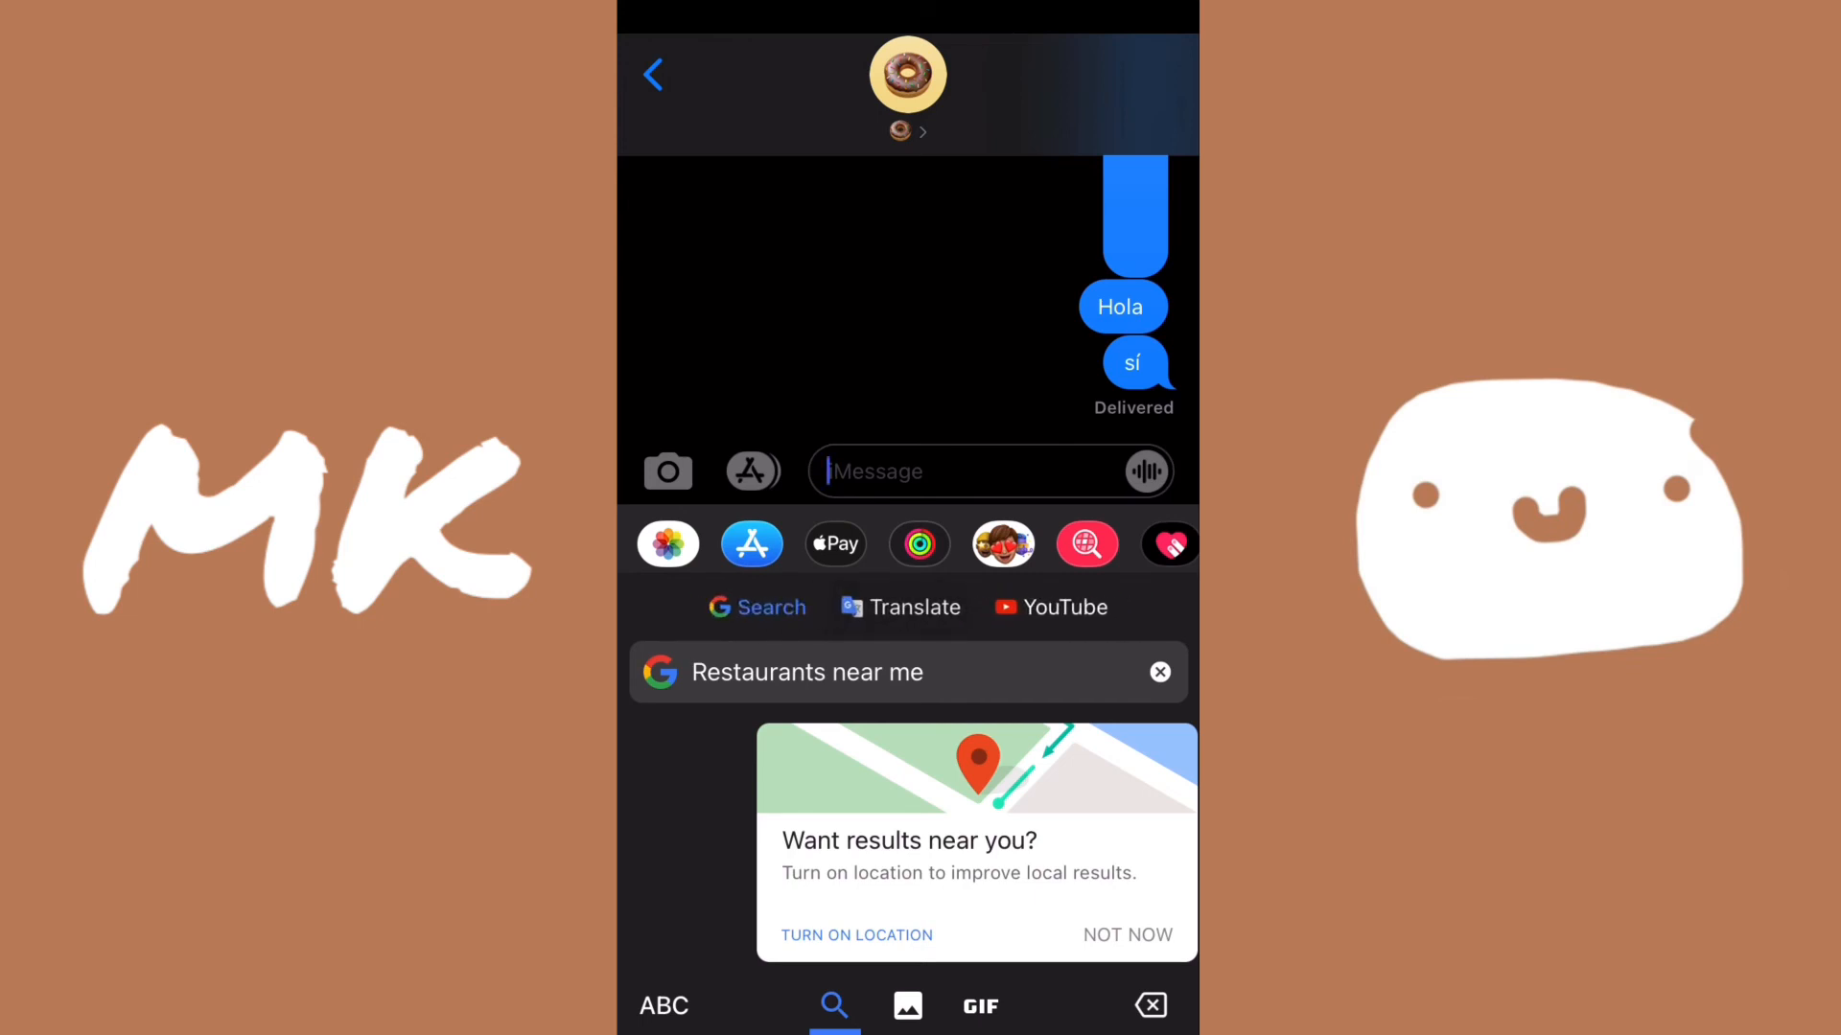
Step: Preview the YouTube and Maps results, then close the search panel
scroll(left, 3)
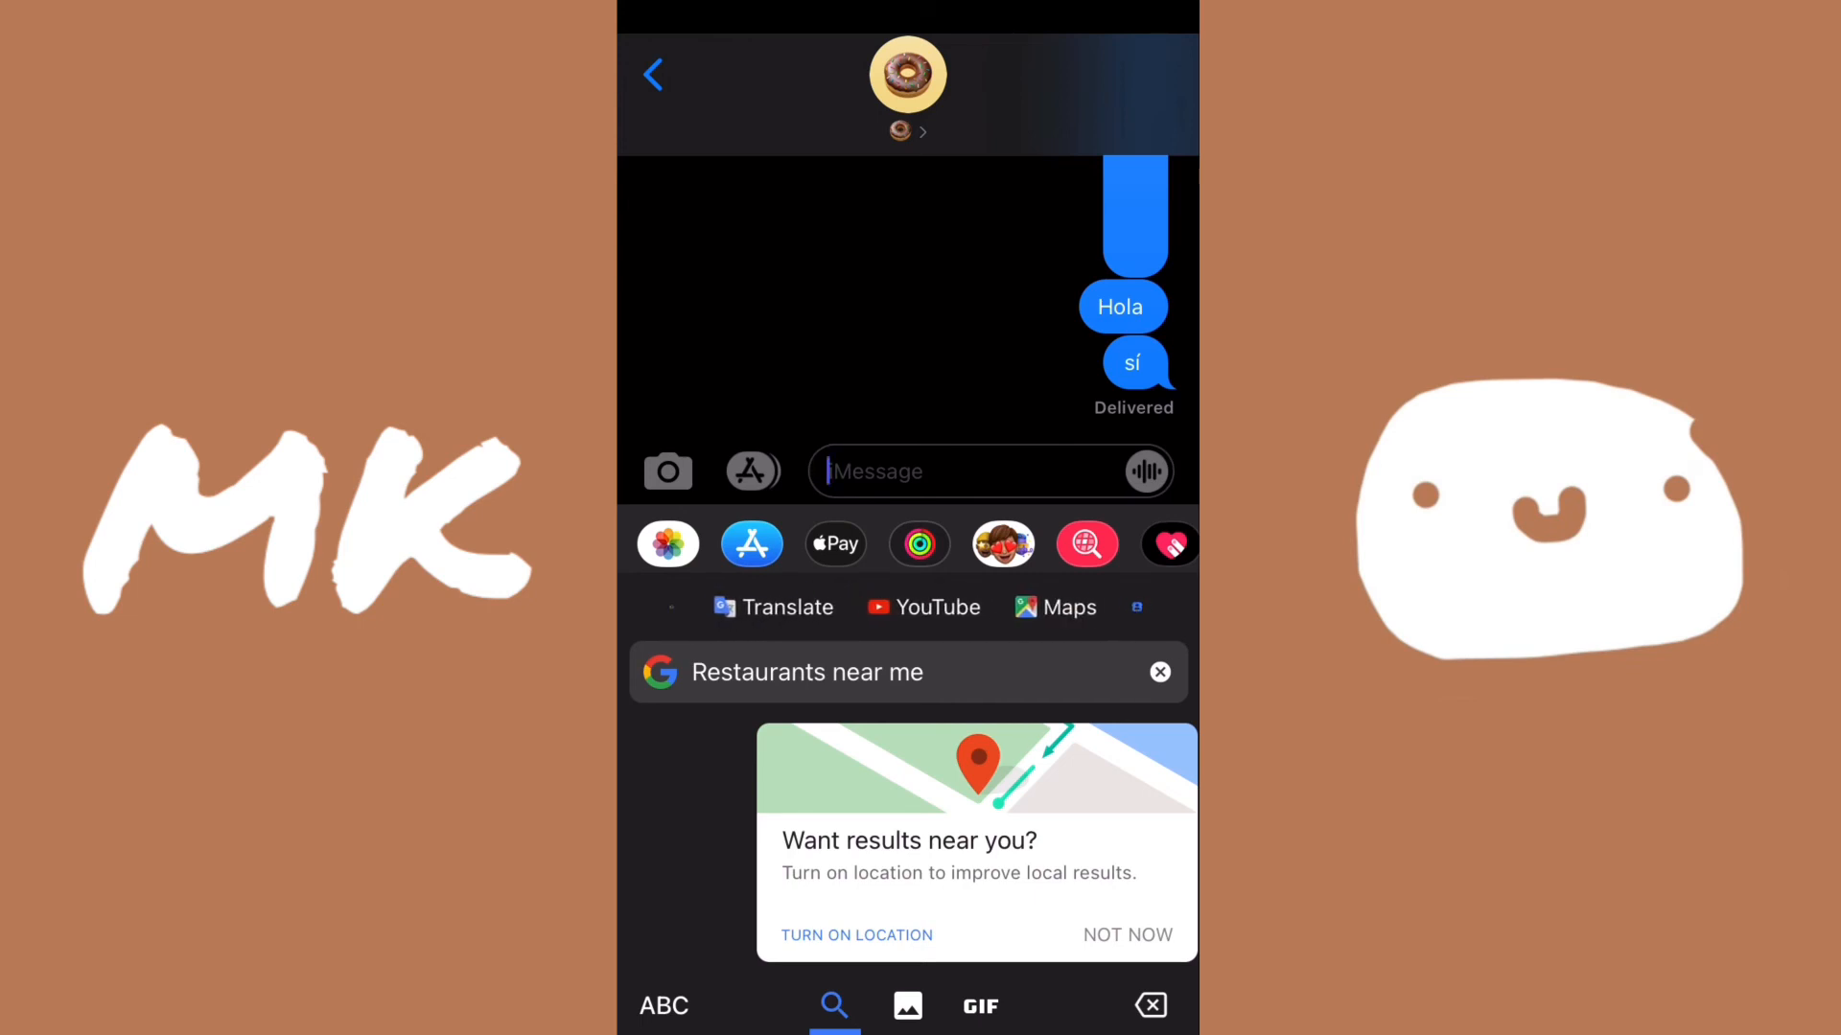
click(940, 607)
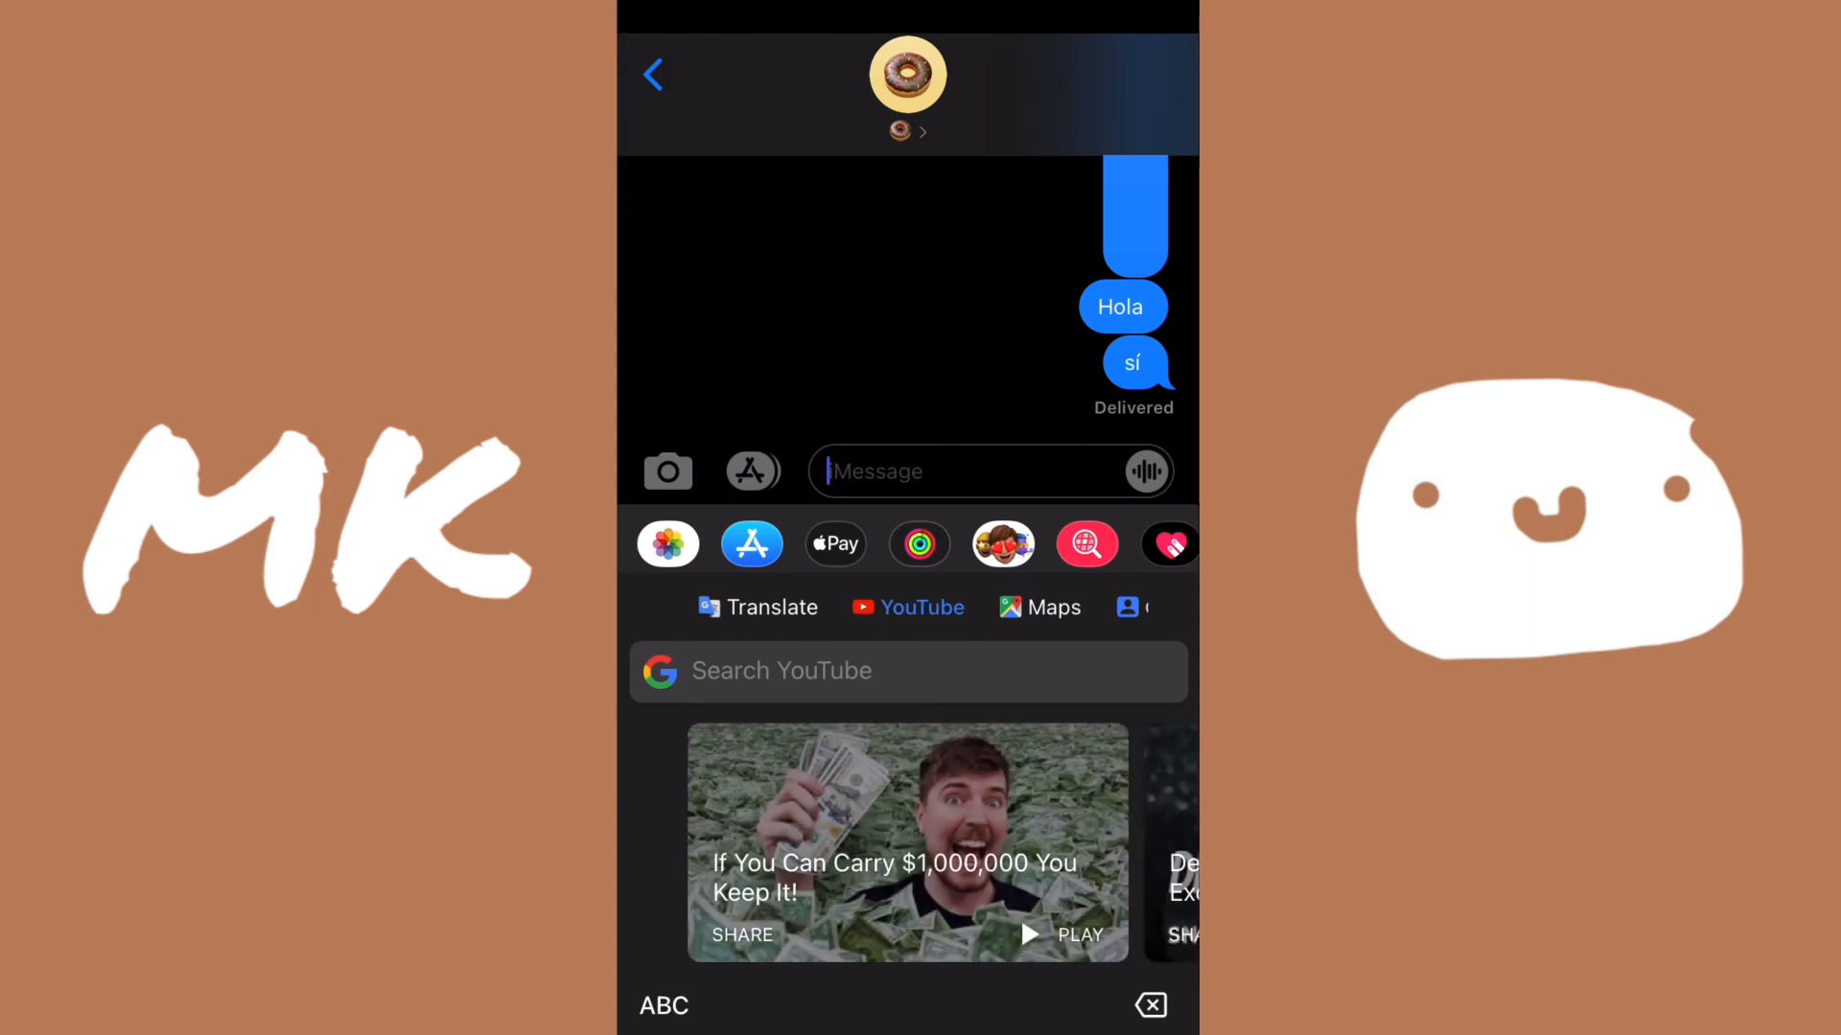
click(1037, 607)
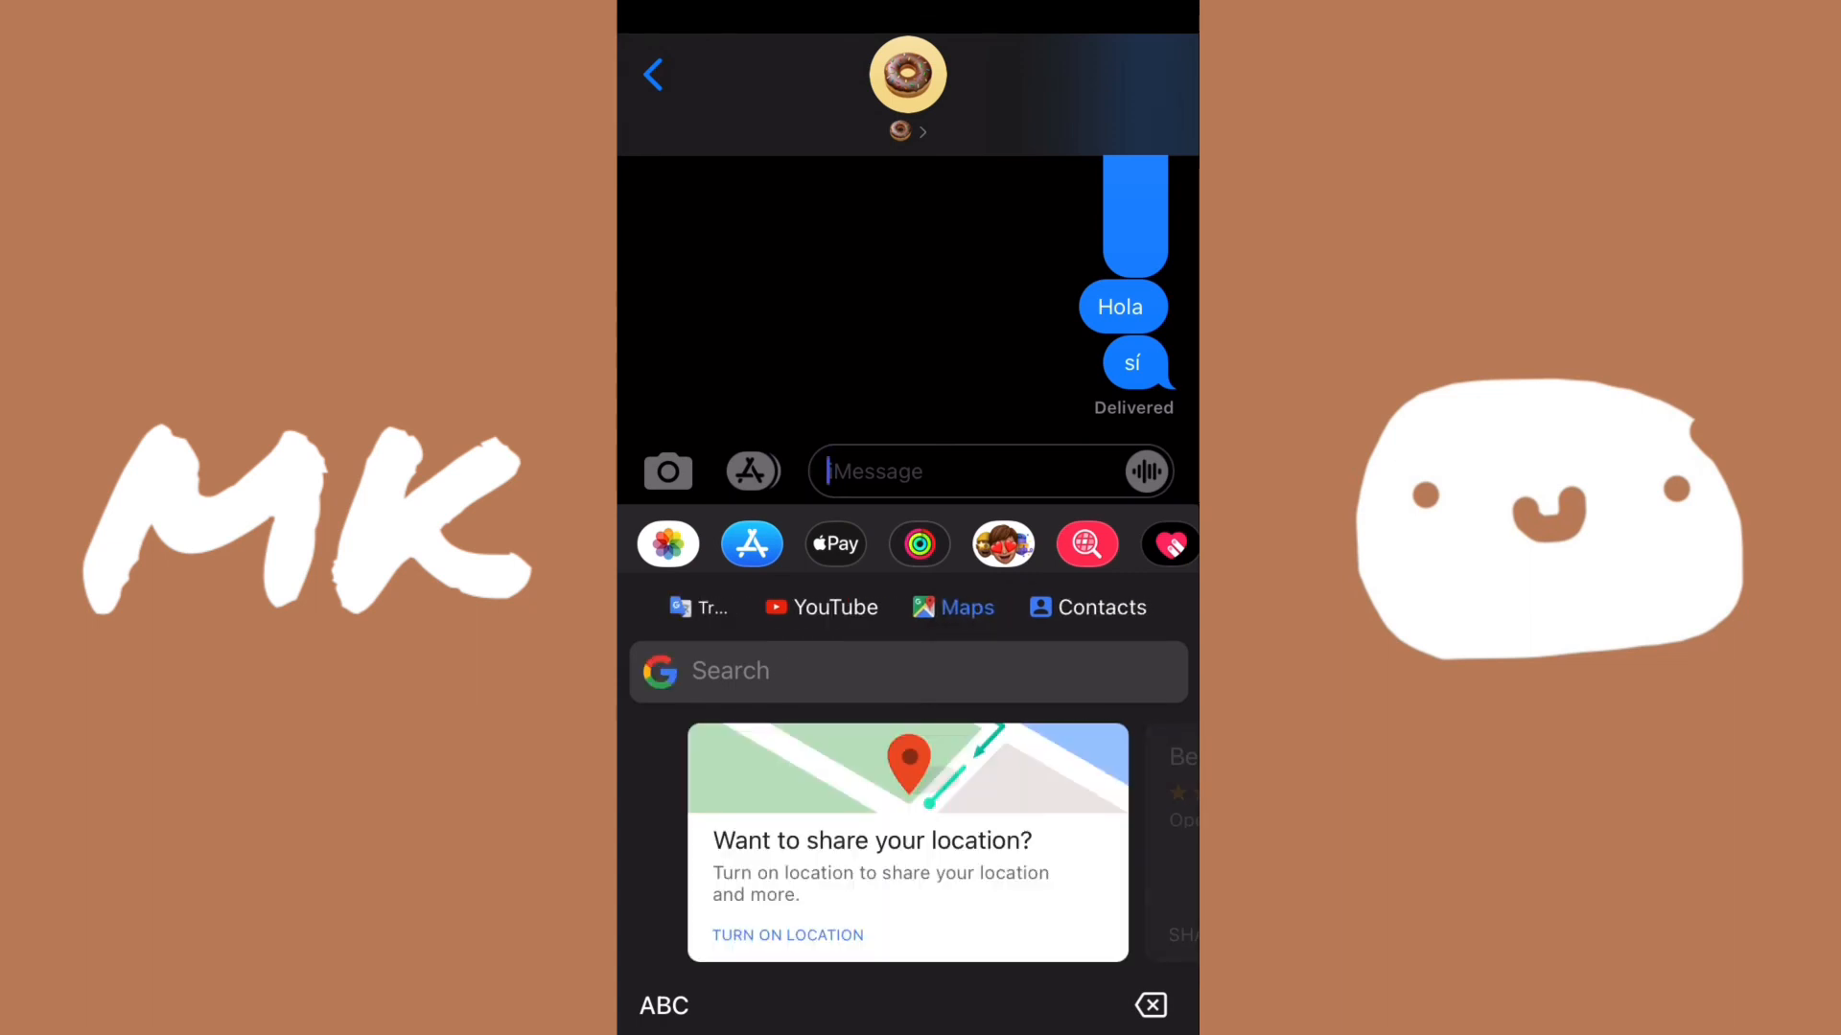
scroll(left, 3)
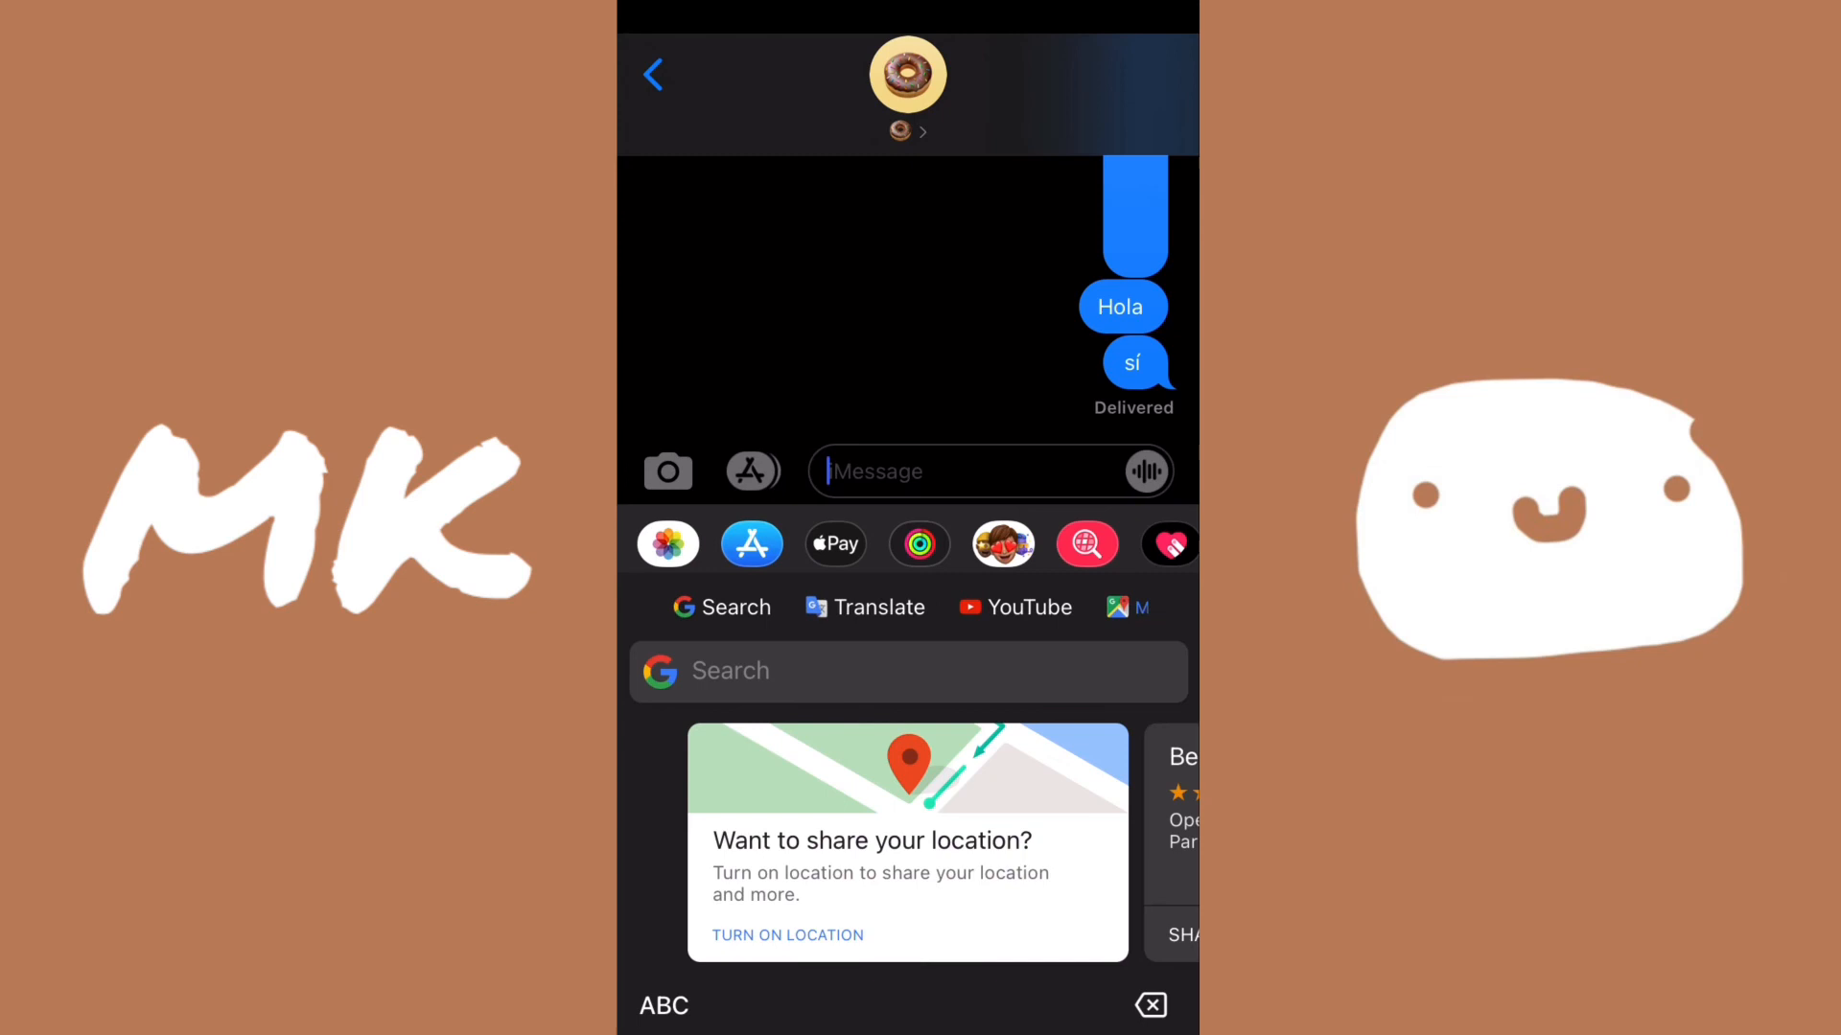
click(940, 471)
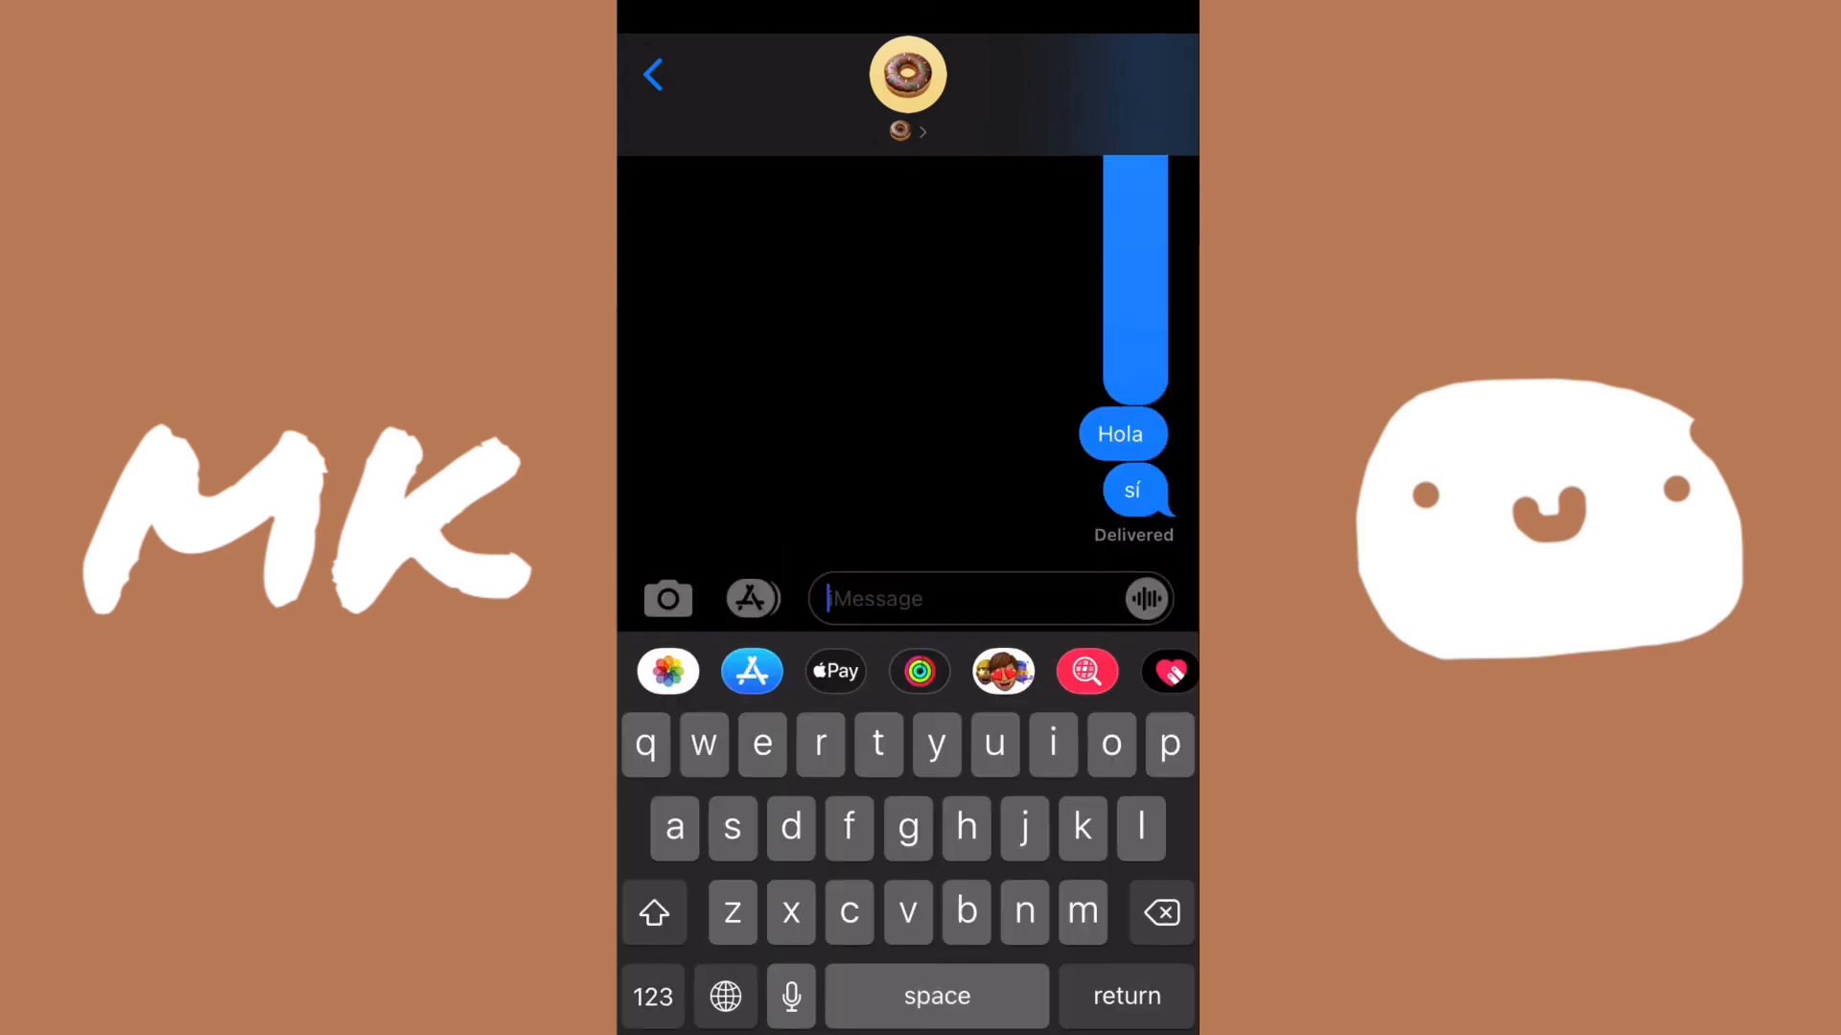
Step: Switch to Gboard from the globe key's keyboard list and return to letters
click(724, 995)
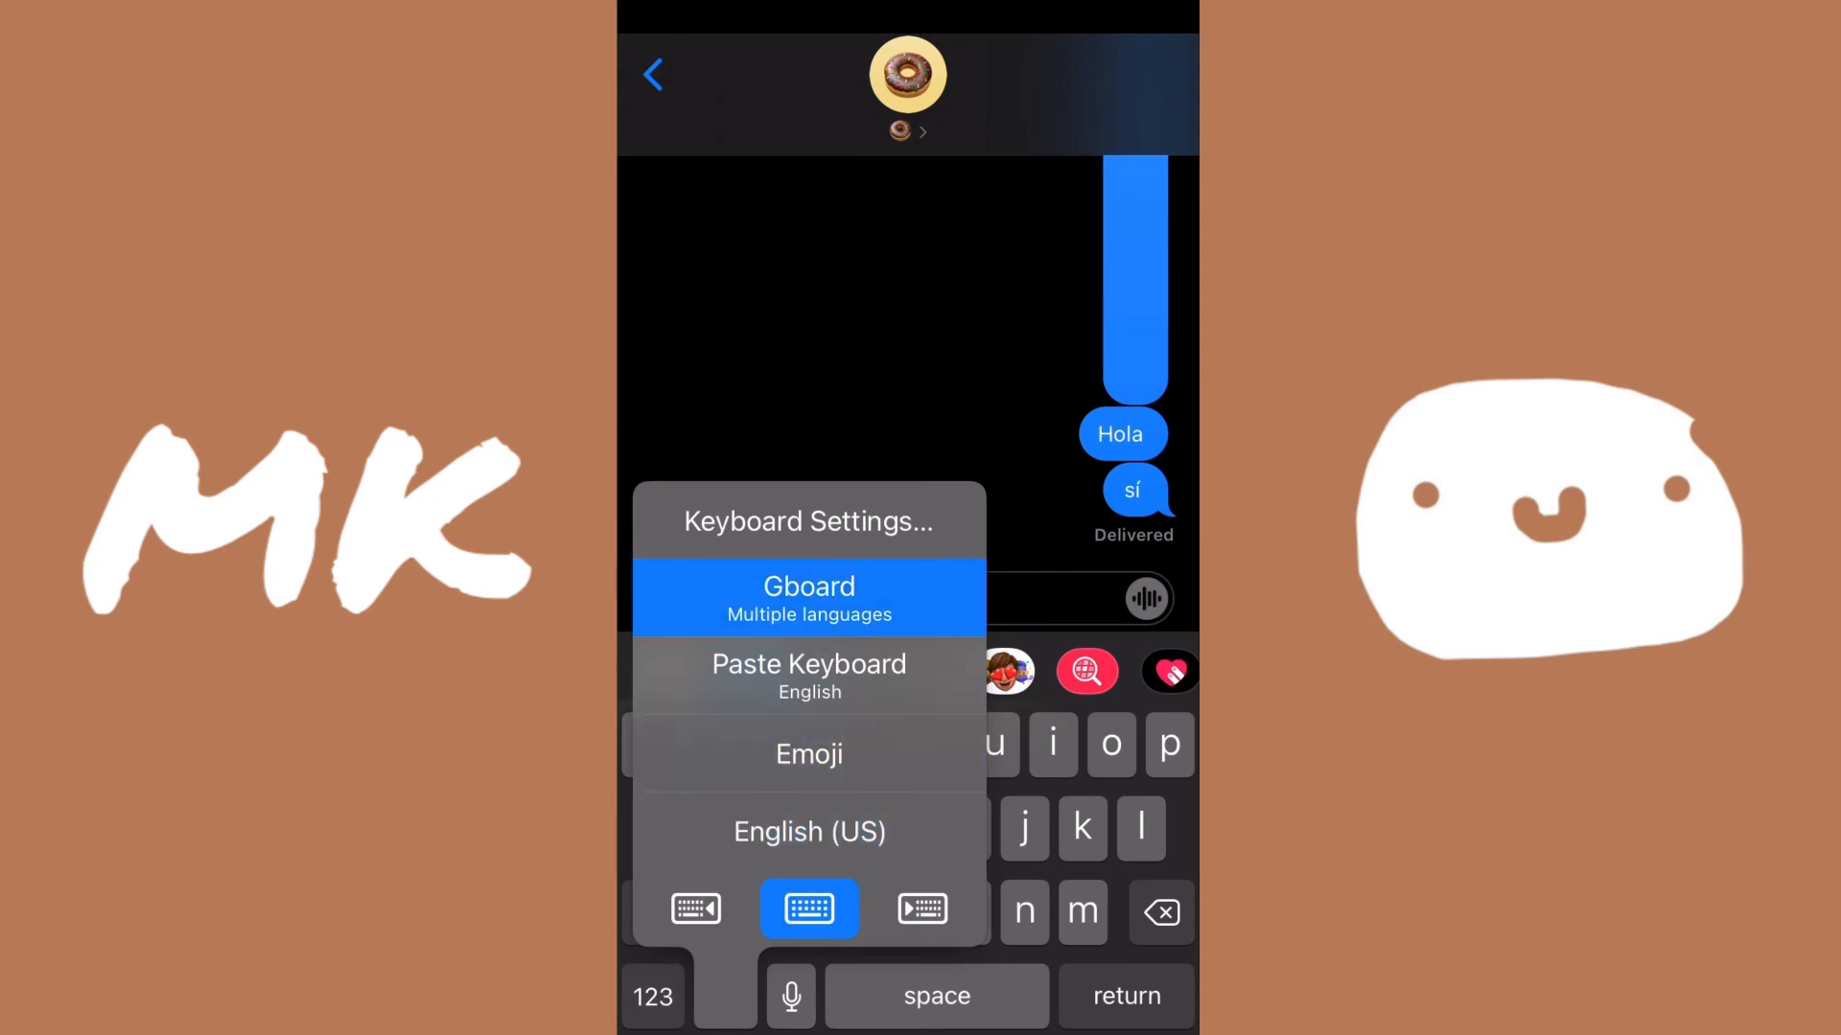
click(807, 753)
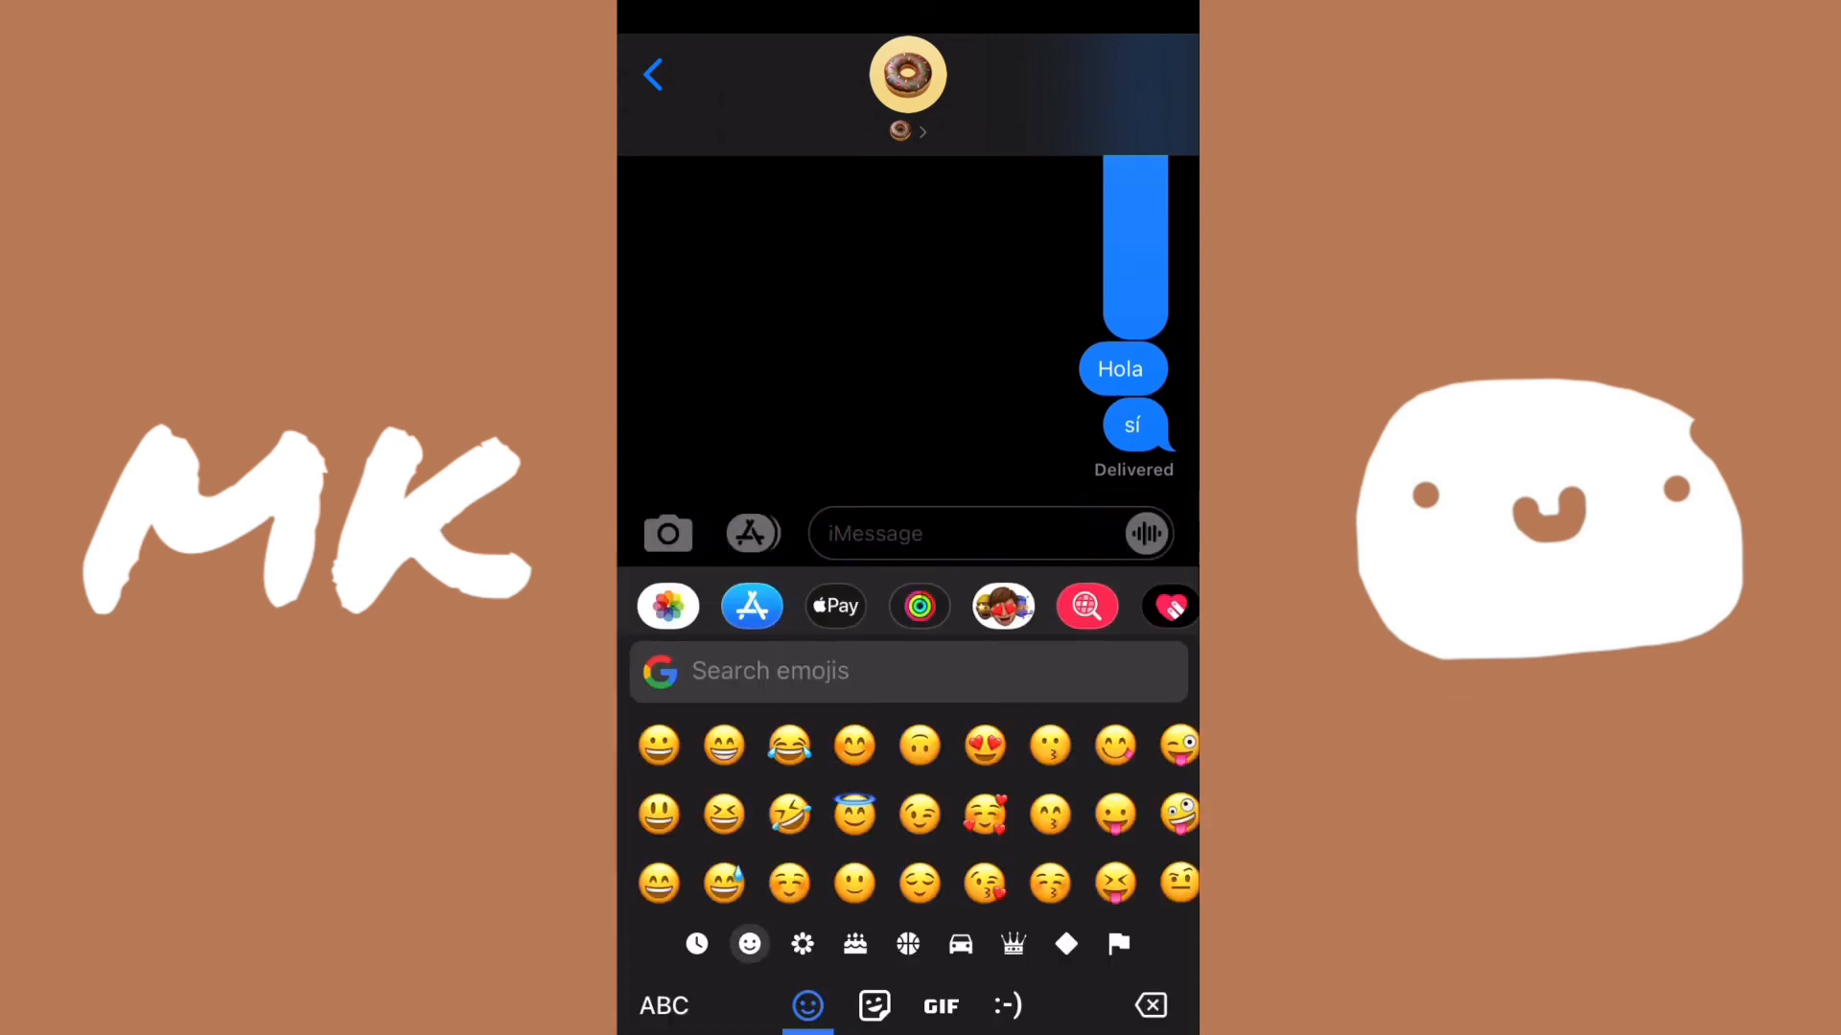
click(940, 533)
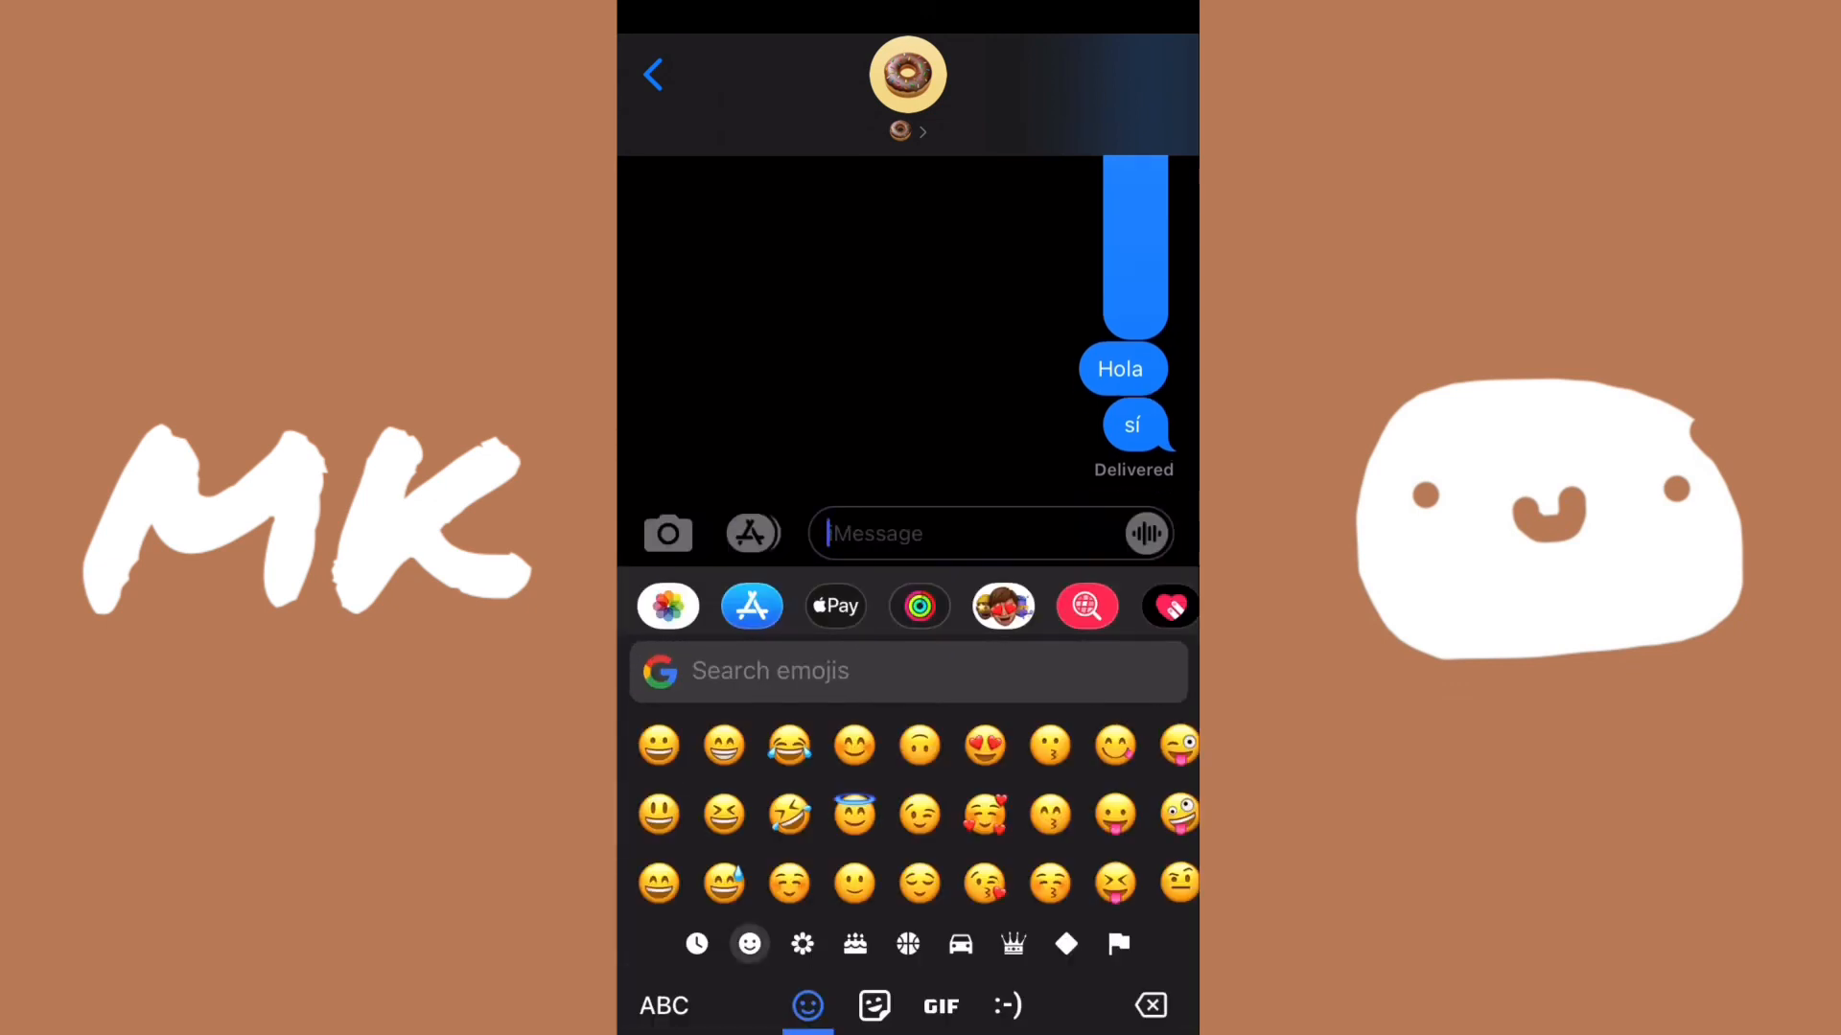
click(662, 1004)
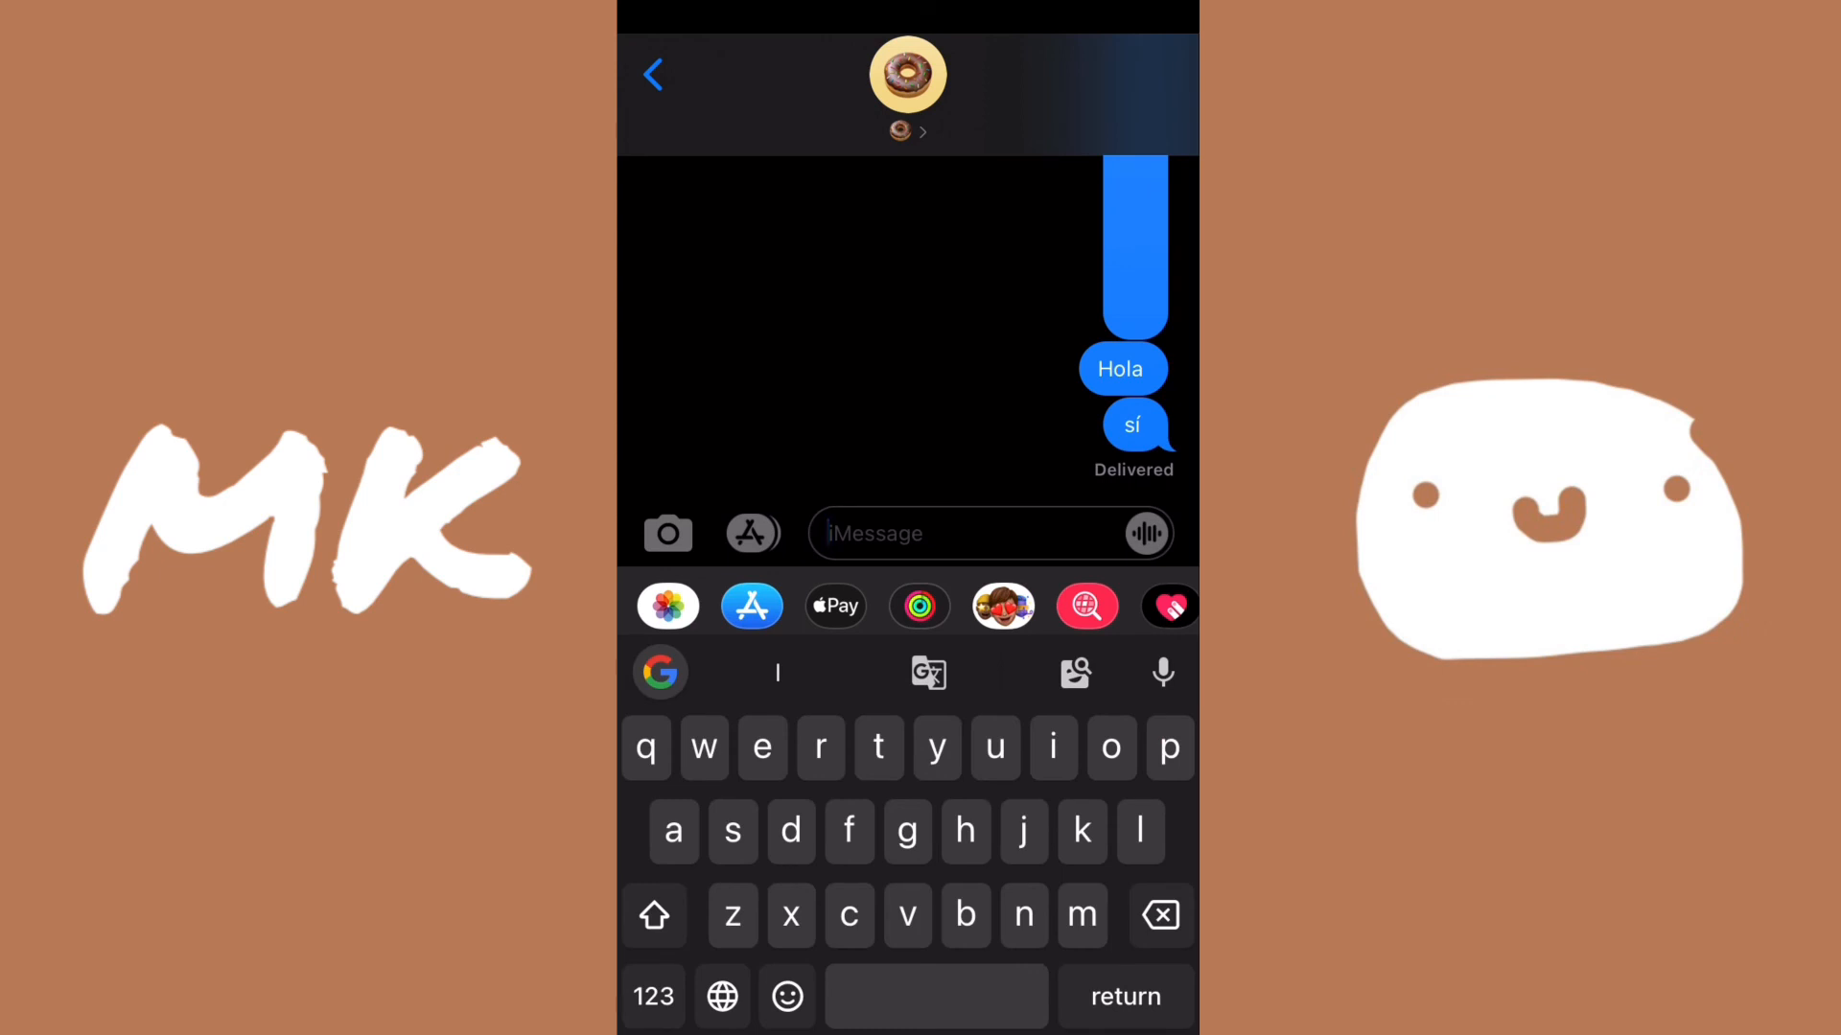
Step: Browse vehicle and flag emojis, stickers and kaomoji, then return to ABC
click(786, 997)
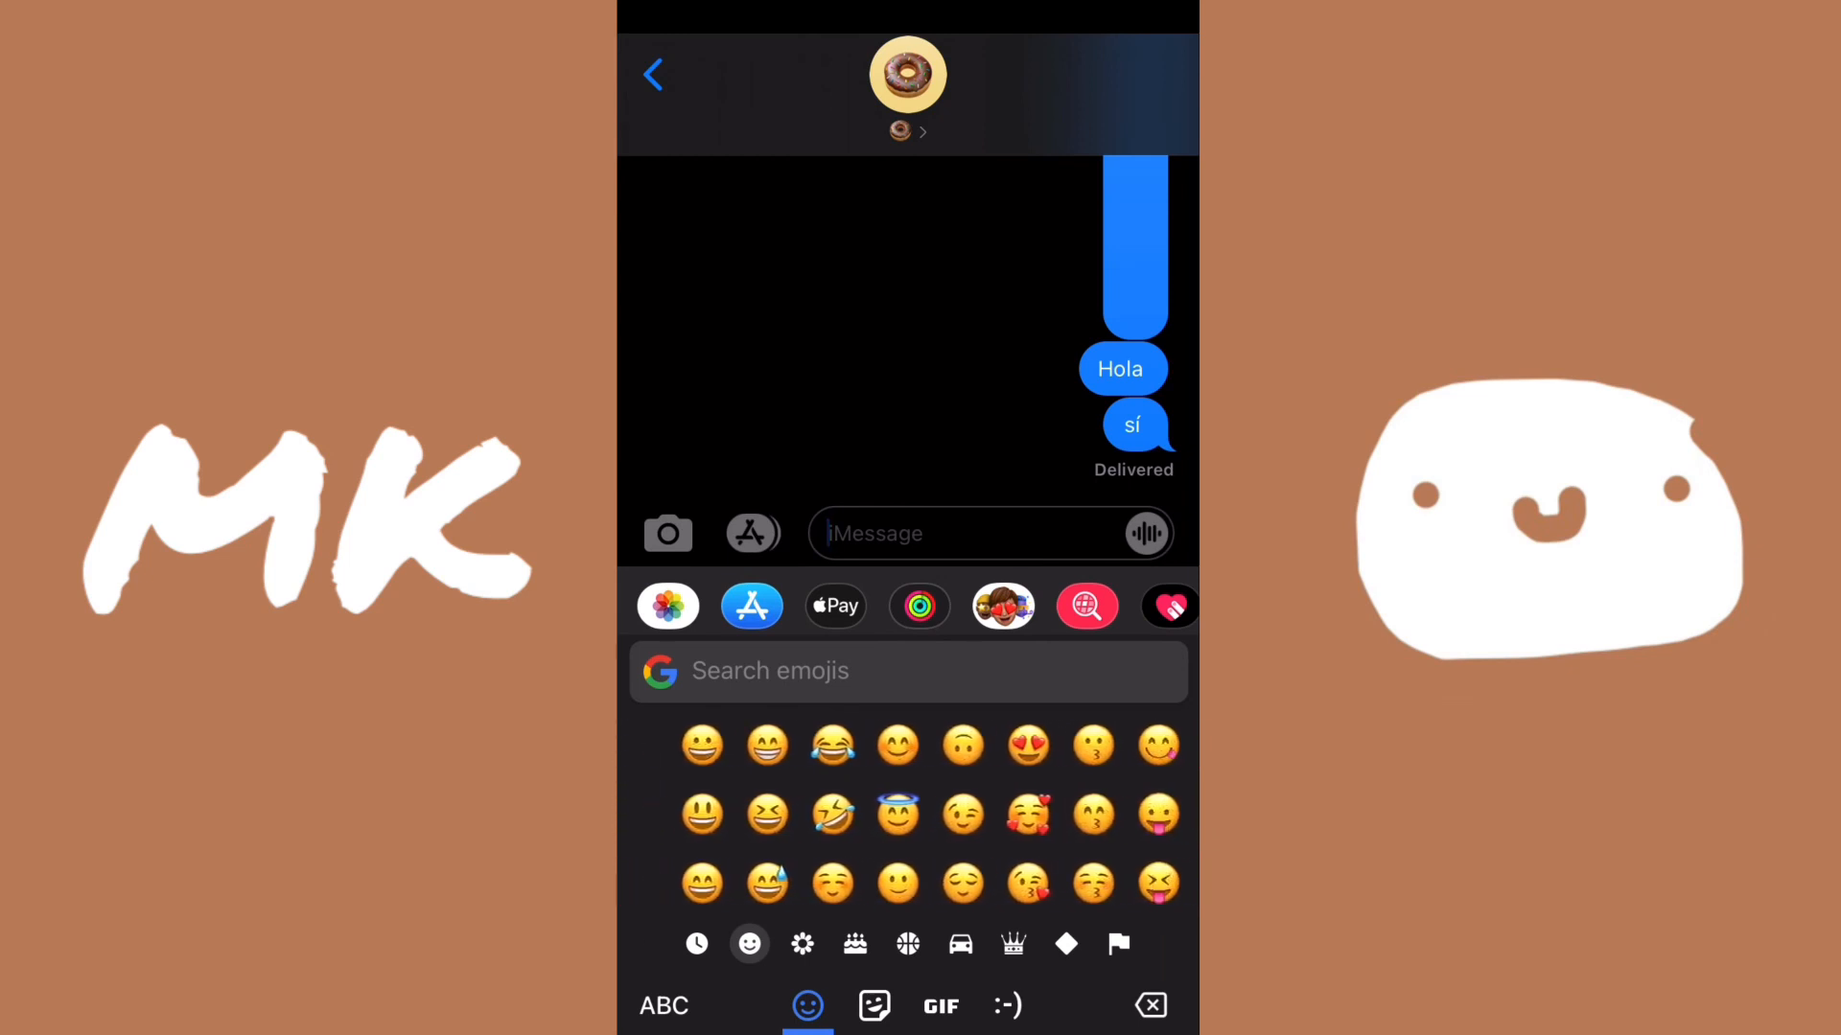
click(959, 942)
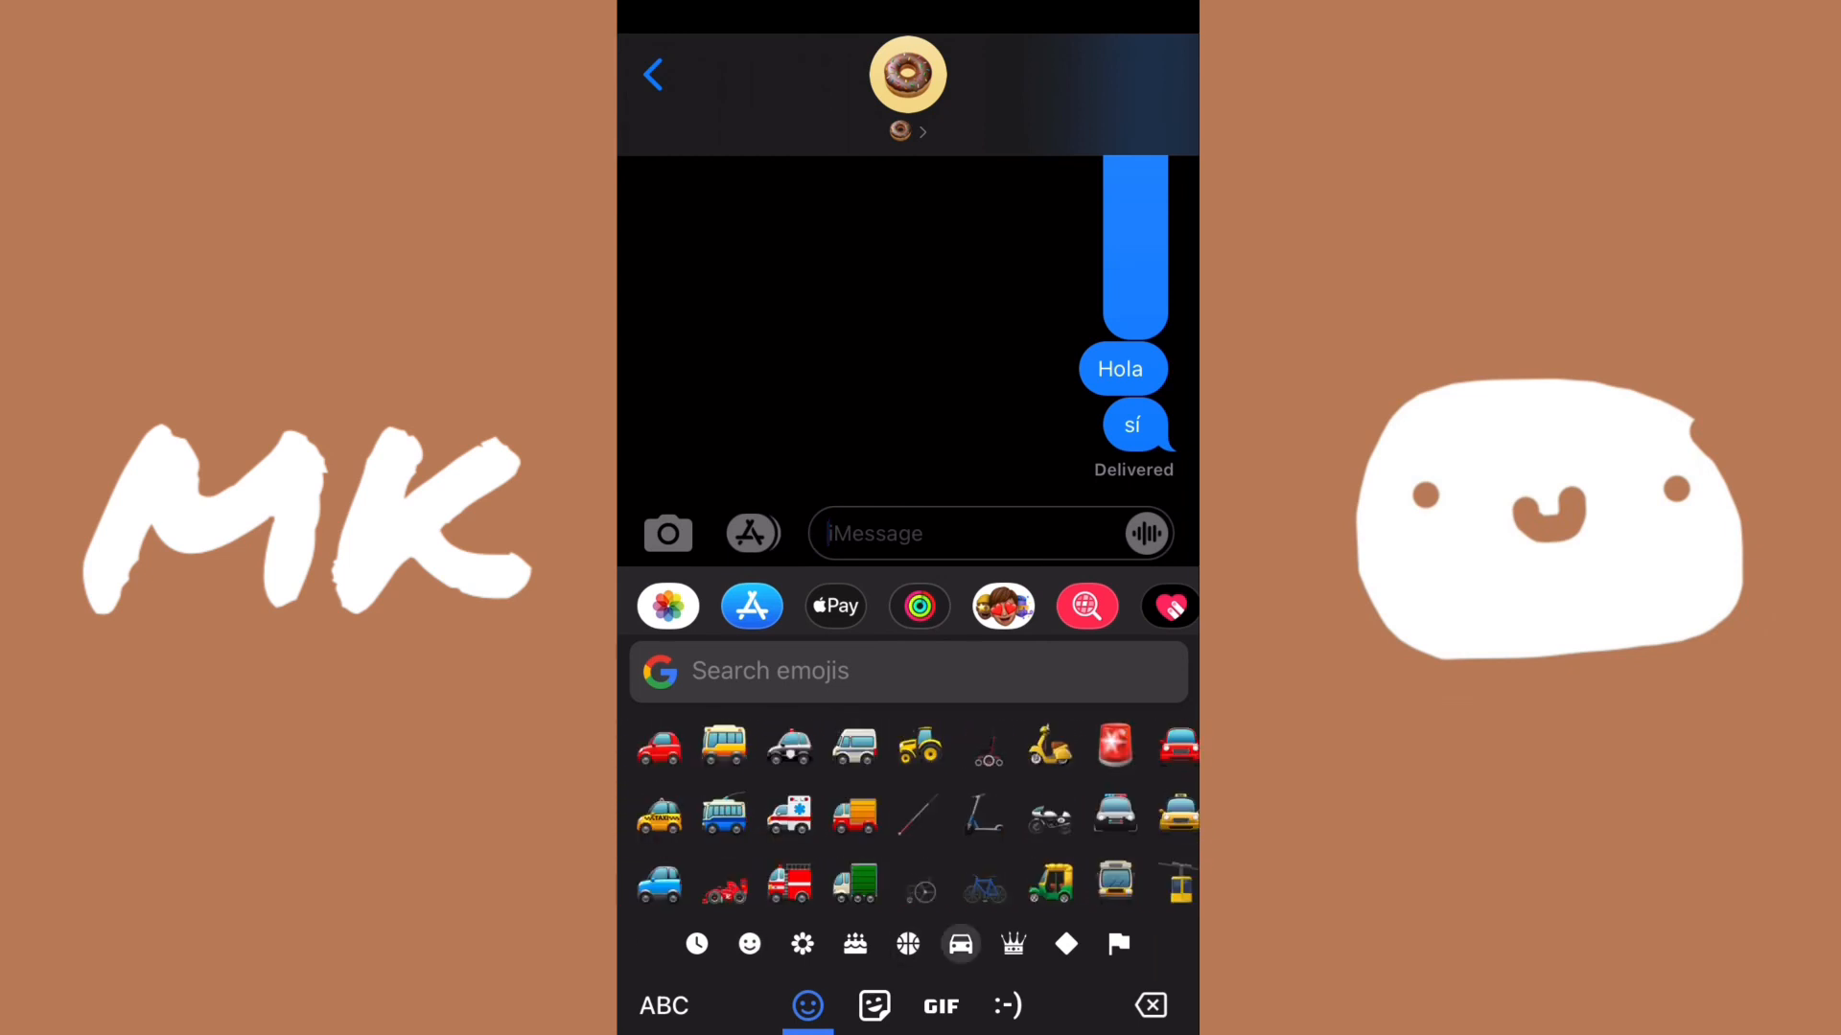
click(1116, 944)
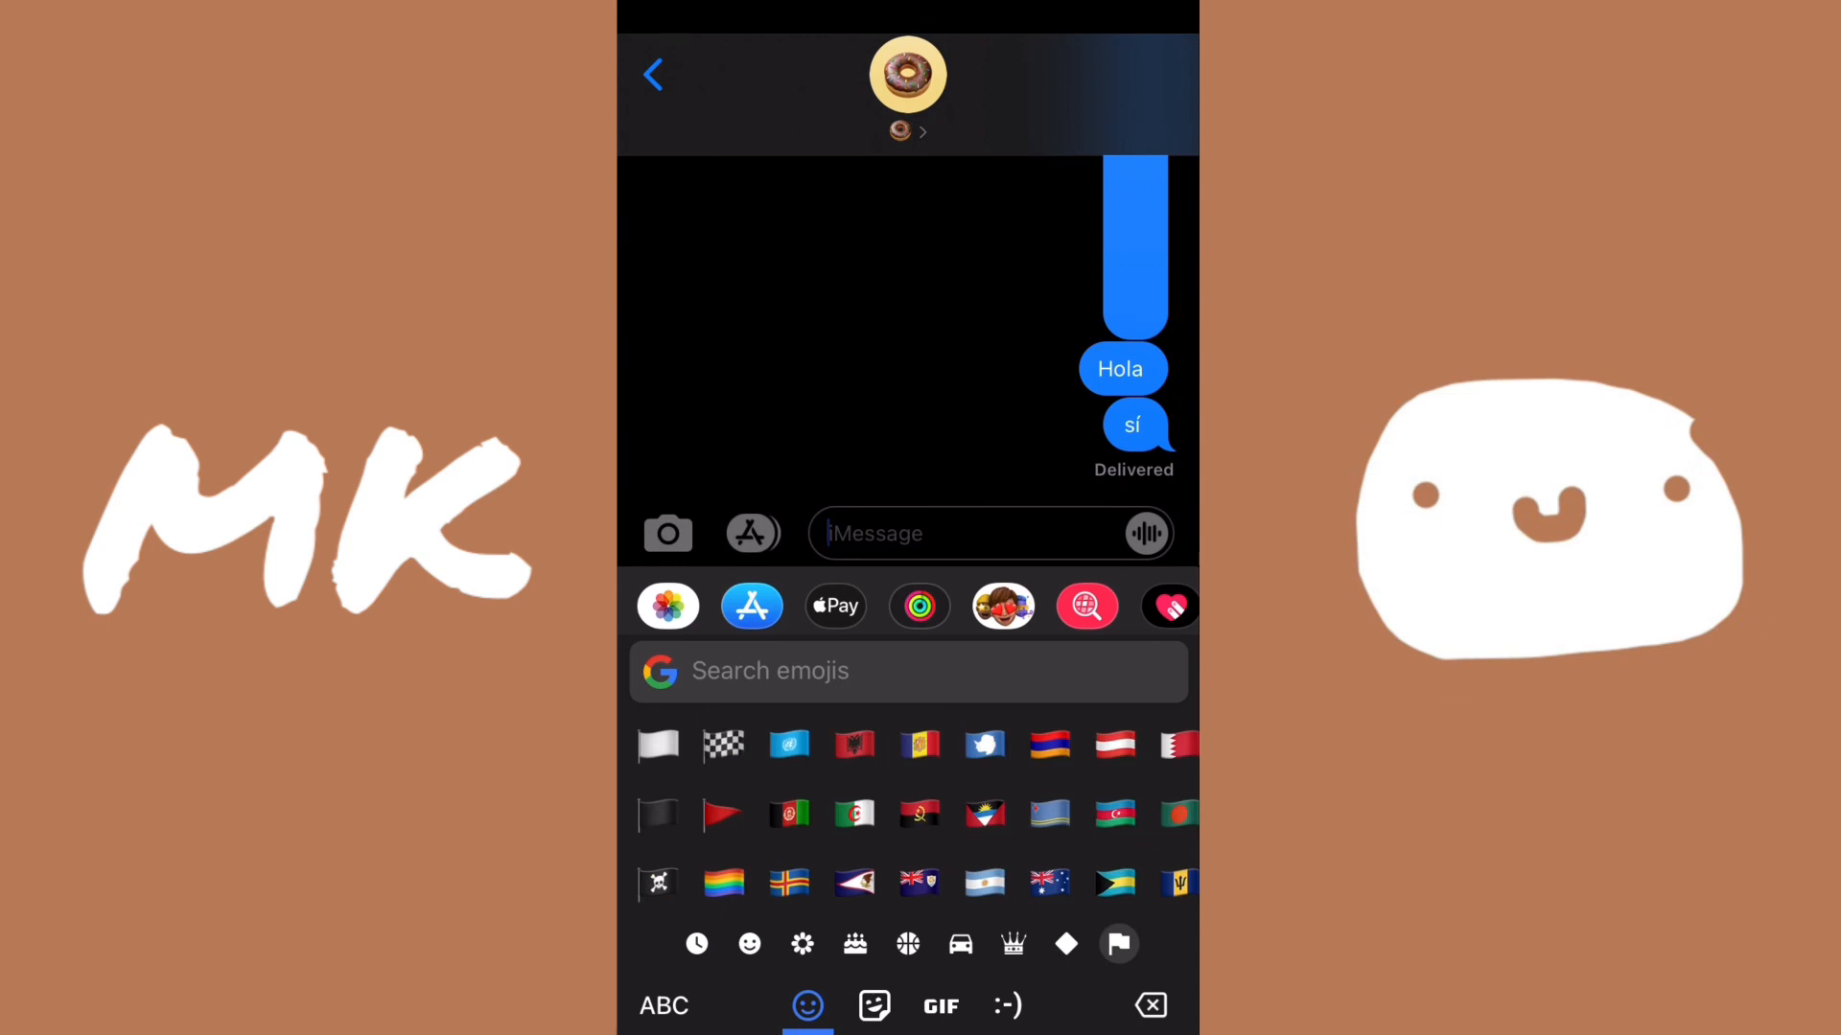
click(874, 1005)
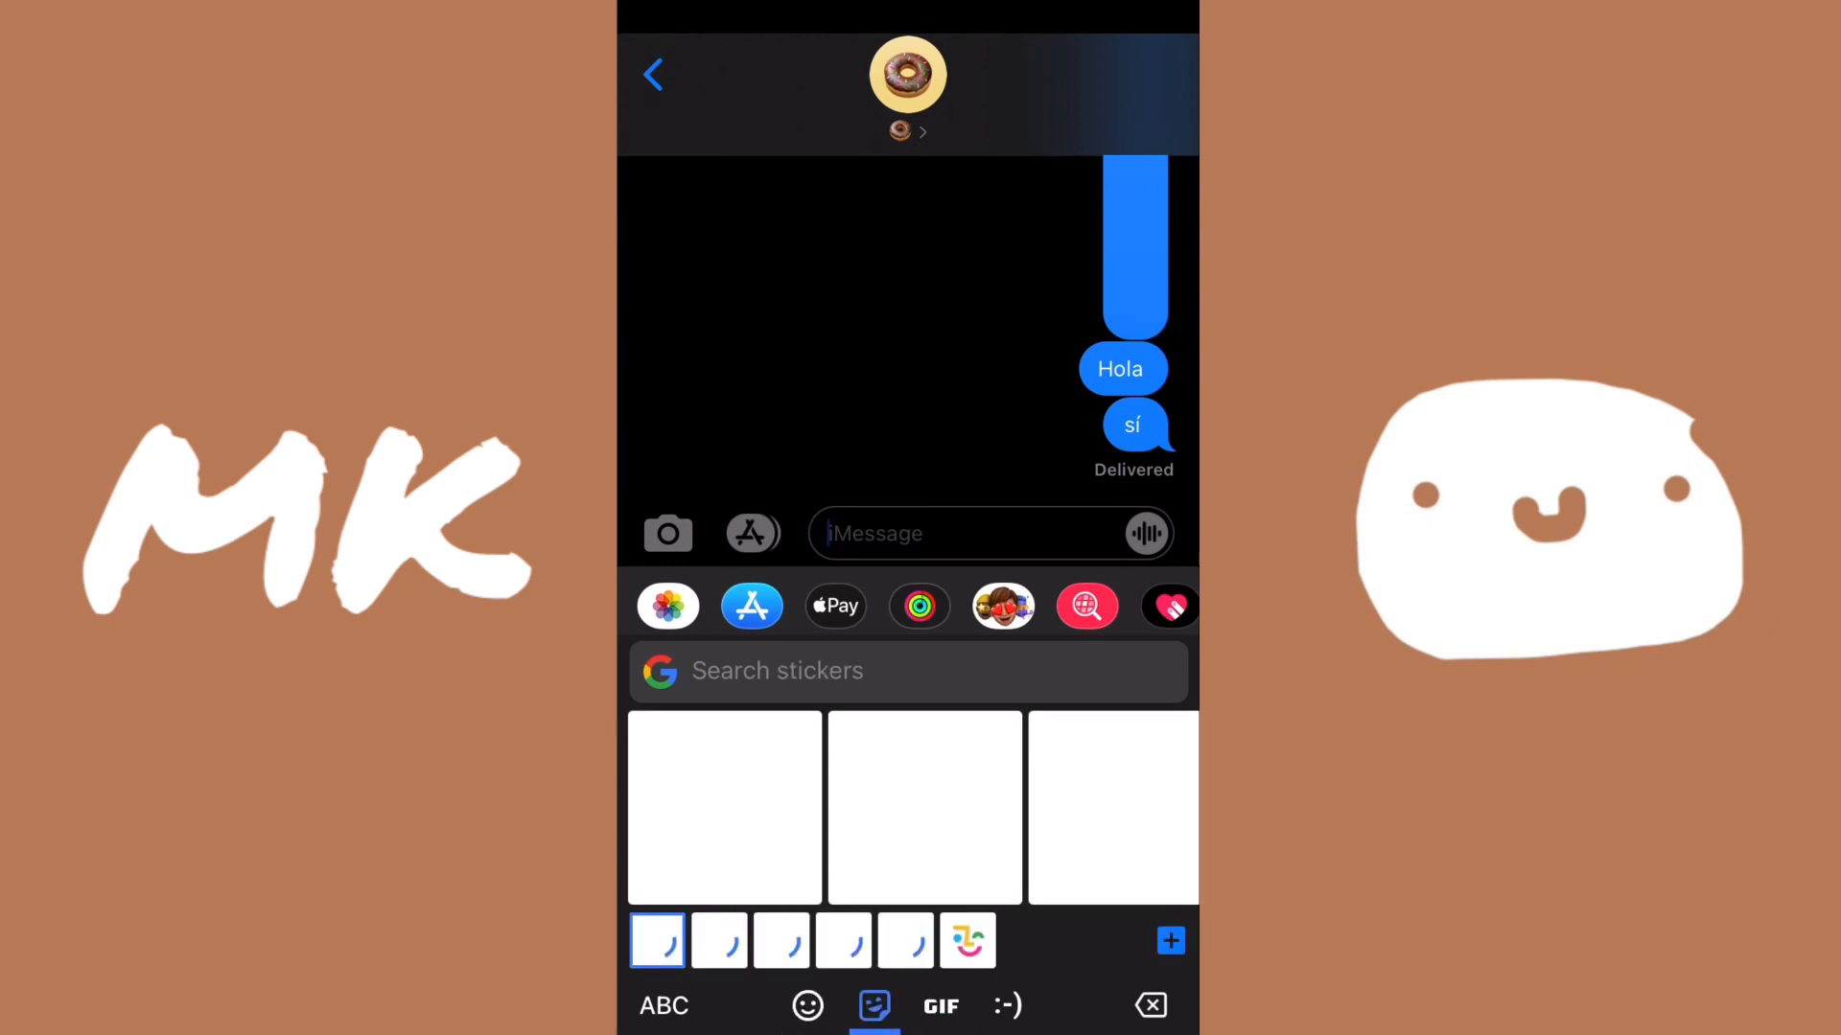
click(1005, 1005)
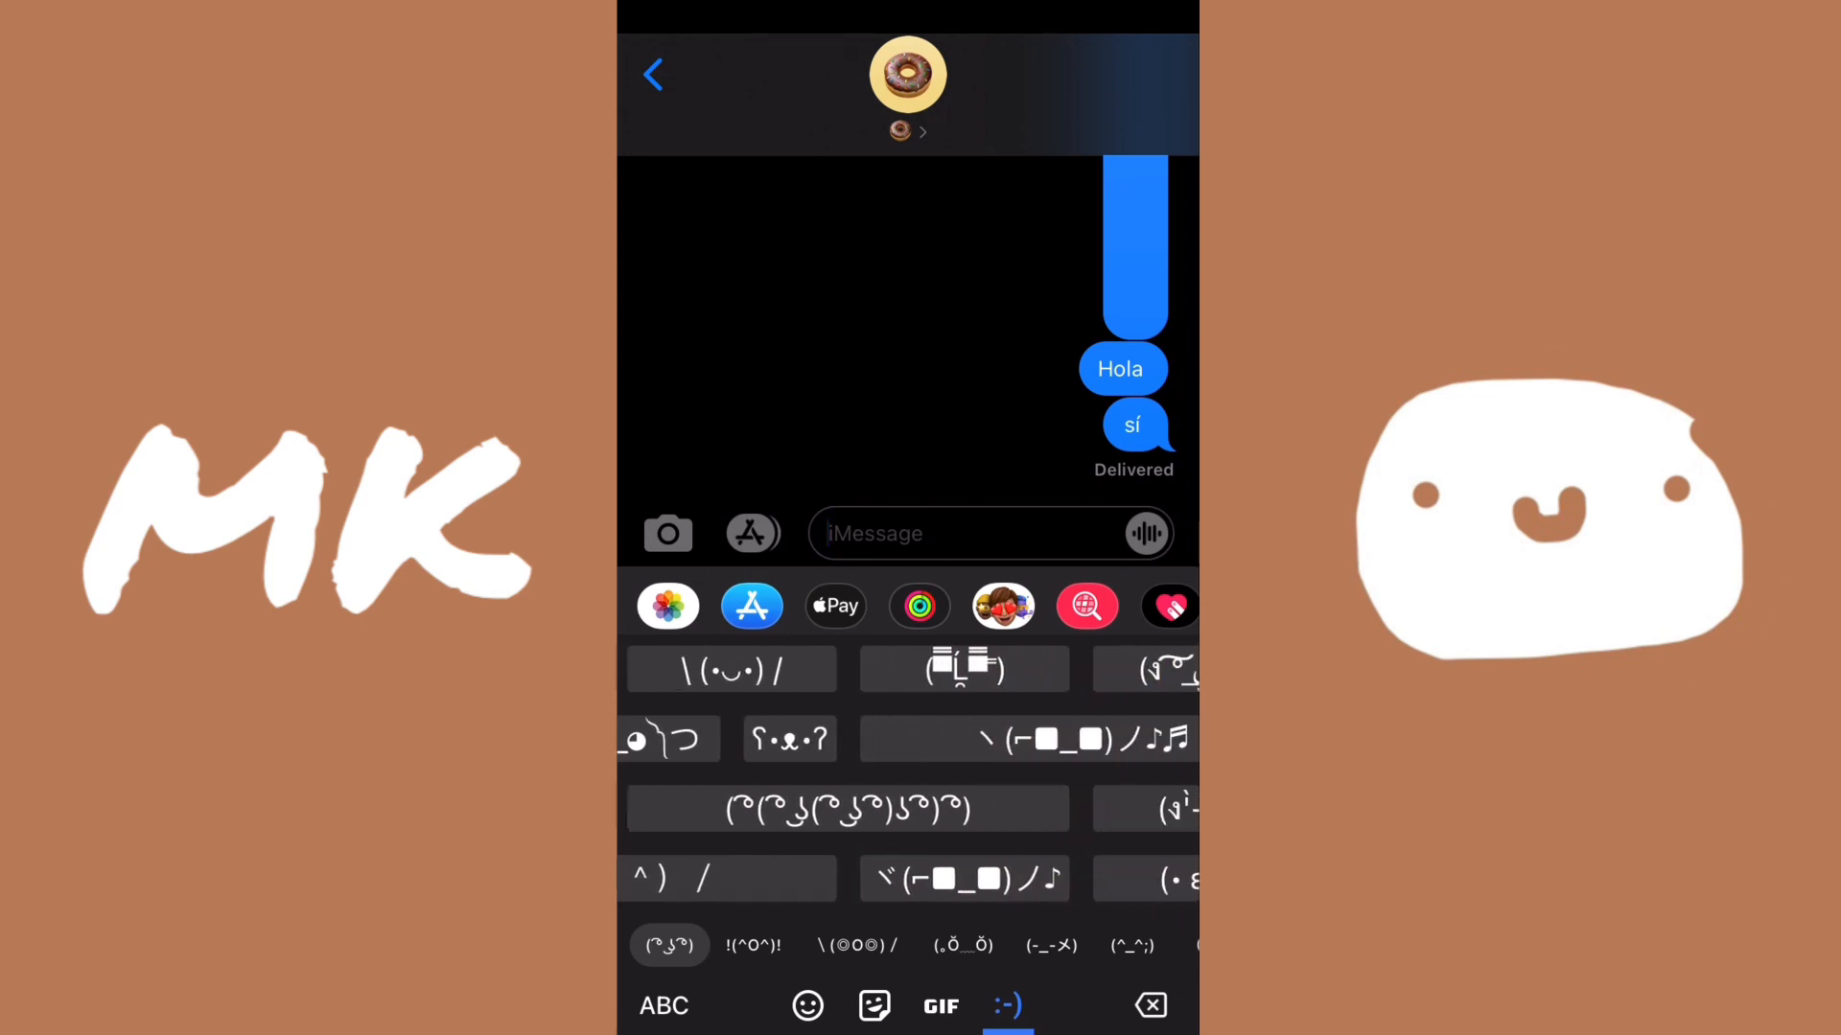
scroll(left, 3)
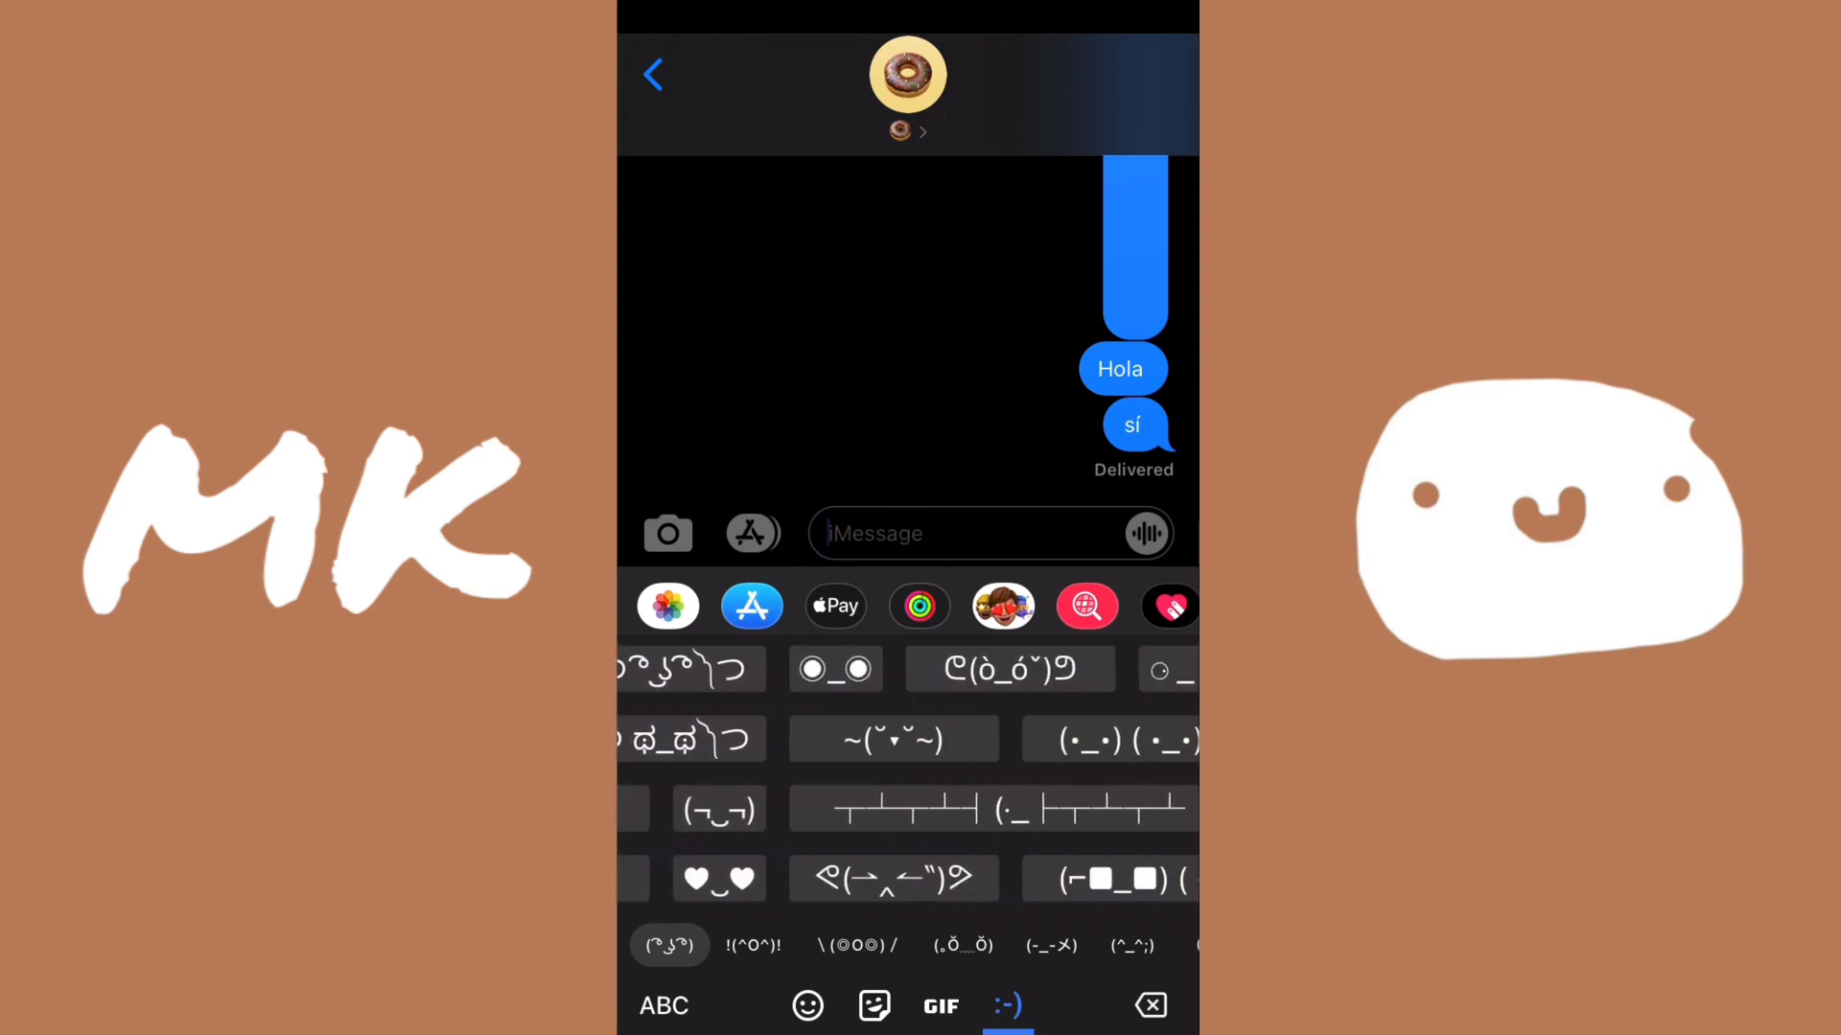
scroll(left, 3)
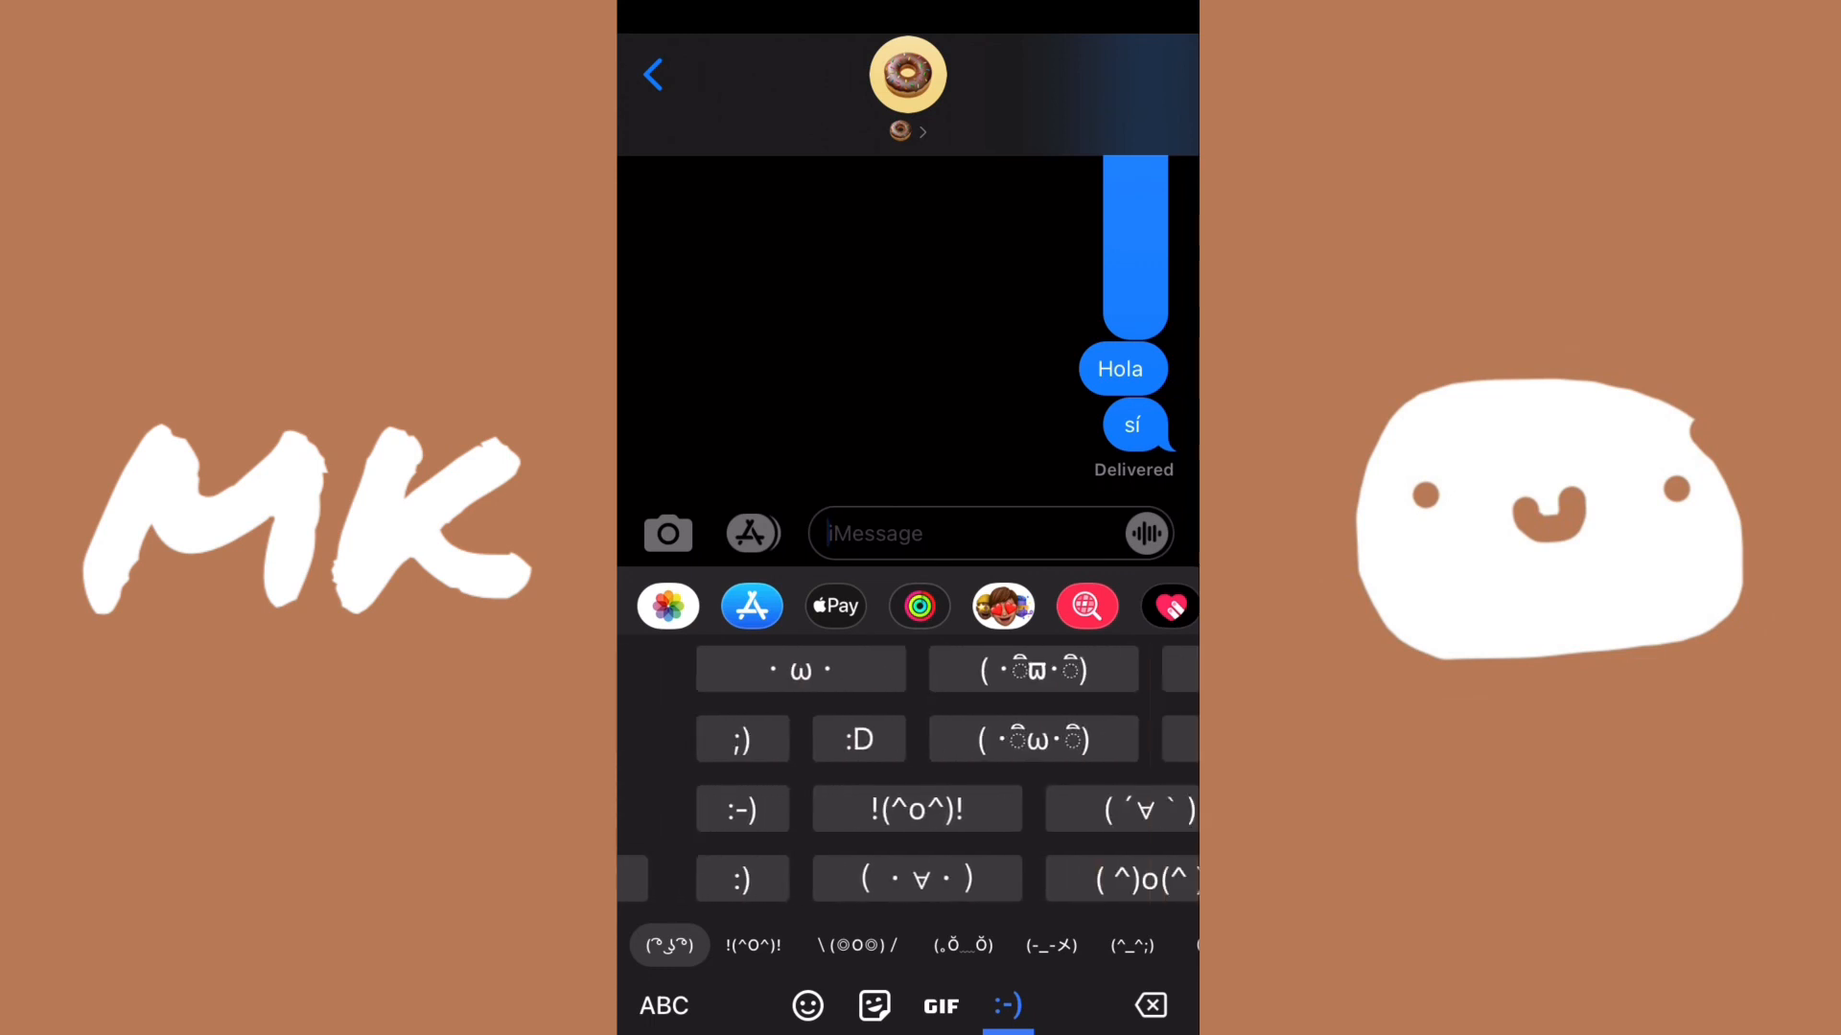
click(662, 1005)
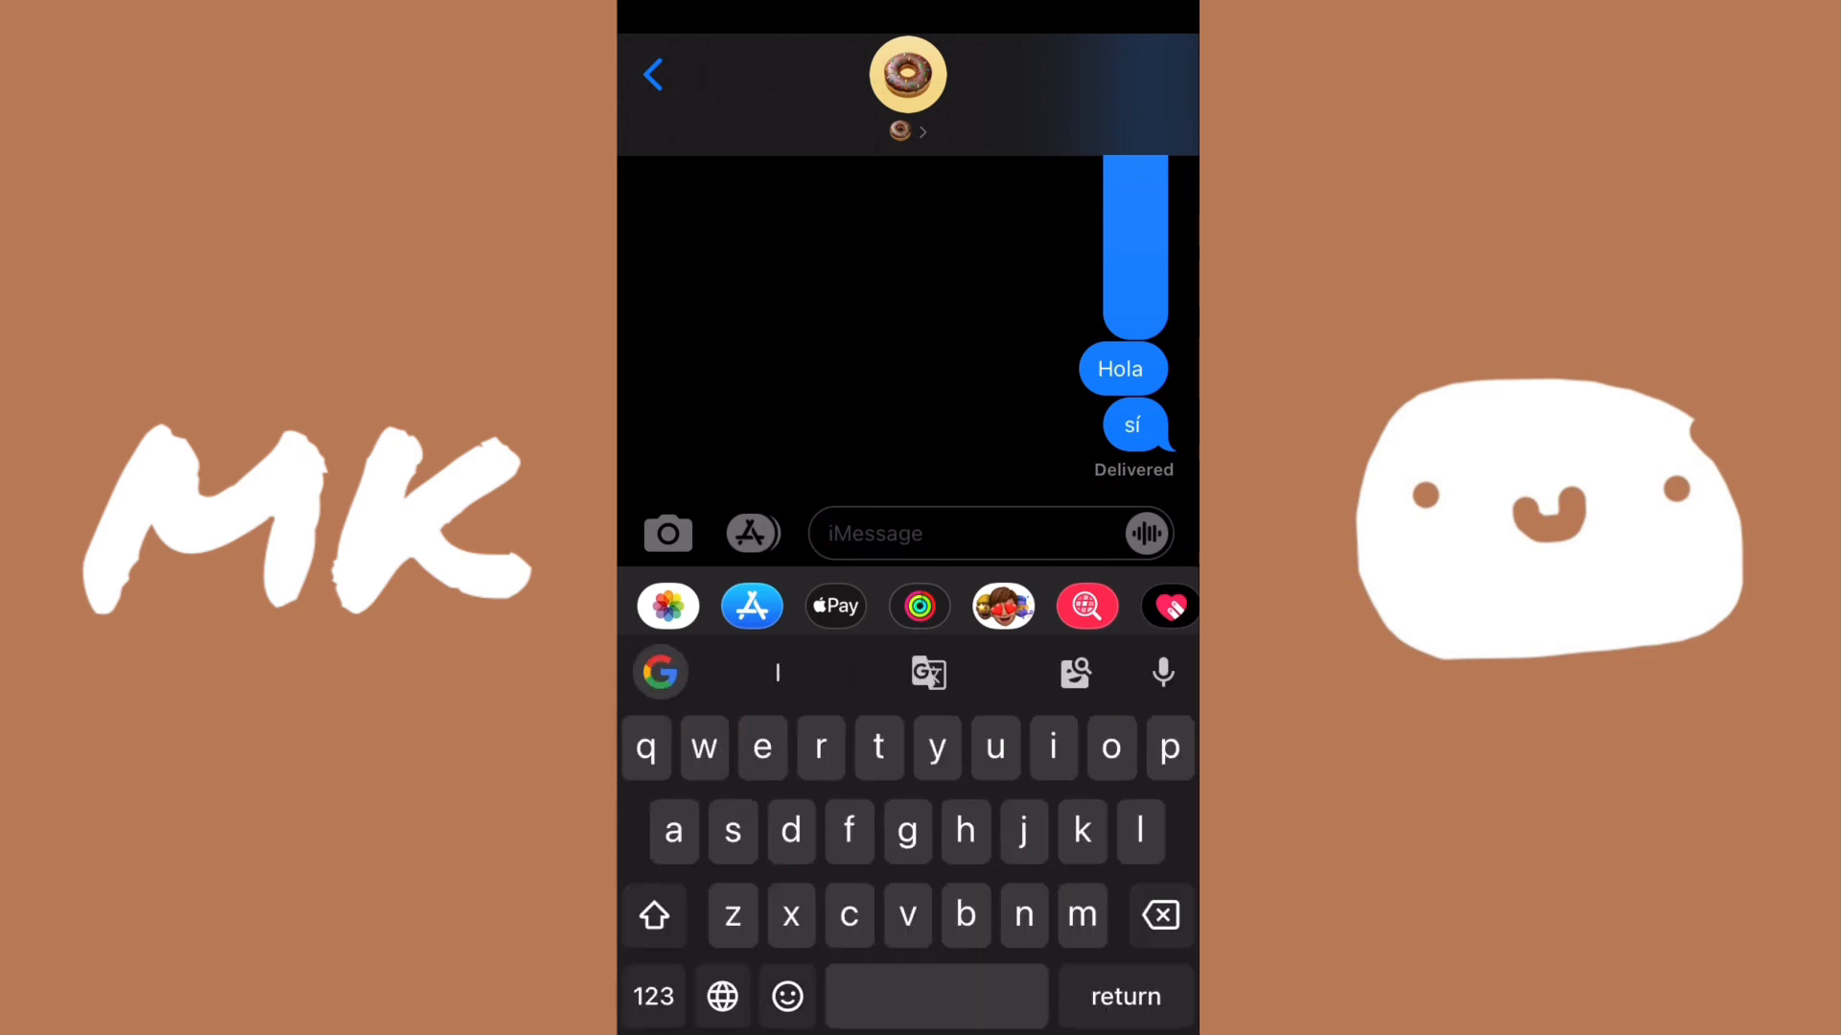
Step: Reach the iOS Keyboards settings through Gboard's Google G quick menu in Messages
click(721, 995)
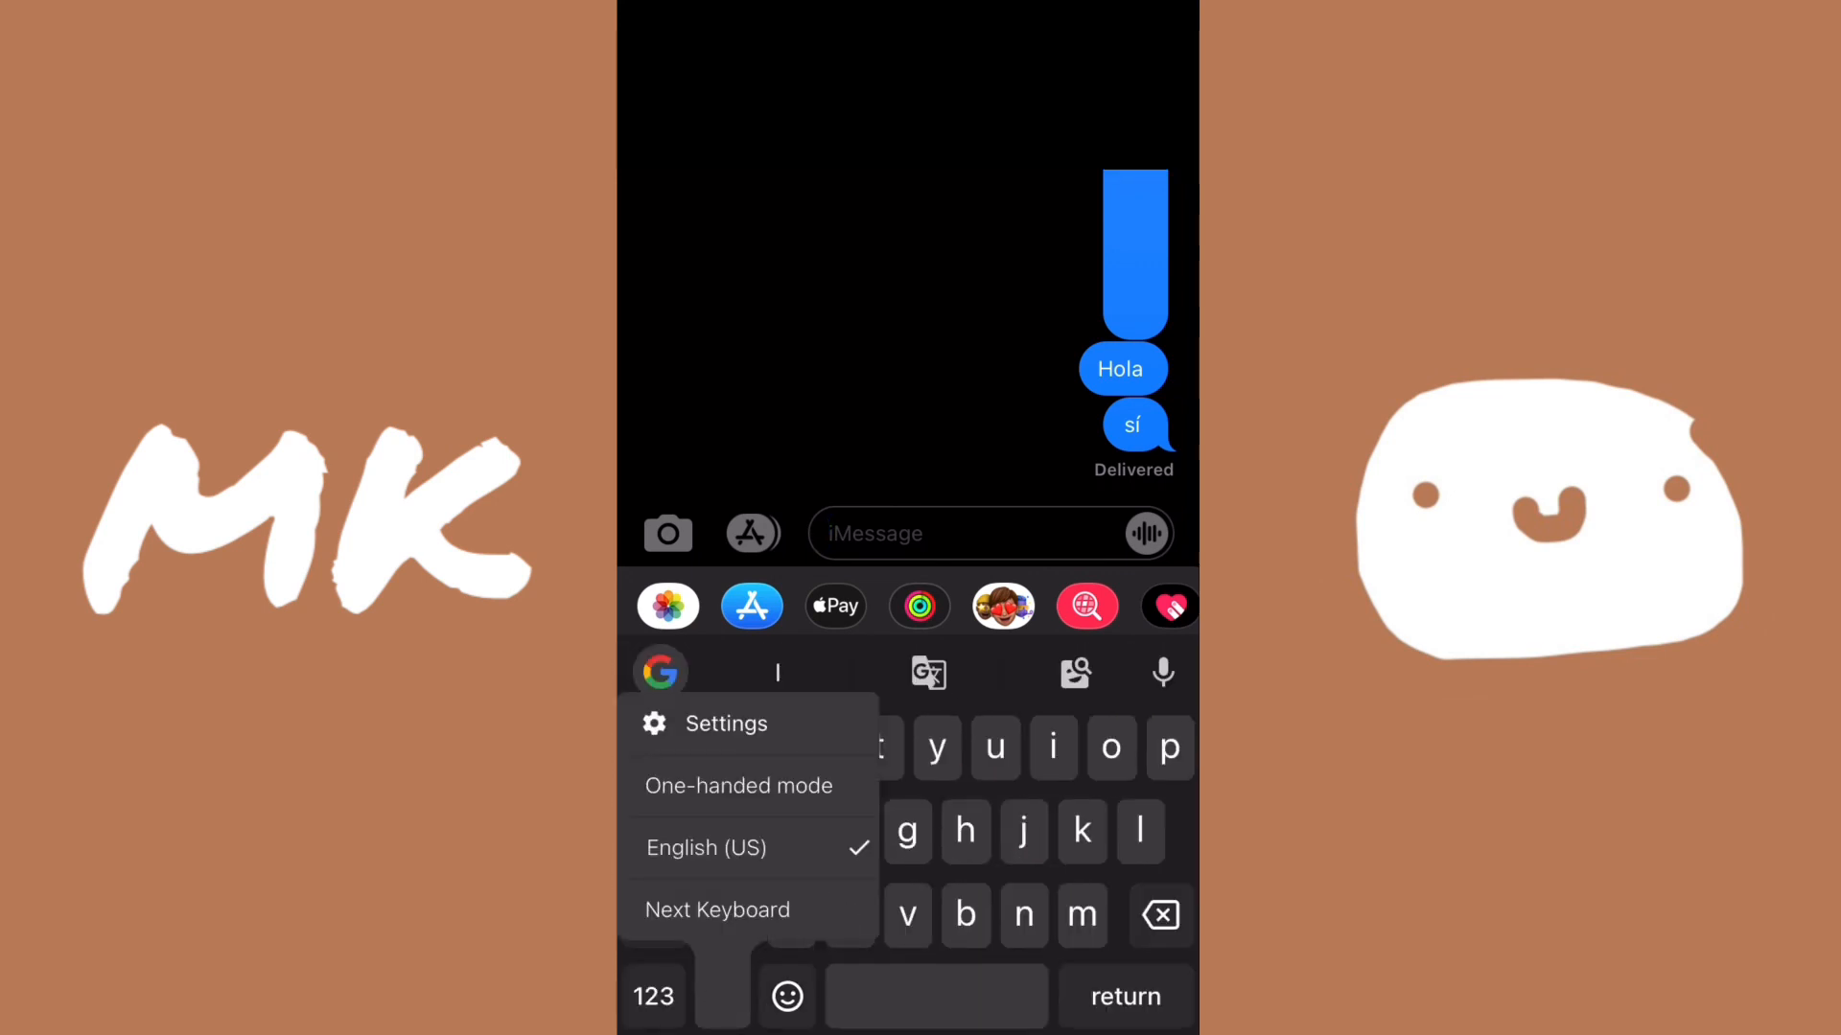
click(725, 723)
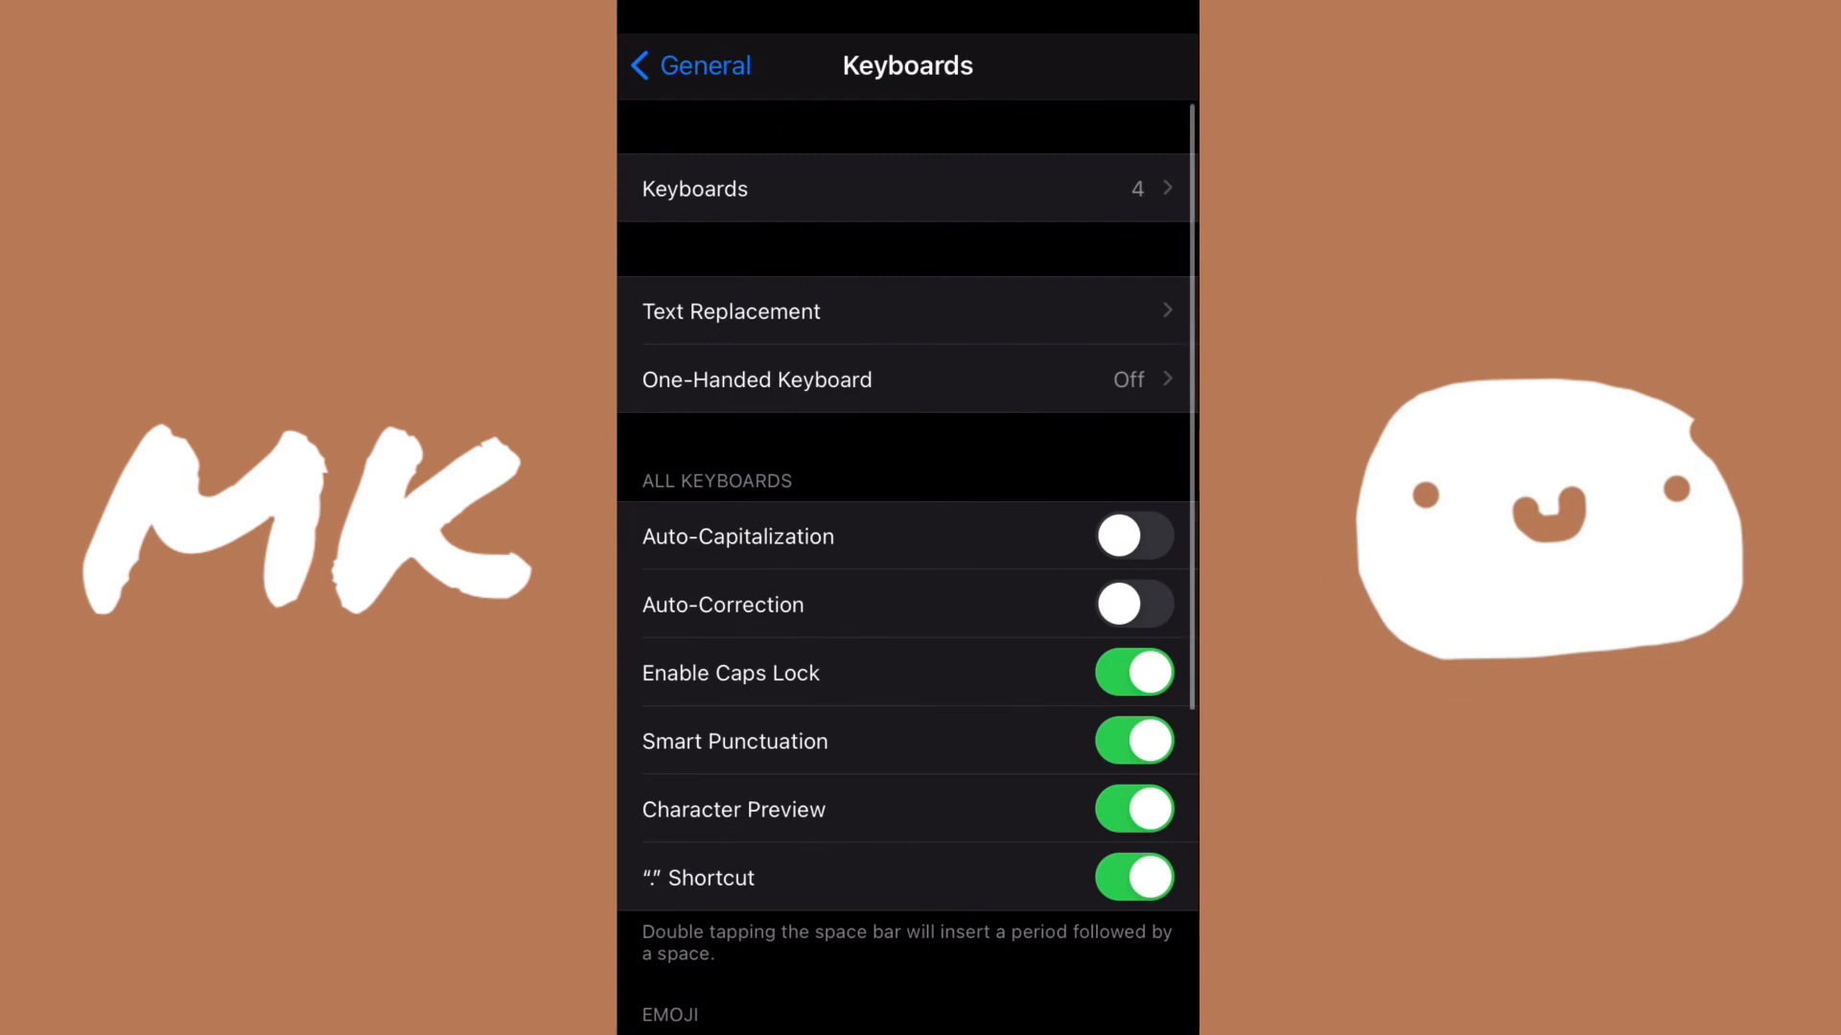
Step: Delete English (US) from the installed keyboards, leaving Gboard, Paste Keyboard and Emoji
click(906, 189)
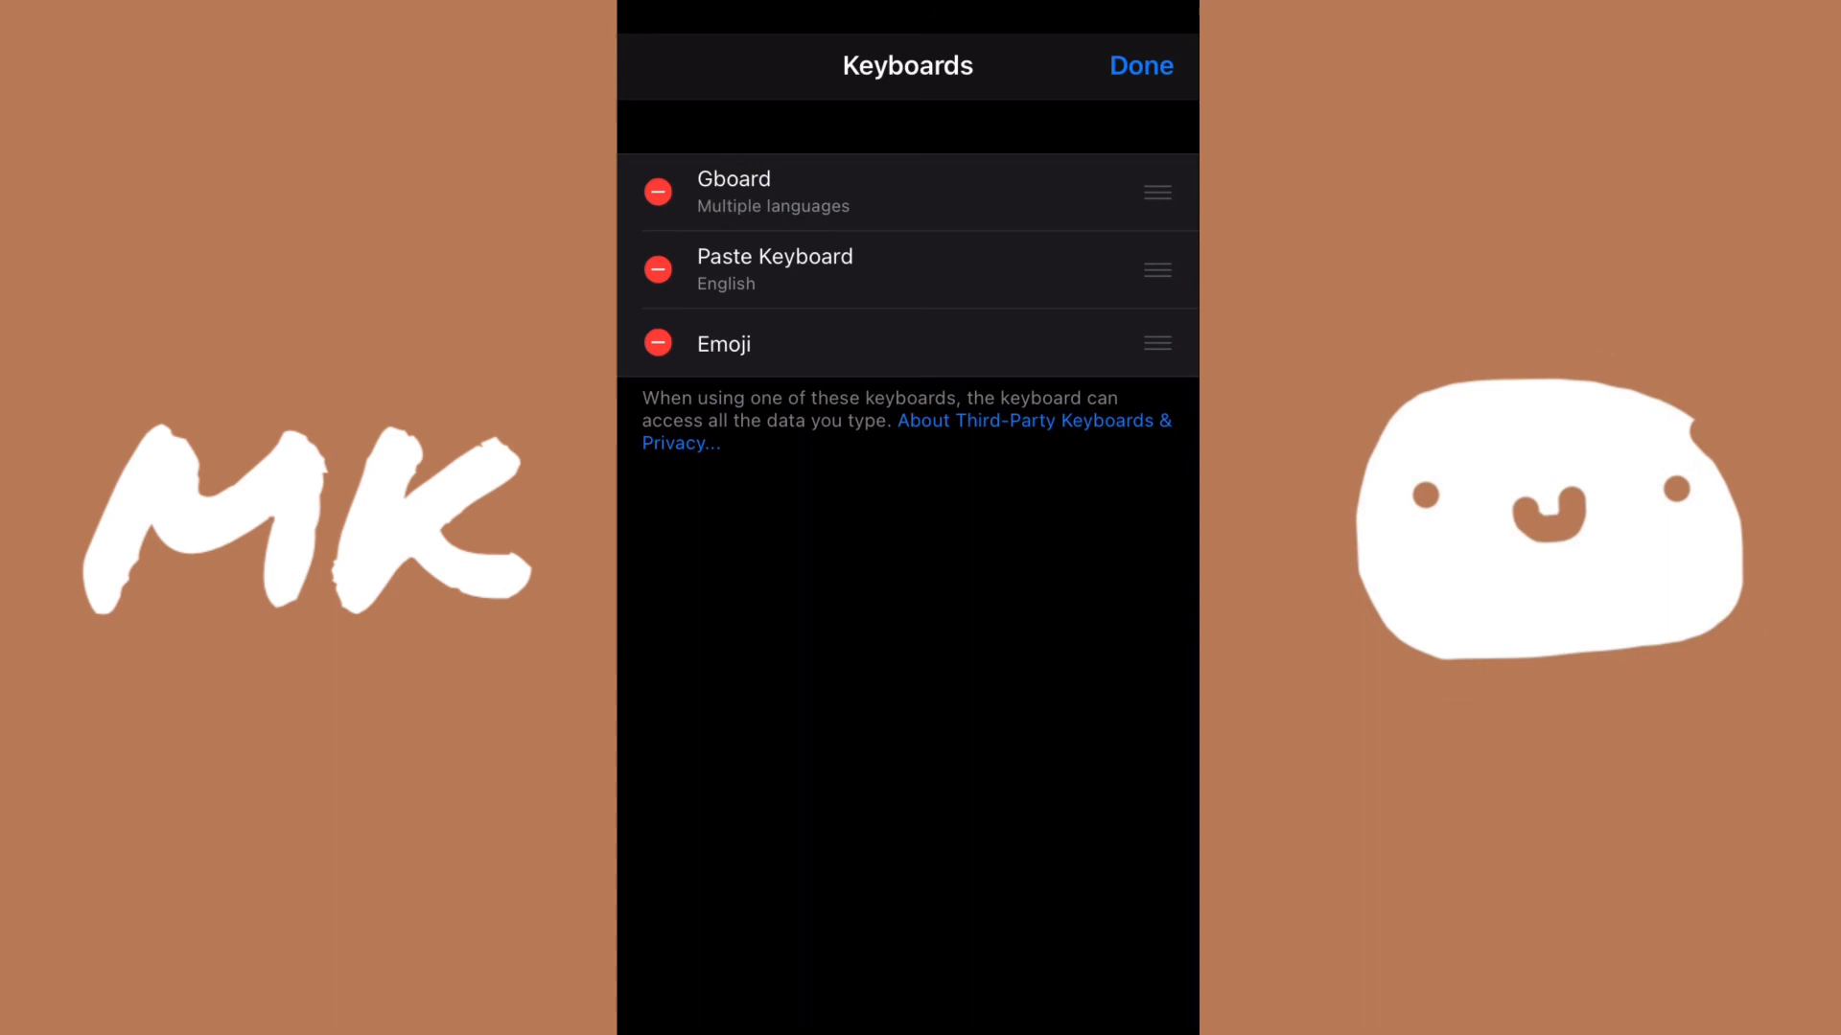
click(1138, 65)
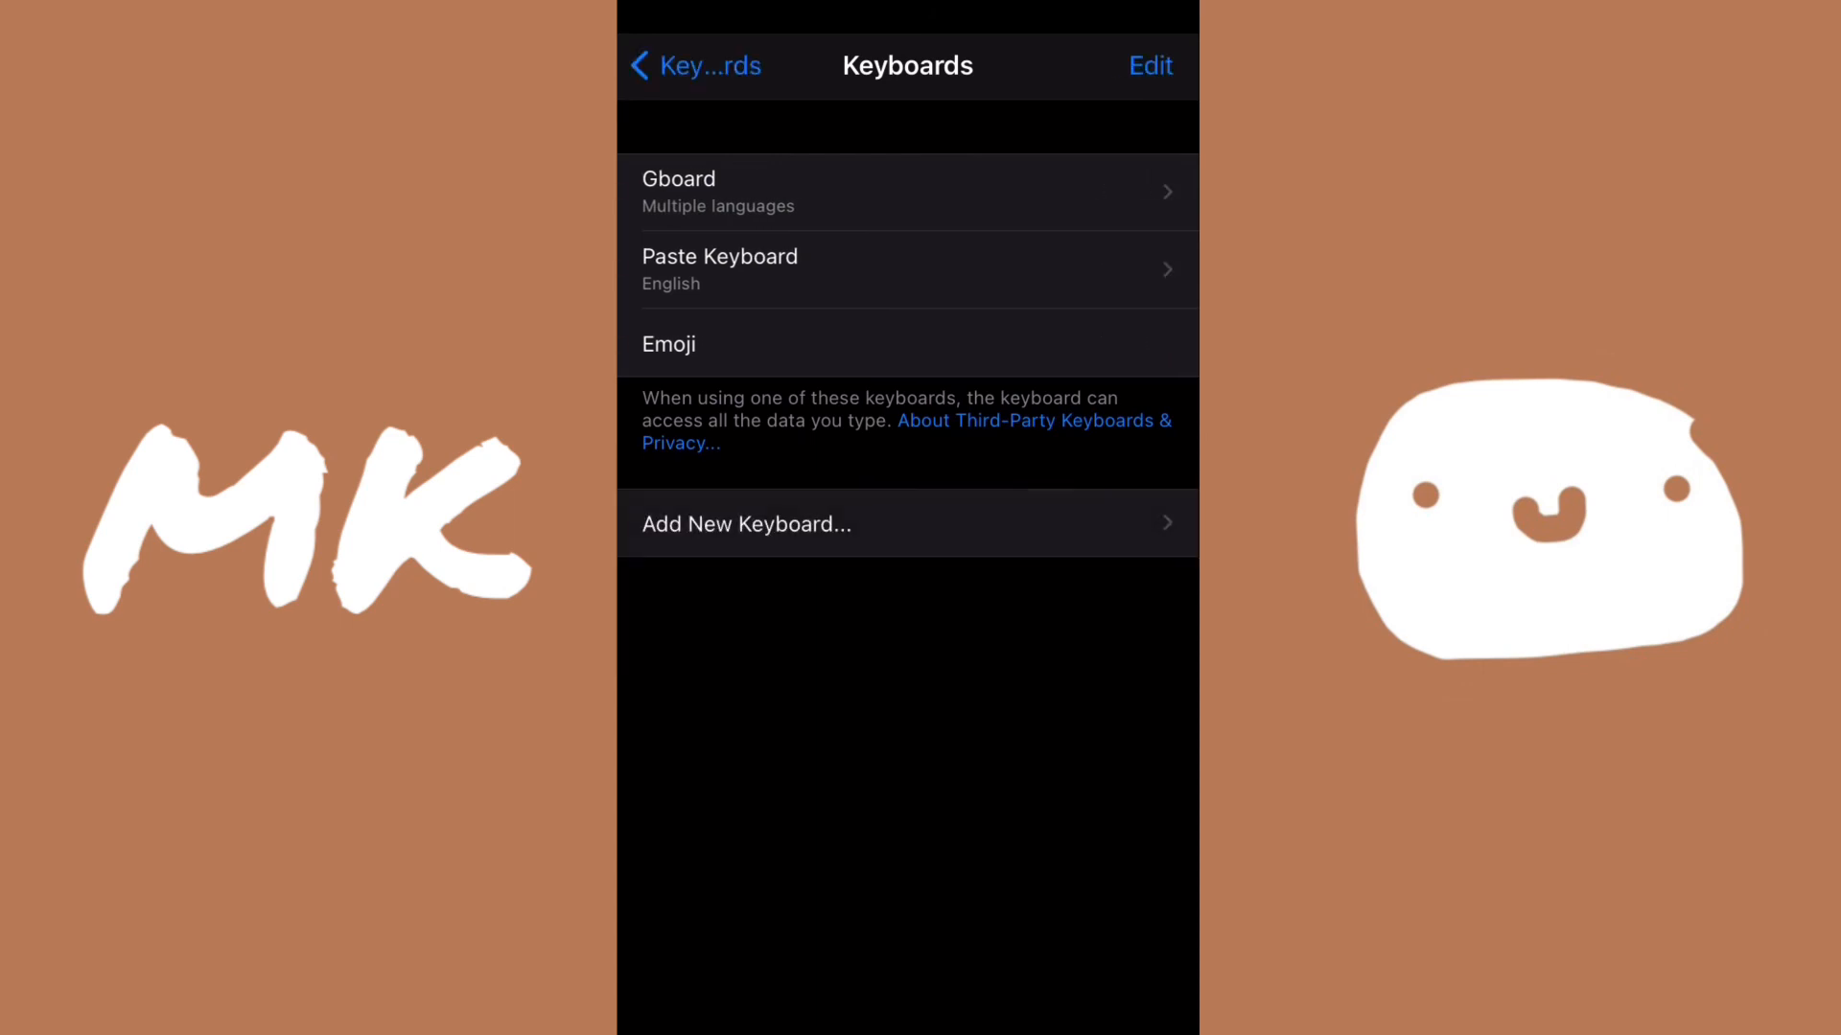